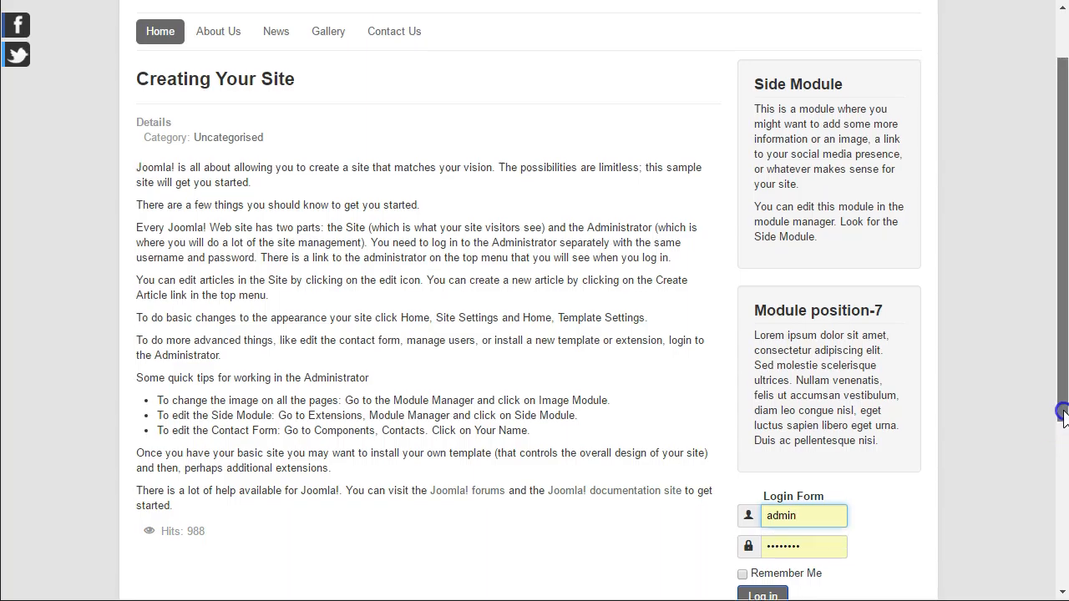
Step: Log in through the front-end Login Form as user casdu
{"action": "scroll", "scroll_direction": "up", "scroll_amount": 3}
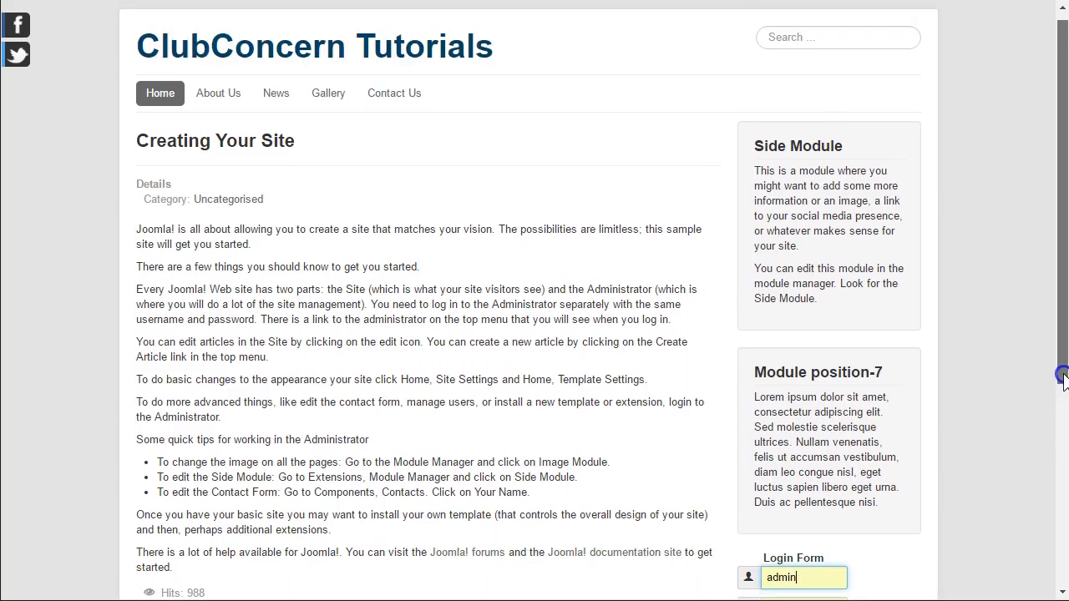
{"action": "scroll", "scroll_direction": "down", "scroll_amount": 3}
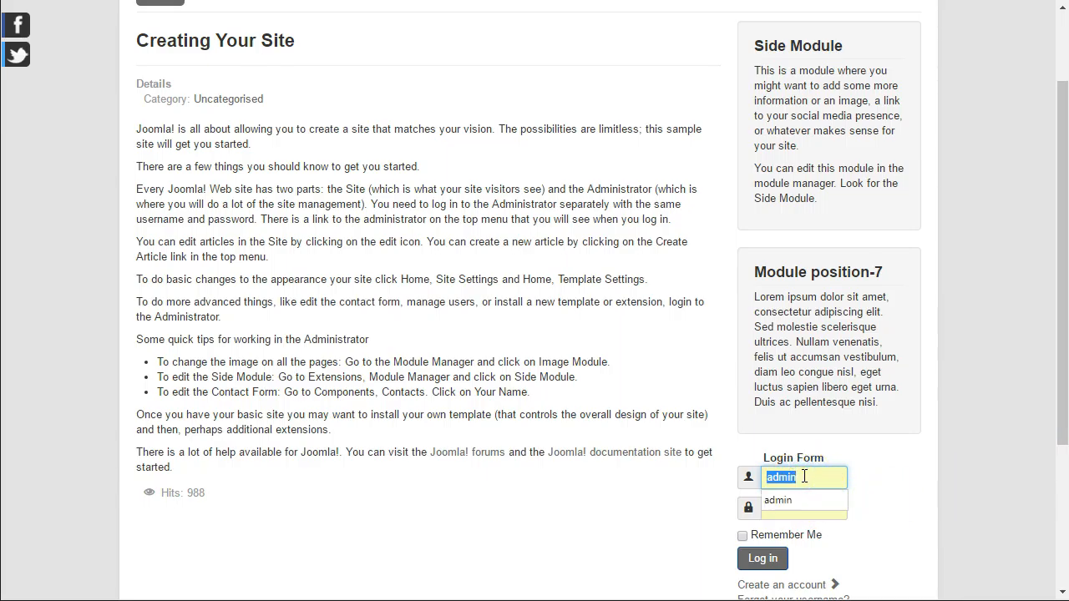
{"action": "type", "text": "casdup"}
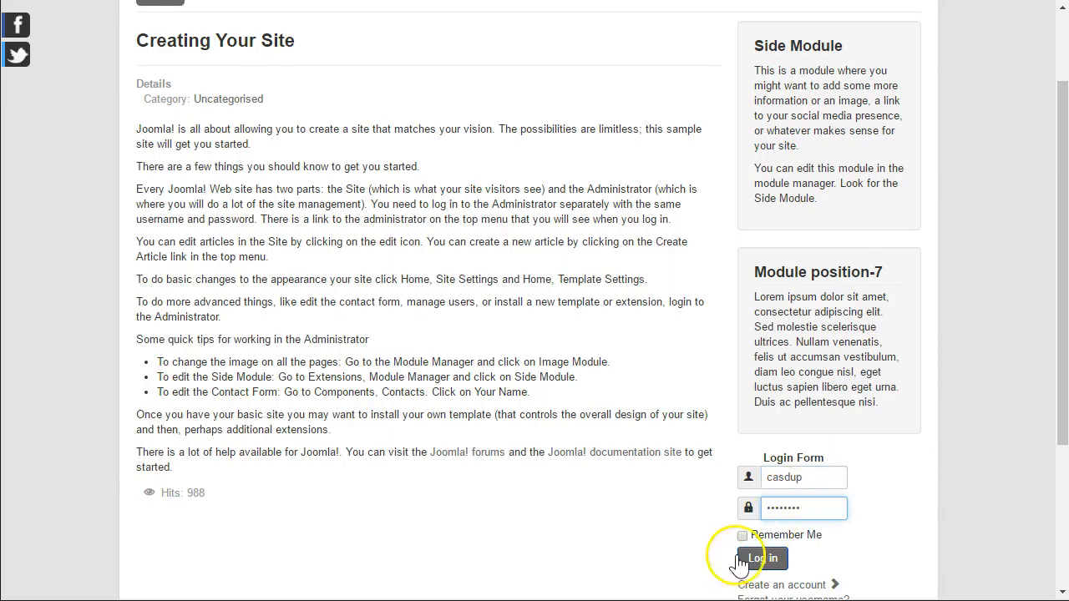
{"action": "left_click", "coordinate": [762, 558]}
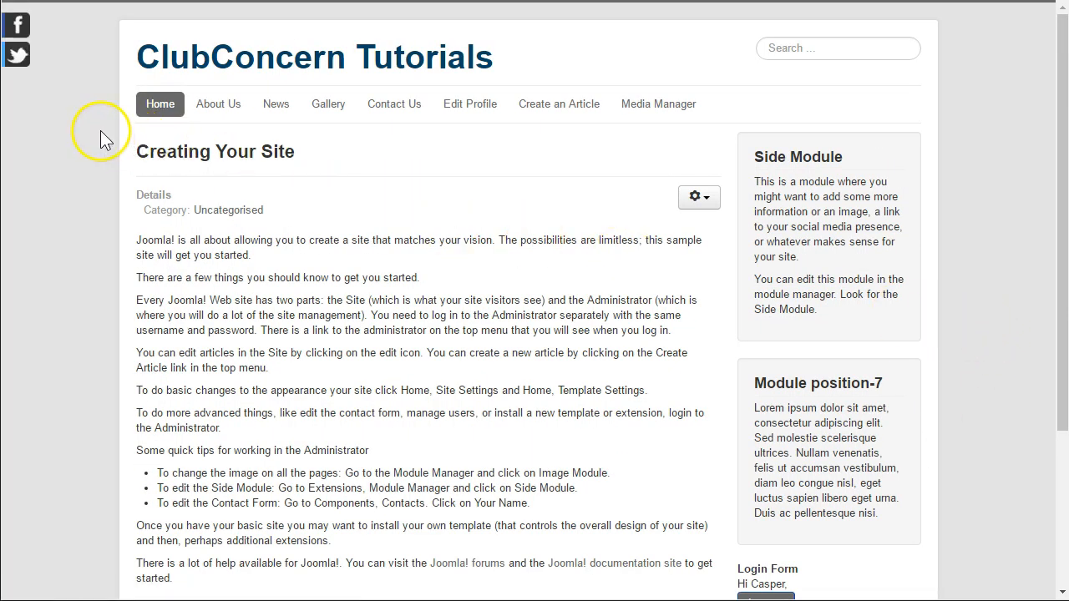
{"action": "mouse_move", "coordinate": [672, 103]}
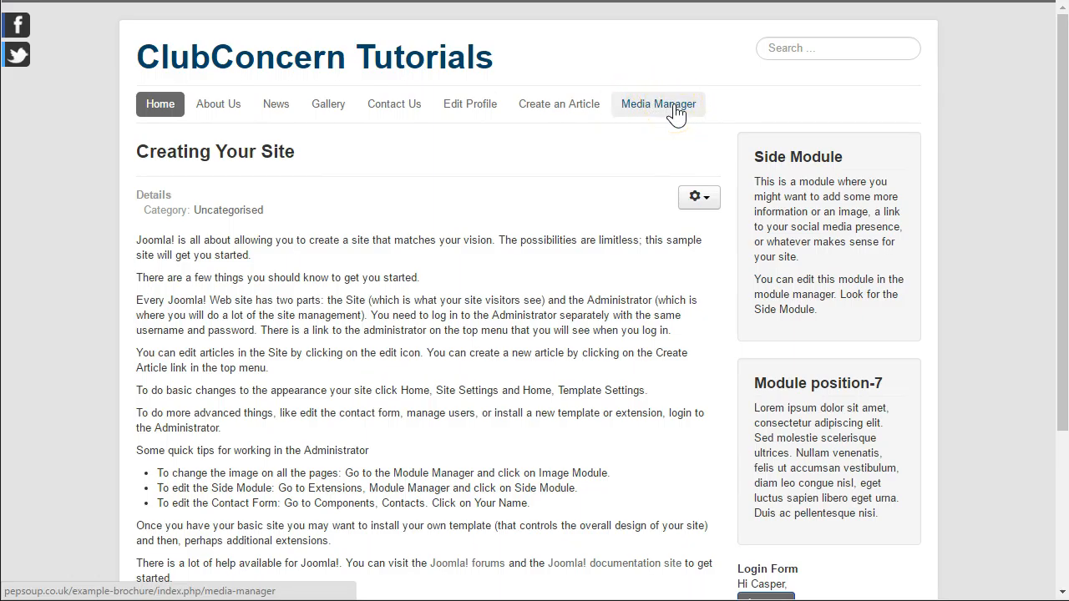
Step: Open Media Manager from the top menu to list banners, headers, ImageFolder and sampledata
{"action": "left_click", "coordinate": [658, 104]}
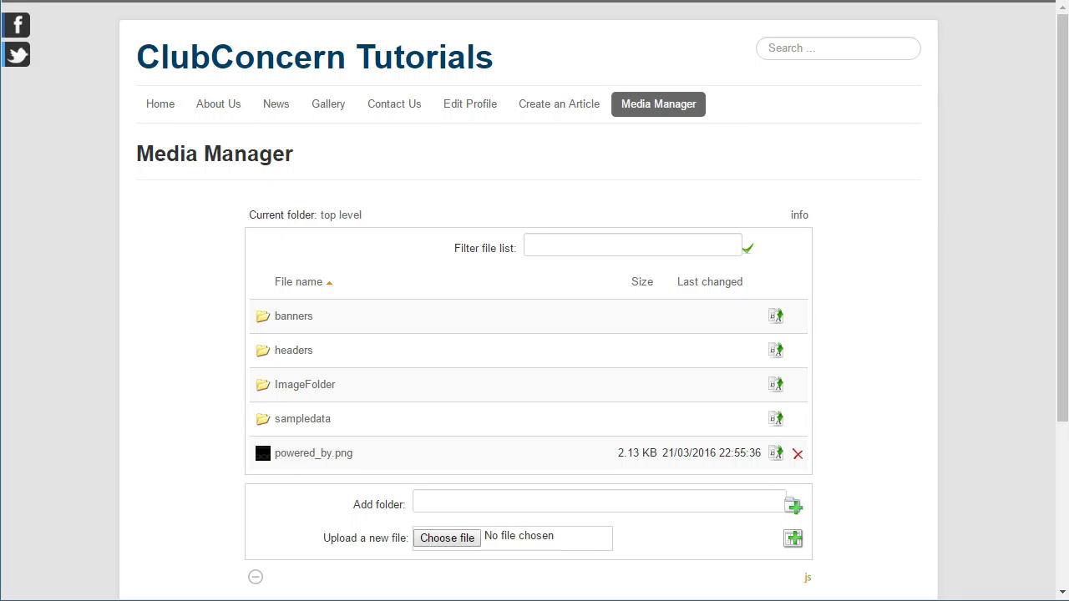
{"action": "mouse_move", "coordinate": [1062, 71]}
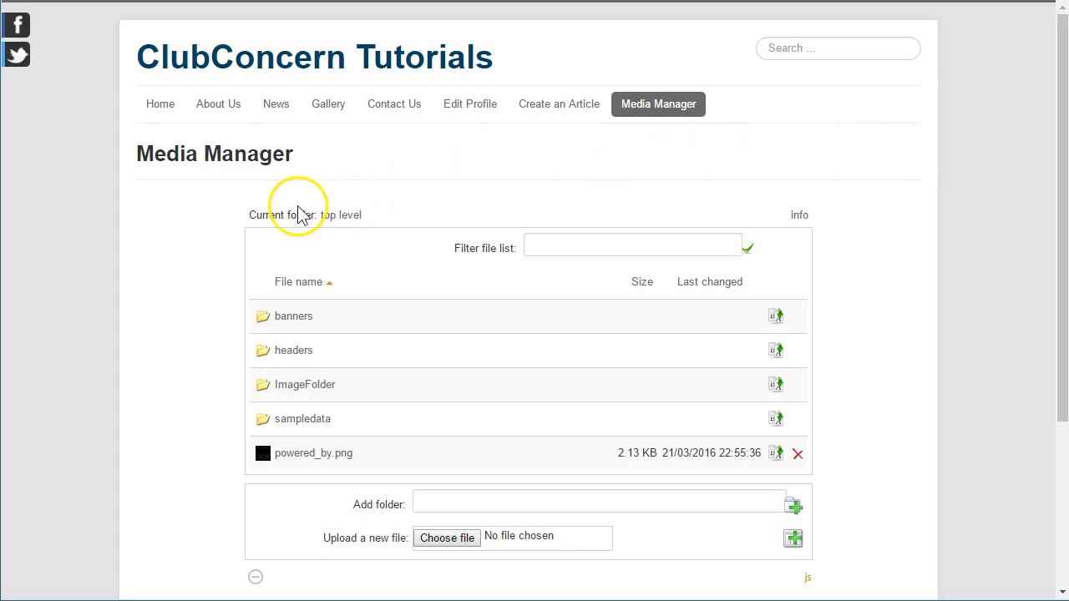
Step: Open the sampledata folder to reveal the fruitshop and parks subfolders
{"action": "scroll", "scroll_direction": "down", "scroll_amount": 3}
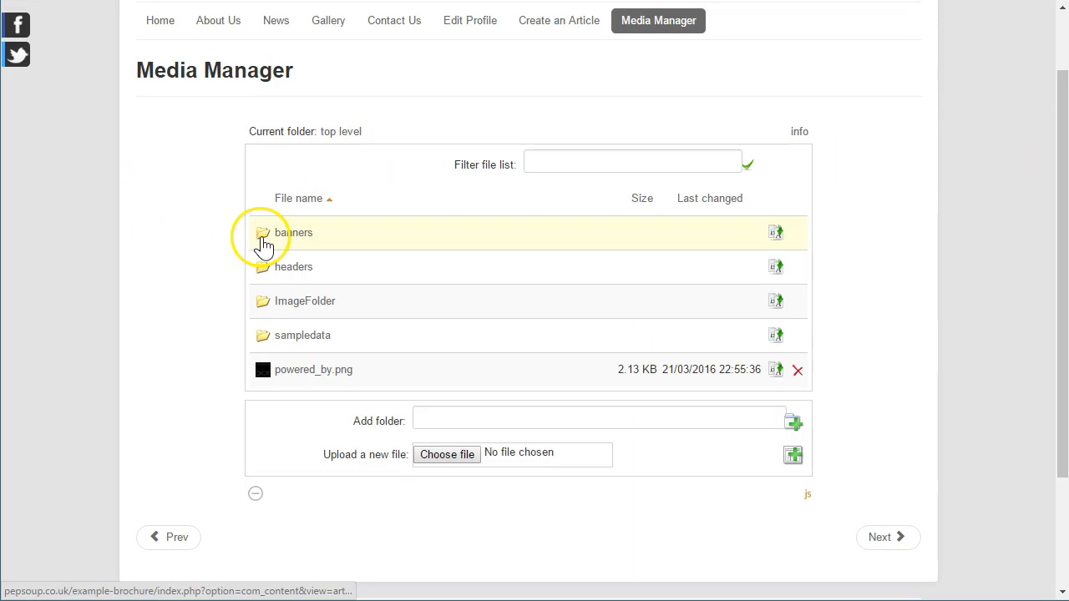
{"action": "mouse_move", "coordinate": [267, 335]}
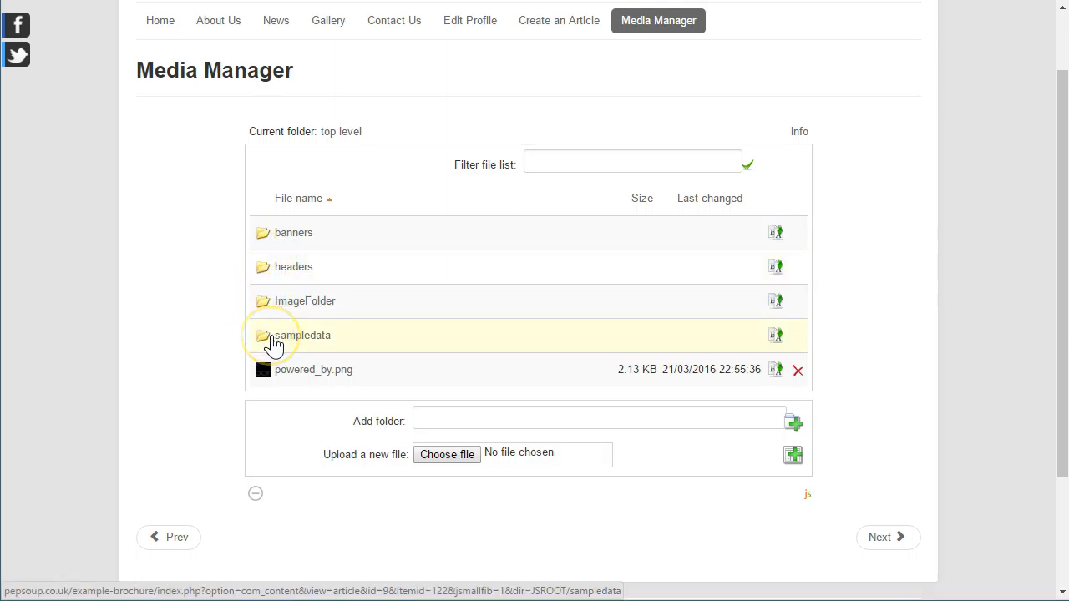
{"action": "mouse_move", "coordinate": [263, 241]}
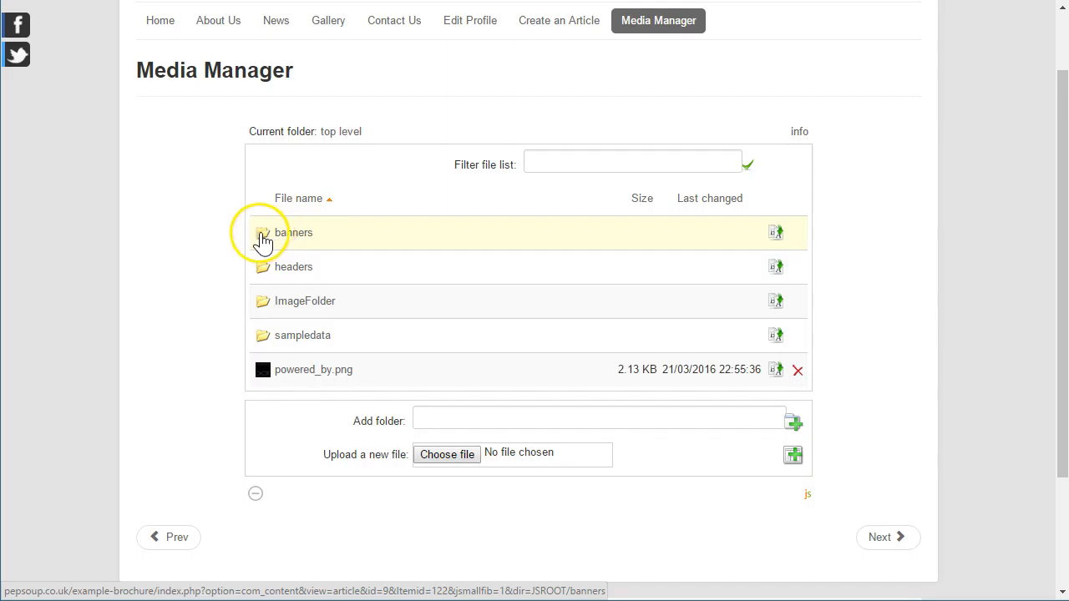
{"action": "mouse_move", "coordinate": [284, 301]}
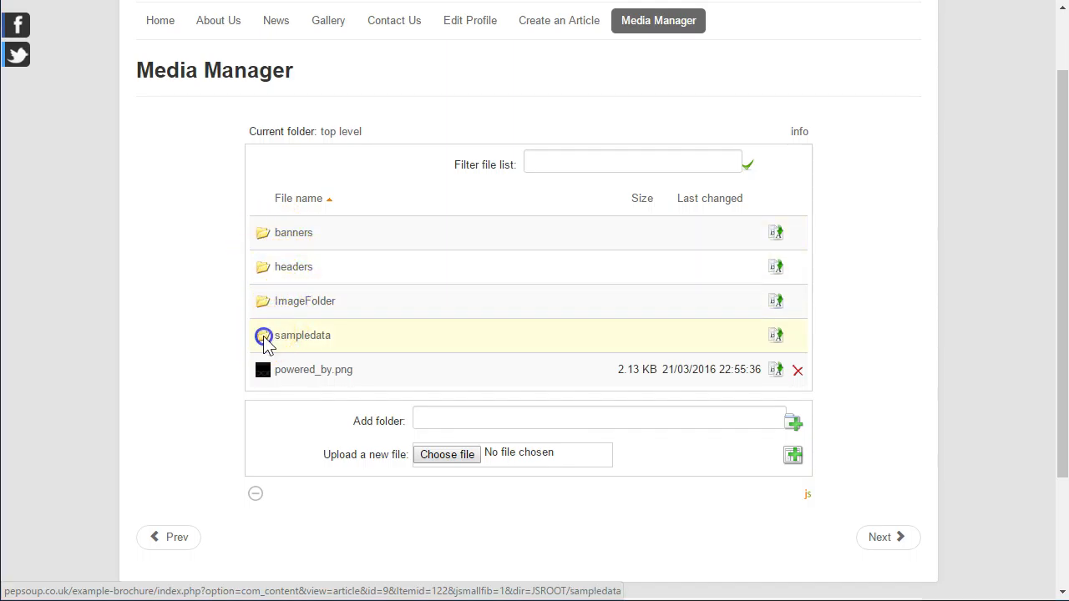
{"action": "left_click", "coordinate": [302, 335]}
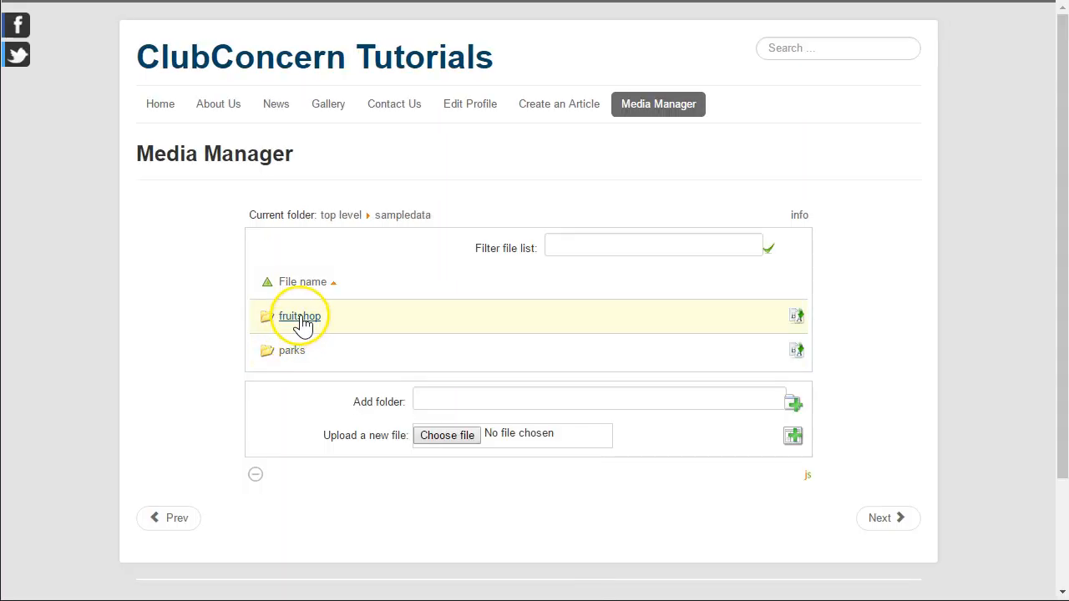
{"action": "mouse_move", "coordinate": [299, 315]}
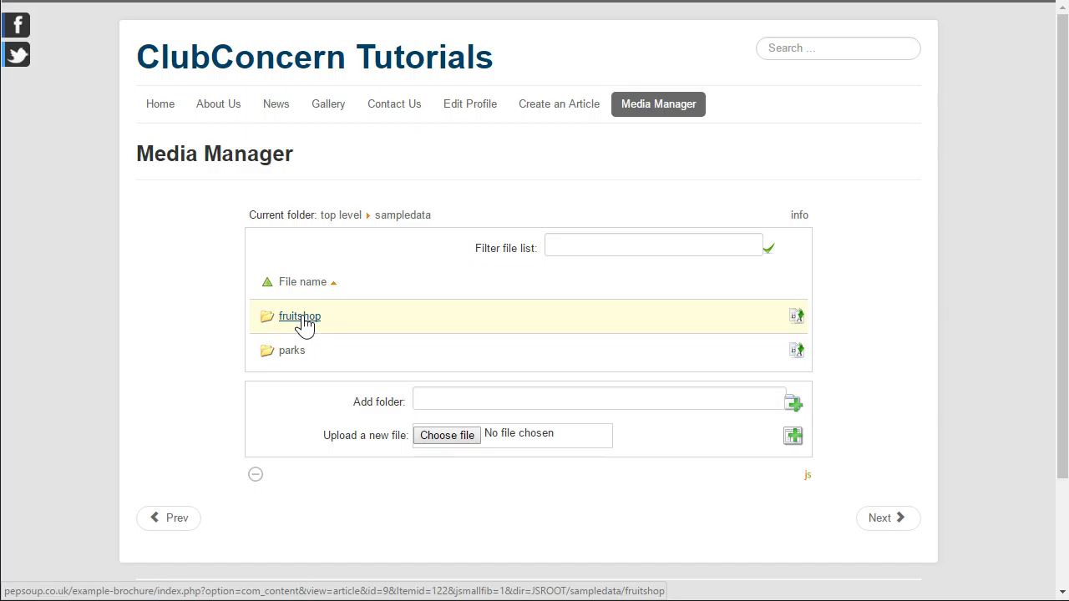
{"action": "mouse_move", "coordinate": [276, 215]}
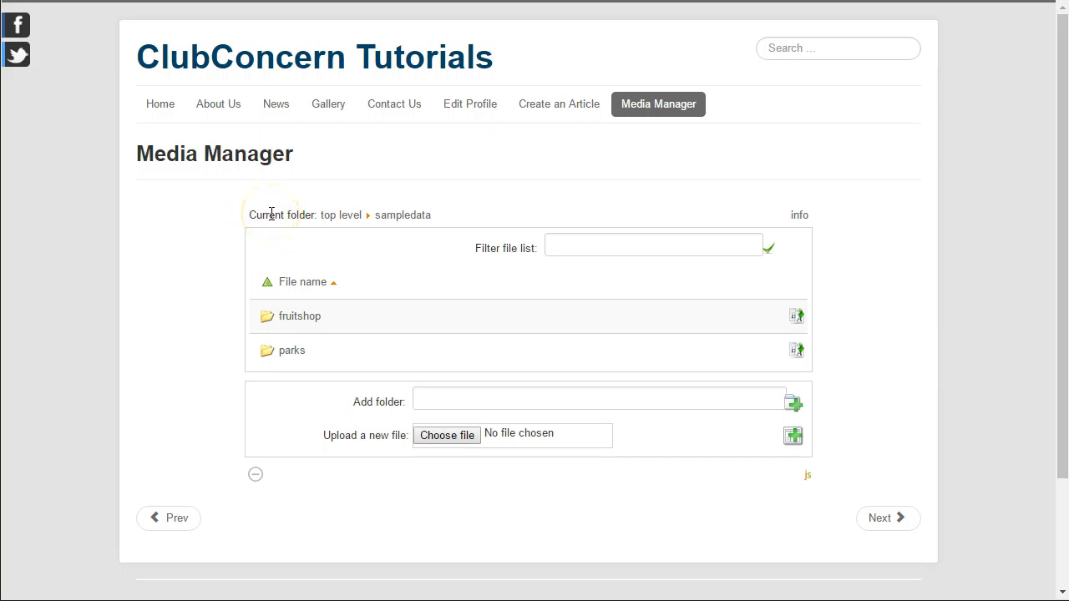
{"action": "mouse_move", "coordinate": [338, 219]}
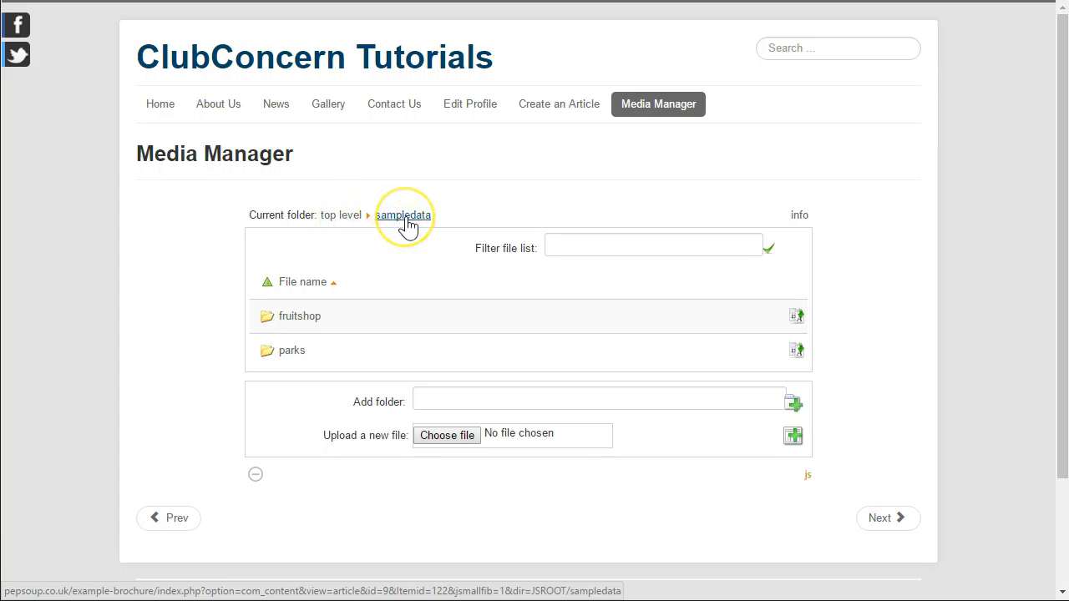
{"action": "mouse_move", "coordinate": [404, 216]}
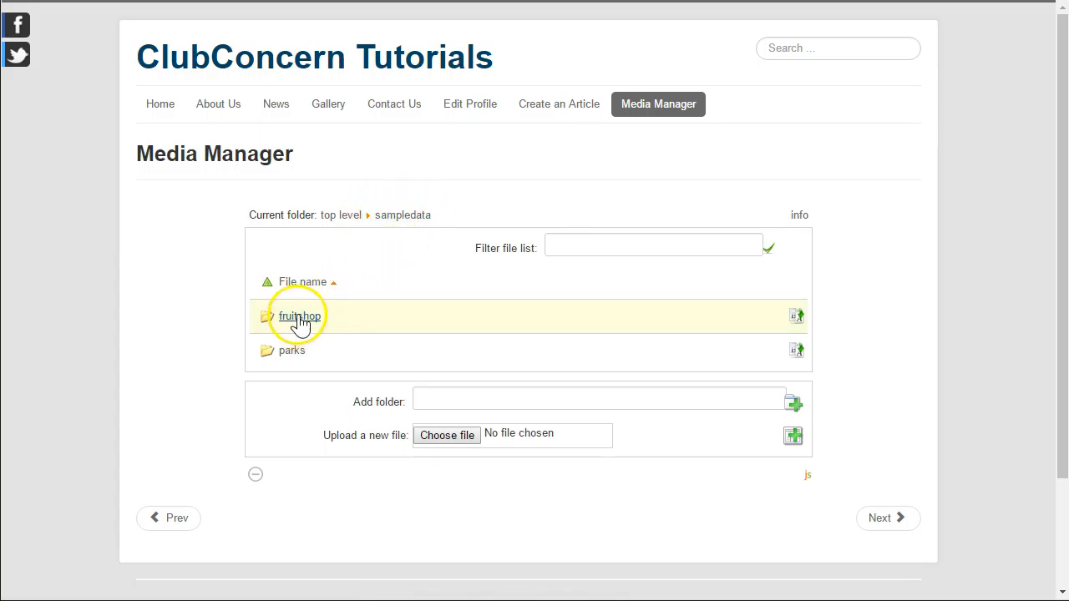
{"action": "mouse_move", "coordinate": [326, 350]}
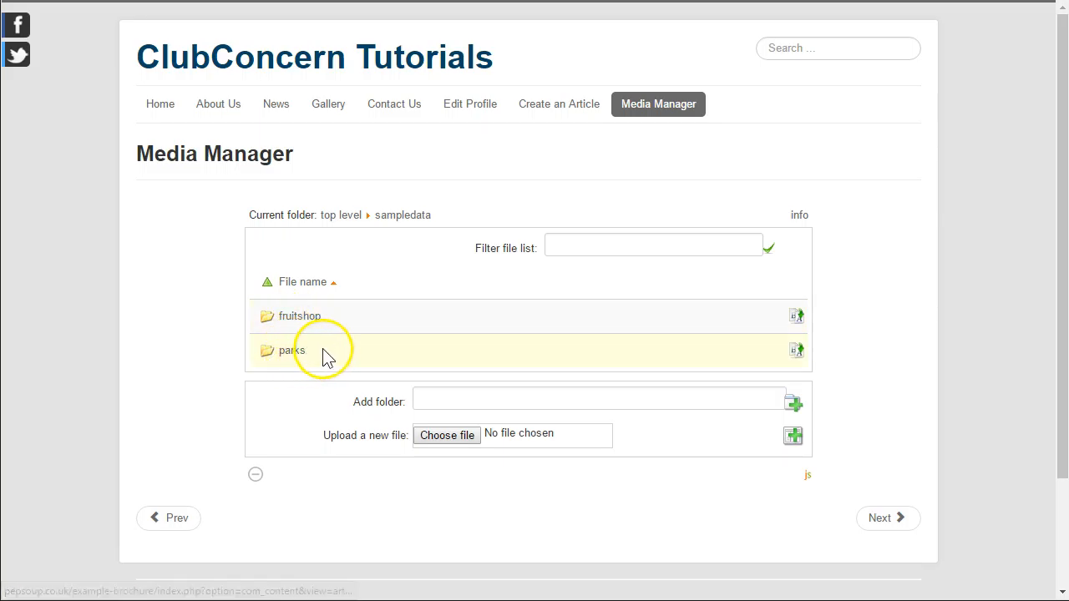
{"action": "mouse_move", "coordinate": [293, 350]}
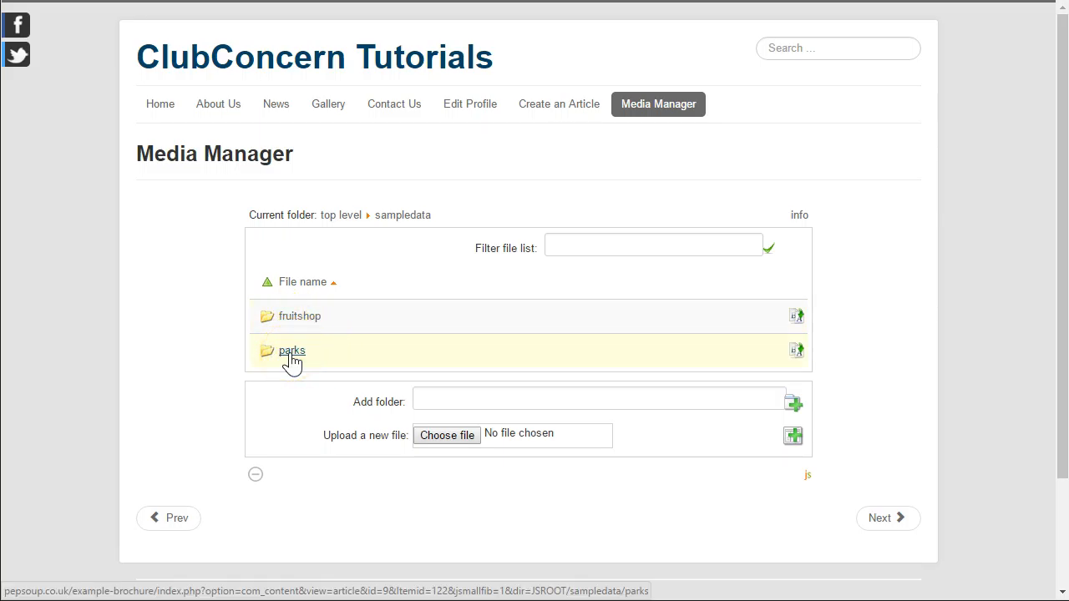
Step: Open parks, listing animals, landscape, banner_cradle.jpg and parks.gif
{"action": "left_click", "coordinate": [291, 350]}
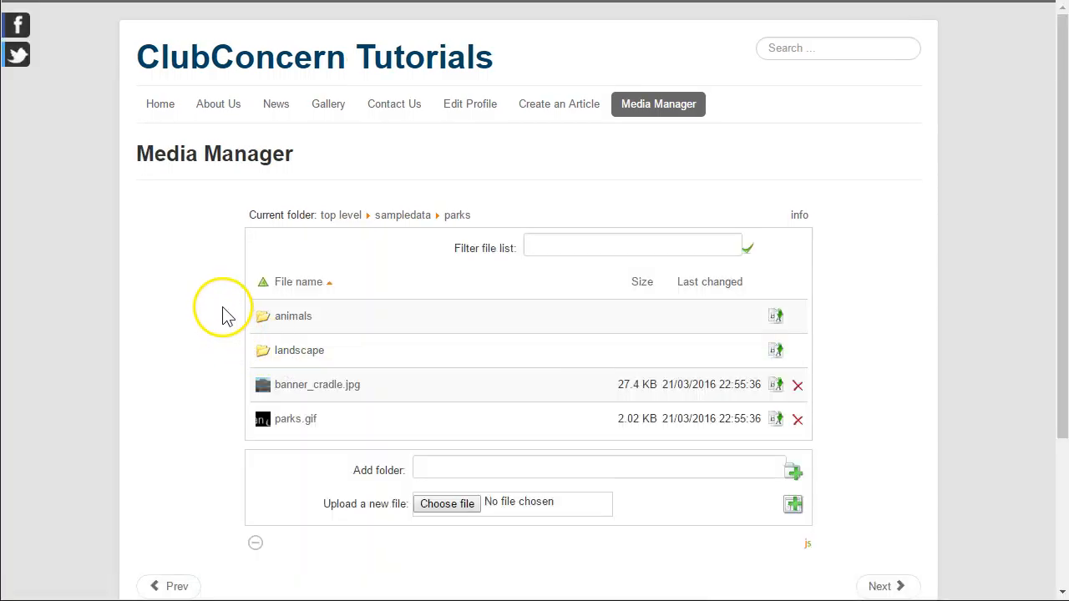
{"action": "scroll", "scroll_direction": "down", "scroll_amount": 3}
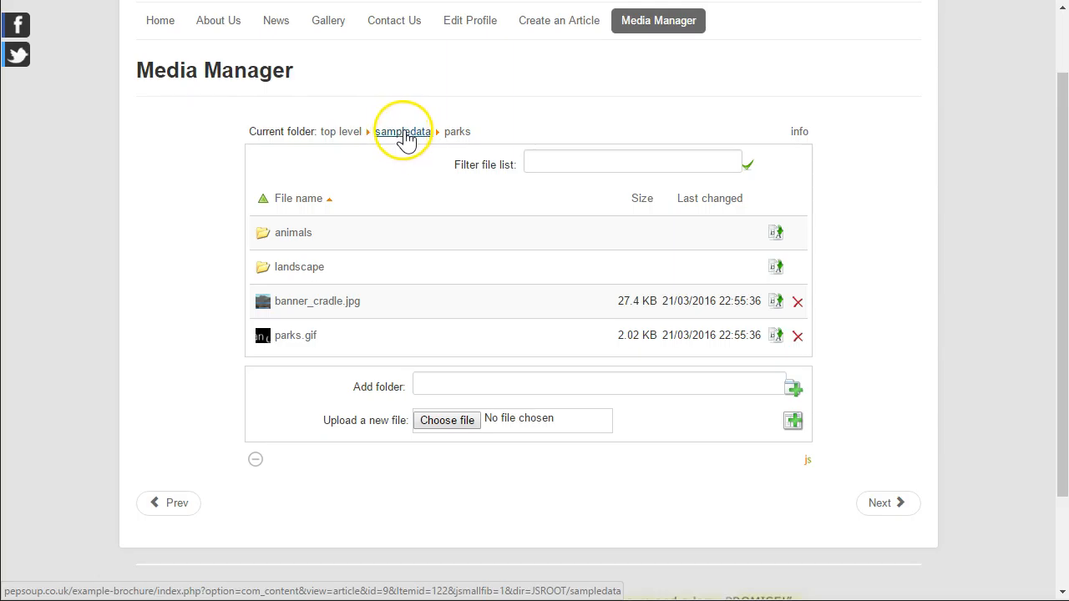
{"action": "mouse_move", "coordinate": [456, 132]}
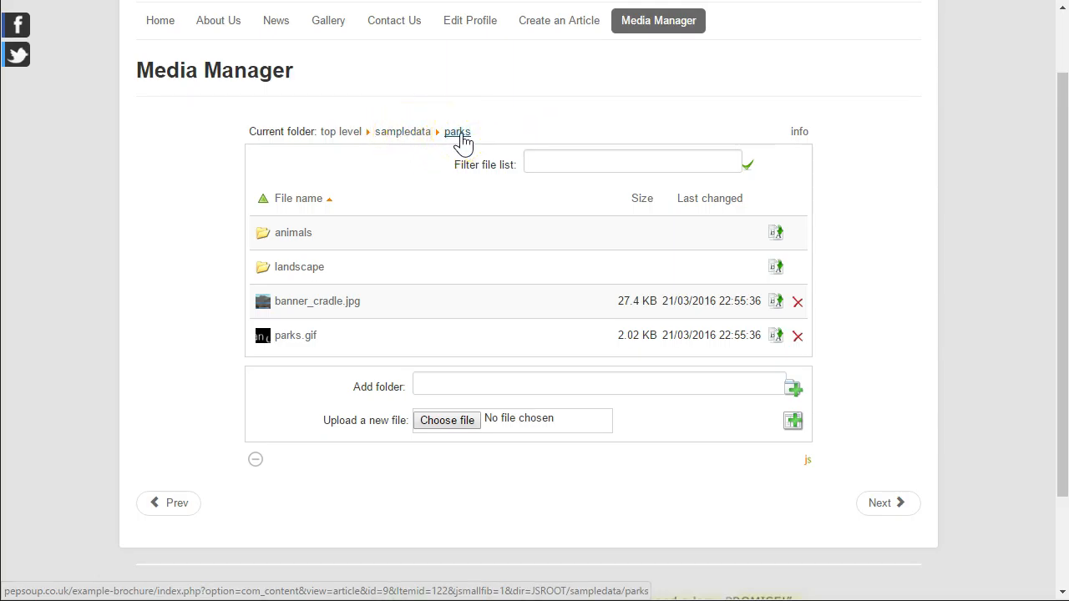
{"action": "mouse_move", "coordinate": [292, 232]}
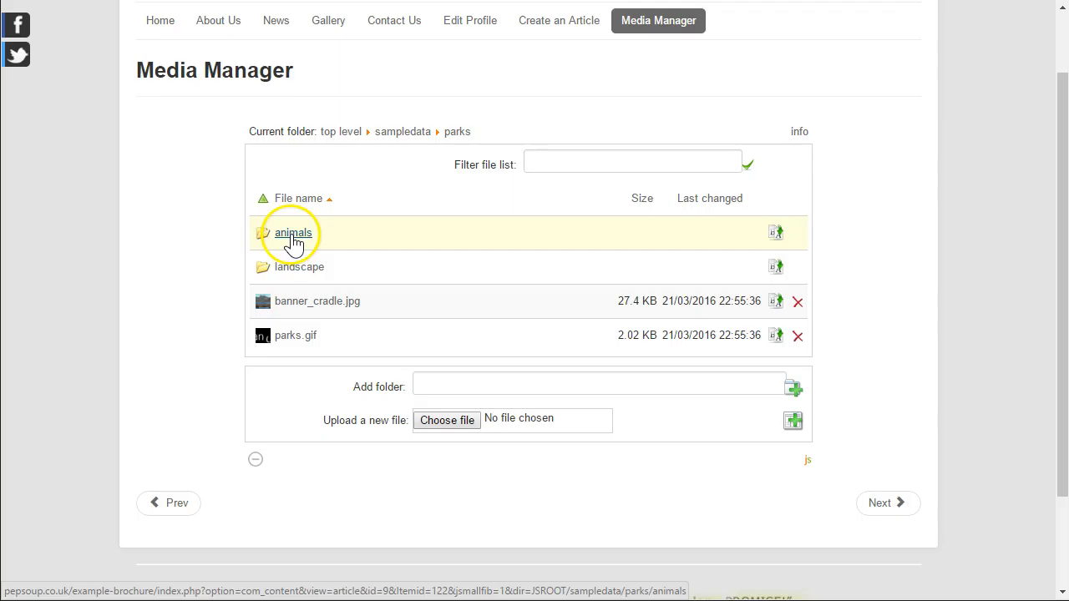
{"action": "mouse_move", "coordinate": [299, 267]}
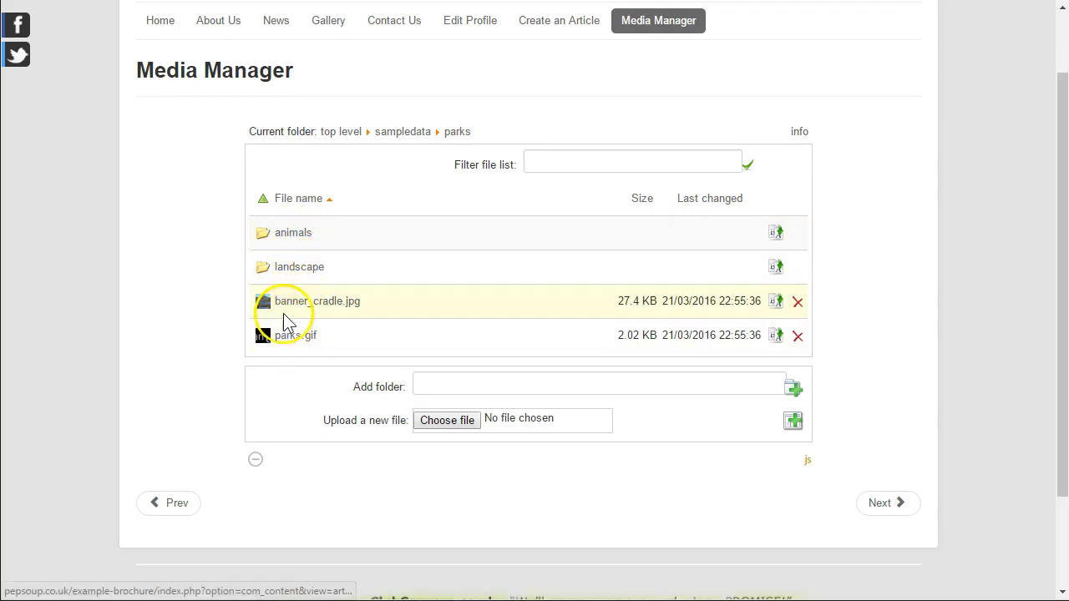
{"action": "mouse_move", "coordinate": [225, 219]}
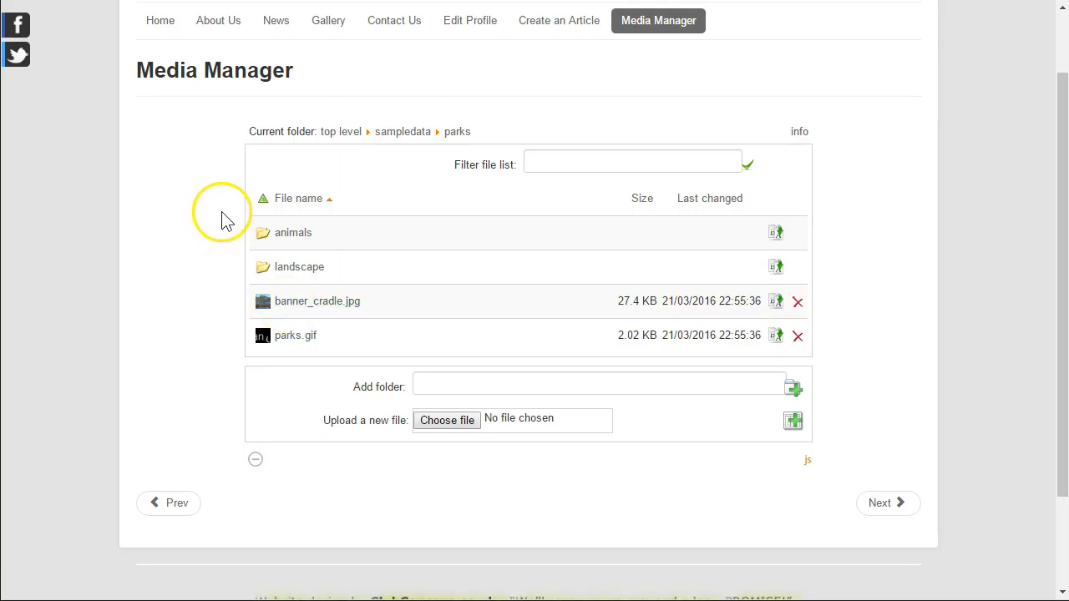
{"action": "mouse_move", "coordinate": [394, 171]}
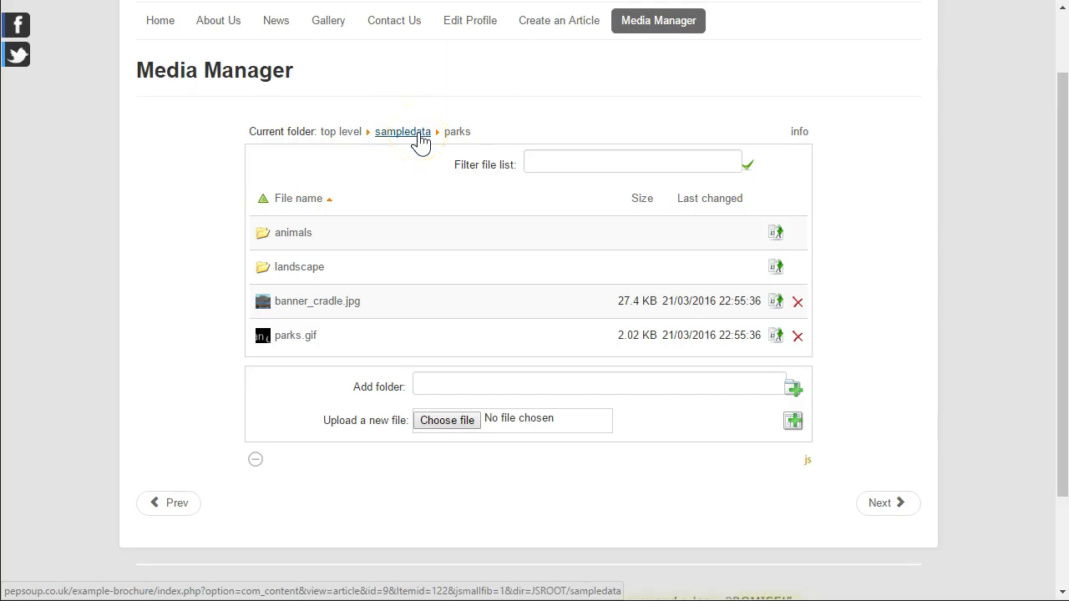
{"action": "mouse_move", "coordinate": [301, 184]}
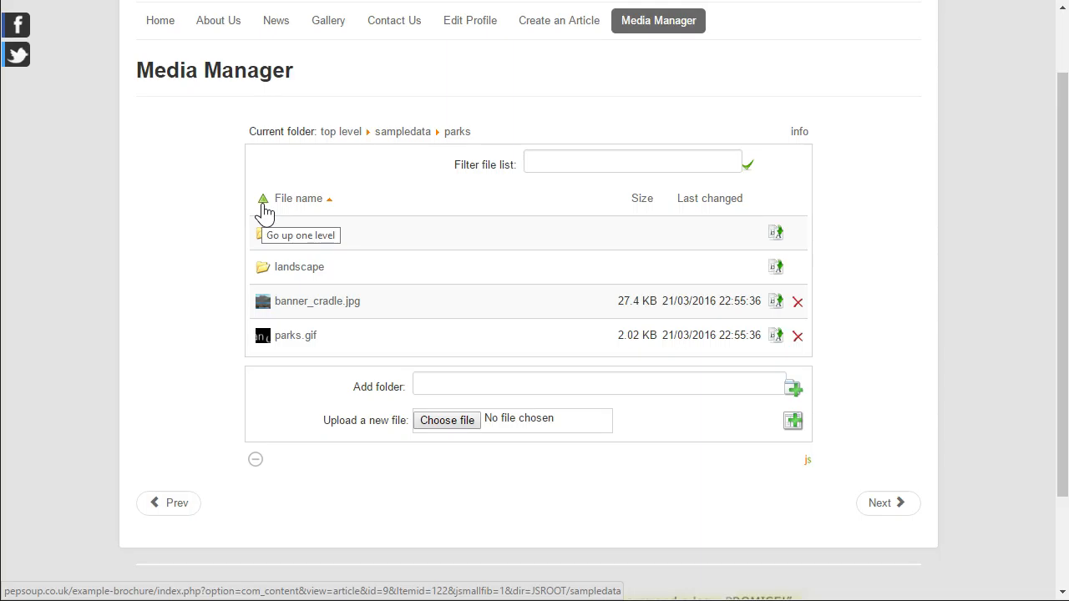
{"action": "left_click", "coordinate": [403, 131]}
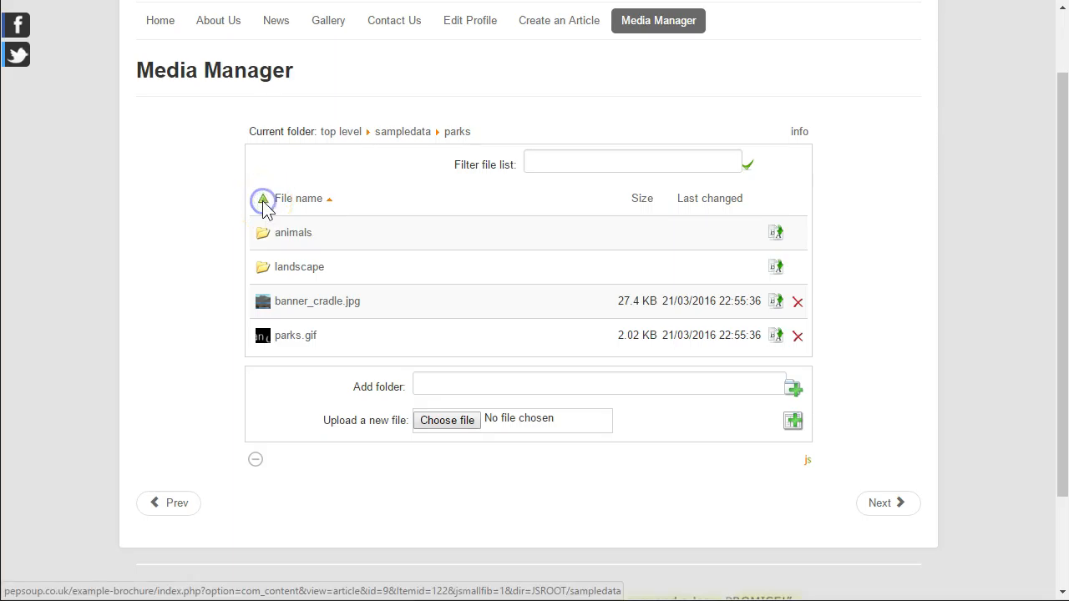
Step: Return to sampledata and open fruitshop, showing apple.jpg, bananas_2.jpg, fruits.gif and tamarind.jpg
{"action": "left_click", "coordinate": [402, 131]}
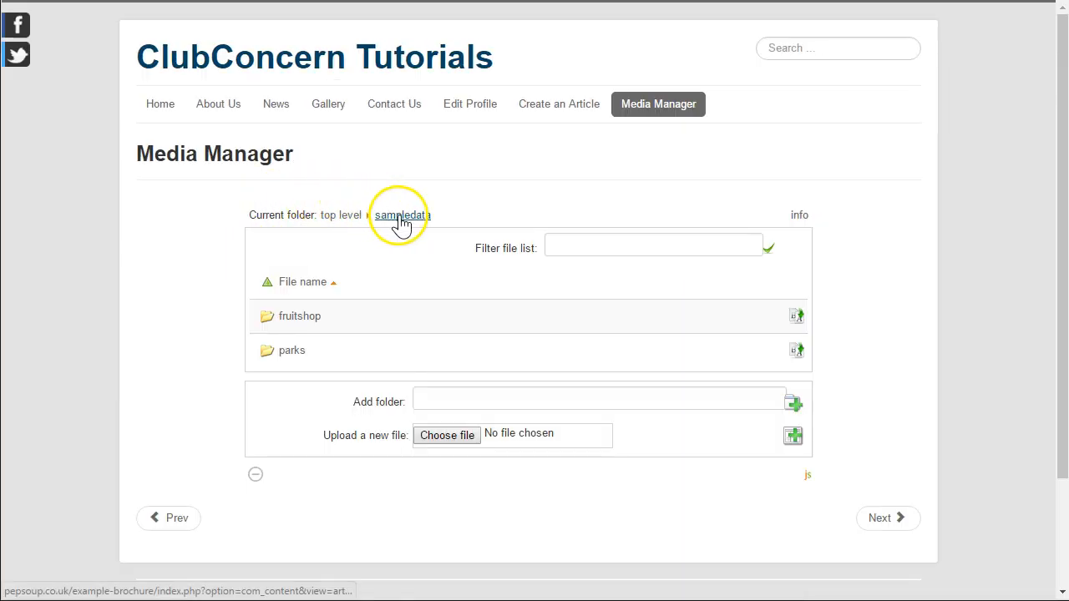
{"action": "mouse_move", "coordinate": [380, 215]}
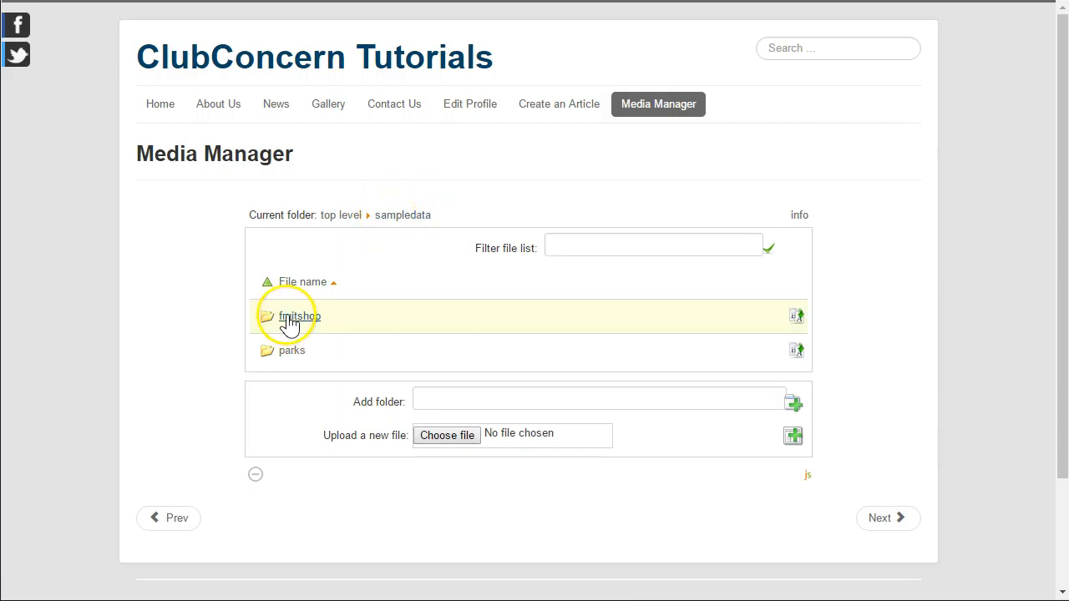
{"action": "left_click", "coordinate": [299, 316]}
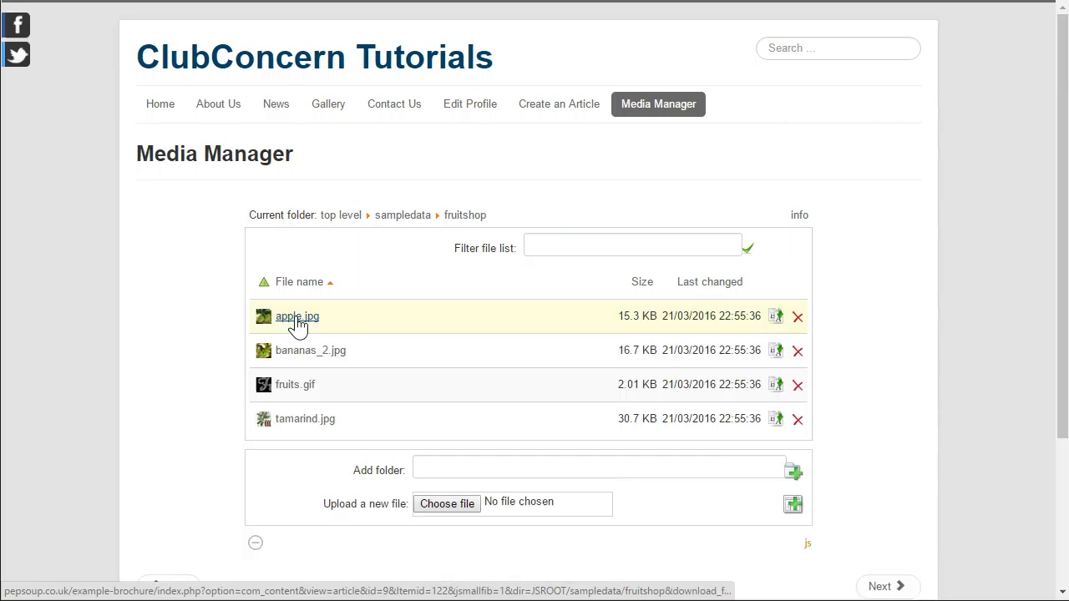
{"action": "scroll", "scroll_direction": "down", "scroll_amount": 3}
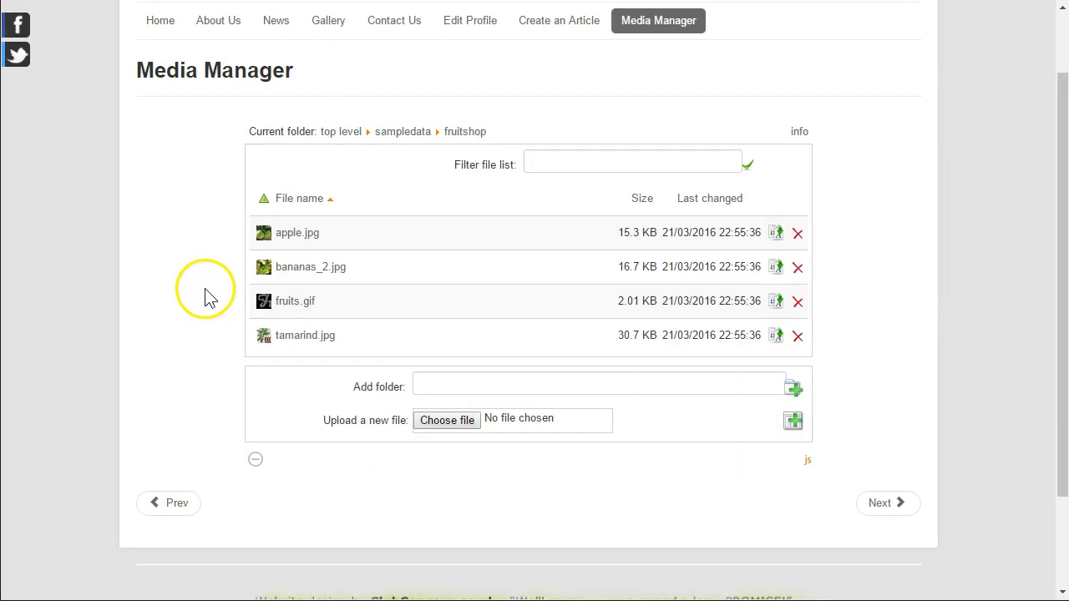
{"action": "mouse_move", "coordinate": [340, 150]}
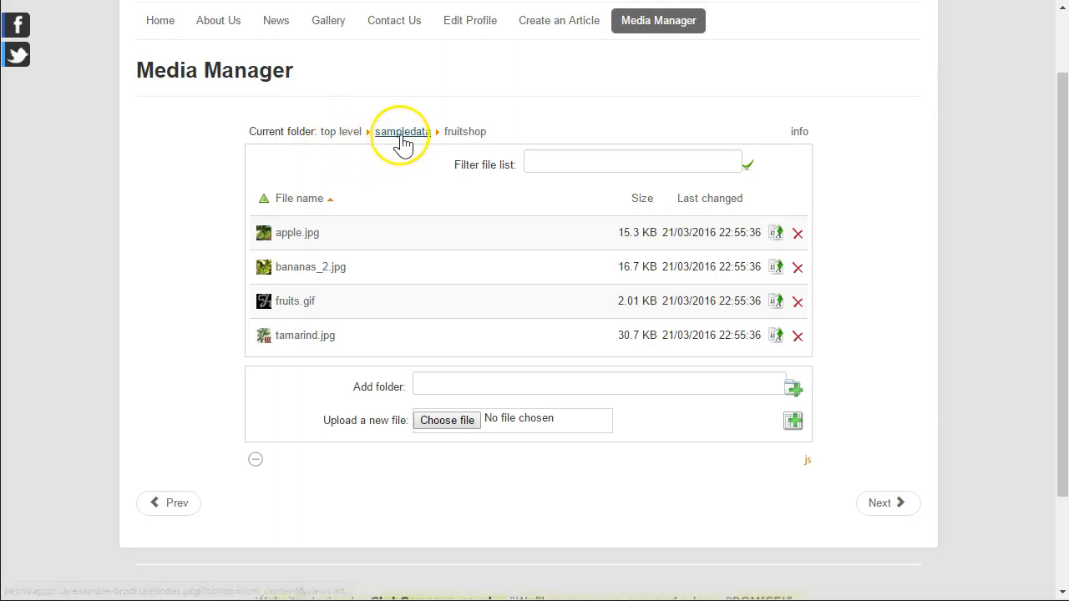
{"action": "mouse_move", "coordinate": [464, 131]}
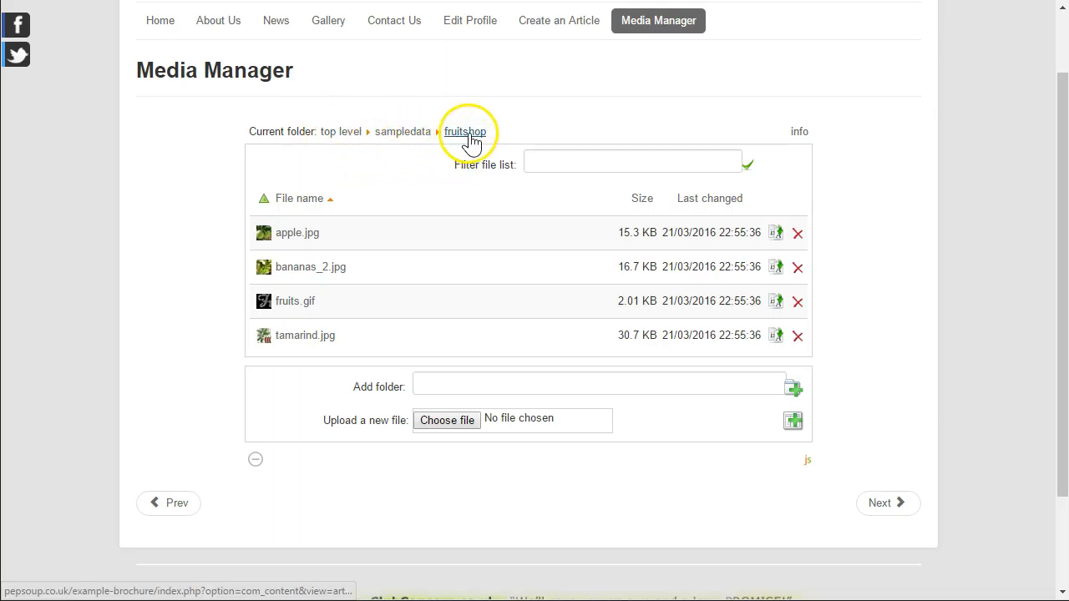
{"action": "mouse_move", "coordinate": [458, 151]}
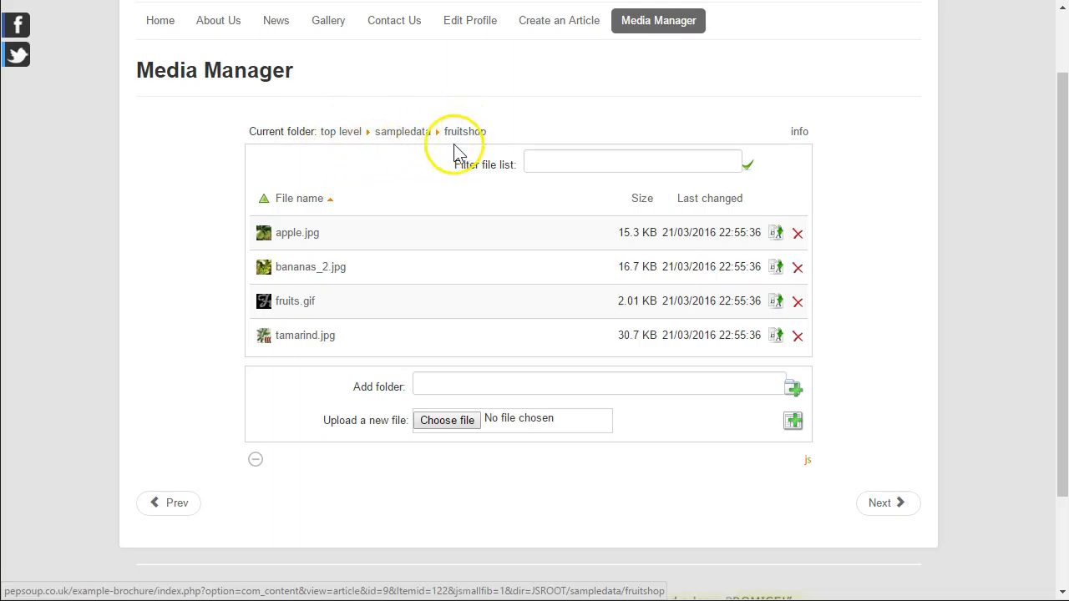
{"action": "mouse_move", "coordinate": [458, 142]}
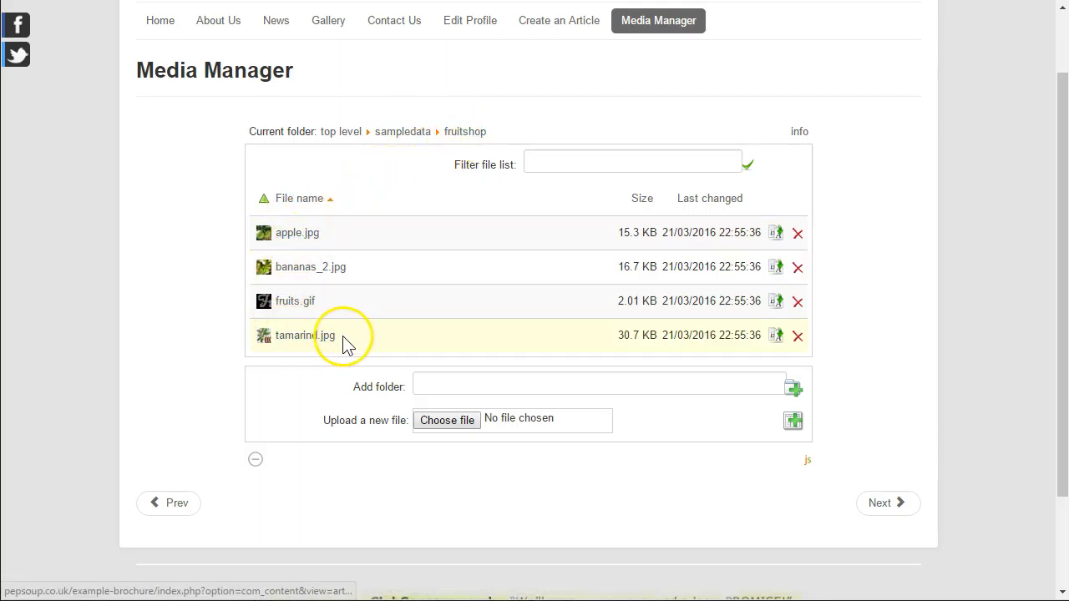
{"action": "mouse_move", "coordinate": [489, 341]}
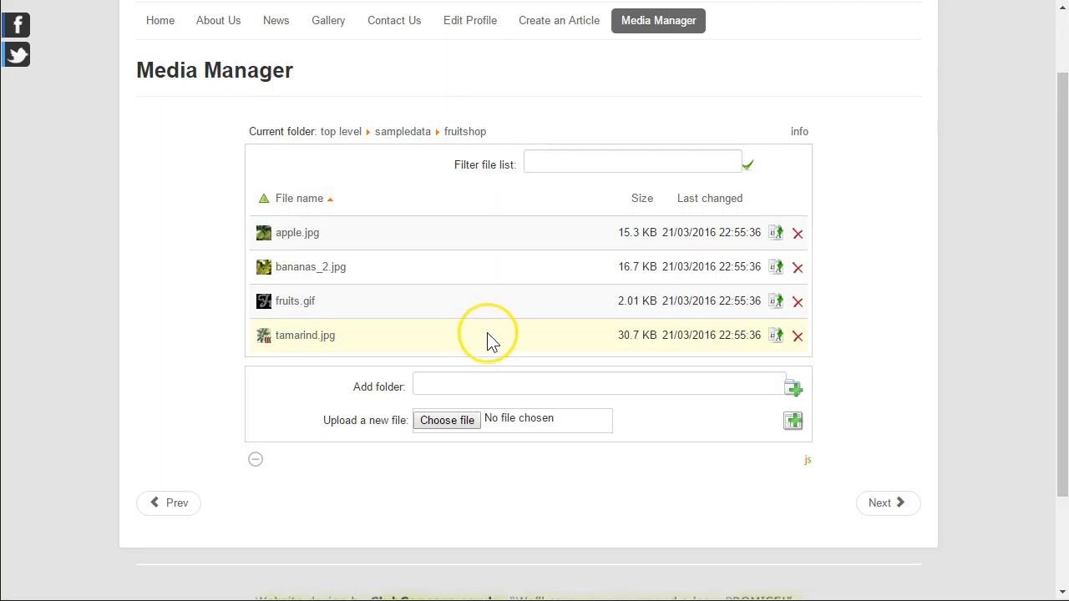
{"action": "mouse_move", "coordinate": [491, 343]}
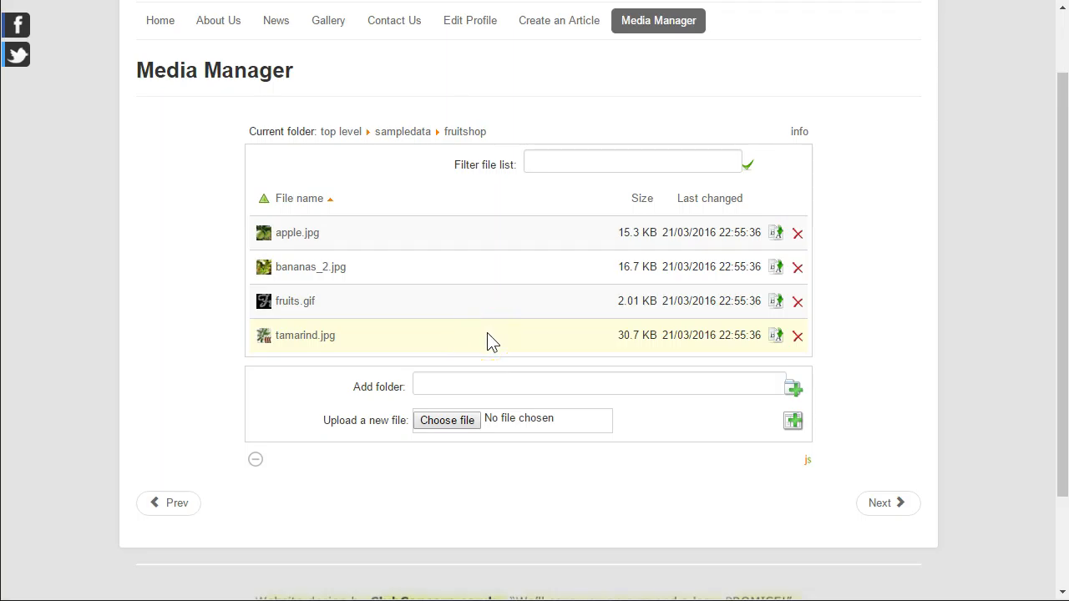
{"action": "mouse_move", "coordinate": [388, 192]}
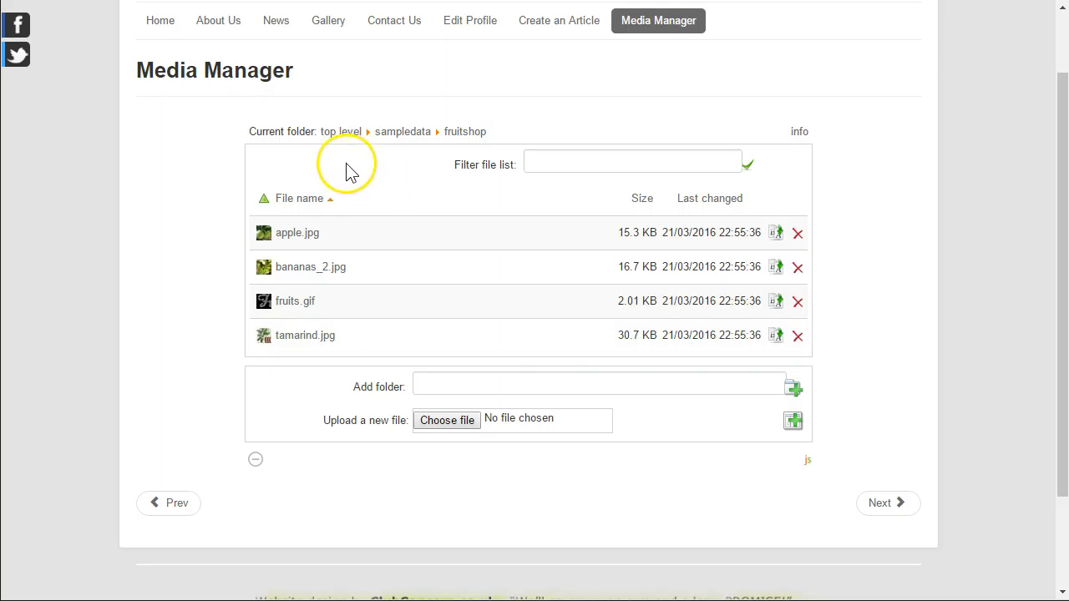
{"action": "mouse_move", "coordinate": [349, 164]}
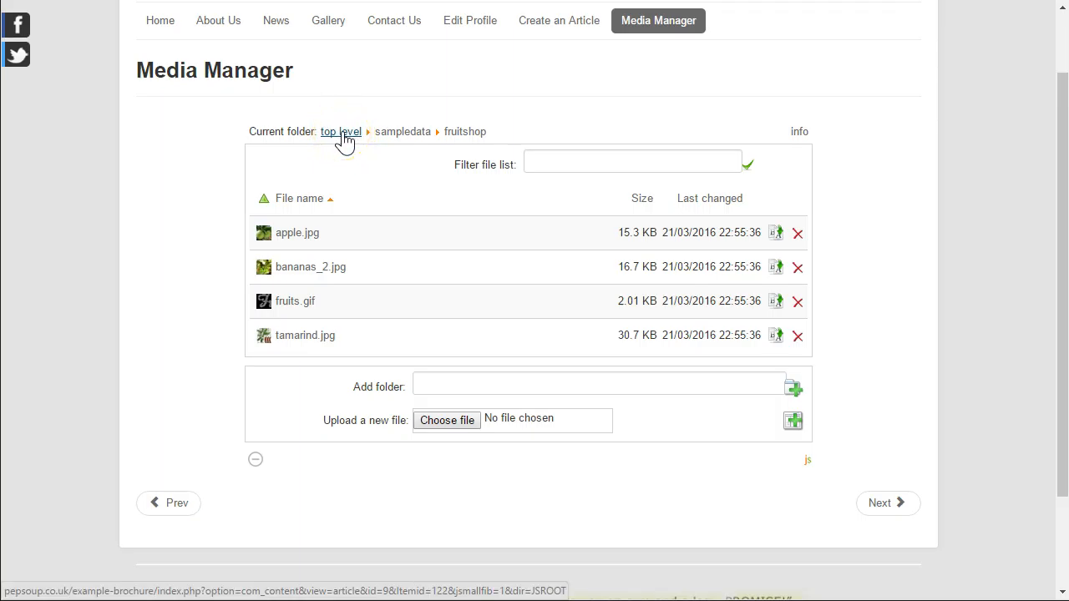
Step: Return to the top-level folder and focus the empty Add folder name field
{"action": "left_click", "coordinate": [340, 131]}
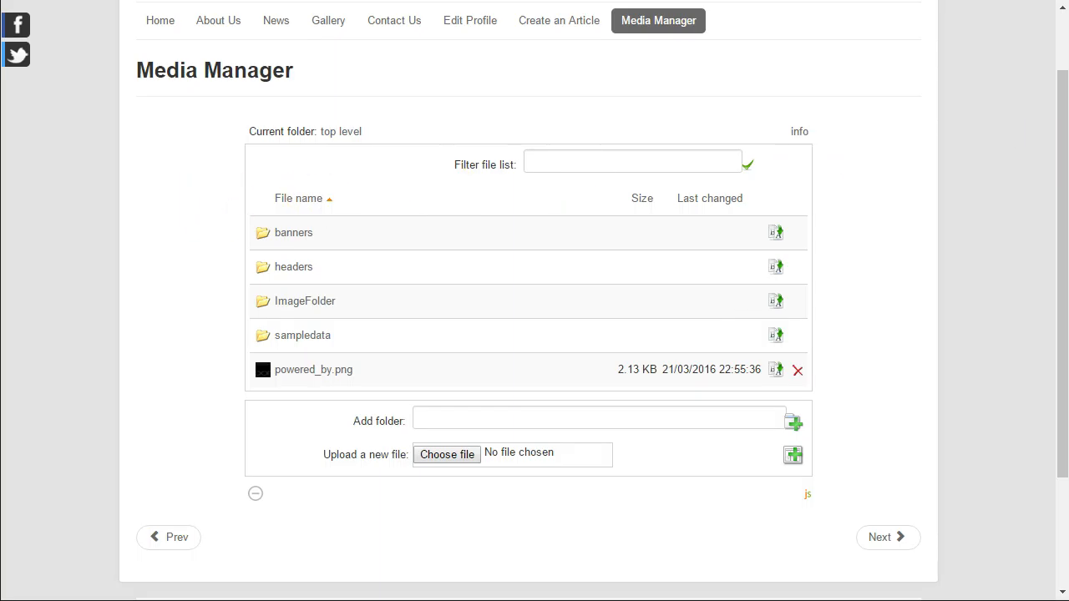
{"action": "scroll", "scroll_direction": "down", "scroll_amount": 3}
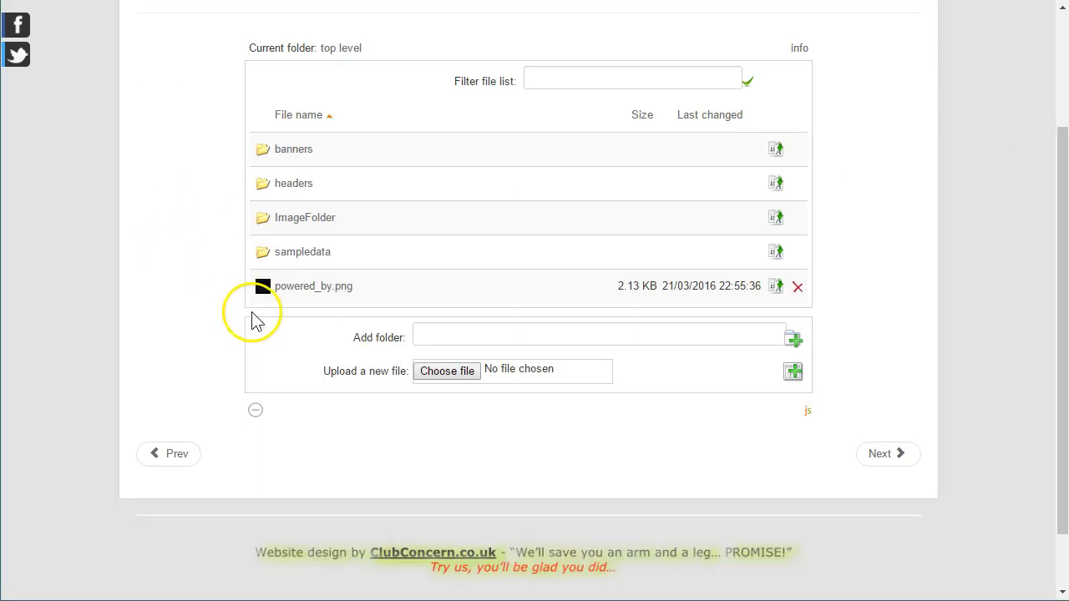
{"action": "mouse_move", "coordinate": [309, 368]}
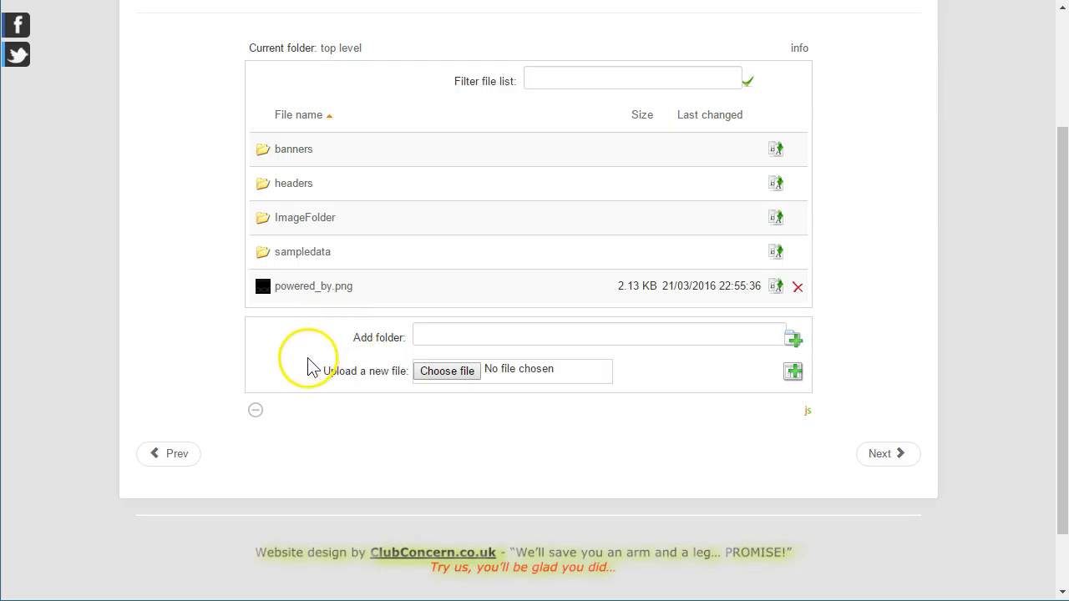
{"action": "mouse_move", "coordinate": [255, 410]}
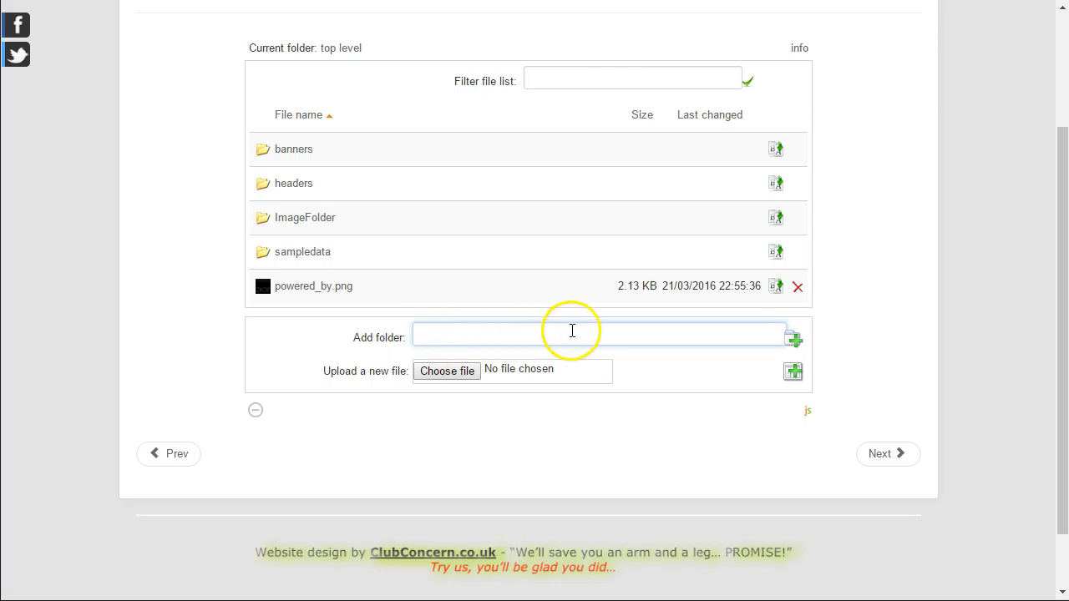
{"action": "mouse_move", "coordinate": [716, 333]}
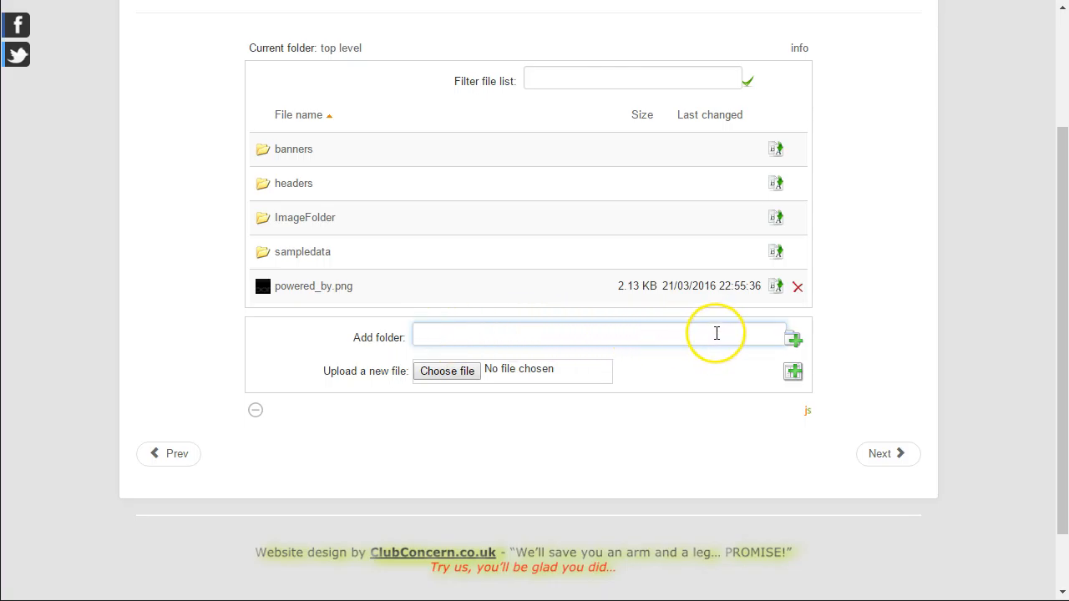
{"action": "mouse_move", "coordinate": [384, 337]}
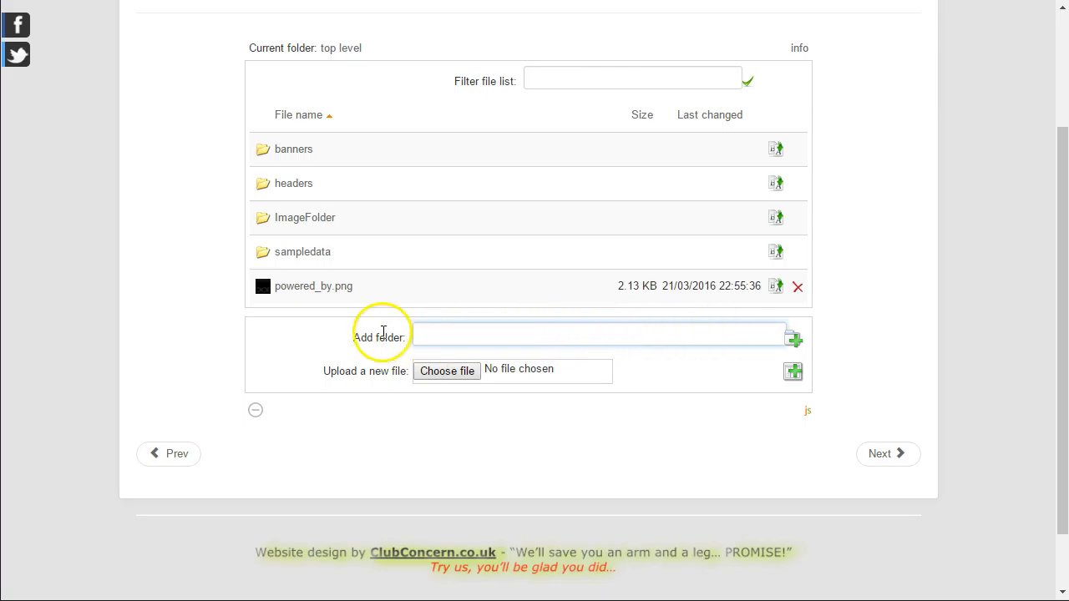
{"action": "mouse_move", "coordinate": [311, 342]}
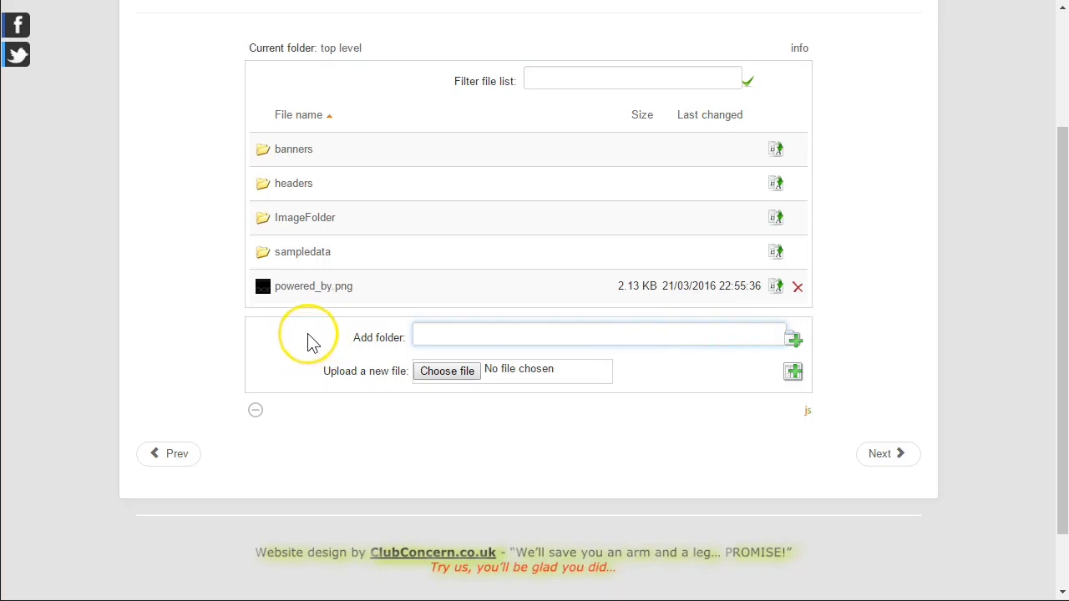
{"action": "left_click", "coordinate": [599, 337]}
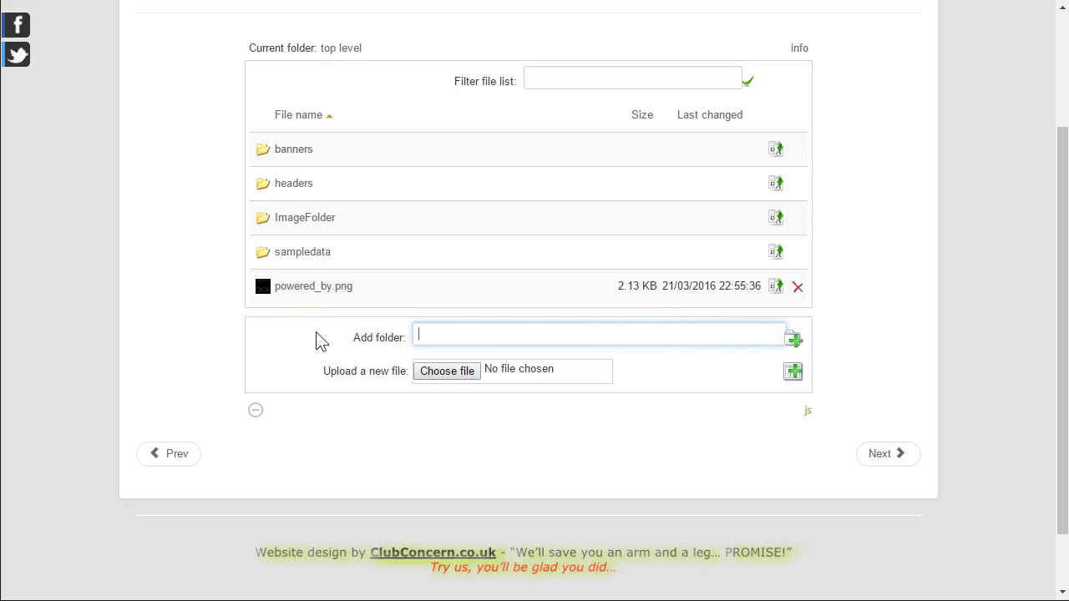
{"action": "mouse_move", "coordinate": [351, 319]}
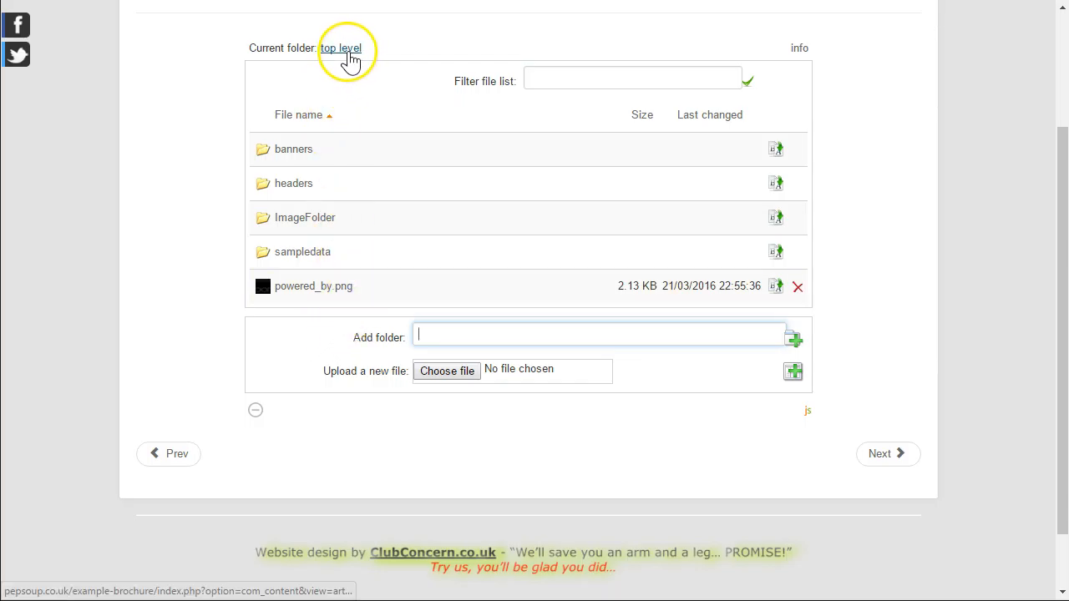
{"action": "mouse_move", "coordinate": [293, 149]}
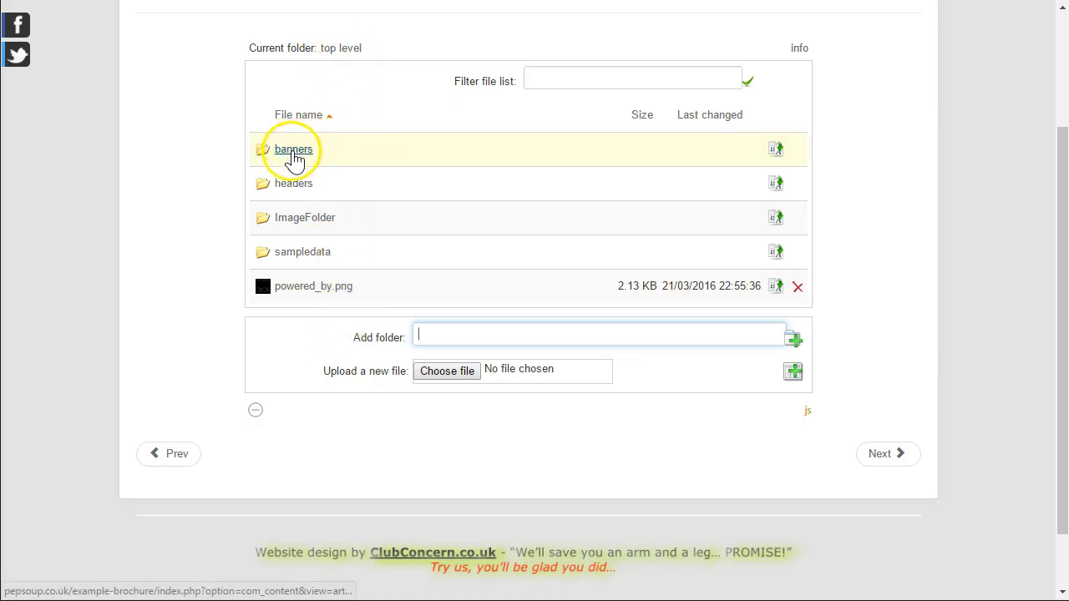
{"action": "mouse_move", "coordinate": [303, 252]}
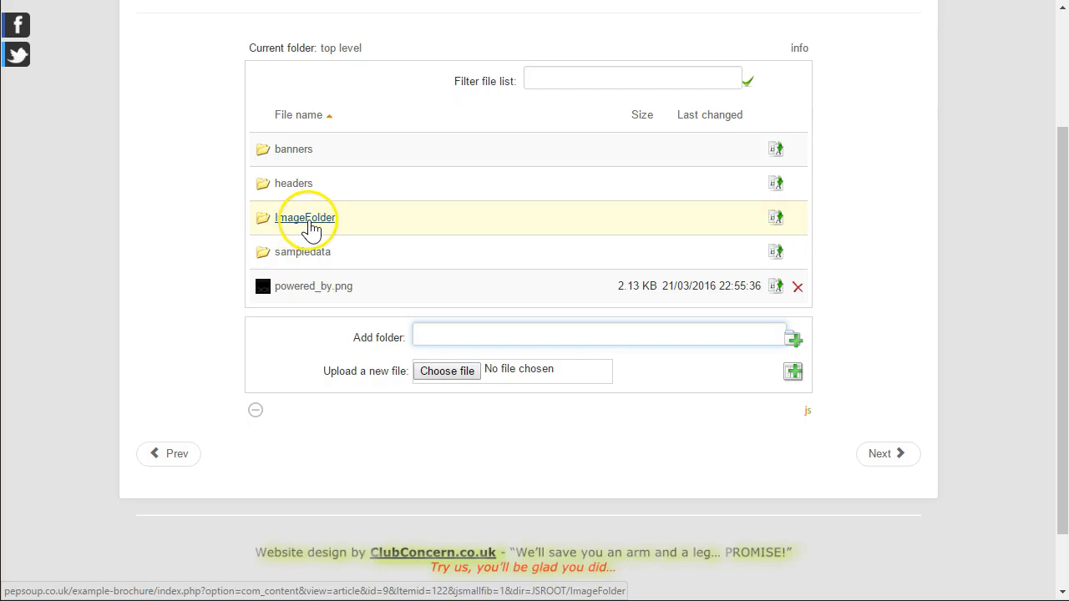
Step: Open ImageFolder and enter 'Sub Folder One' as the new folder name
{"action": "left_click", "coordinate": [306, 218]}
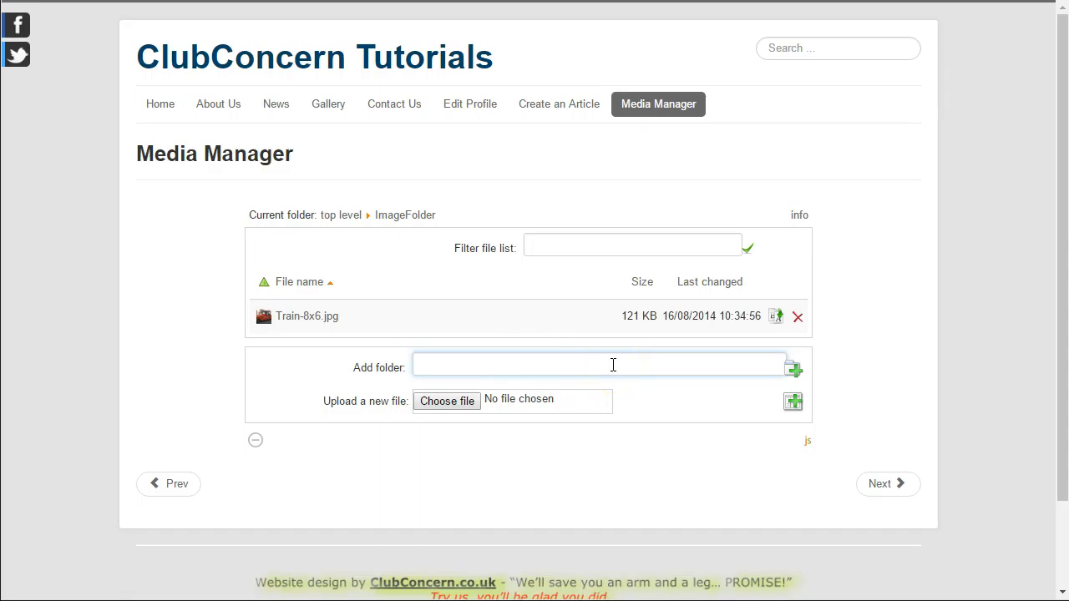
{"action": "mouse_move", "coordinate": [409, 215]}
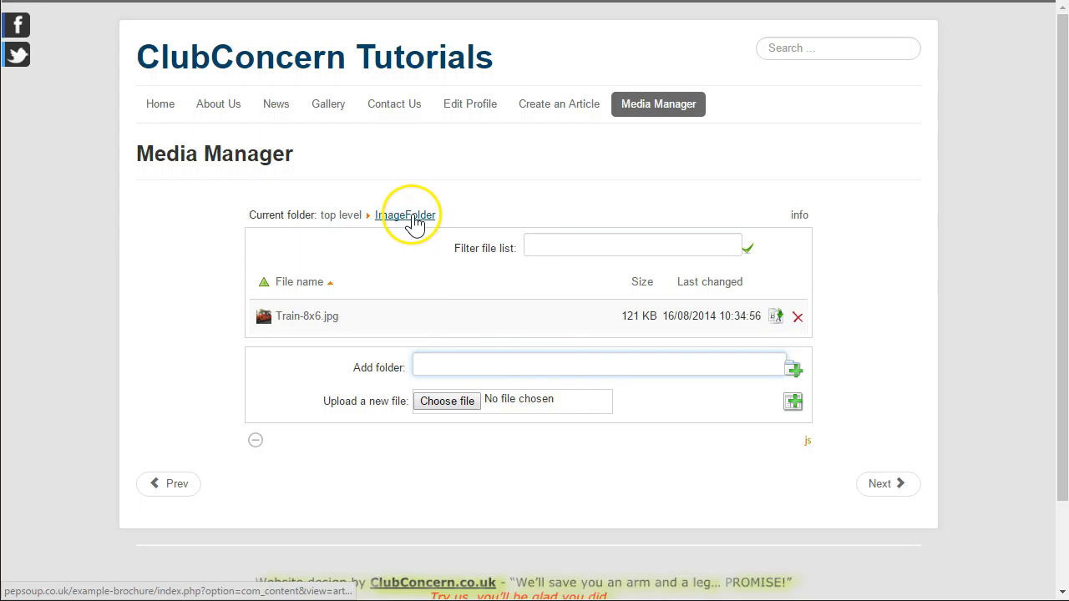
{"action": "type", "text": "Su"}
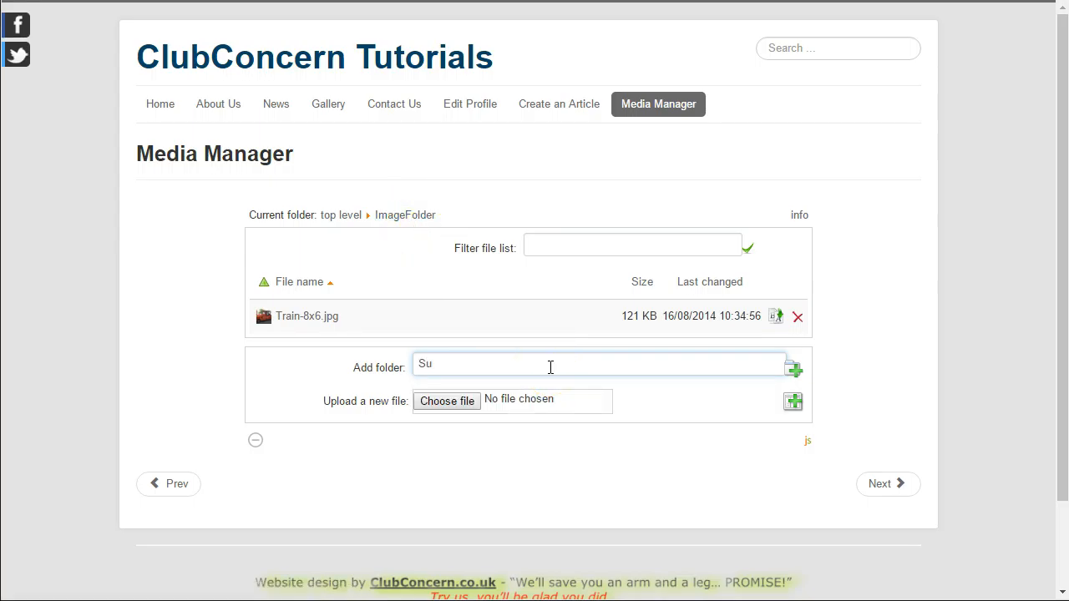
{"action": "type", "text": "b"}
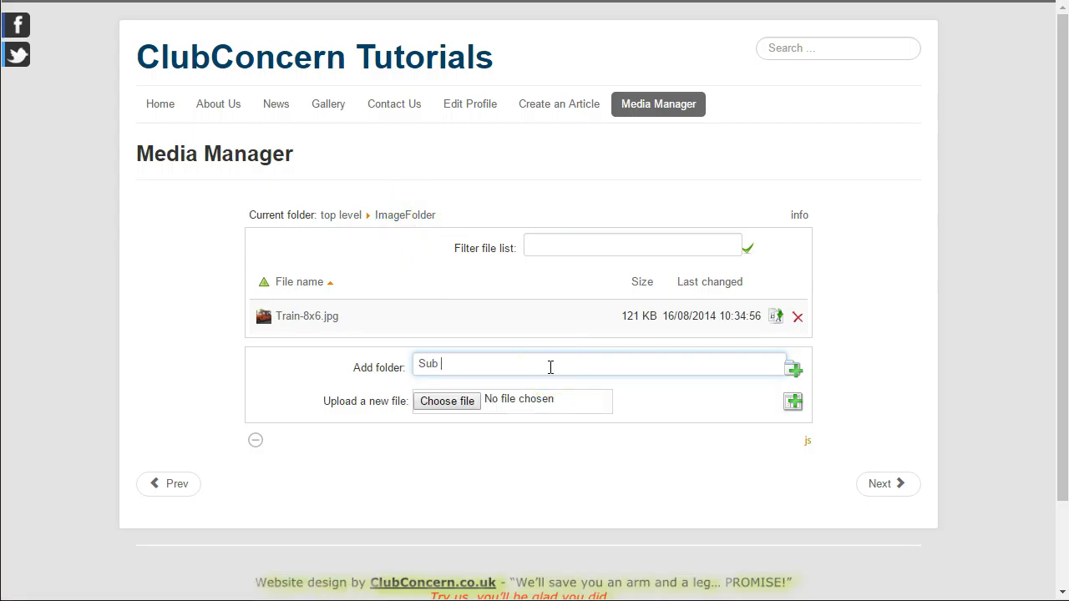
{"action": "type", "text": "Folder"}
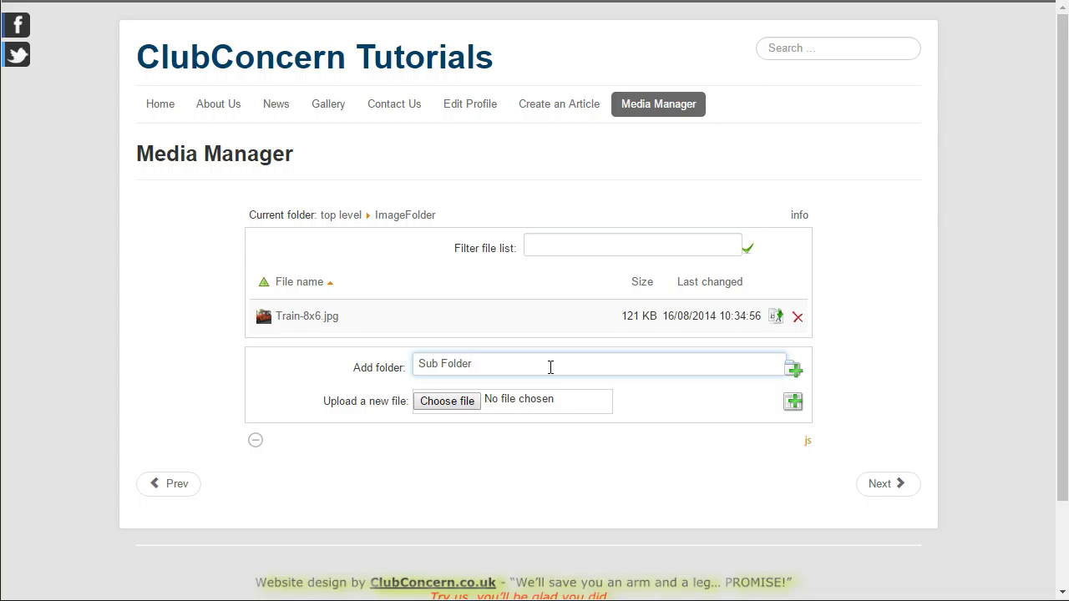
{"action": "mouse_move", "coordinate": [522, 305]}
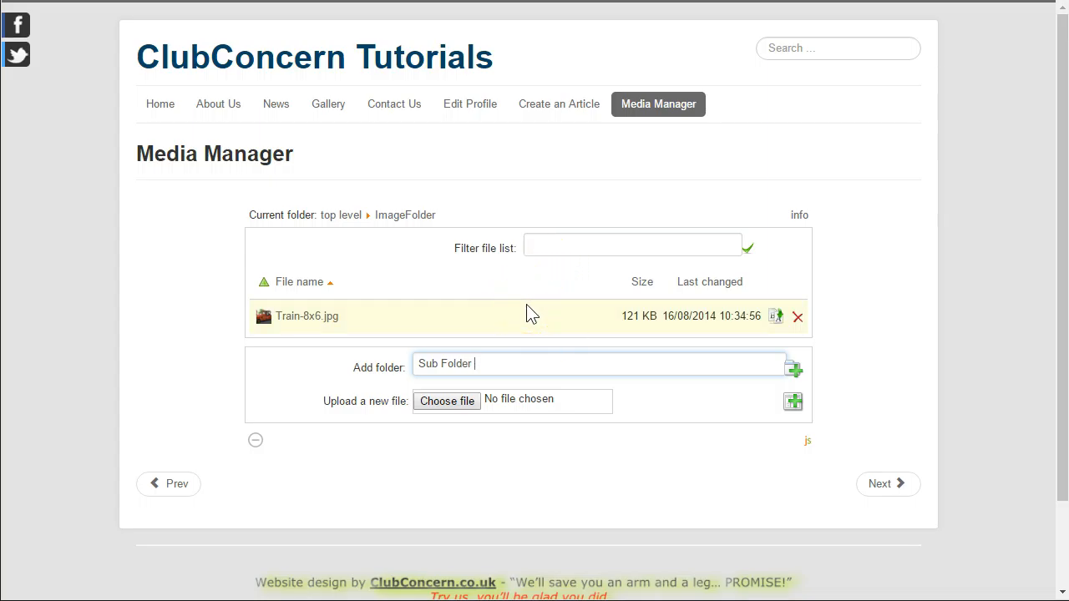
{"action": "type", "text": "One"}
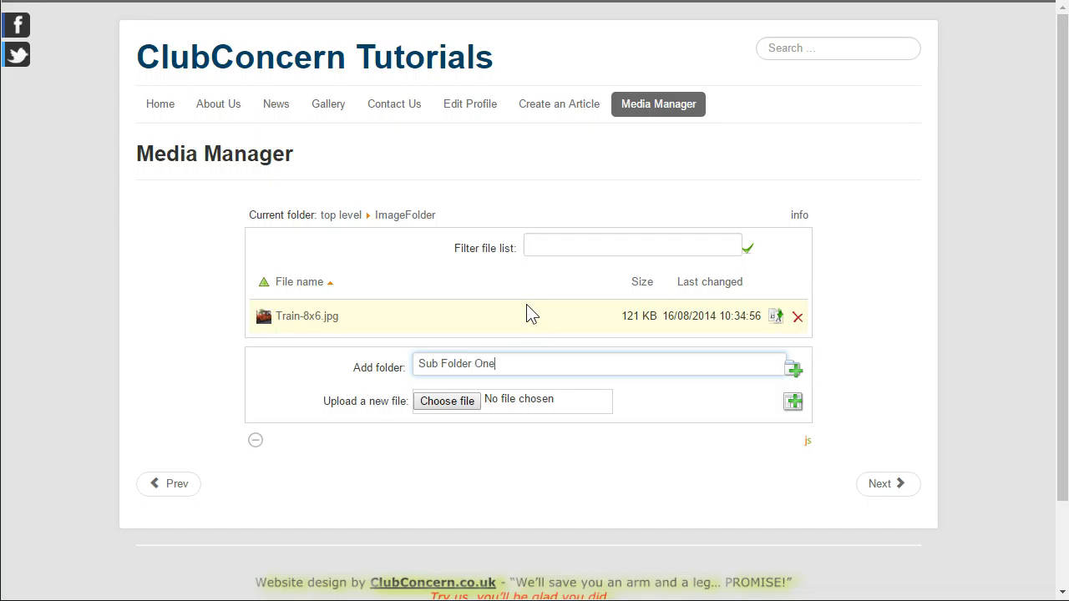
{"action": "mouse_move", "coordinate": [541, 329]}
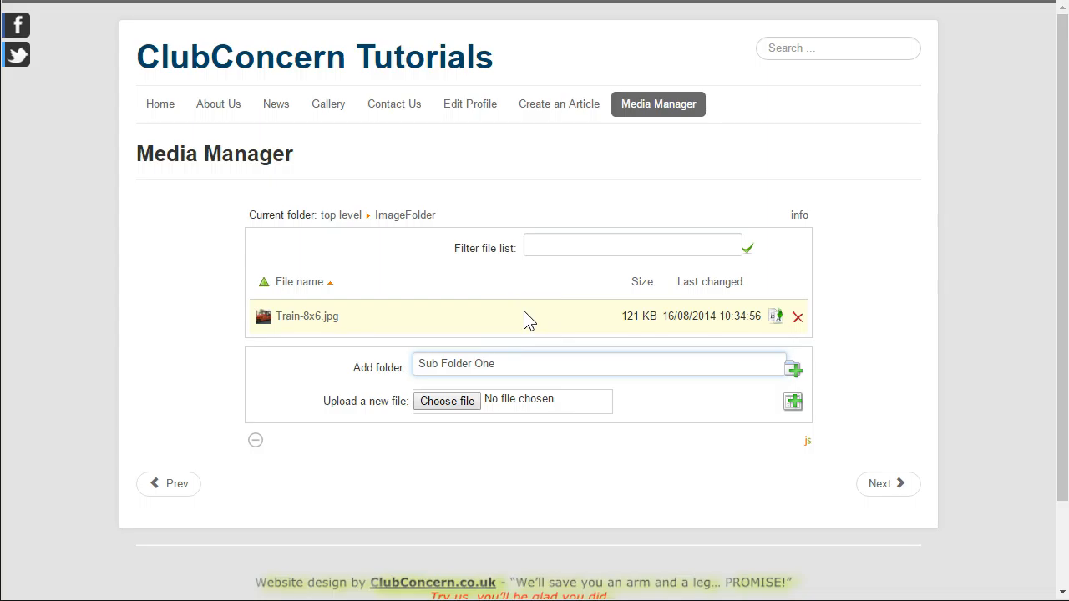
Step: Rework the spaces in the pending 'Sub Folder One' name, trying an underscore separator
{"action": "left_click", "coordinate": [472, 363]}
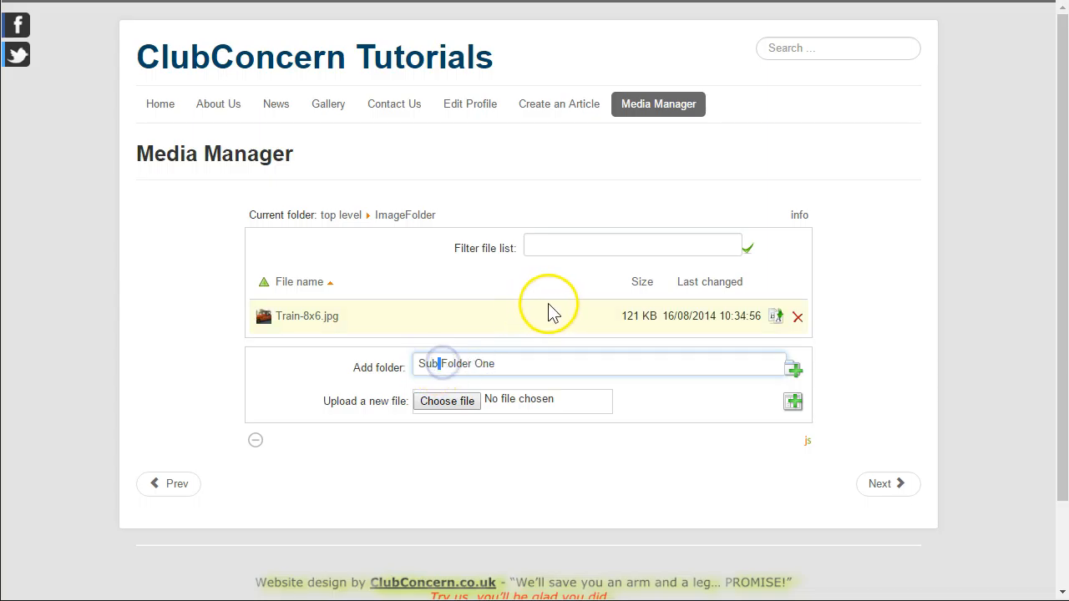
{"action": "mouse_move", "coordinate": [568, 277]}
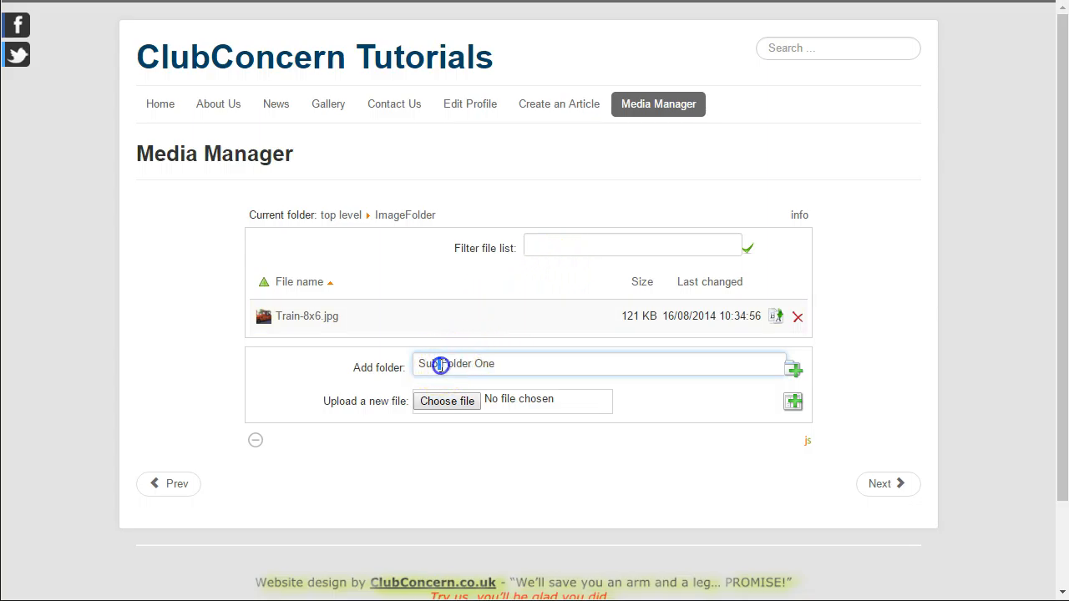
{"action": "mouse_move", "coordinate": [568, 279]}
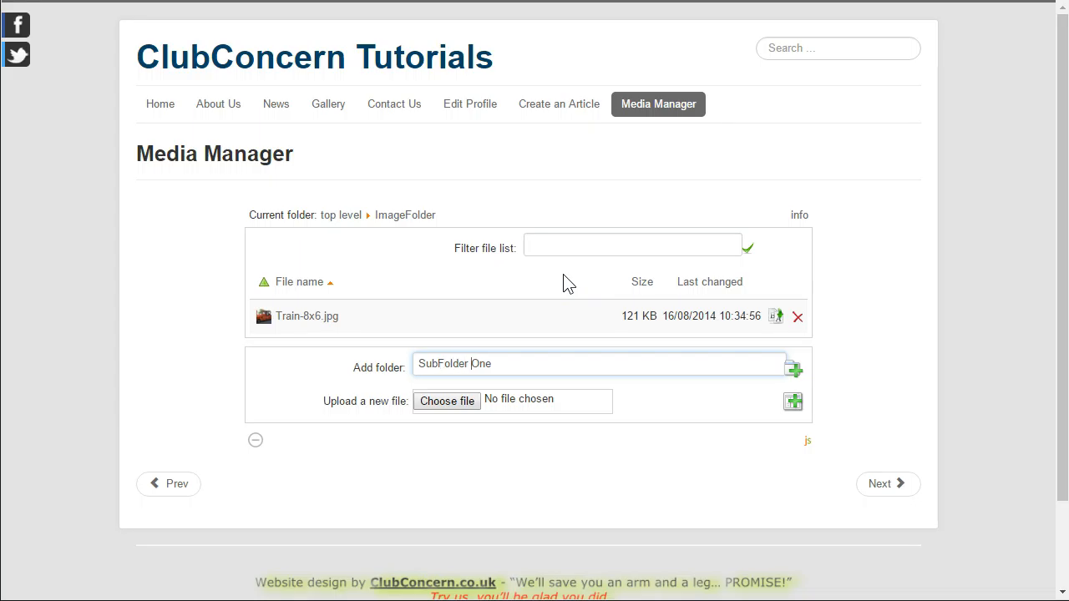
{"action": "key", "text": "Backspace"}
{"action": "type", "text": "-"}
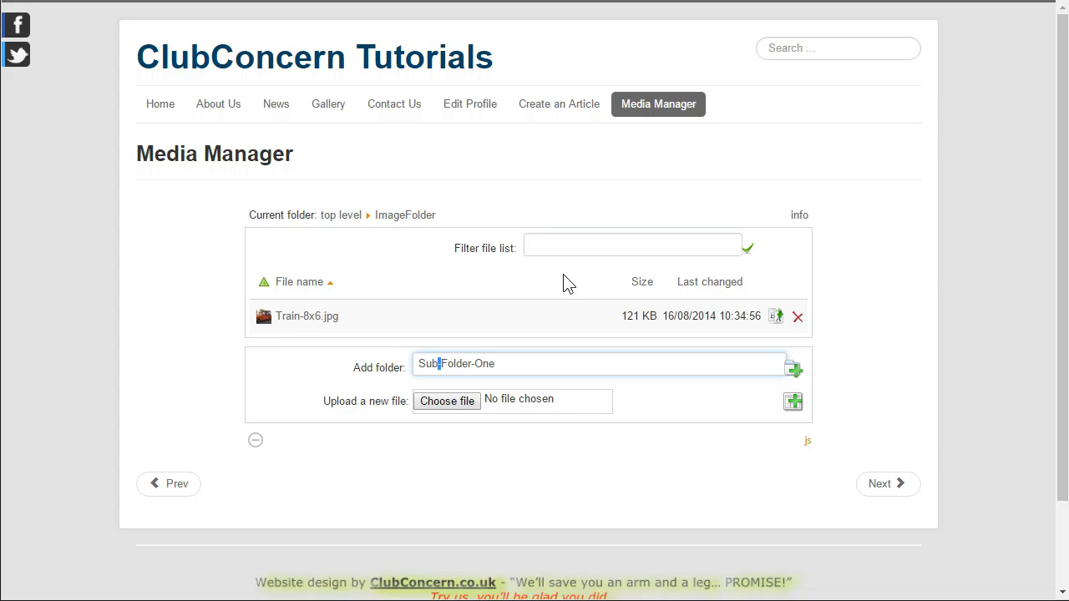
{"action": "type", "text": "_"}
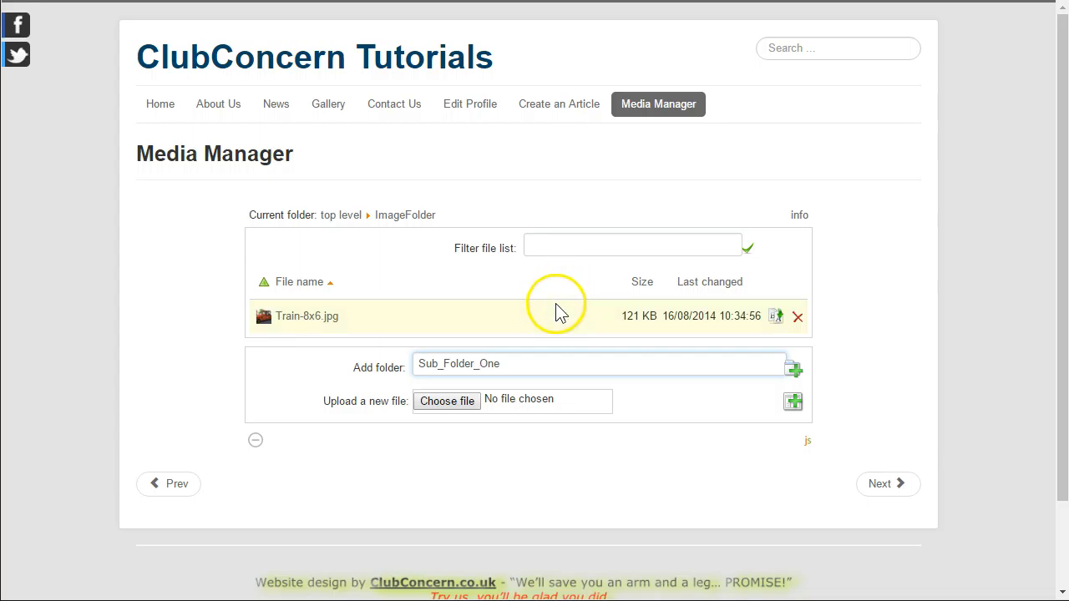
{"action": "mouse_move", "coordinate": [557, 283]}
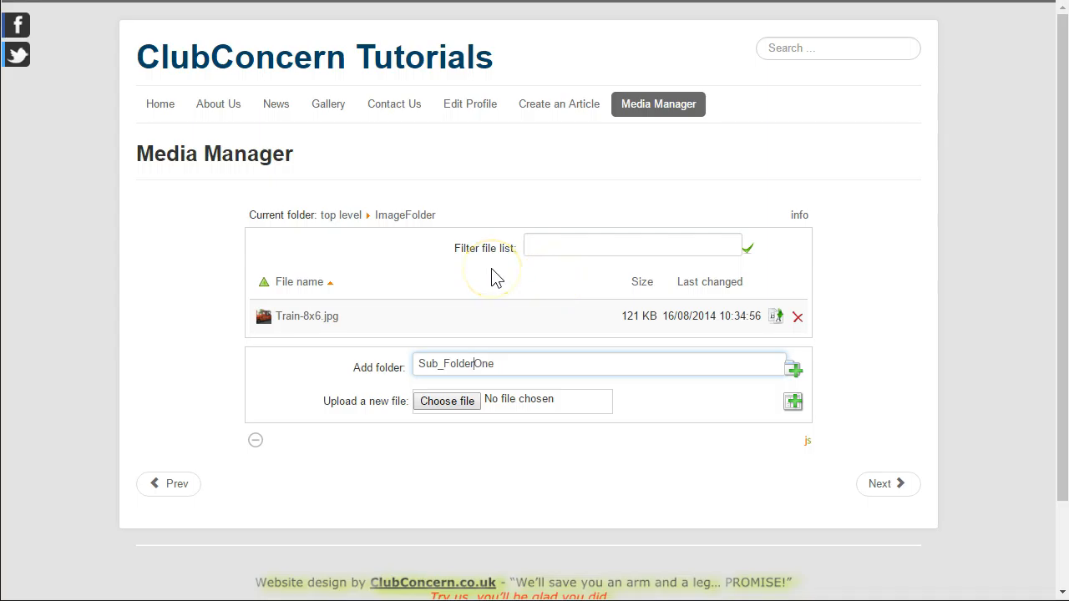
{"action": "mouse_move", "coordinate": [497, 277]}
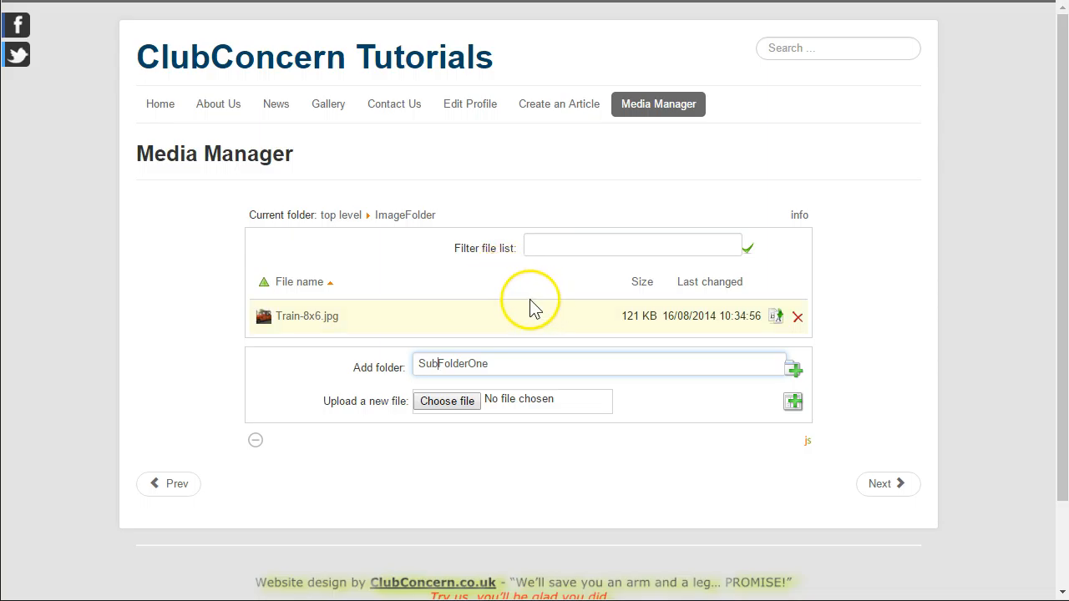
{"action": "mouse_move", "coordinate": [388, 232]}
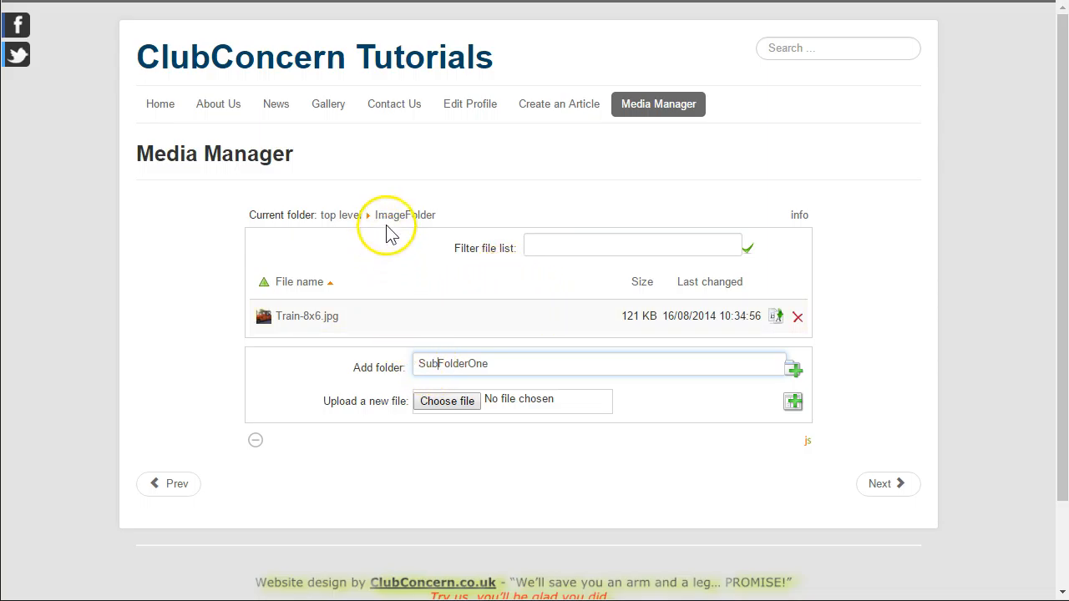
{"action": "mouse_move", "coordinate": [405, 215]}
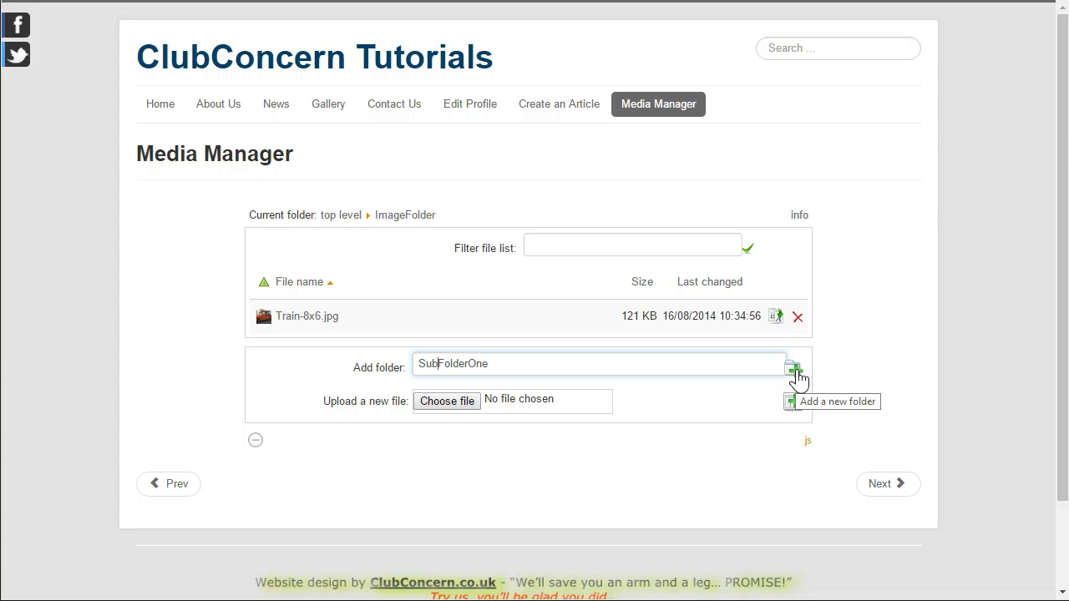
Step: Create SubFolderOne inside ImageFolder, confirm it is empty, and return to the top level
{"action": "left_click", "coordinate": [793, 370]}
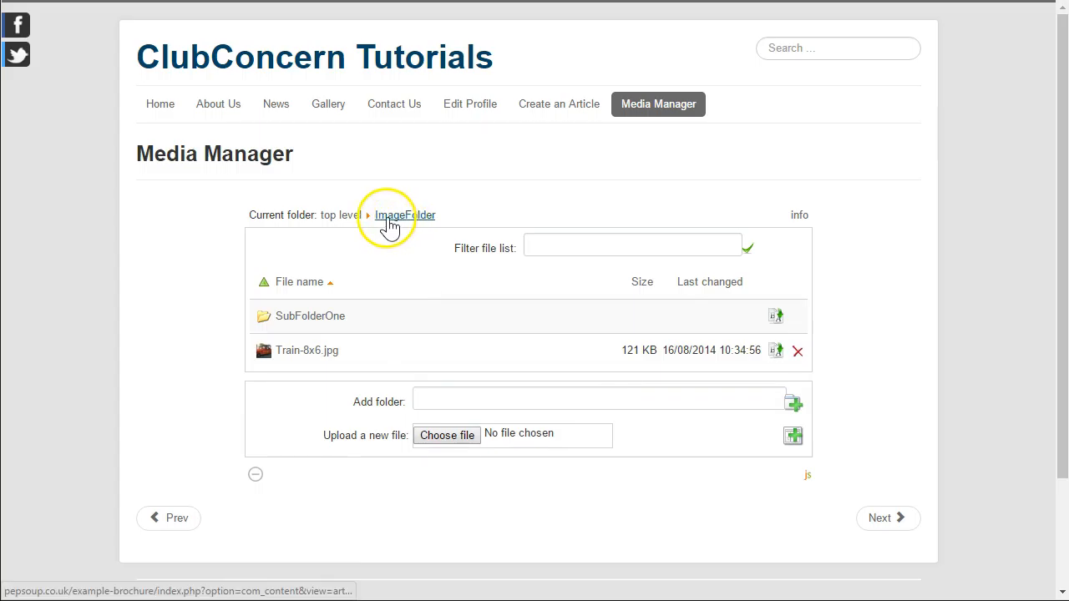
{"action": "mouse_move", "coordinate": [417, 224]}
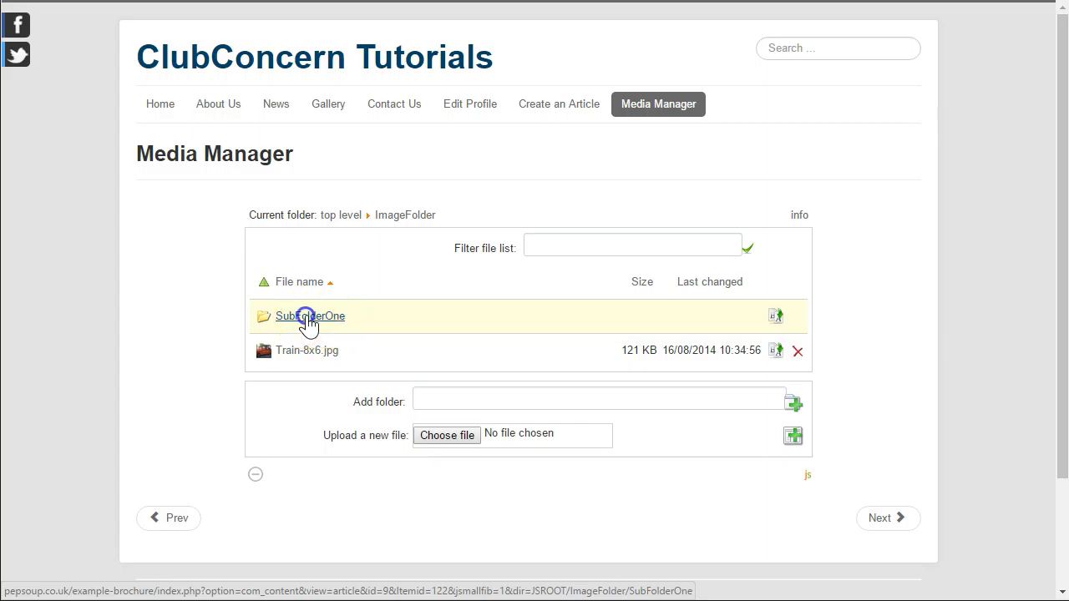
{"action": "left_click", "coordinate": [310, 316]}
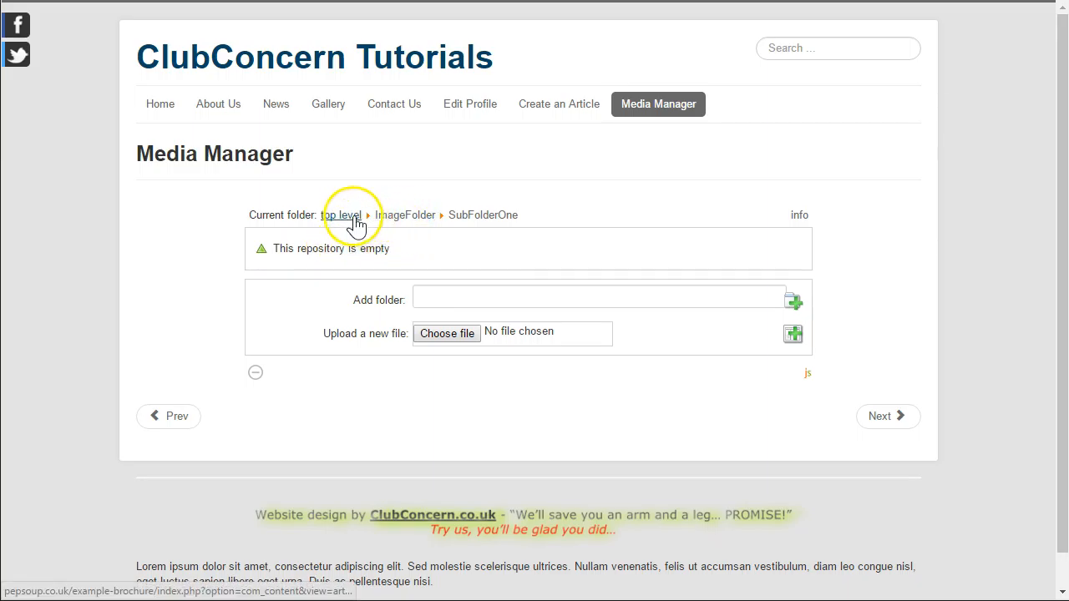
{"action": "left_click", "coordinate": [339, 215]}
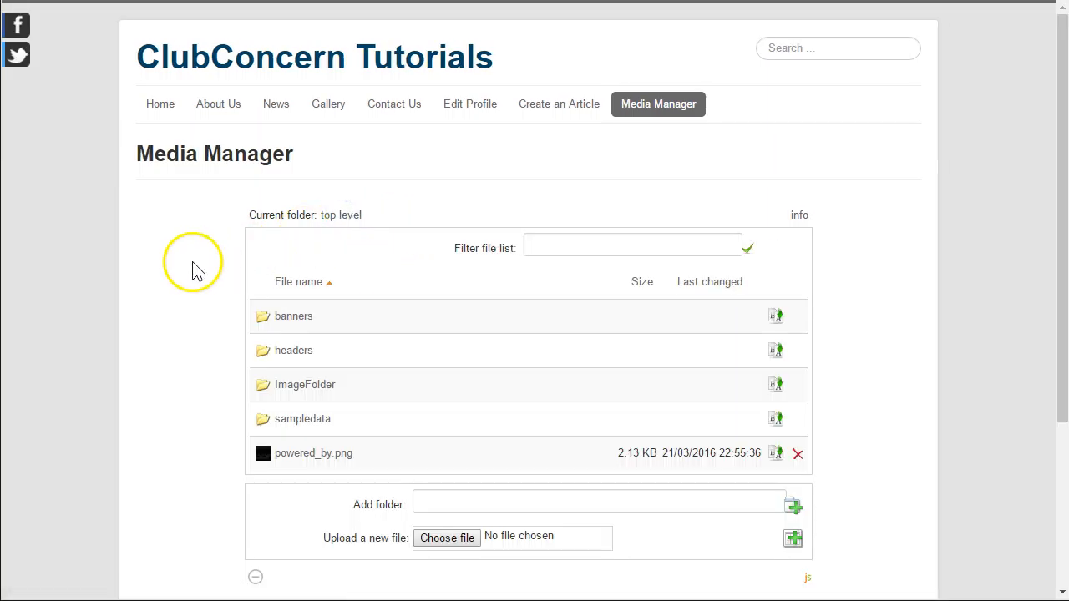
{"action": "scroll", "scroll_direction": "down", "scroll_amount": 3}
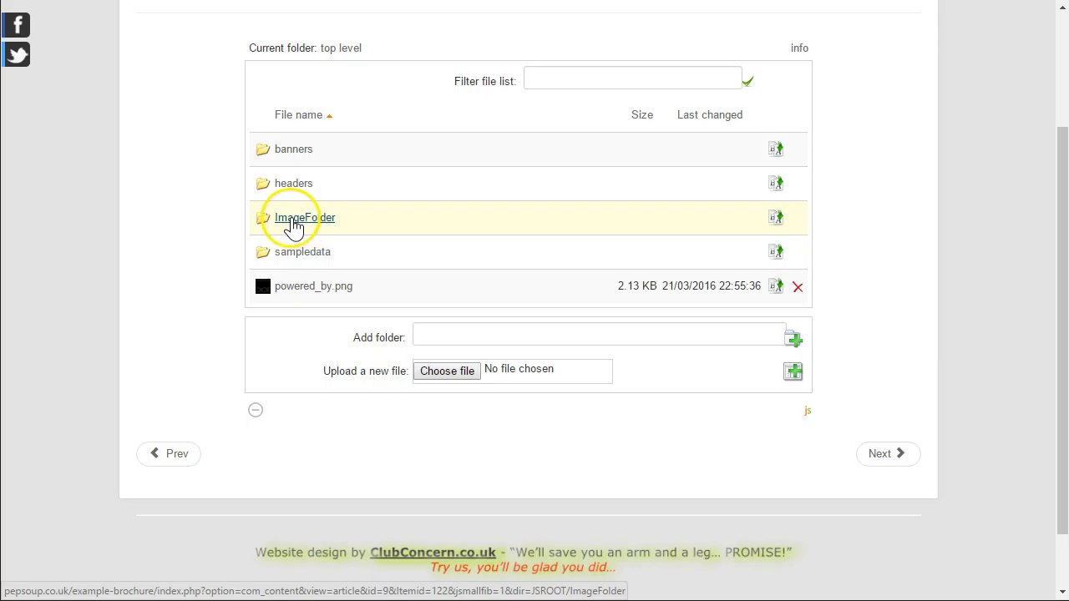
{"action": "mouse_move", "coordinate": [359, 15]}
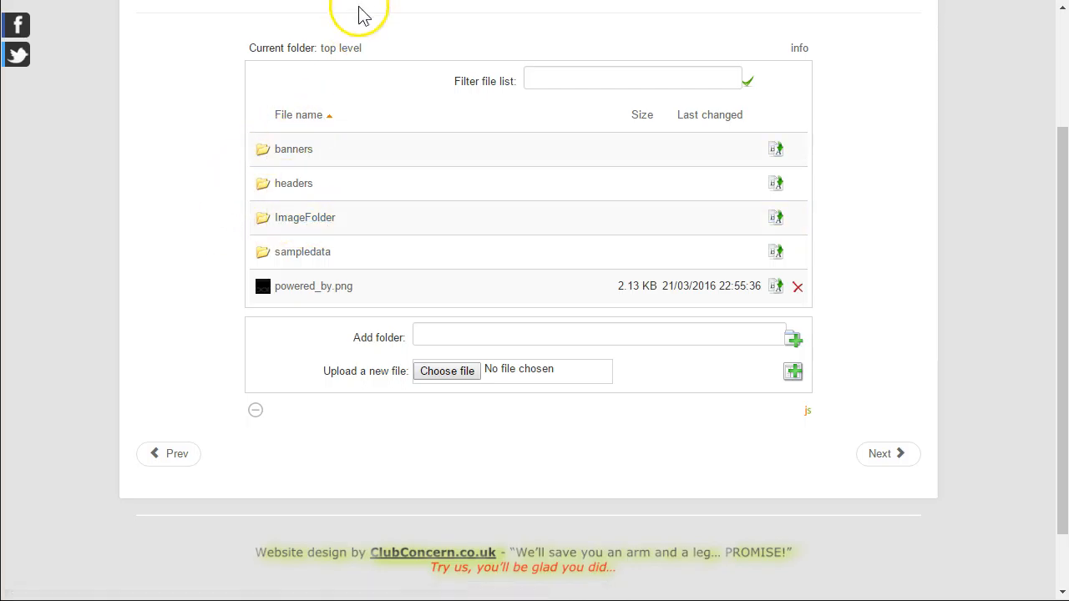
Step: Create a Holiday2015 top-level folder, removing the space from 'Holiday 2015'
{"action": "left_click", "coordinate": [597, 336]}
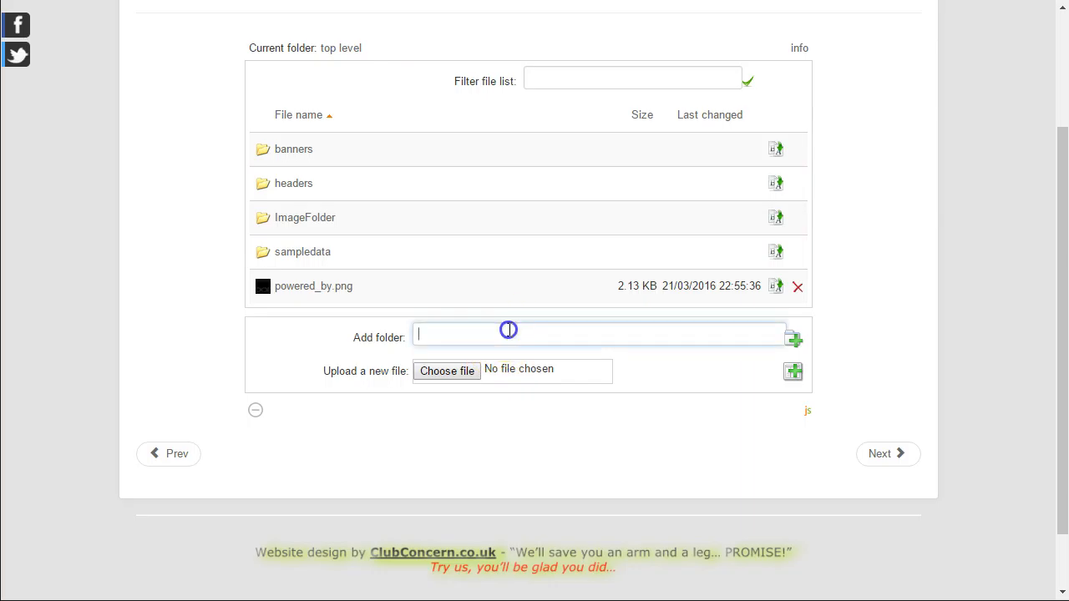
{"action": "mouse_move", "coordinate": [192, 316]}
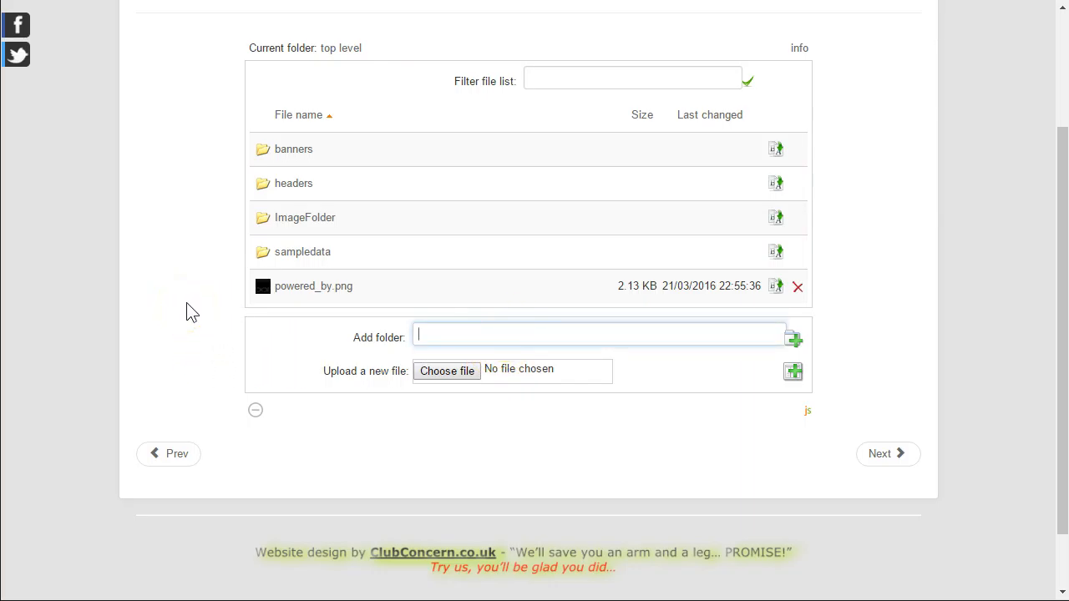
{"action": "type", "text": "Holiday 2015"}
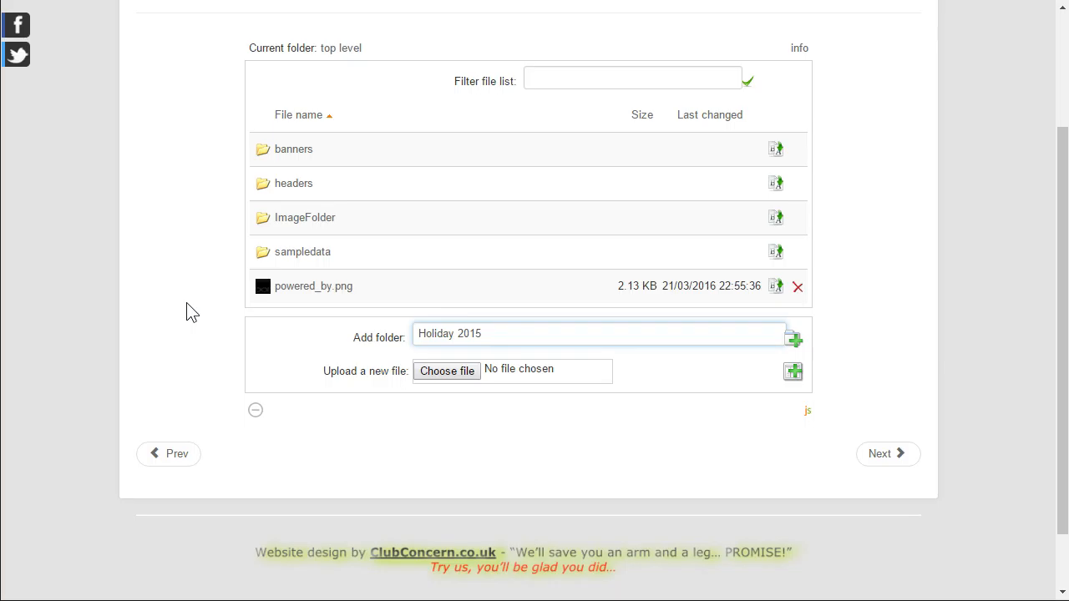
{"action": "left_click", "coordinate": [490, 333]}
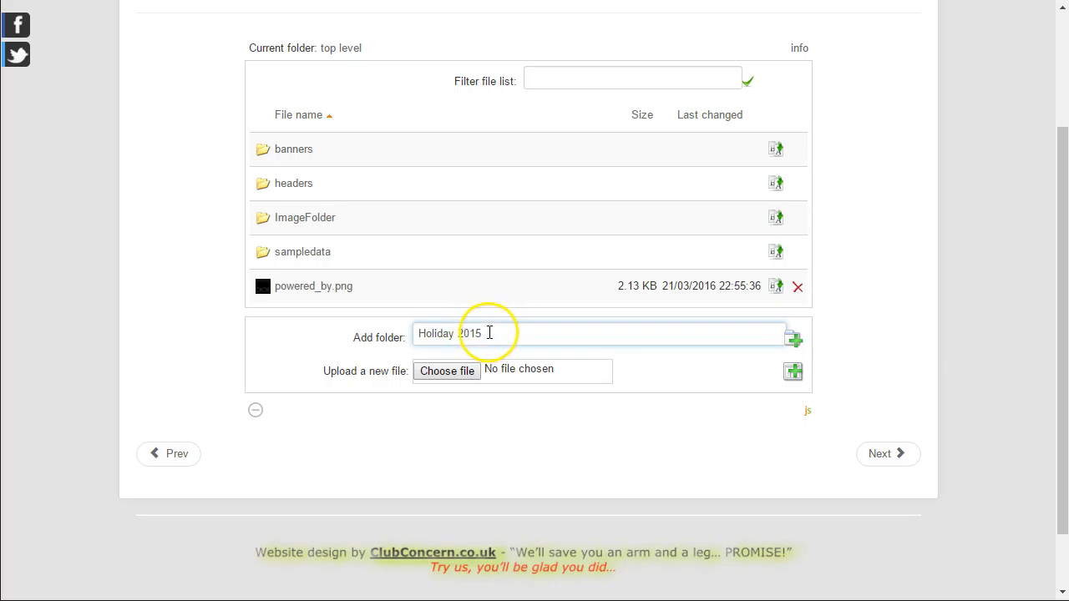
{"action": "mouse_move", "coordinate": [522, 333]}
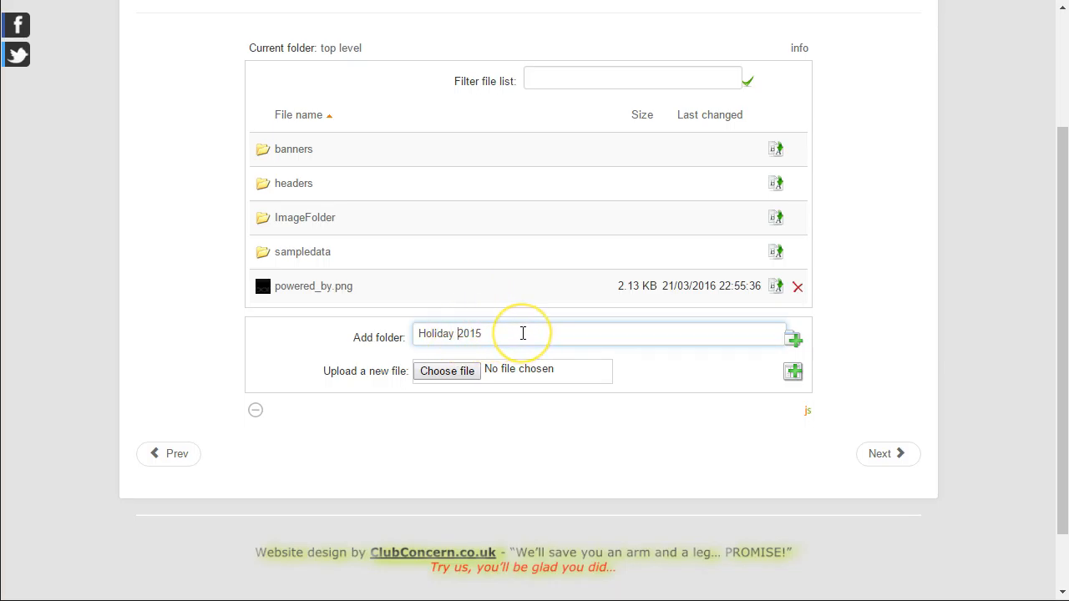
{"action": "key", "text": "Backspace"}
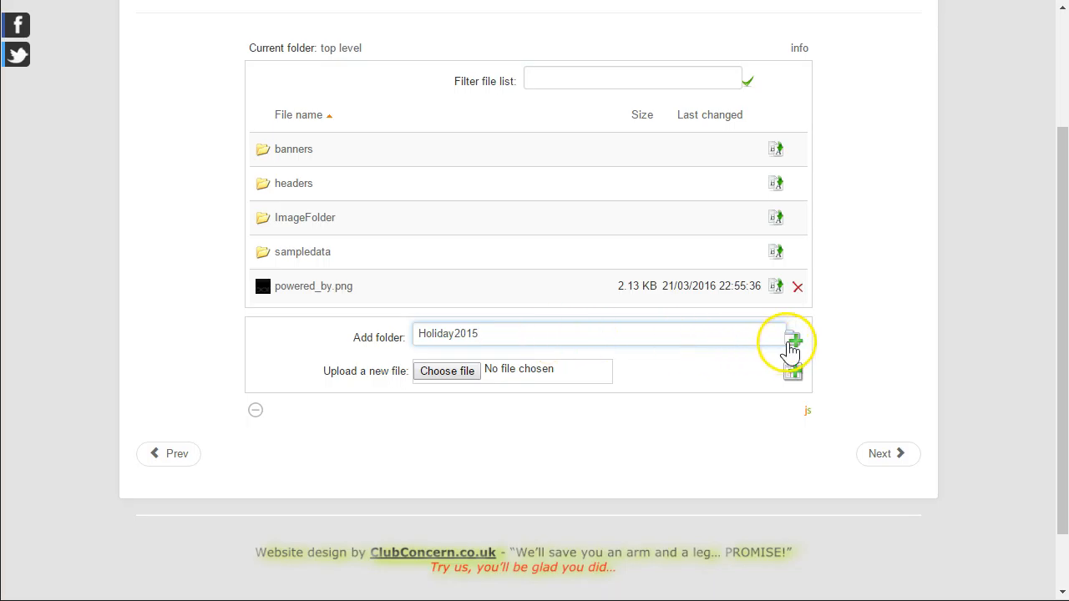
{"action": "mouse_move", "coordinate": [793, 342]}
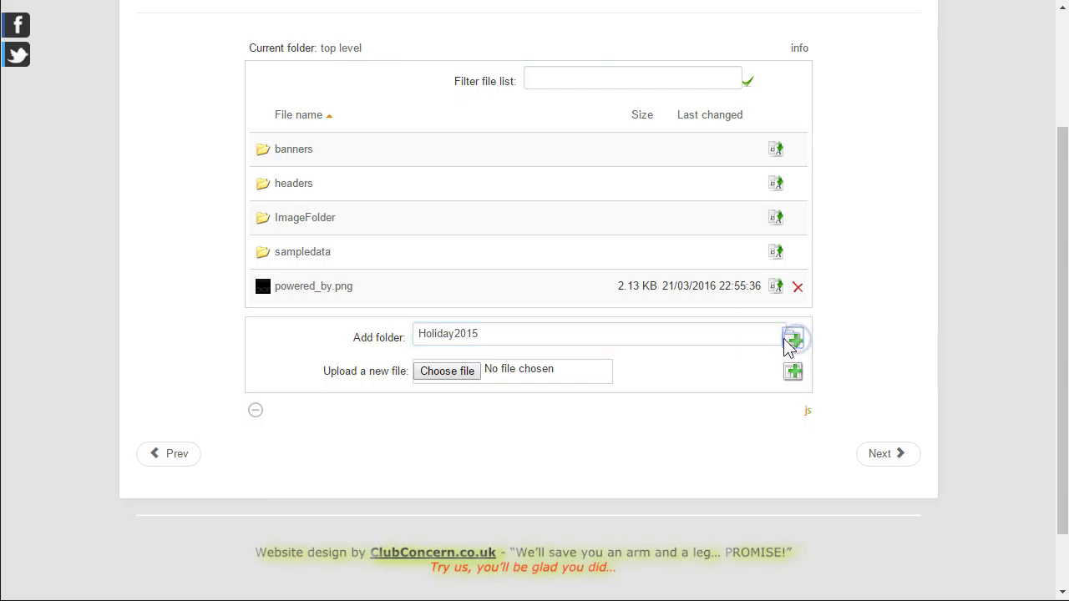
{"action": "left_click", "coordinate": [795, 340]}
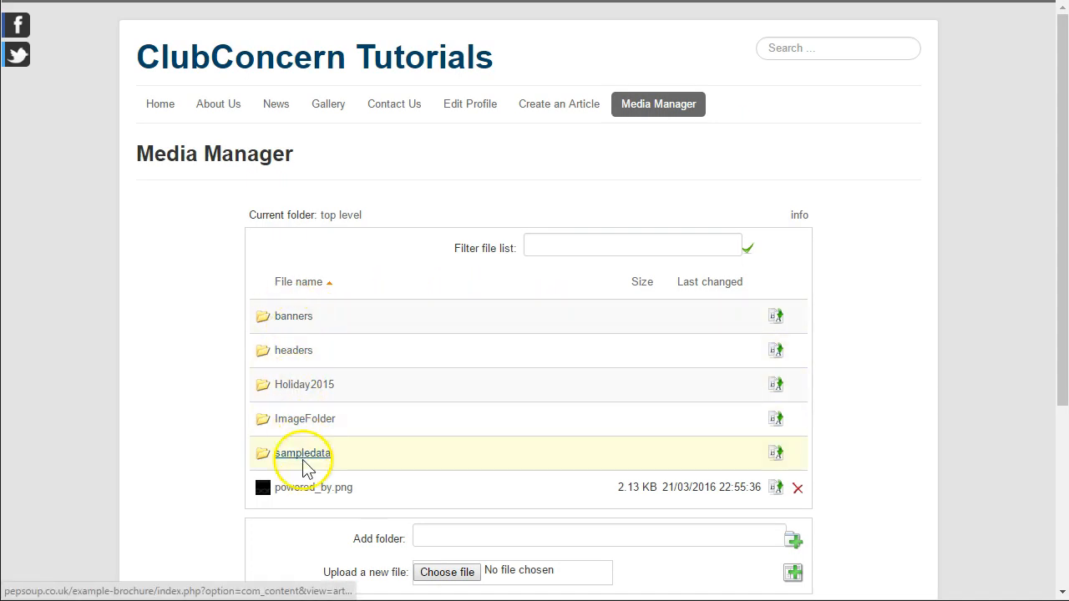
{"action": "mouse_move", "coordinate": [340, 214]}
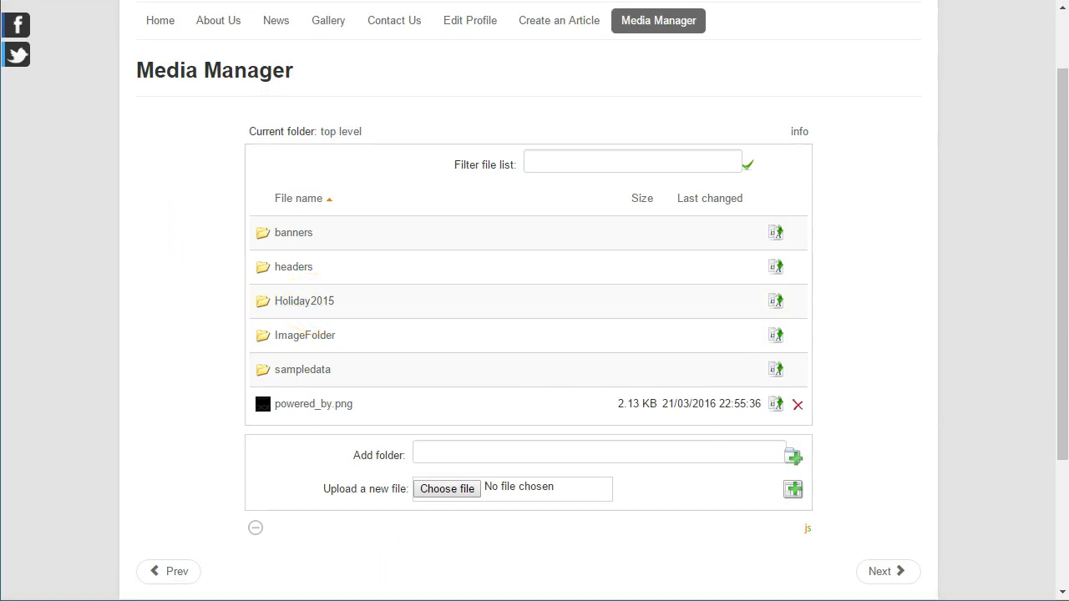
{"action": "mouse_move", "coordinate": [172, 314]}
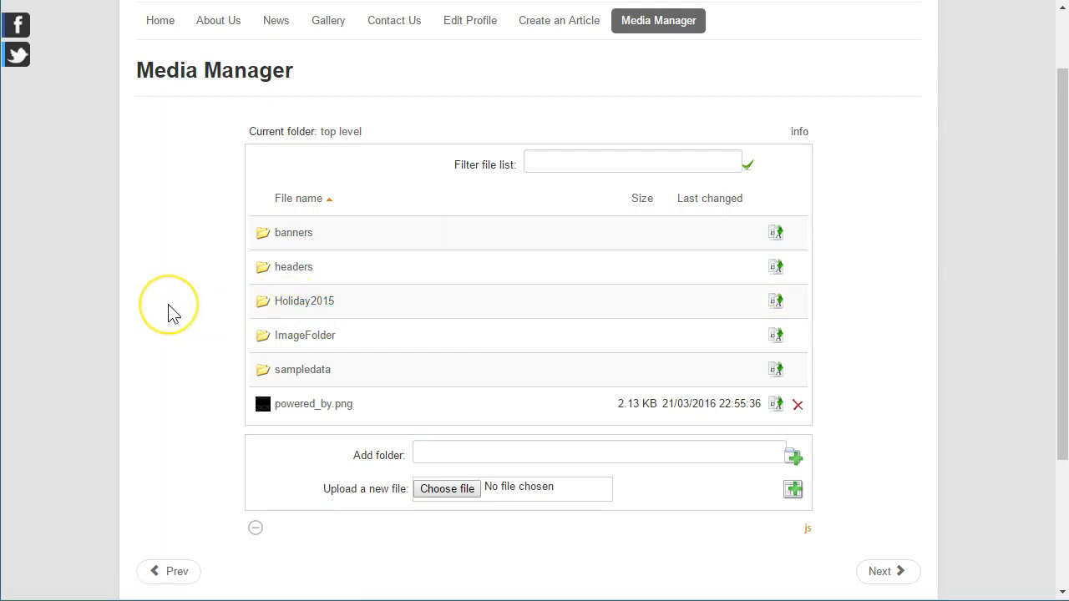
{"action": "mouse_move", "coordinate": [173, 310]}
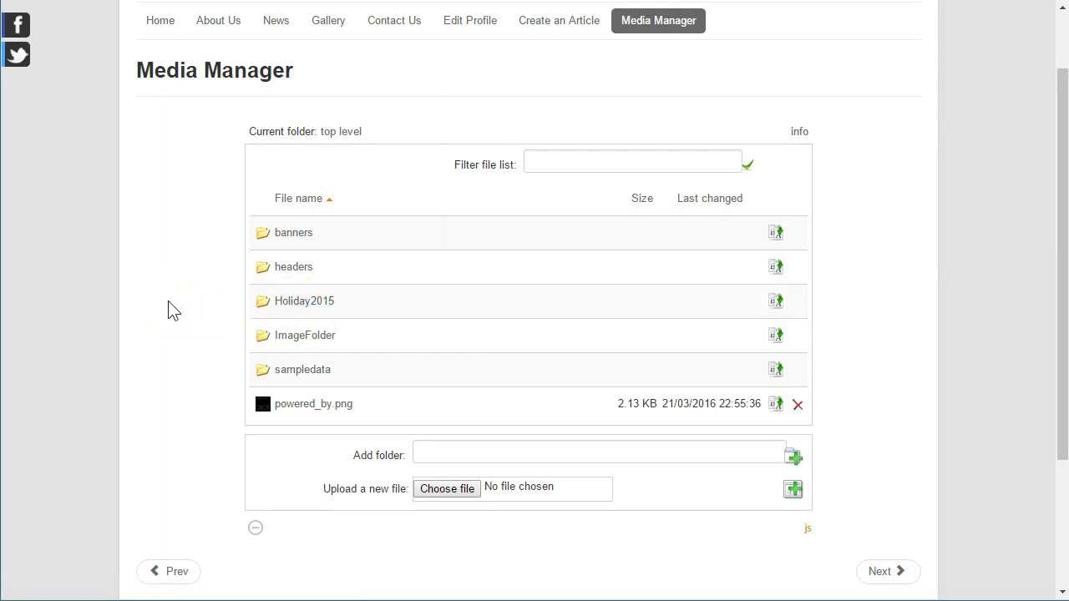
{"action": "mouse_move", "coordinate": [159, 297]}
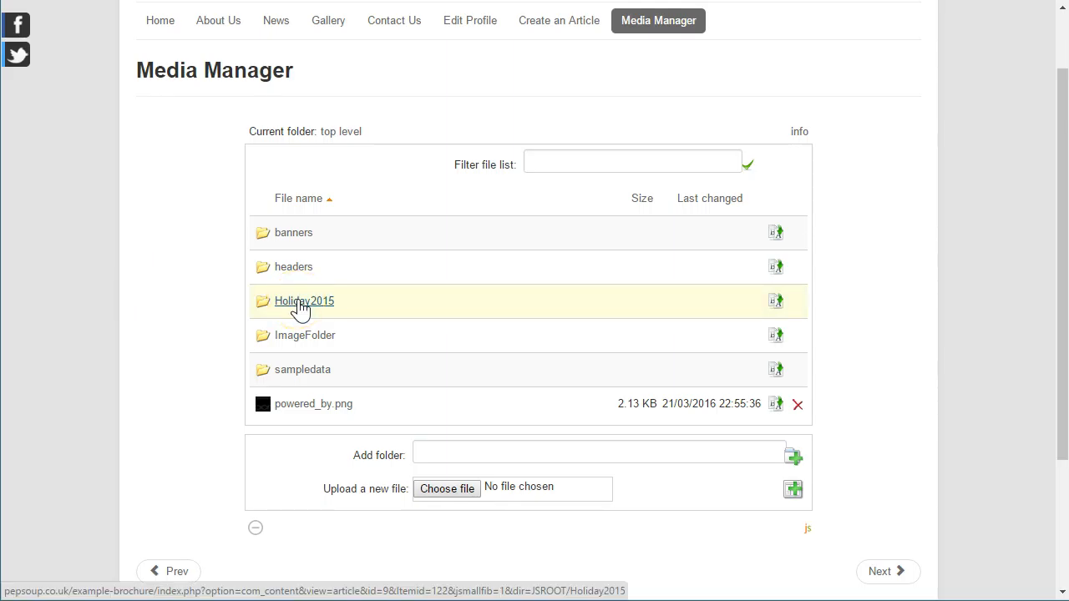
{"action": "mouse_move", "coordinate": [161, 276]}
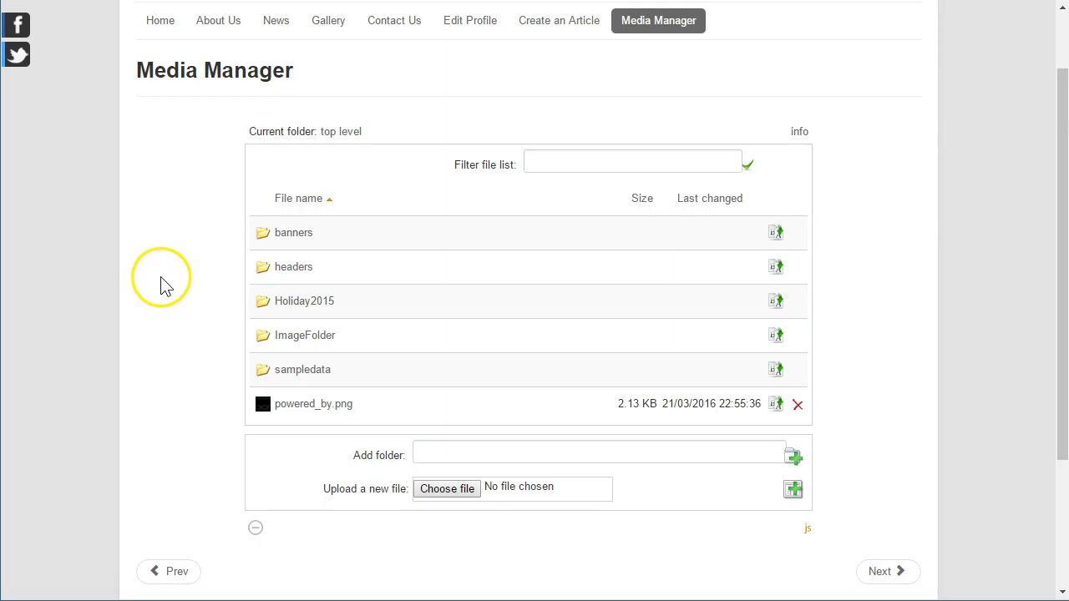
{"action": "mouse_move", "coordinate": [138, 289]}
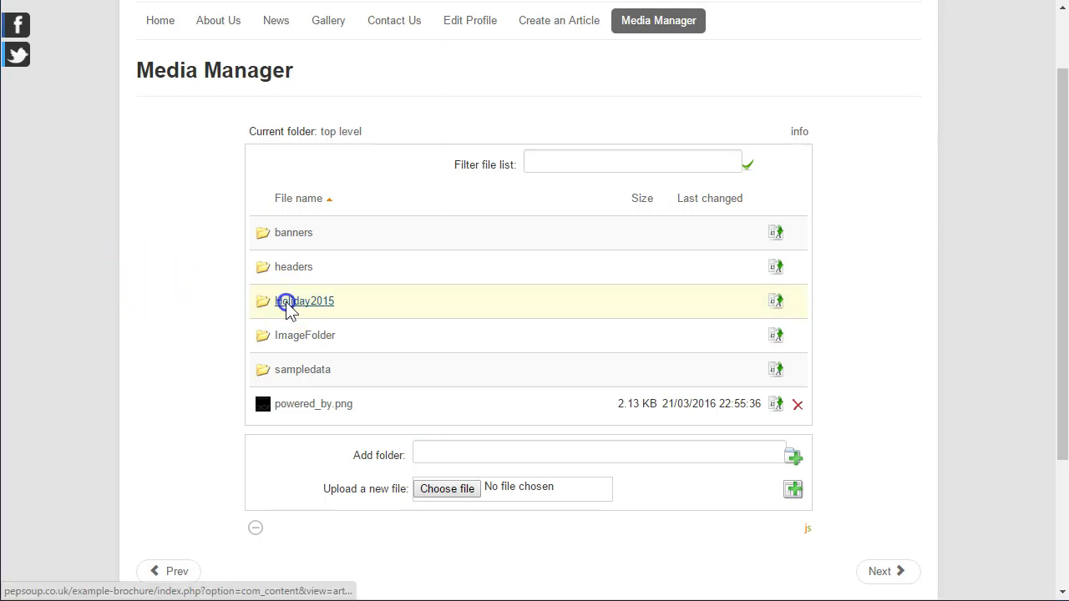
Step: Open the empty Holiday2015 folder in the Media Manager
{"action": "left_click", "coordinate": [304, 300]}
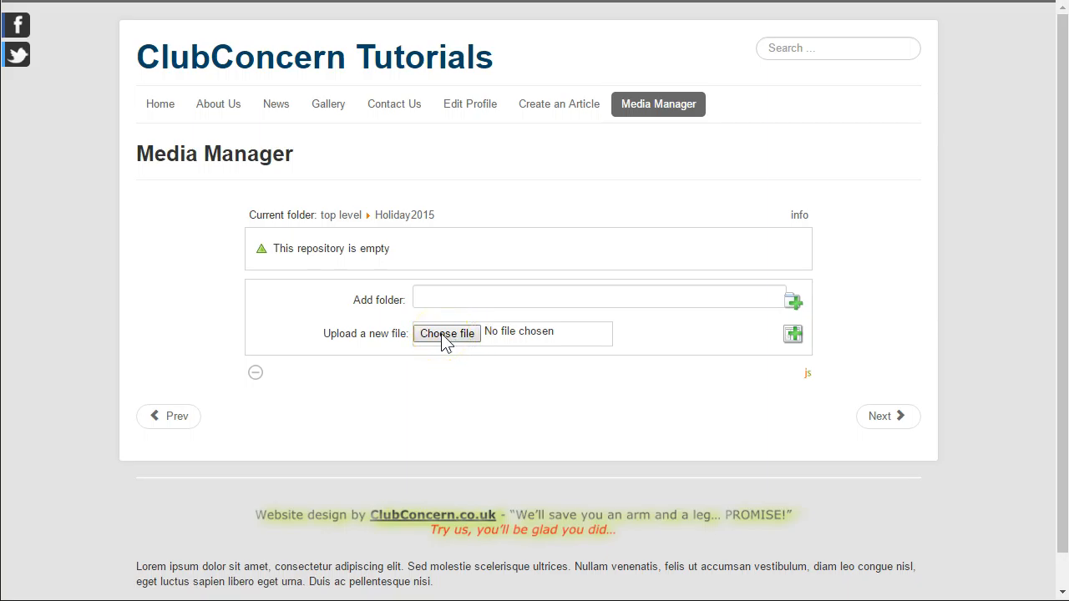
Step: Choose DSC_1948.JPG from the JustPics folder as the file to upload
{"action": "left_click", "coordinate": [447, 334]}
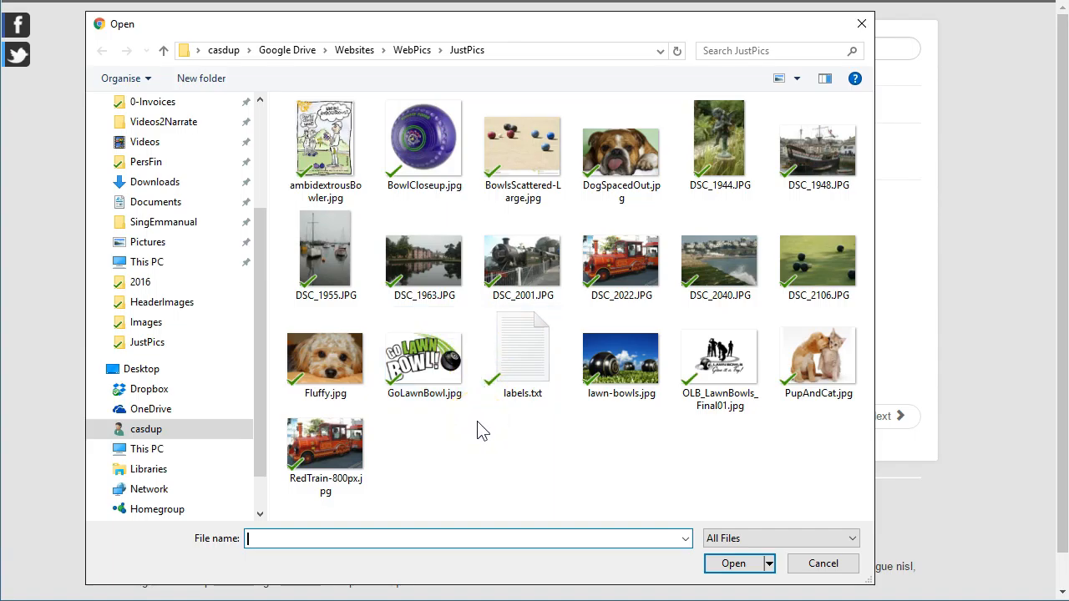
{"action": "mouse_move", "coordinate": [354, 50]}
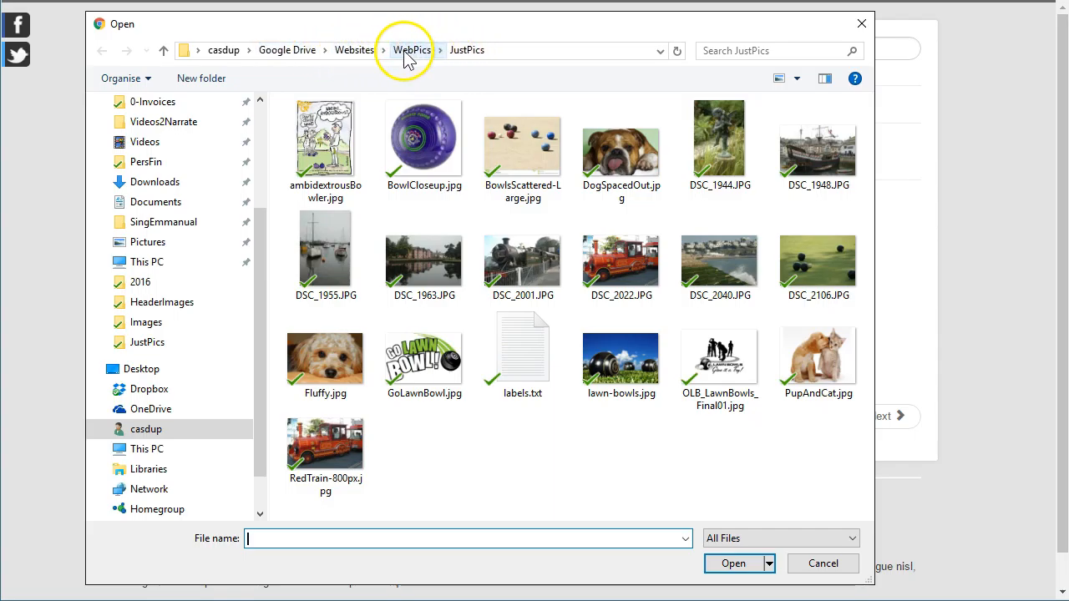
{"action": "mouse_move", "coordinate": [466, 50]}
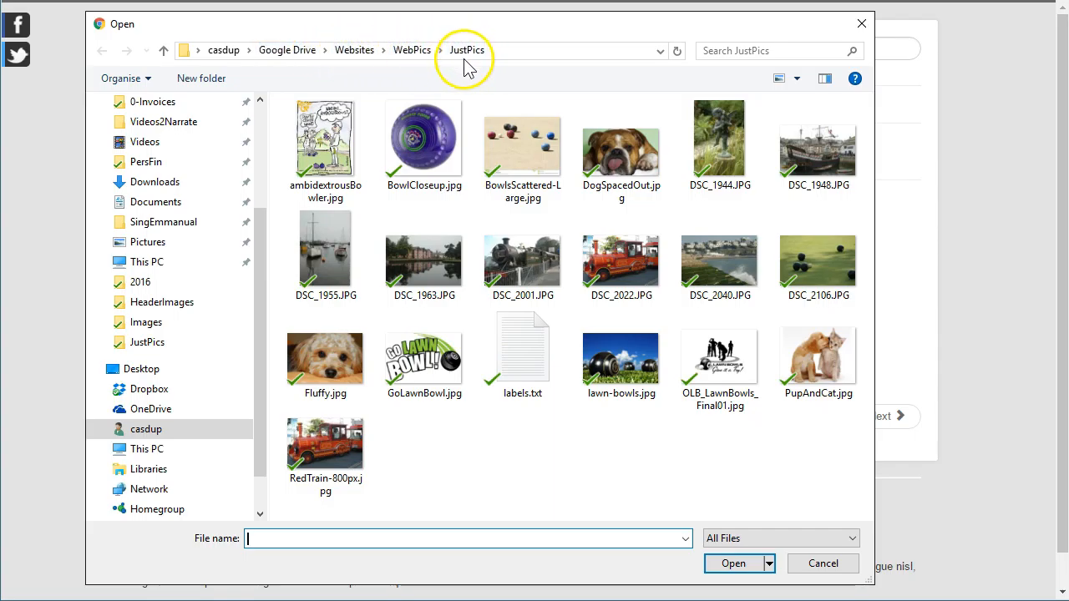
{"action": "mouse_move", "coordinate": [472, 80]}
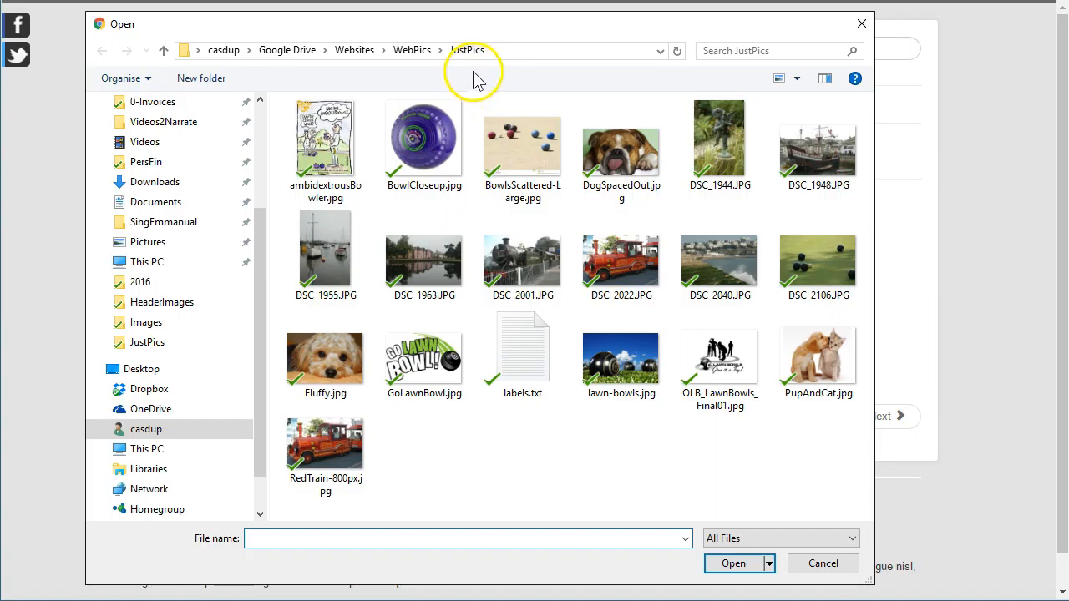
{"action": "mouse_move", "coordinate": [712, 104]}
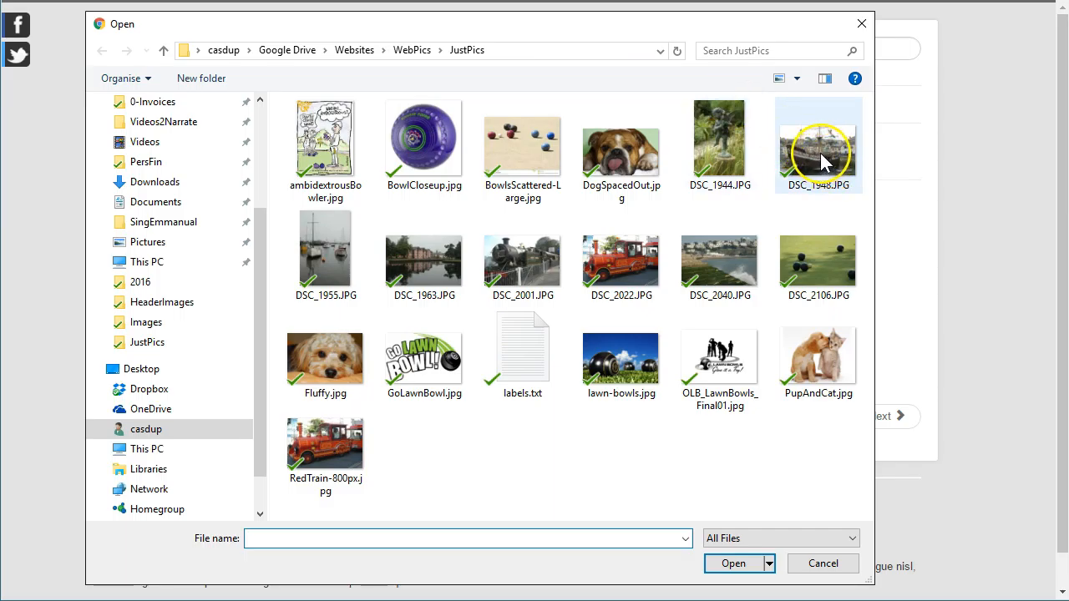
{"action": "left_click", "coordinate": [818, 144]}
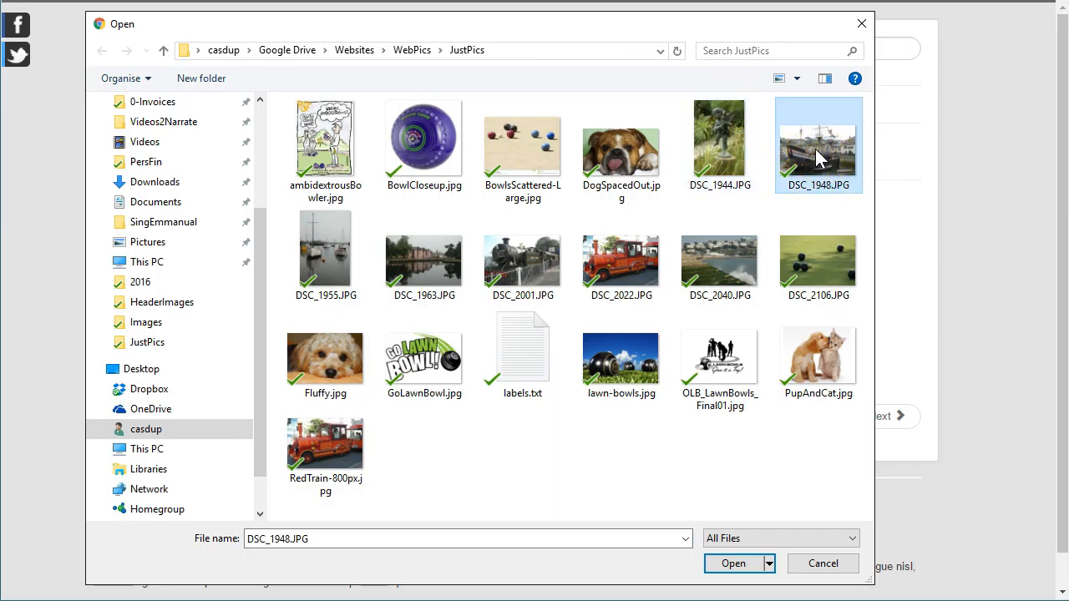
{"action": "mouse_move", "coordinate": [384, 538]}
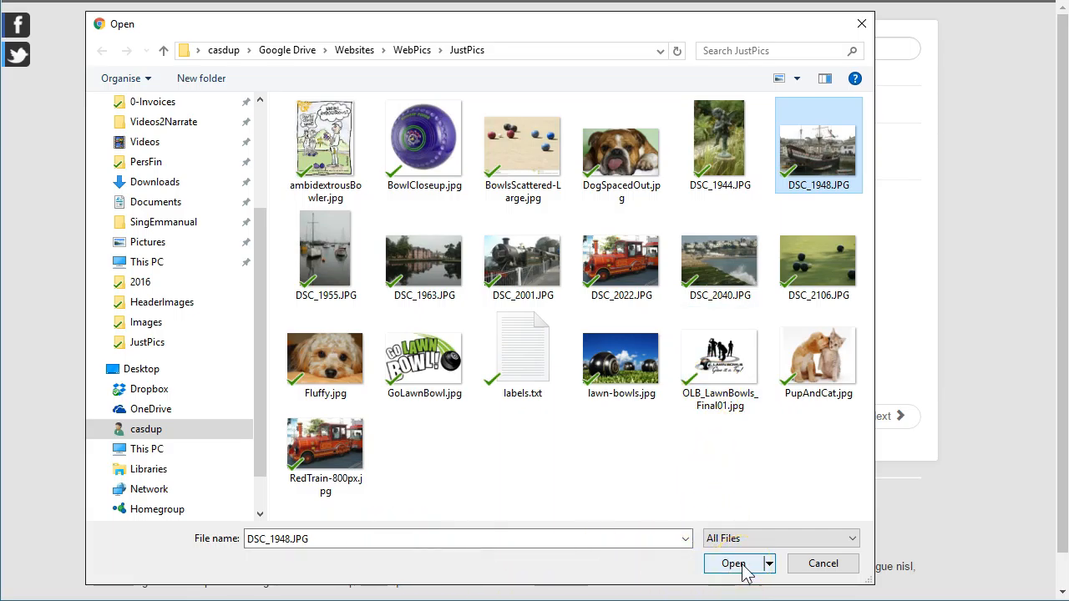
{"action": "left_click", "coordinate": [733, 563]}
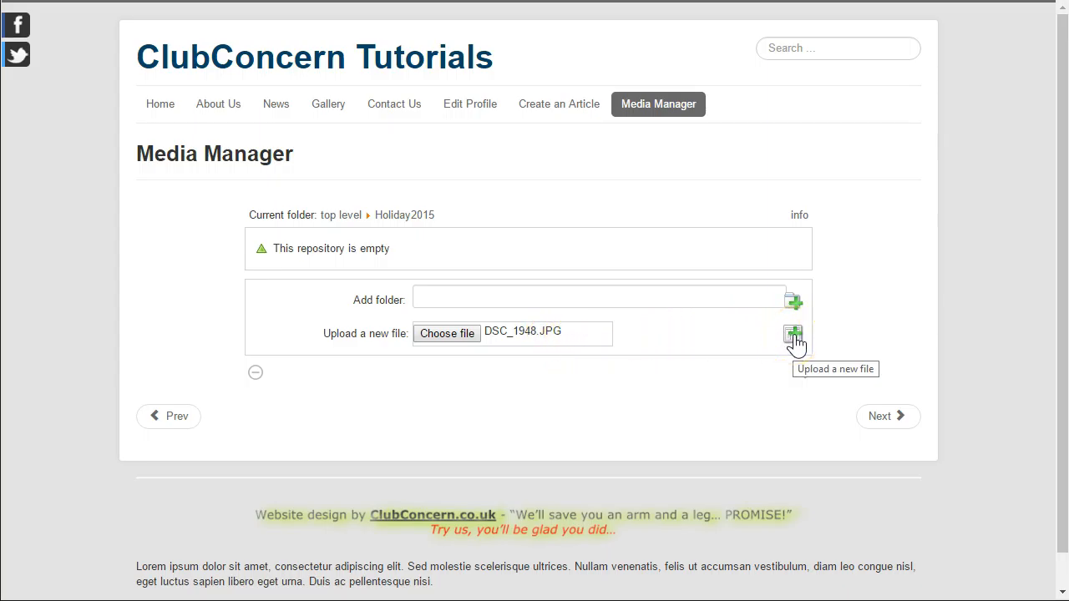
Step: Upload DSC_1948.JPG (347 KB) into Holiday2015
{"action": "left_click", "coordinate": [793, 334]}
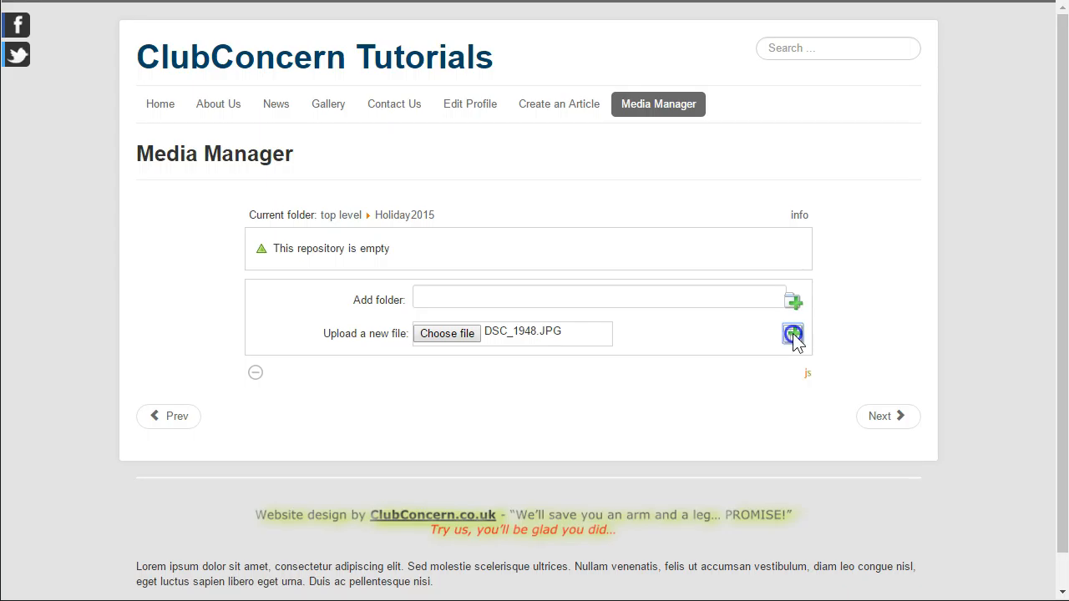
{"action": "left_click", "coordinate": [793, 333]}
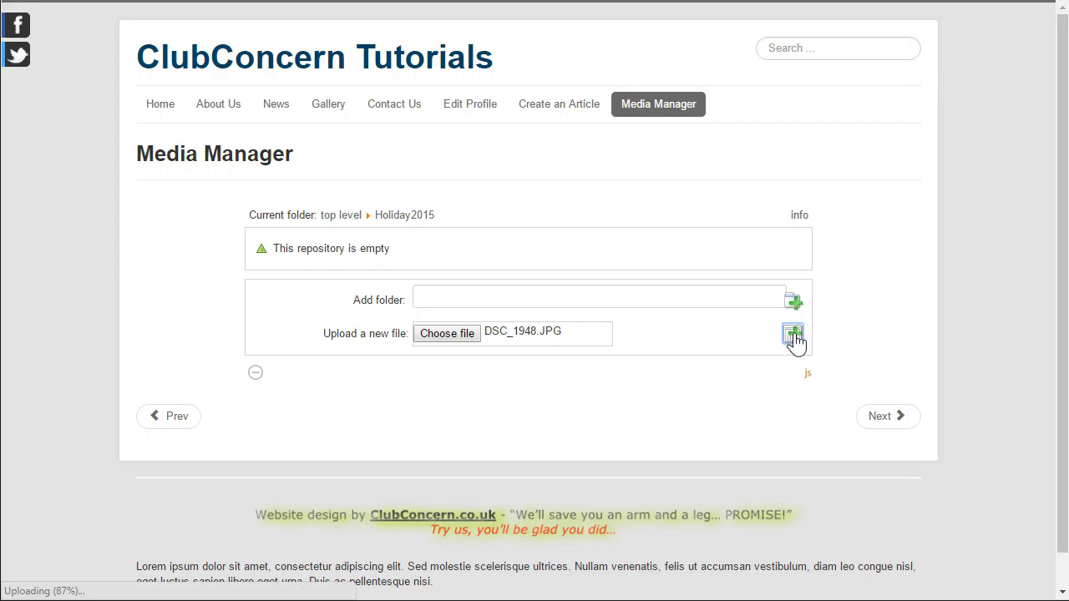
{"action": "left_click", "coordinate": [791, 335]}
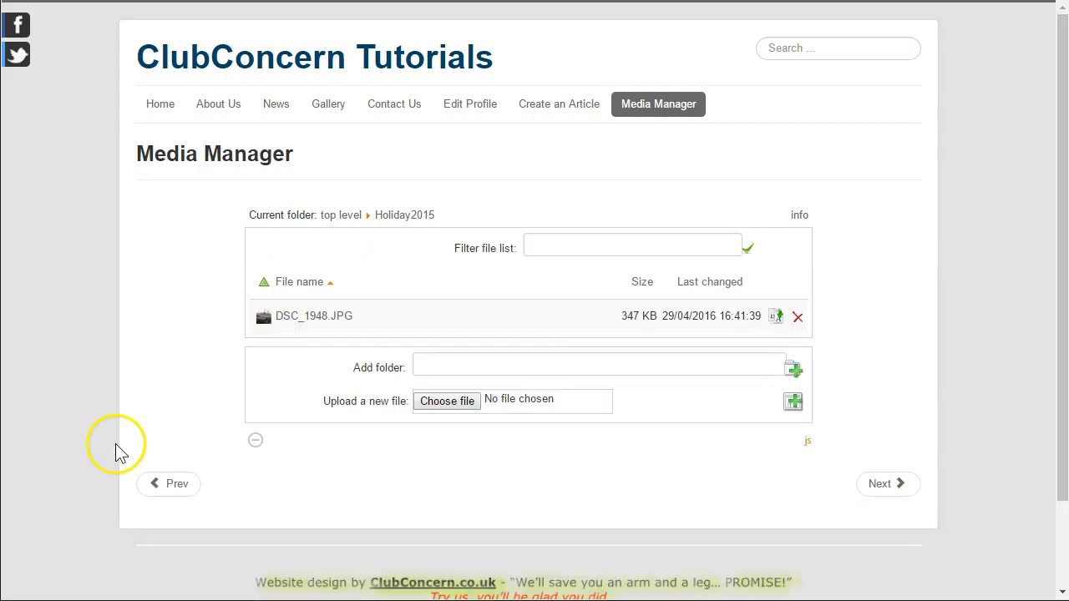
{"action": "mouse_move", "coordinate": [405, 214]}
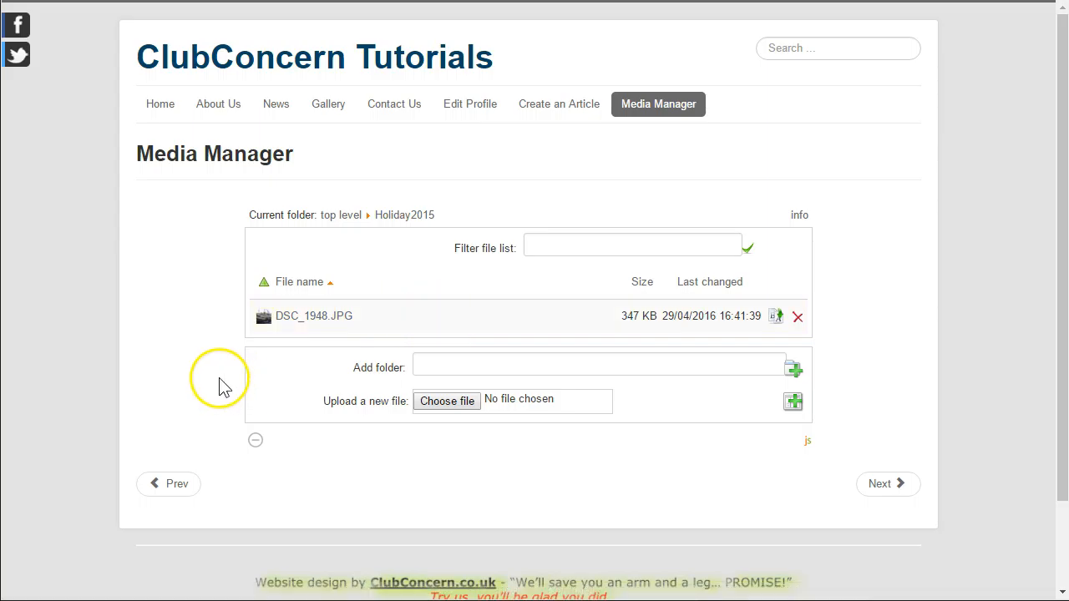
{"action": "mouse_move", "coordinate": [196, 390]}
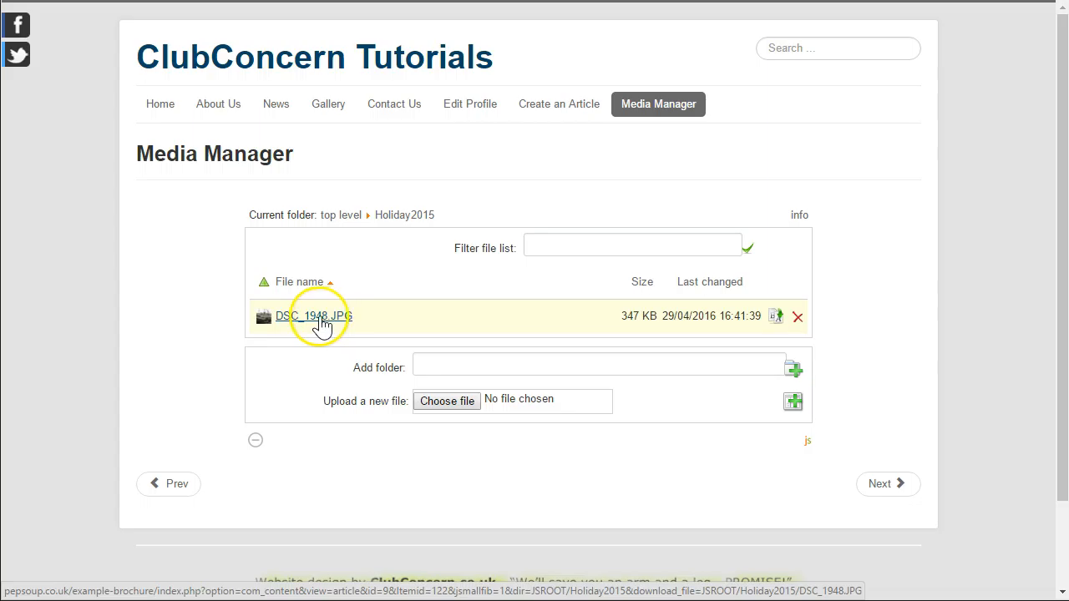
{"action": "mouse_move", "coordinate": [294, 320]}
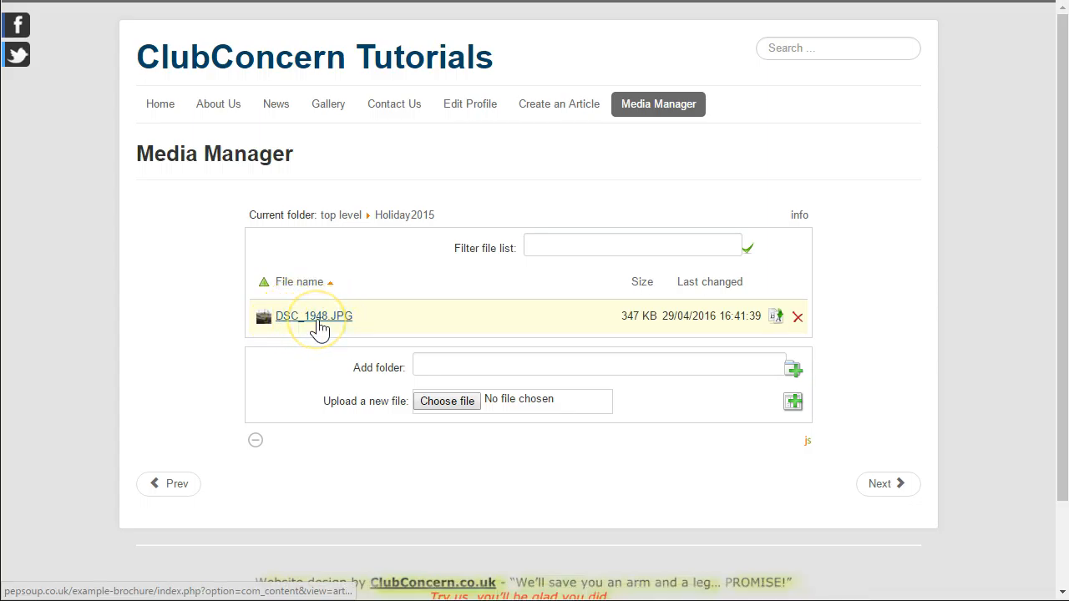
{"action": "mouse_move", "coordinate": [363, 326]}
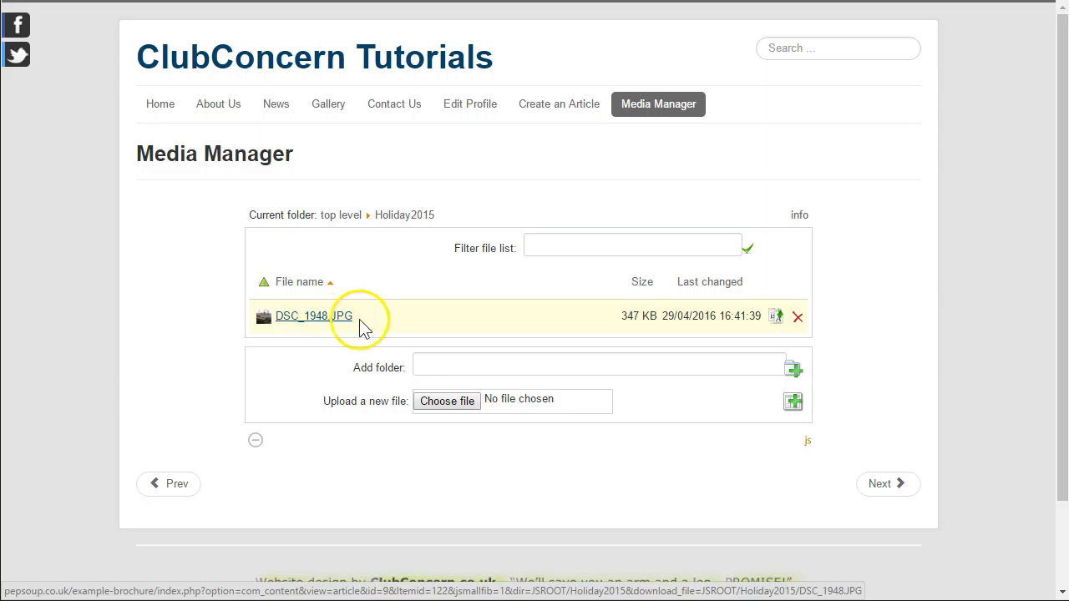
{"action": "mouse_move", "coordinate": [776, 316]}
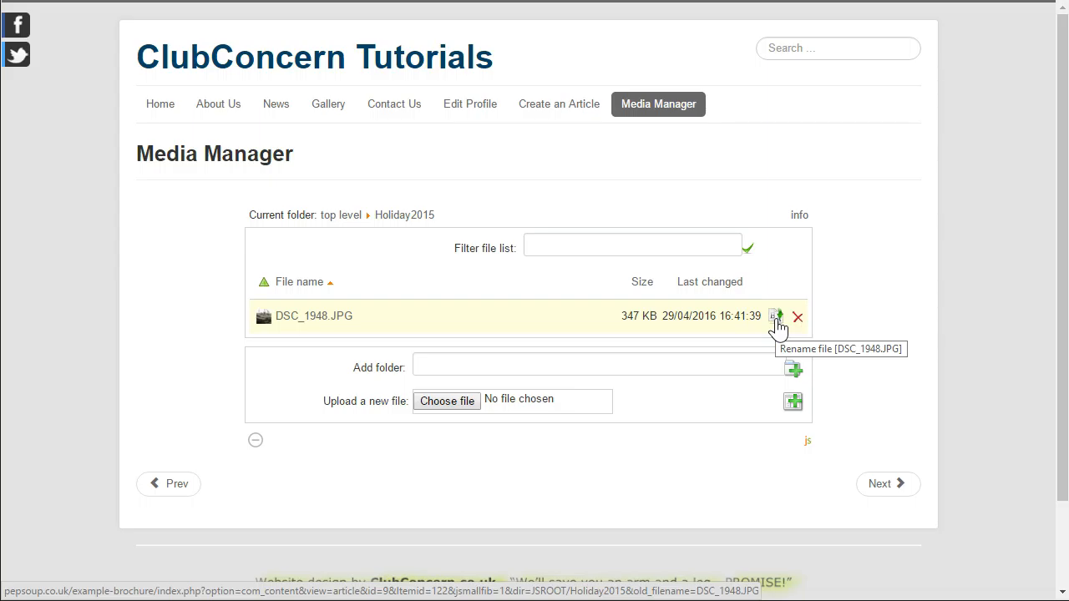
Step: Rename DSC_1948.JPG to AShip.JPG
{"action": "left_click", "coordinate": [777, 316]}
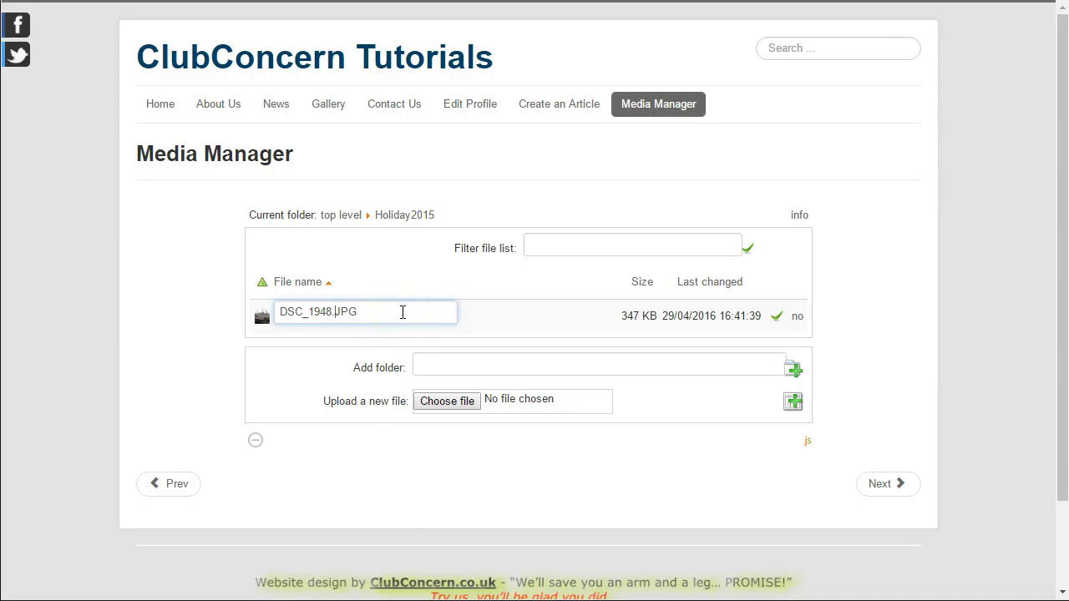
{"action": "key", "text": "Backspace"}
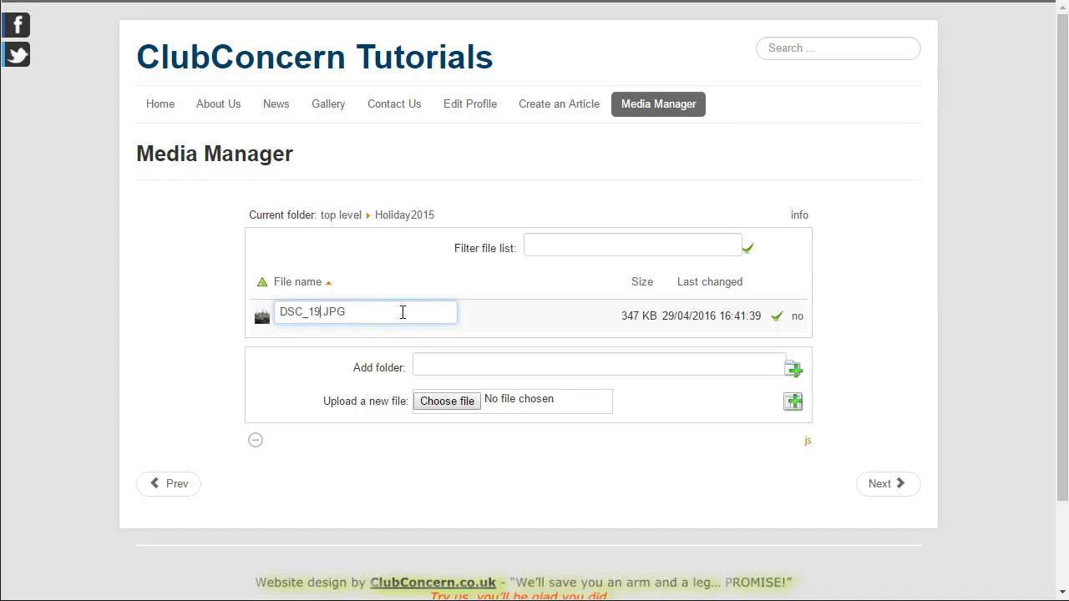
{"action": "key", "text": "Backspace"}
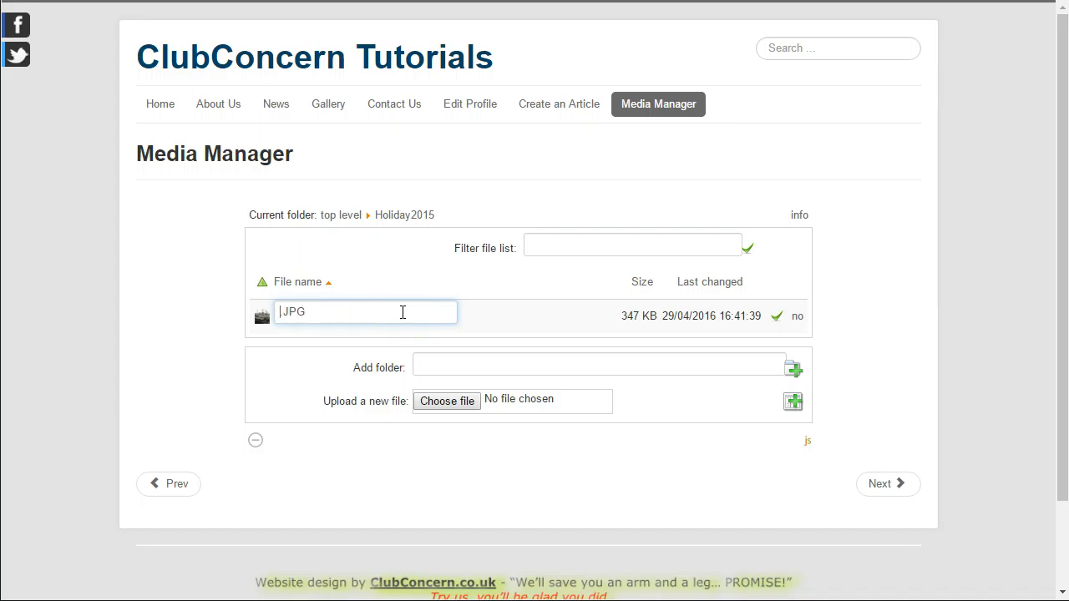
{"action": "type", "text": "A"}
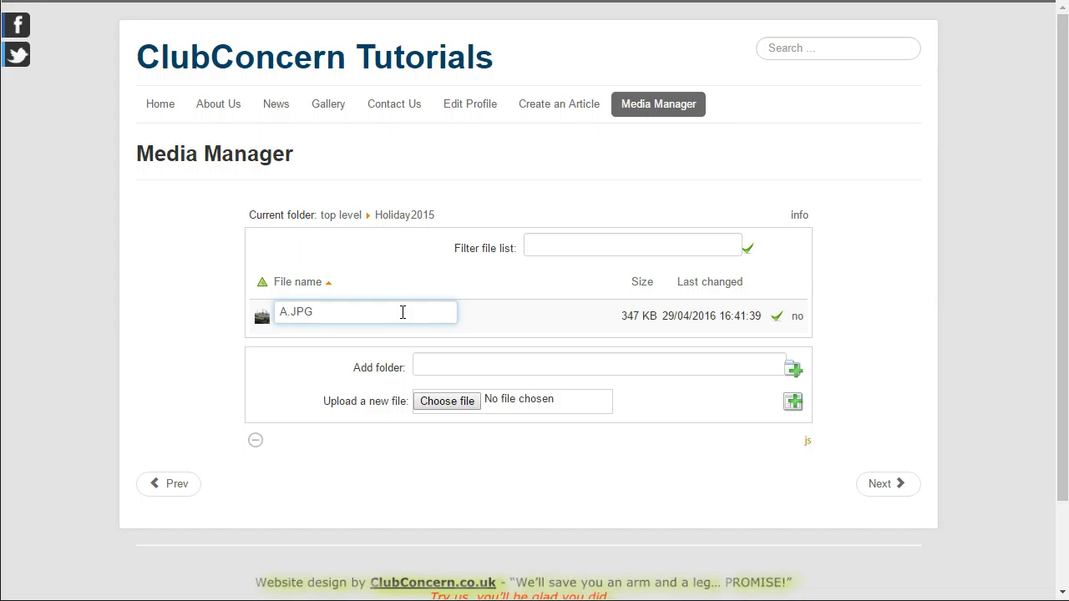
{"action": "type", "text": "Ship"}
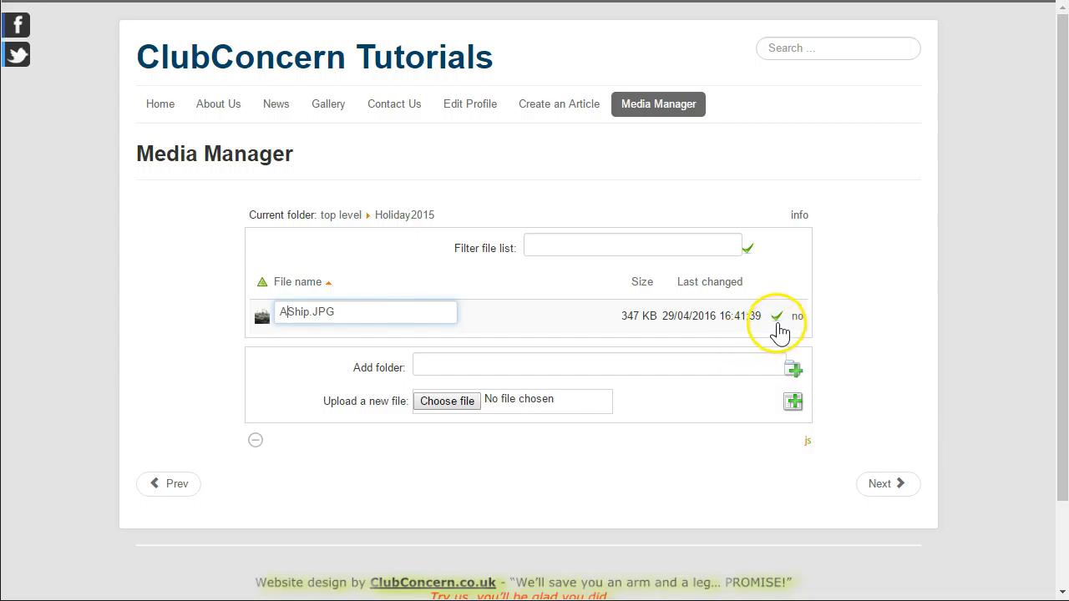
{"action": "mouse_move", "coordinate": [778, 320]}
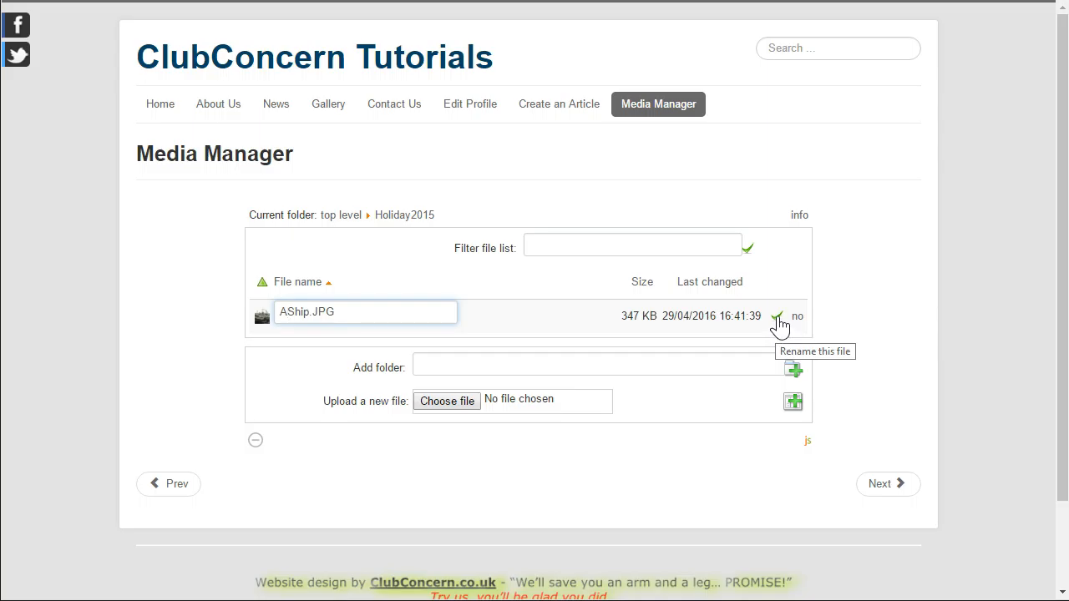
{"action": "left_click", "coordinate": [777, 315]}
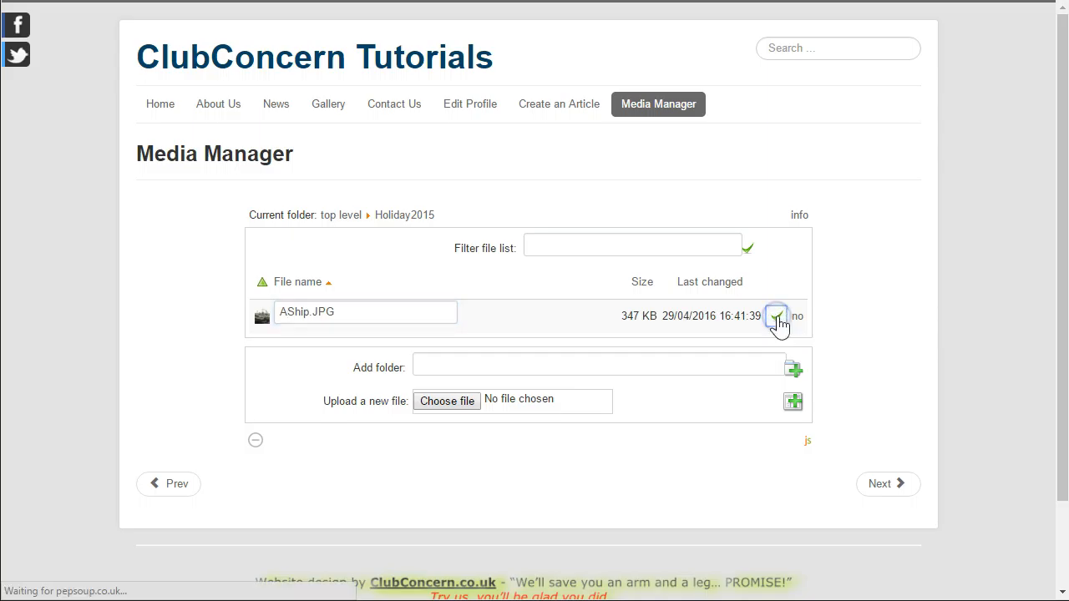
{"action": "left_click", "coordinate": [777, 315]}
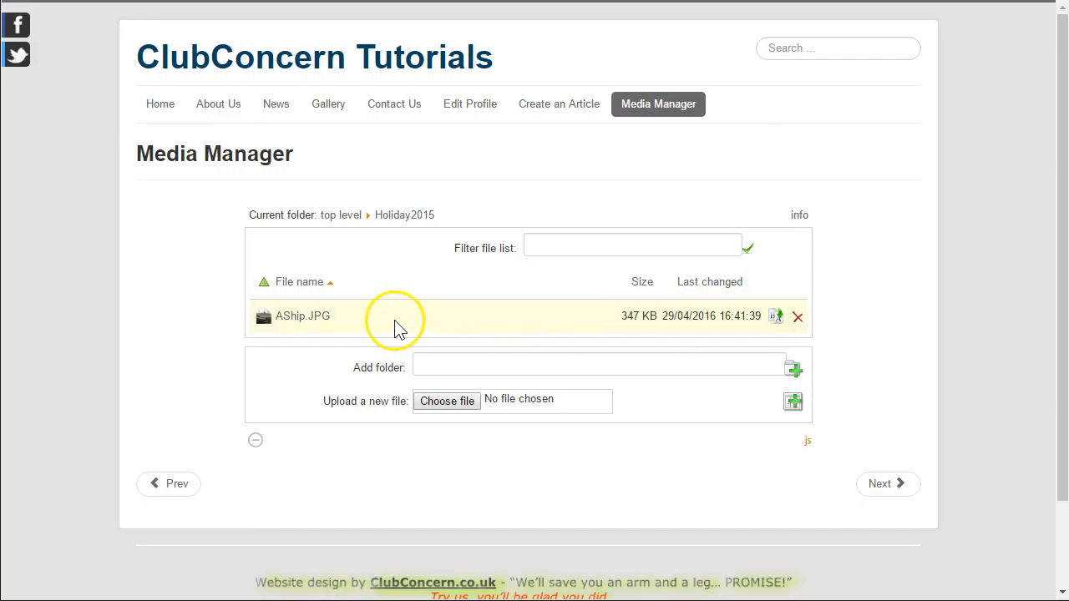
{"action": "mouse_move", "coordinate": [393, 324]}
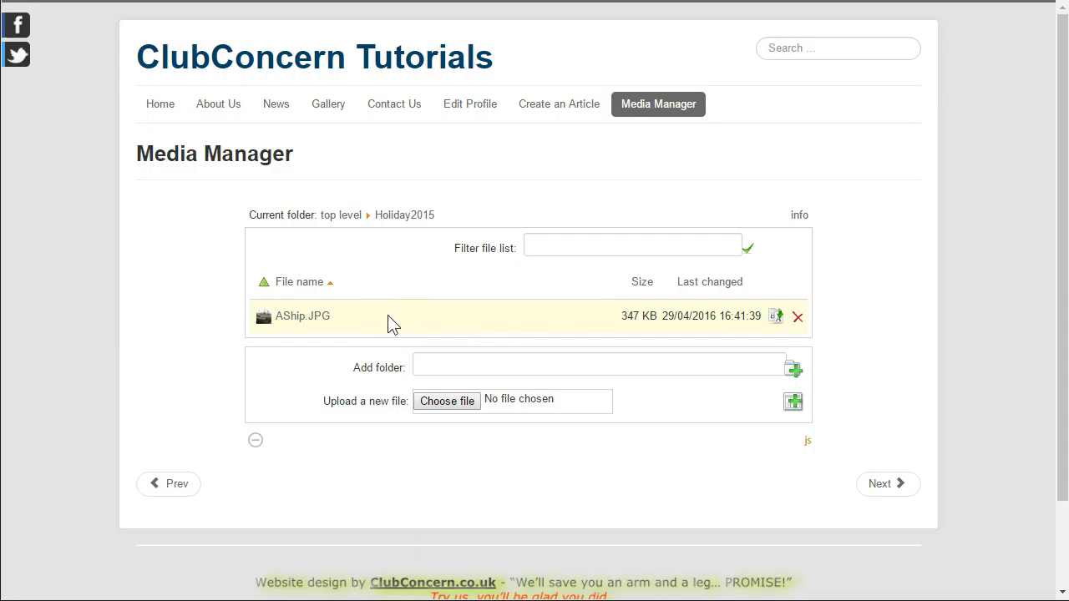
{"action": "mouse_move", "coordinate": [316, 243]}
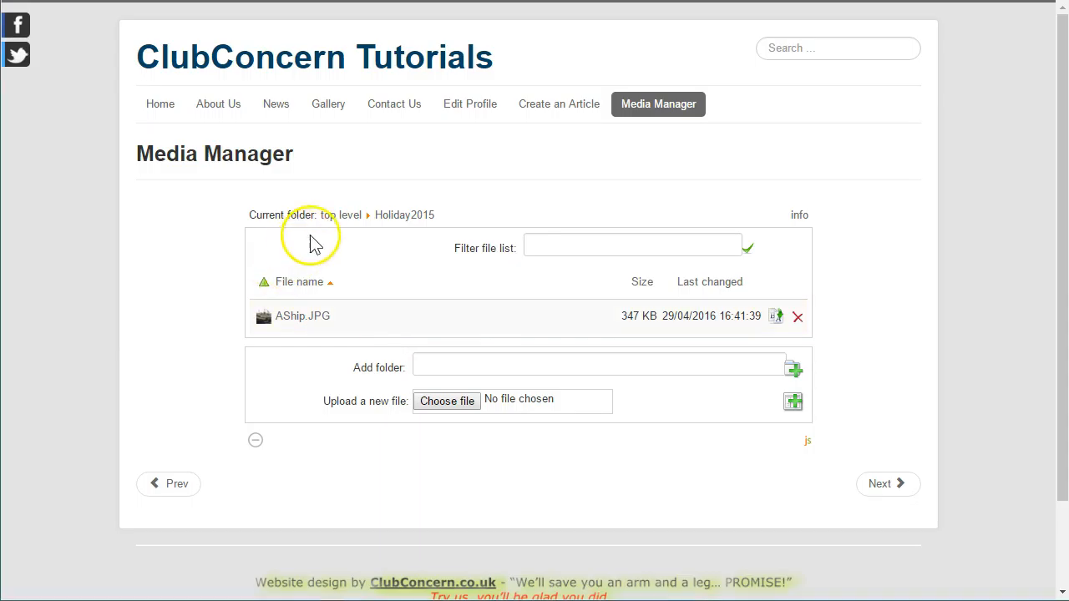
{"action": "mouse_move", "coordinate": [341, 214]}
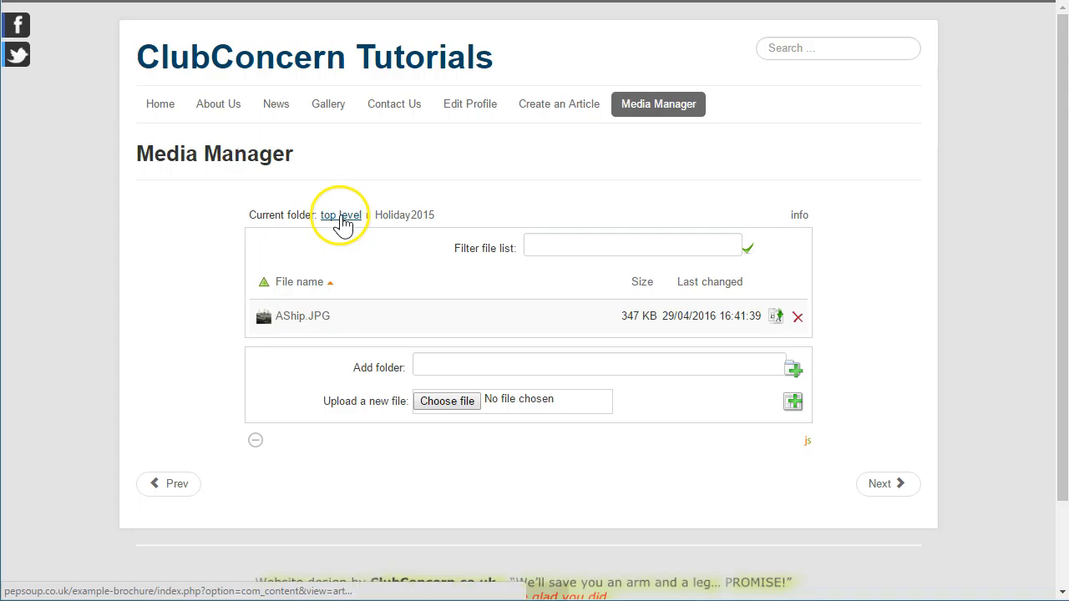
Step: Return to the top level and open ImageFolder, showing SubFolderOne and Train-8x6.jpg
{"action": "left_click", "coordinate": [341, 215]}
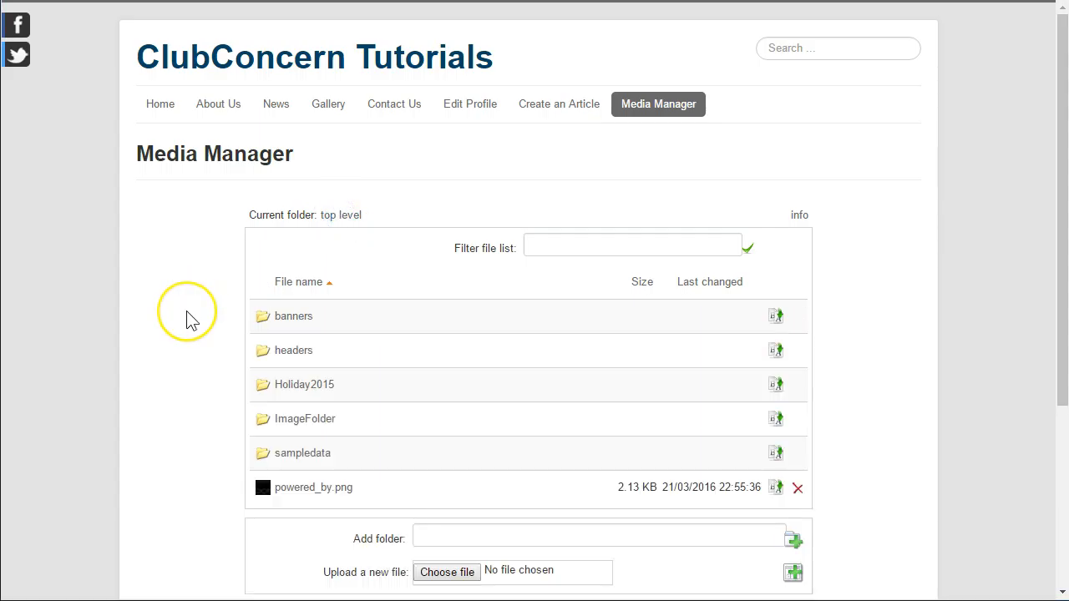
{"action": "mouse_move", "coordinate": [199, 341]}
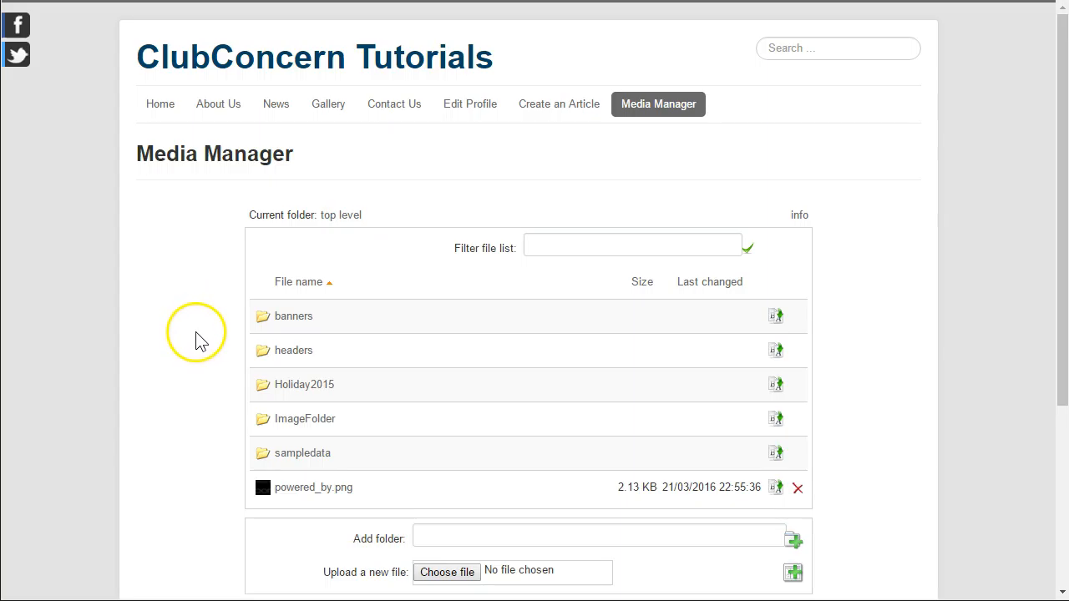
{"action": "mouse_move", "coordinate": [206, 394]}
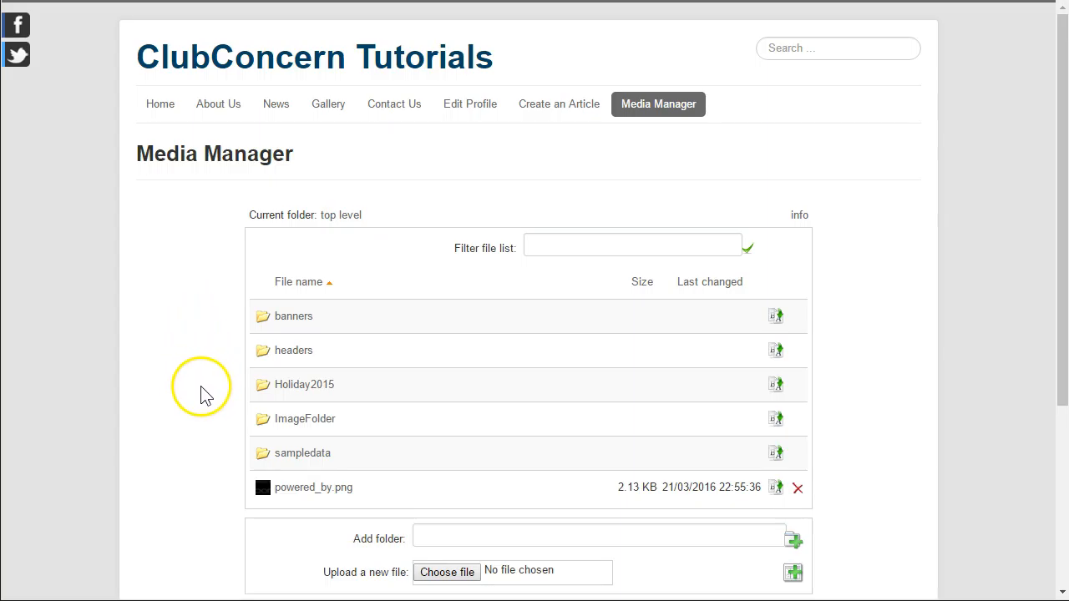
{"action": "mouse_move", "coordinate": [397, 385]}
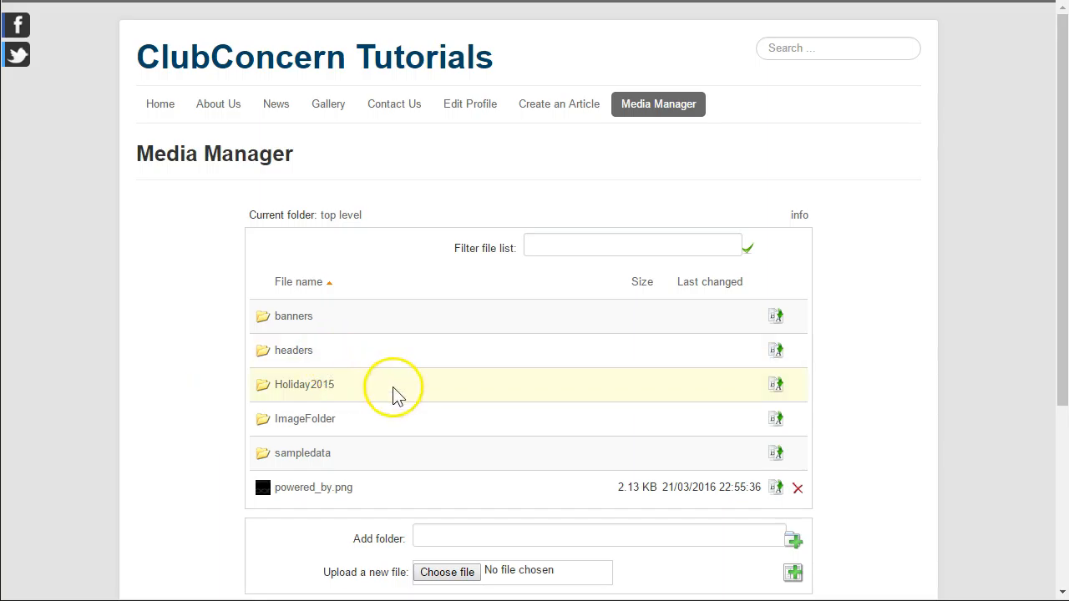
{"action": "mouse_move", "coordinate": [304, 400]}
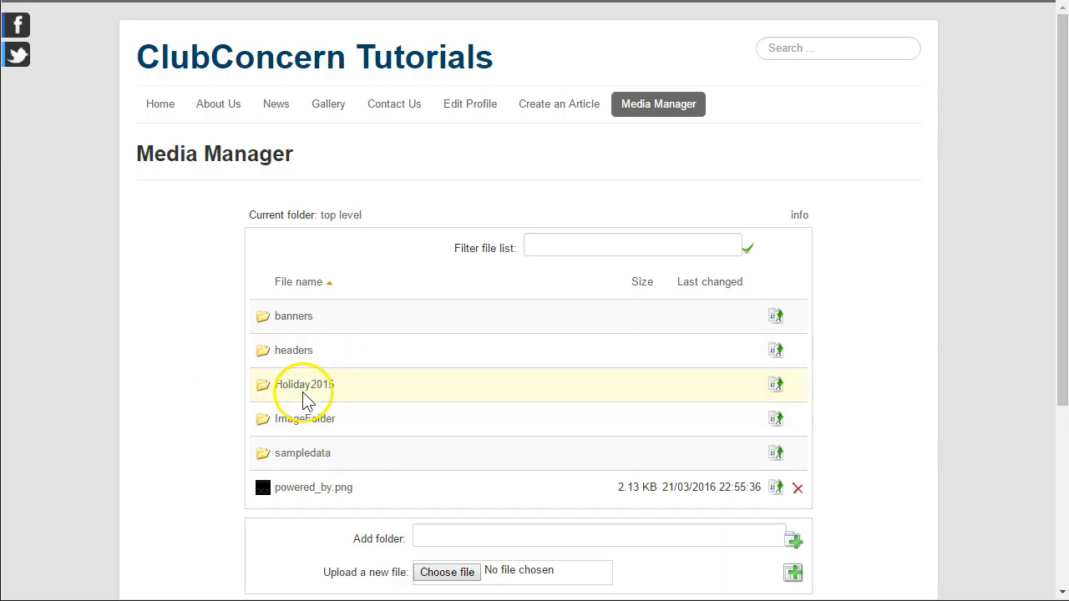
{"action": "left_click", "coordinate": [306, 418]}
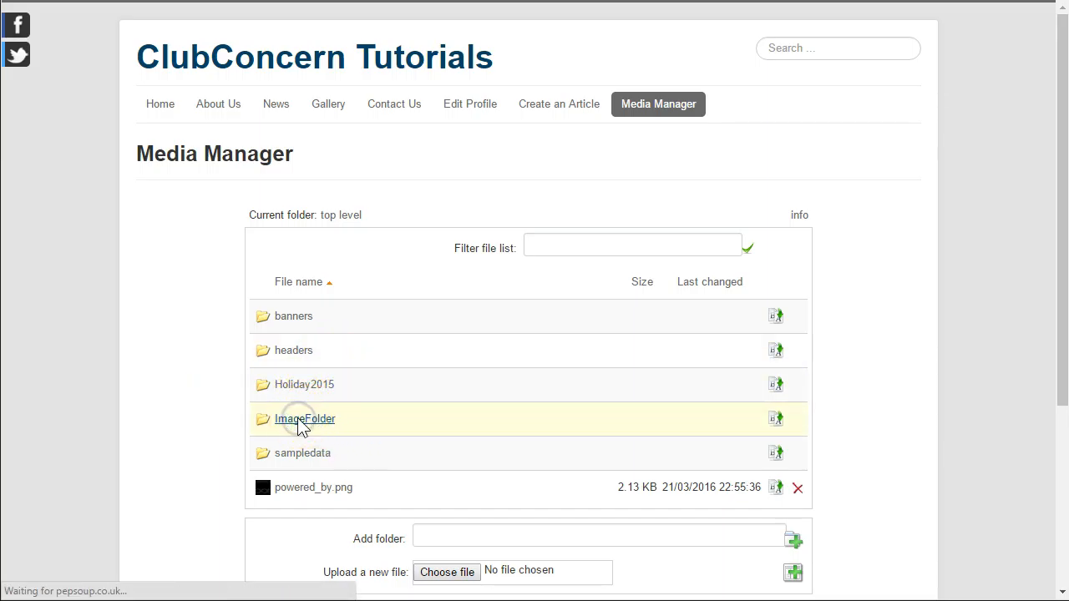
{"action": "left_click", "coordinate": [305, 418]}
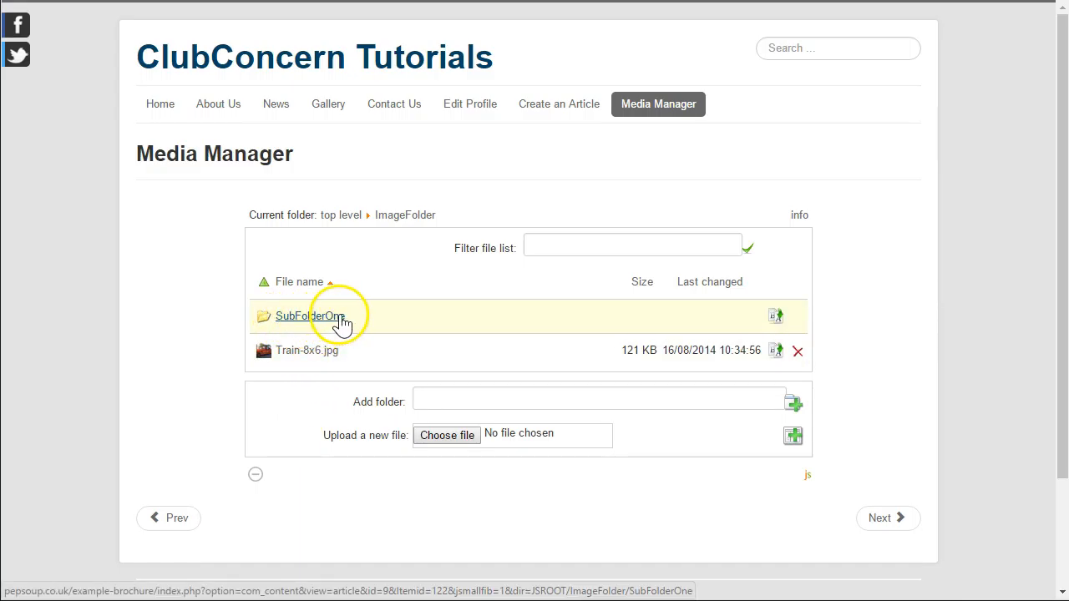
{"action": "mouse_move", "coordinate": [380, 324]}
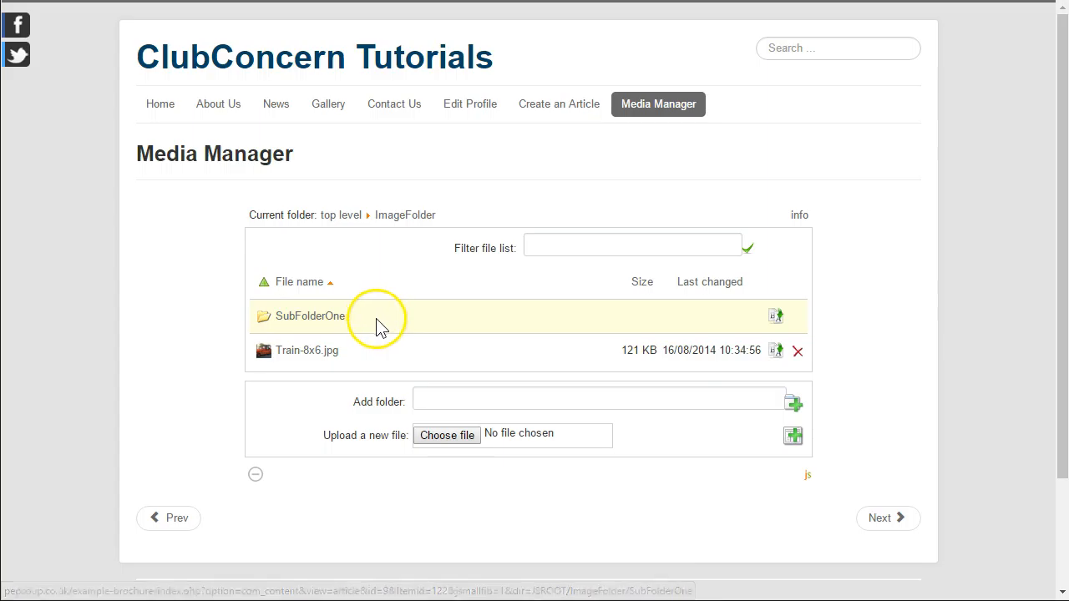
{"action": "mouse_move", "coordinate": [777, 316]}
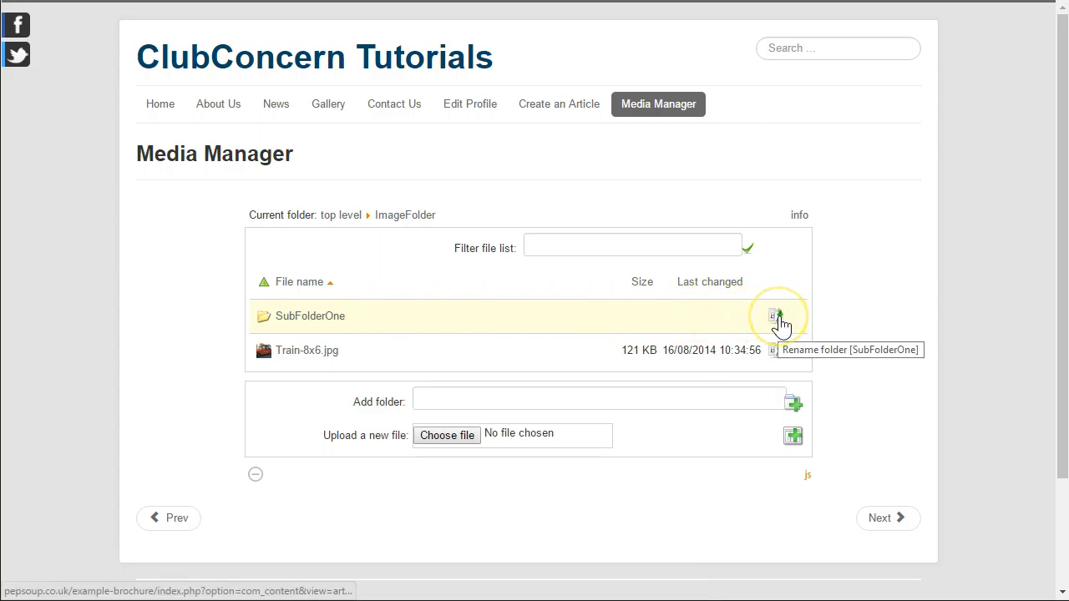
{"action": "mouse_move", "coordinate": [776, 316]}
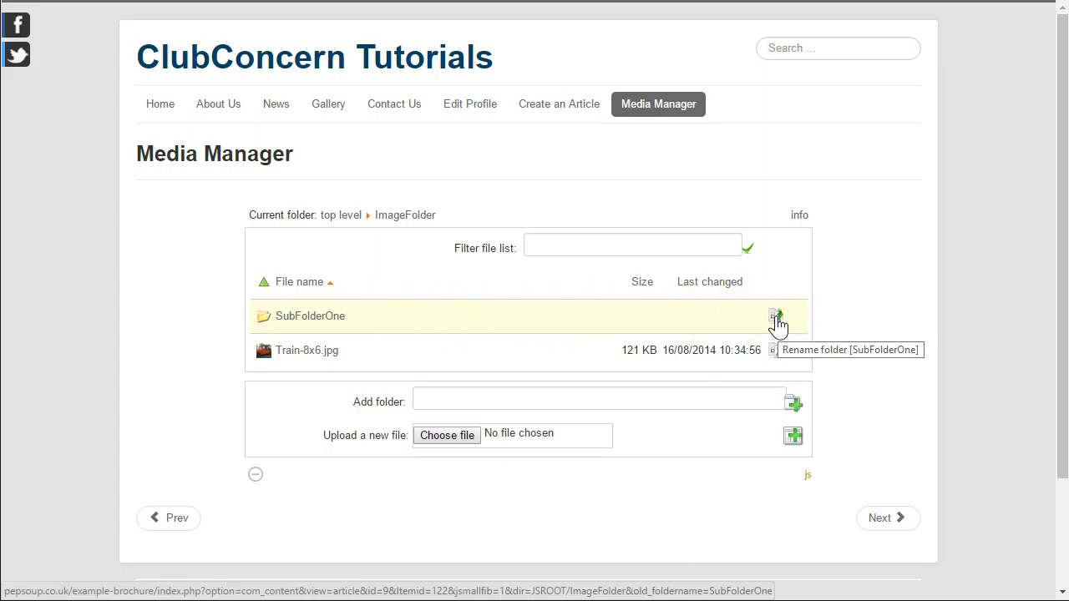
Step: Rename the SubFolderOne folder to MyImages
{"action": "left_click", "coordinate": [776, 317]}
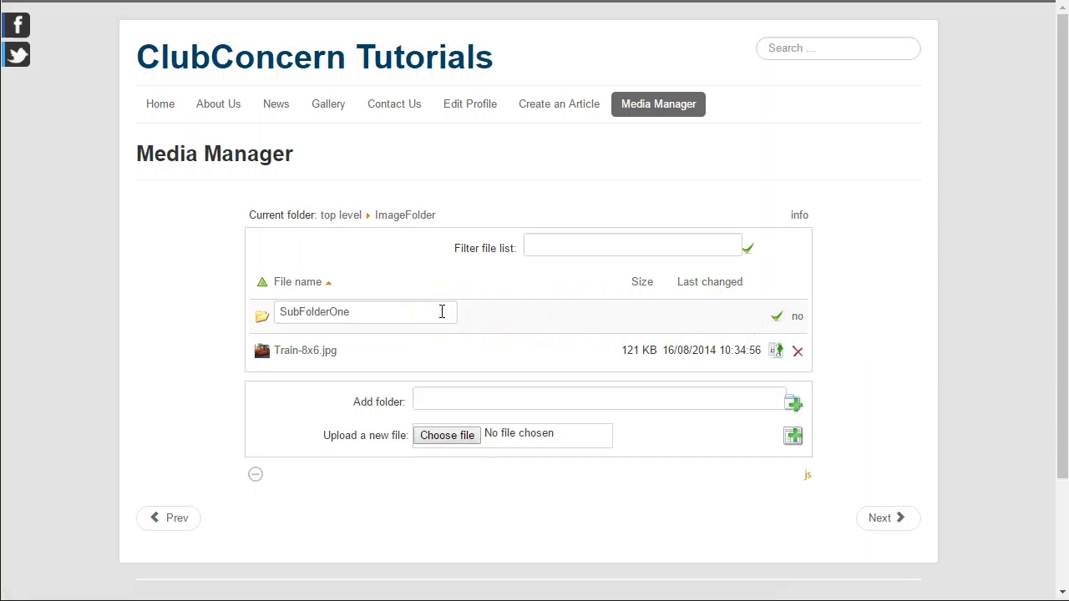
{"action": "left_click", "coordinate": [359, 312]}
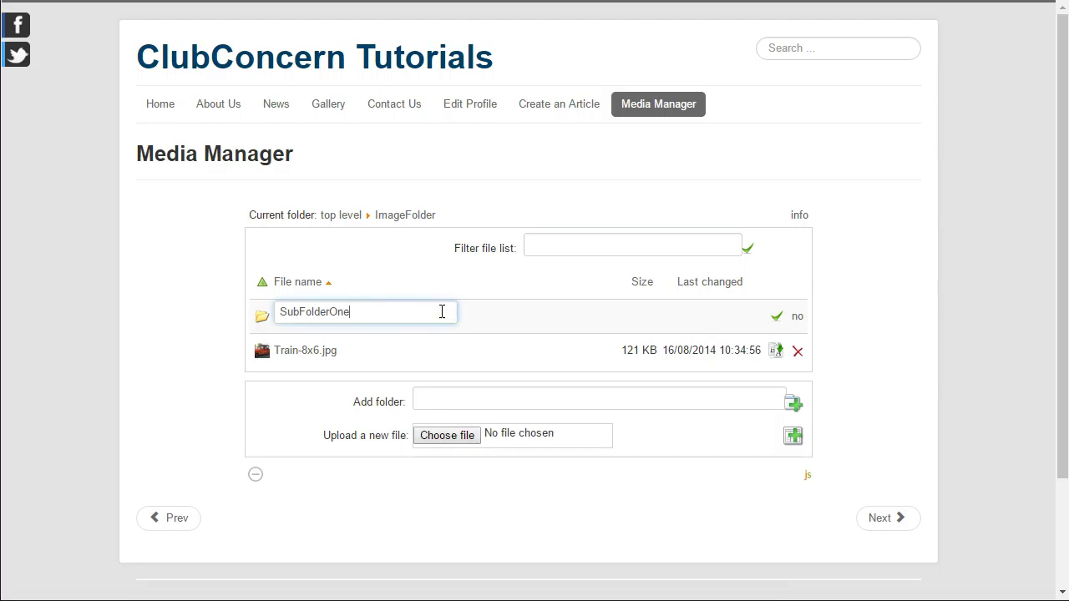
{"action": "key", "text": "BackSpace"}
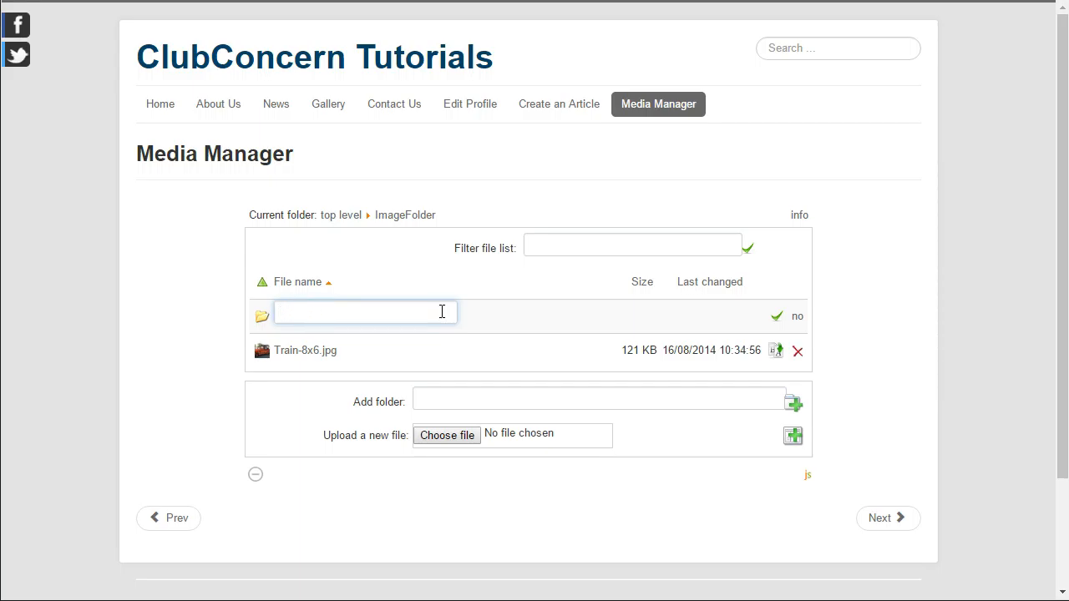
{"action": "left_click", "coordinate": [363, 313]}
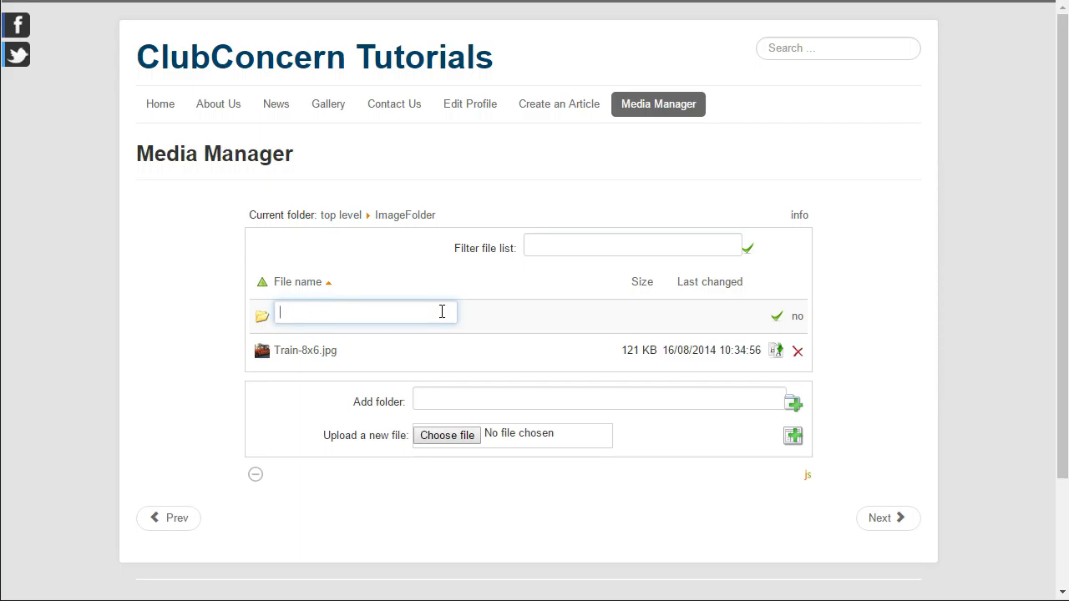
{"action": "type", "text": "MyIma"}
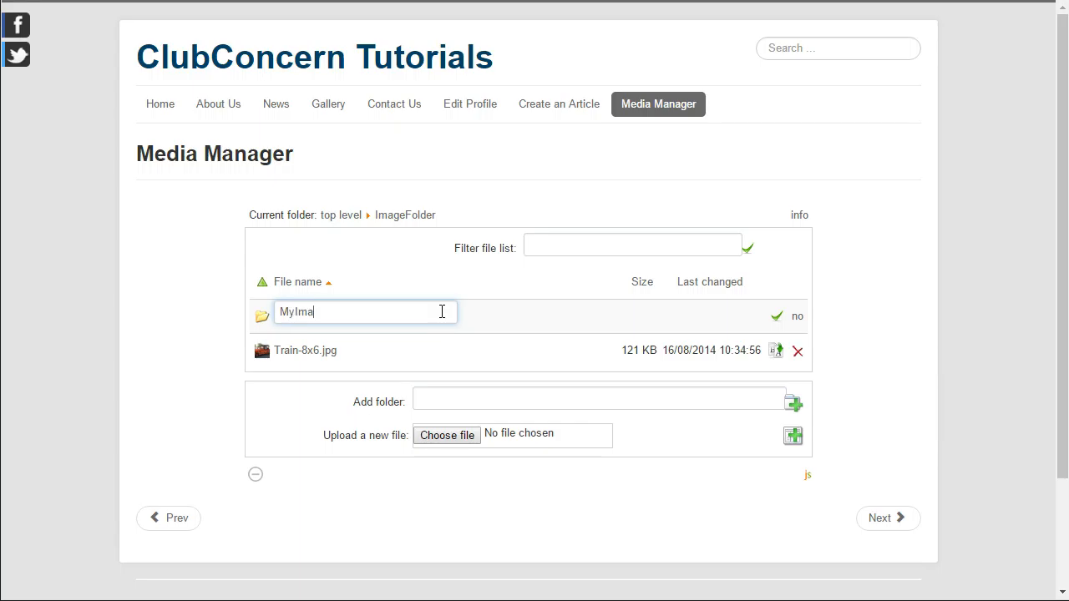
{"action": "type", "text": "ges"}
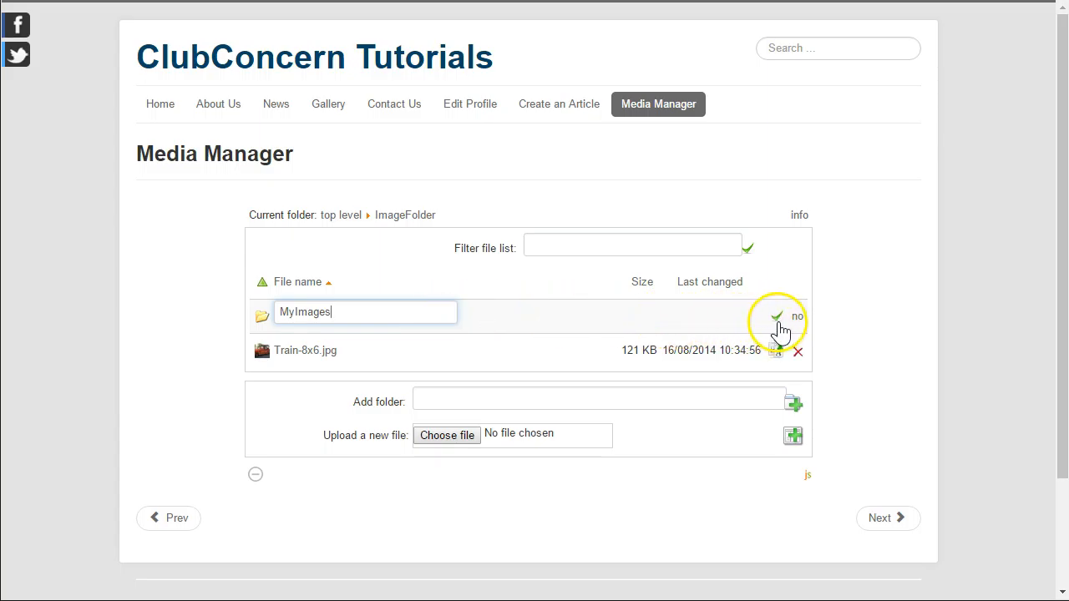
{"action": "mouse_move", "coordinate": [777, 317]}
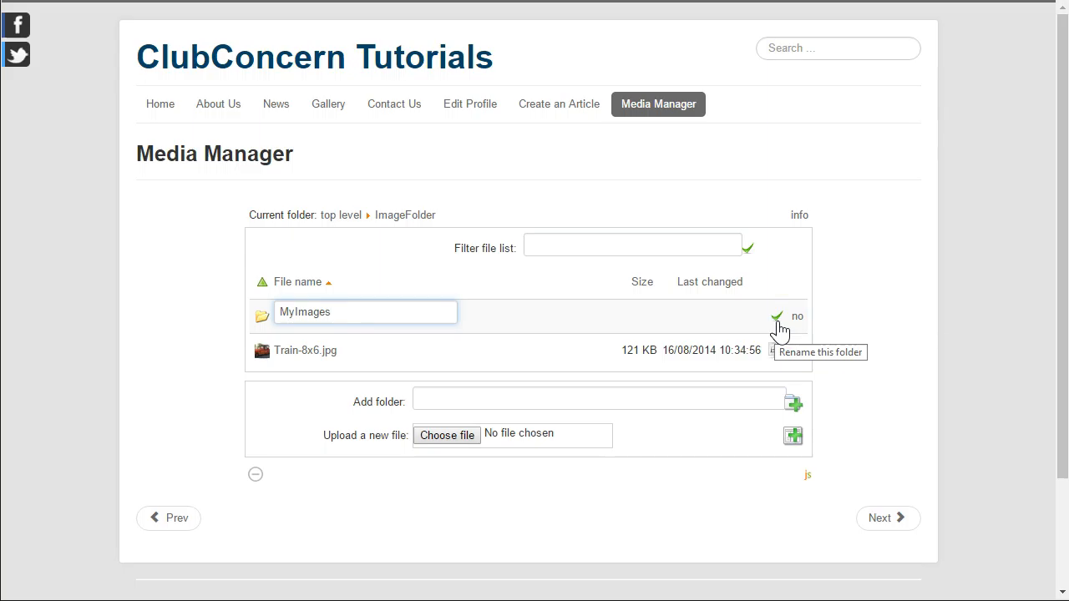
{"action": "left_click", "coordinate": [777, 317]}
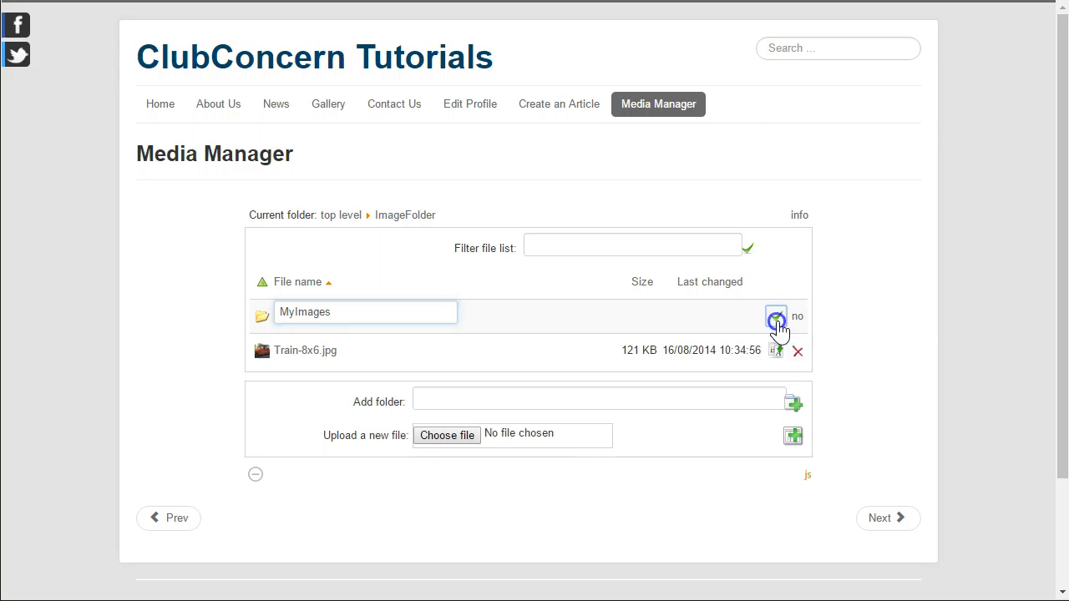
{"action": "left_click", "coordinate": [776, 320]}
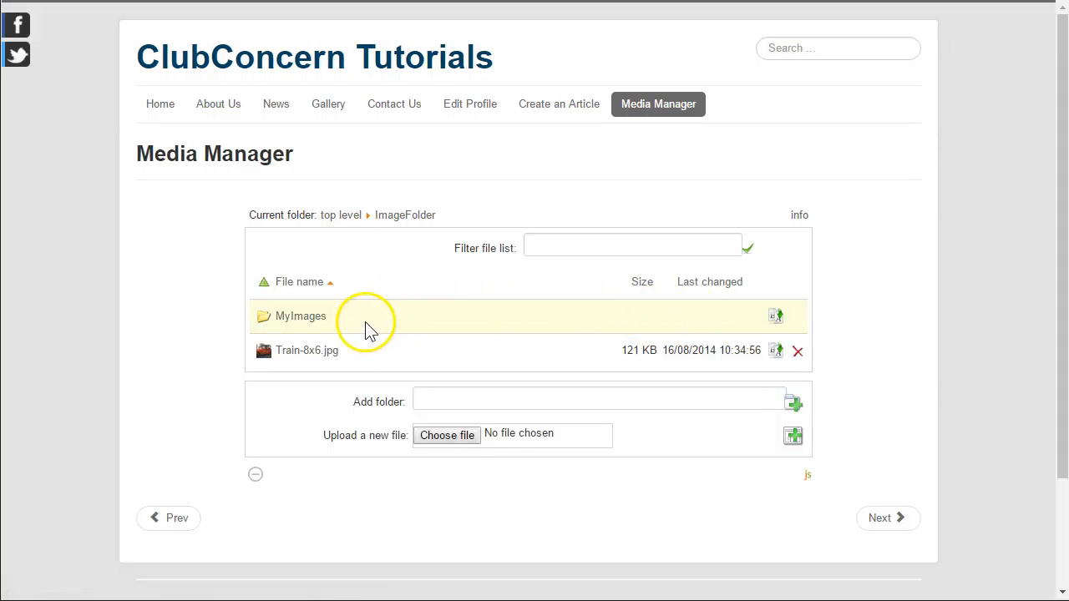
{"action": "mouse_move", "coordinate": [422, 324]}
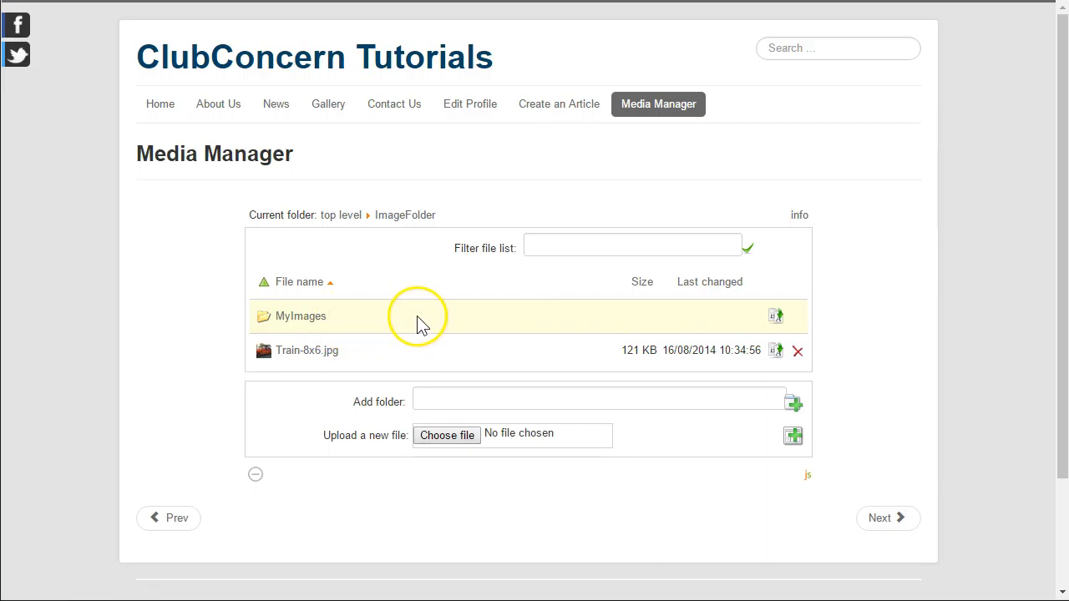
{"action": "mouse_move", "coordinate": [175, 338]}
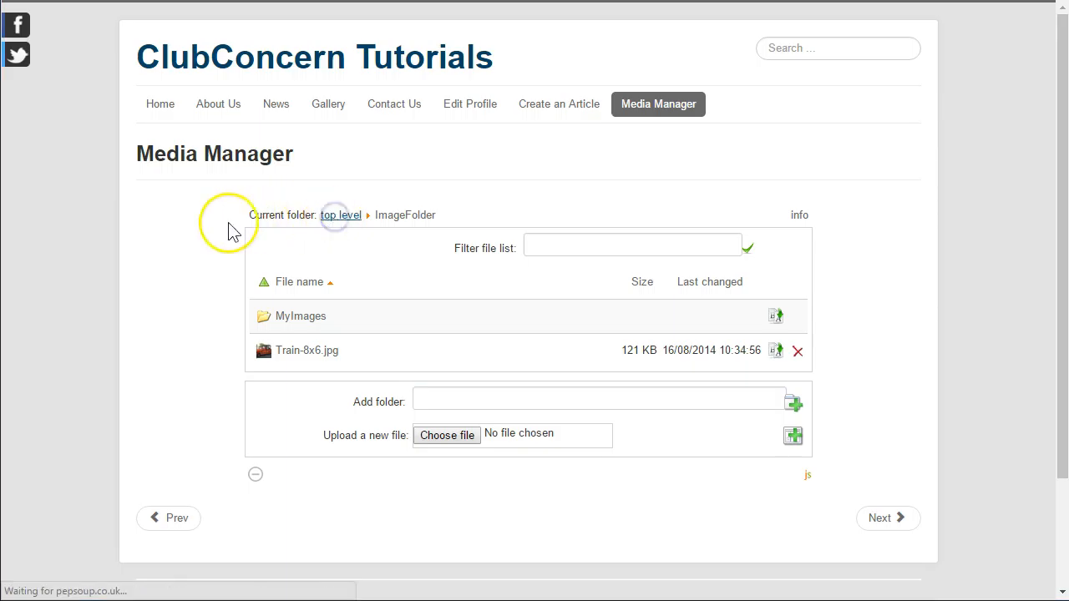
Step: Go back to the top-level media folder and view its file list
{"action": "left_click", "coordinate": [340, 215]}
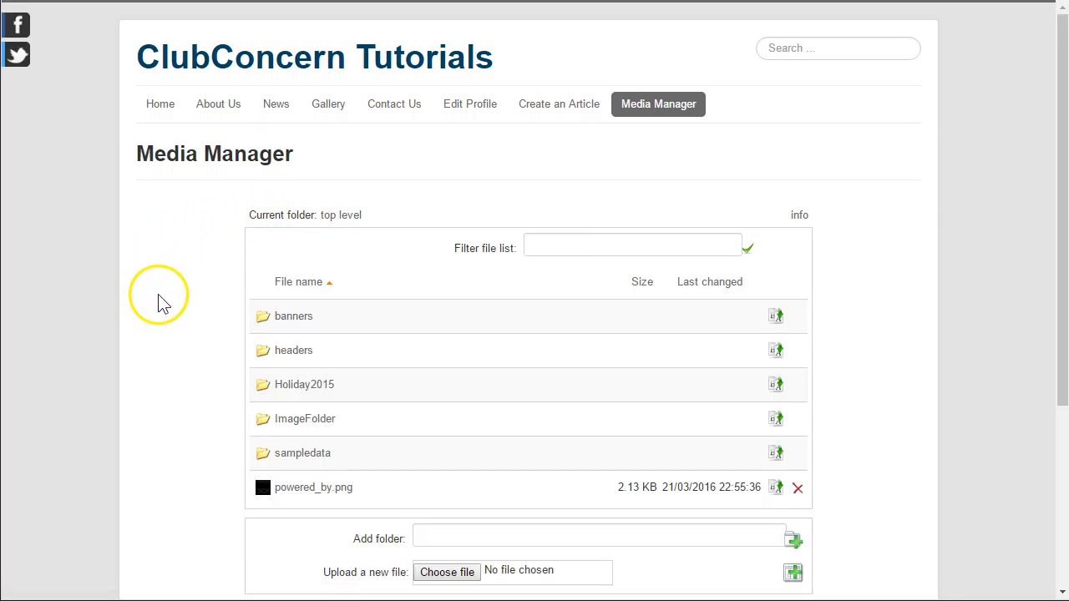
{"action": "scroll", "scroll_direction": "down", "scroll_amount": 3}
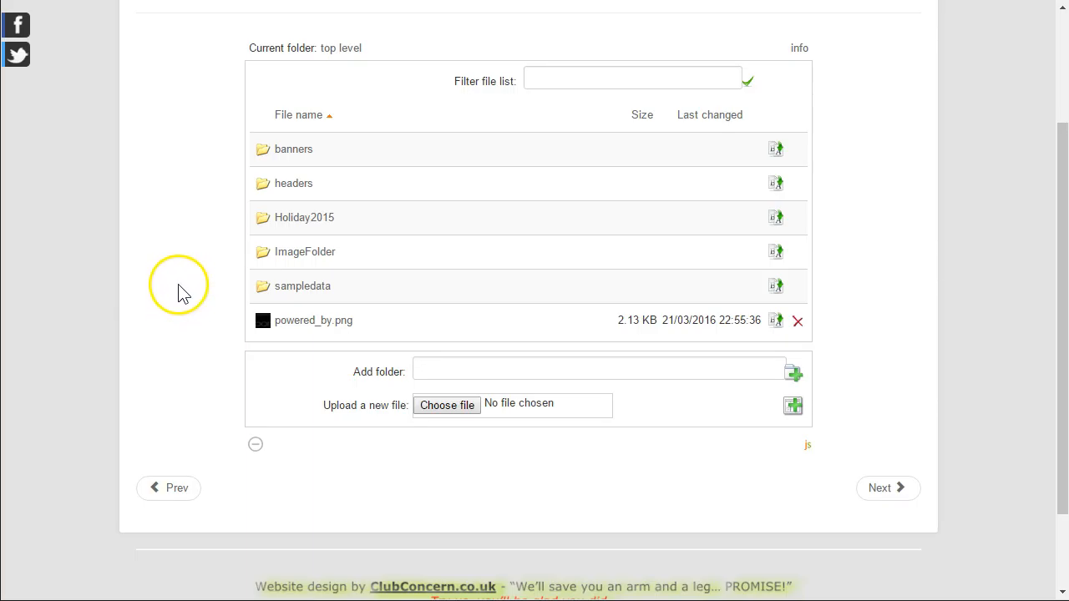
{"action": "mouse_move", "coordinate": [192, 291]}
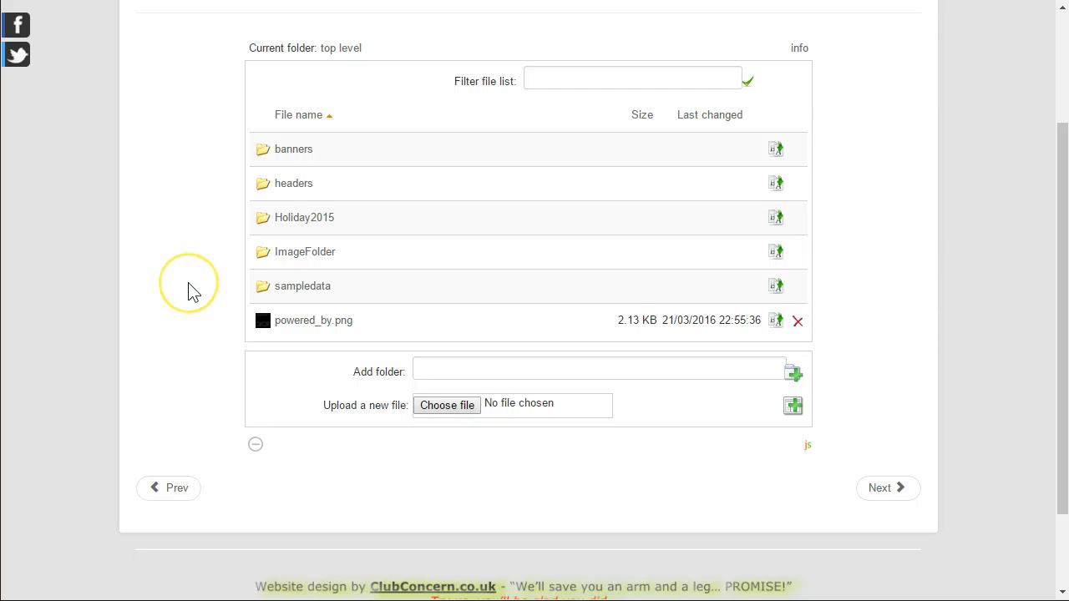
{"action": "mouse_move", "coordinate": [207, 326]}
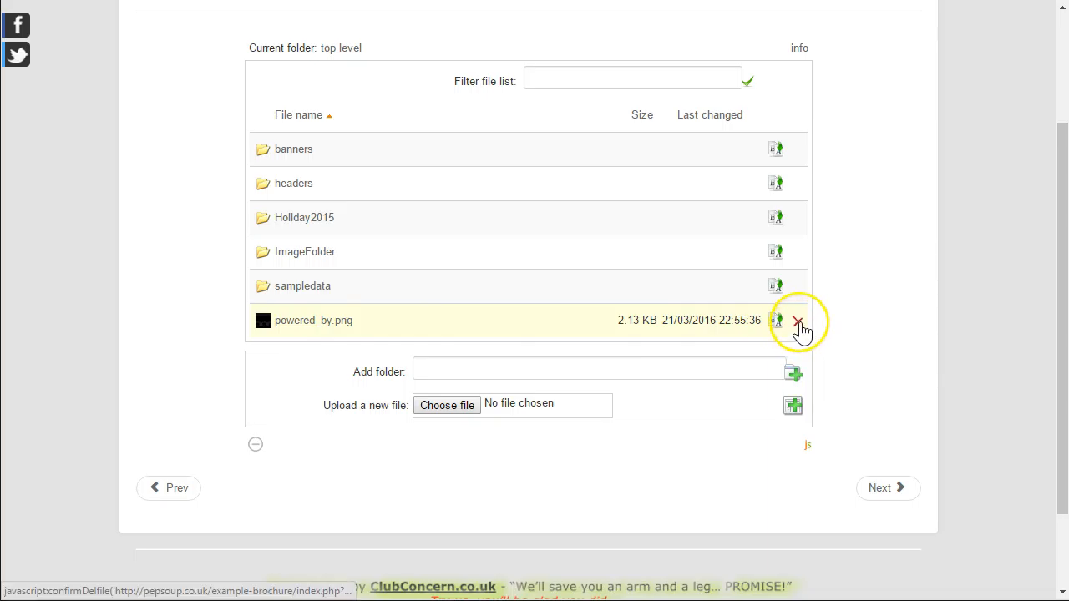
{"action": "mouse_move", "coordinate": [798, 321]}
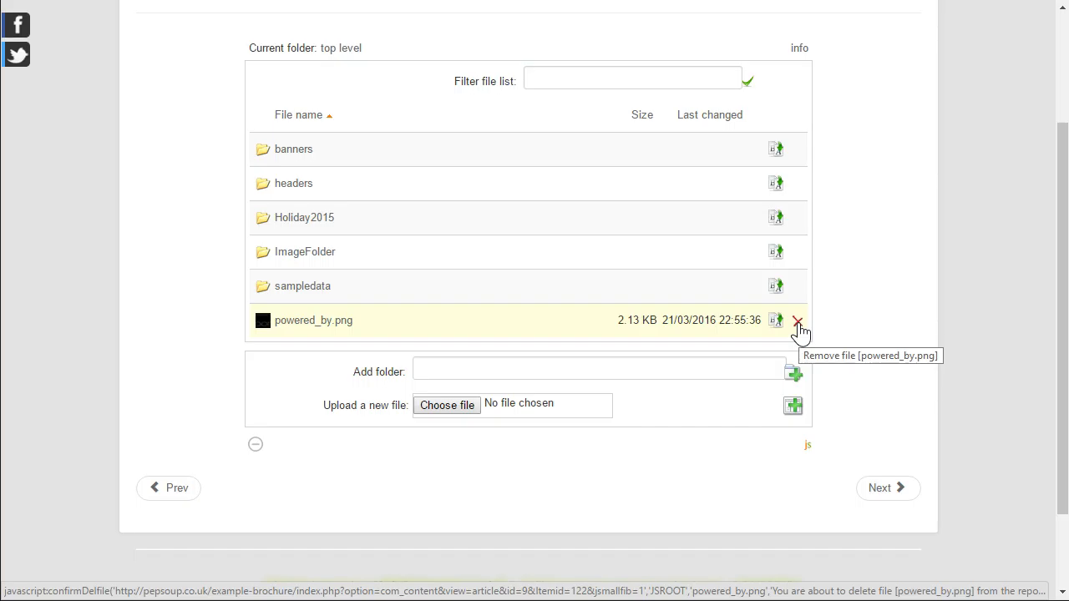
Step: Request deletion of powered_by.png from the top-level folder
{"action": "left_click", "coordinate": [797, 321]}
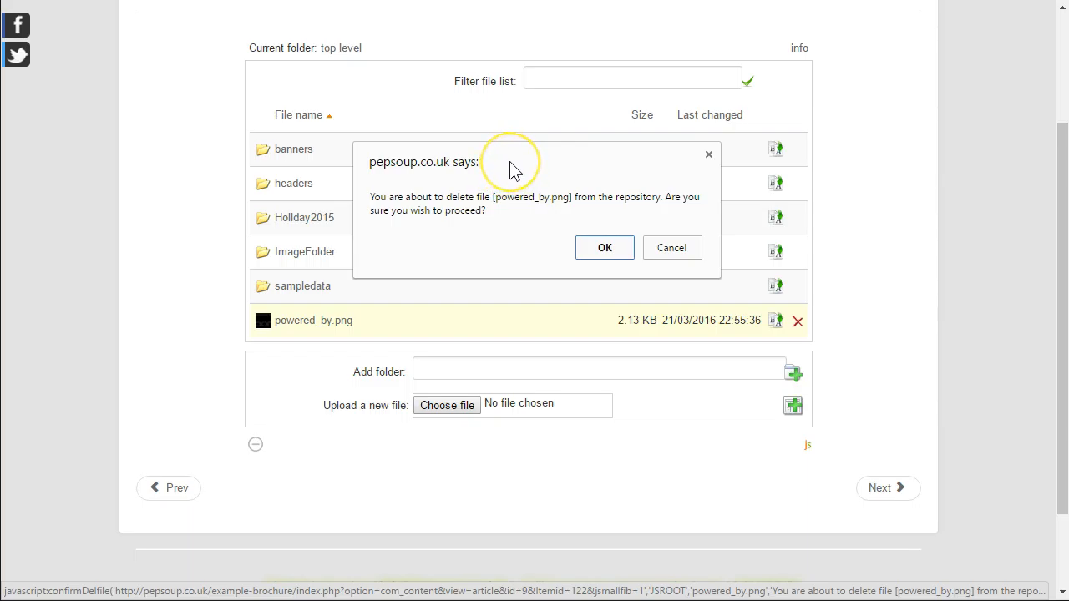
{"action": "mouse_move", "coordinate": [413, 219]}
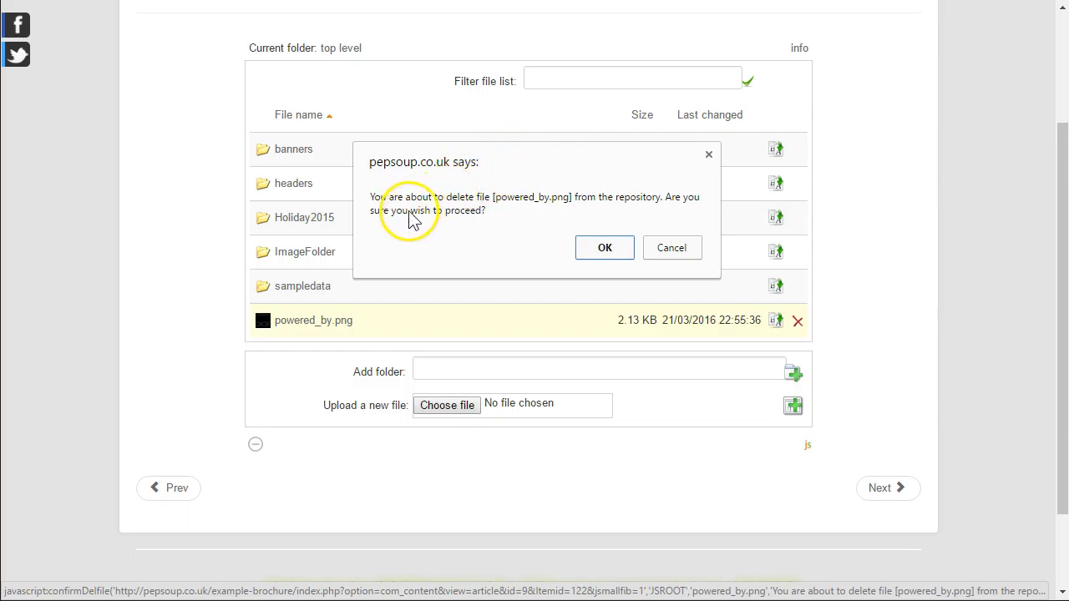
{"action": "mouse_move", "coordinate": [483, 208]}
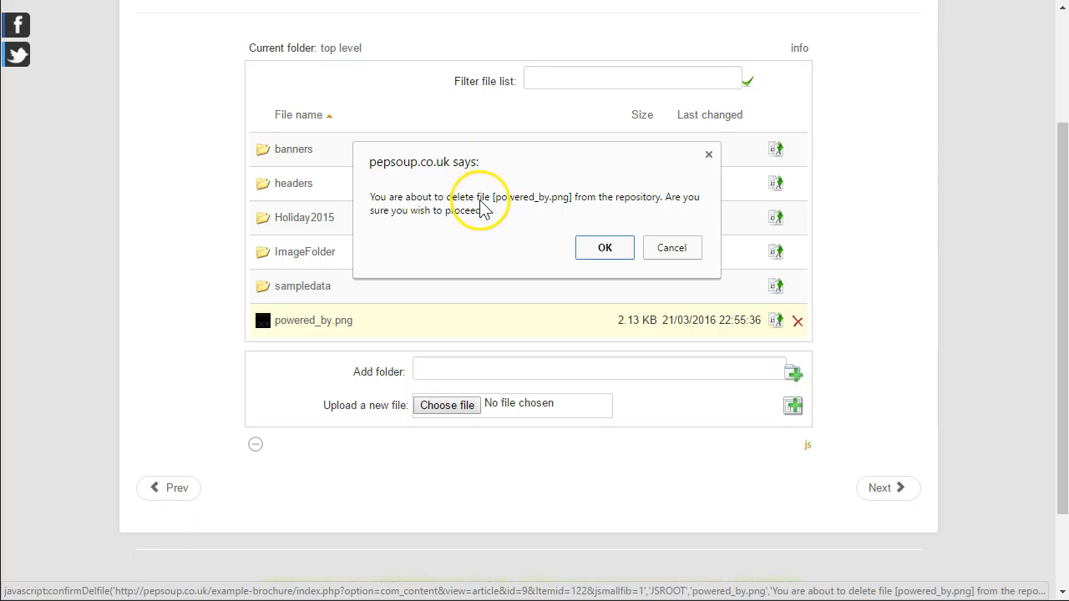
{"action": "mouse_move", "coordinate": [589, 209]}
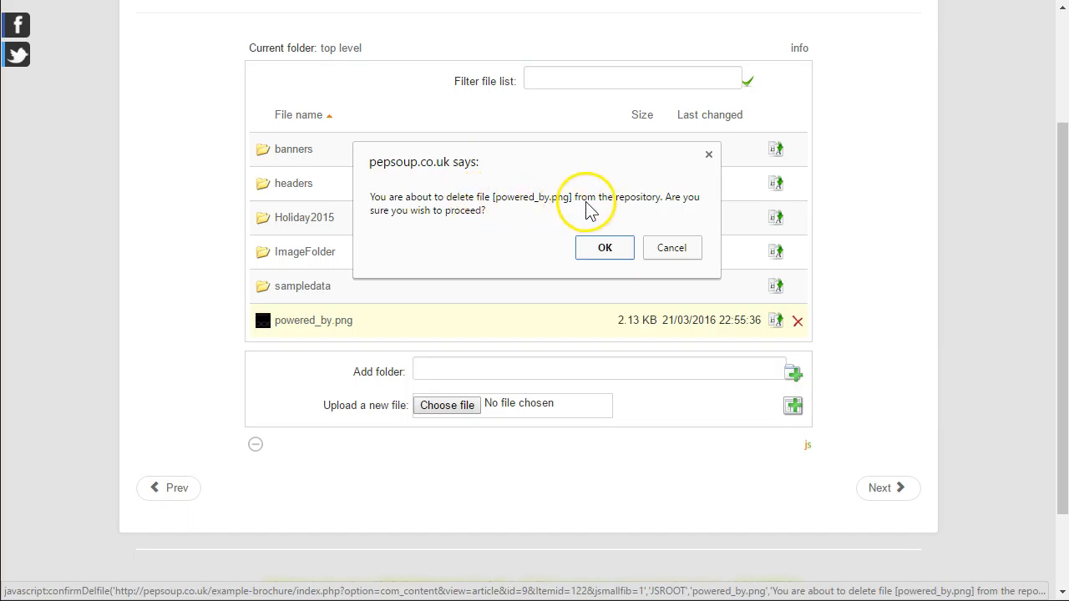
{"action": "mouse_move", "coordinate": [675, 213]}
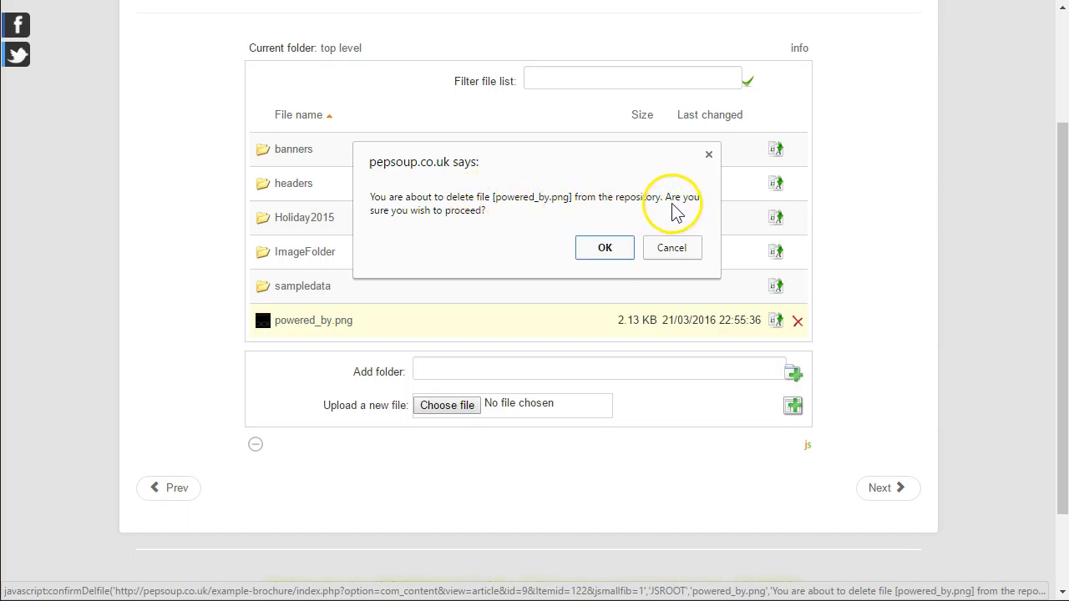
{"action": "mouse_move", "coordinate": [481, 224]}
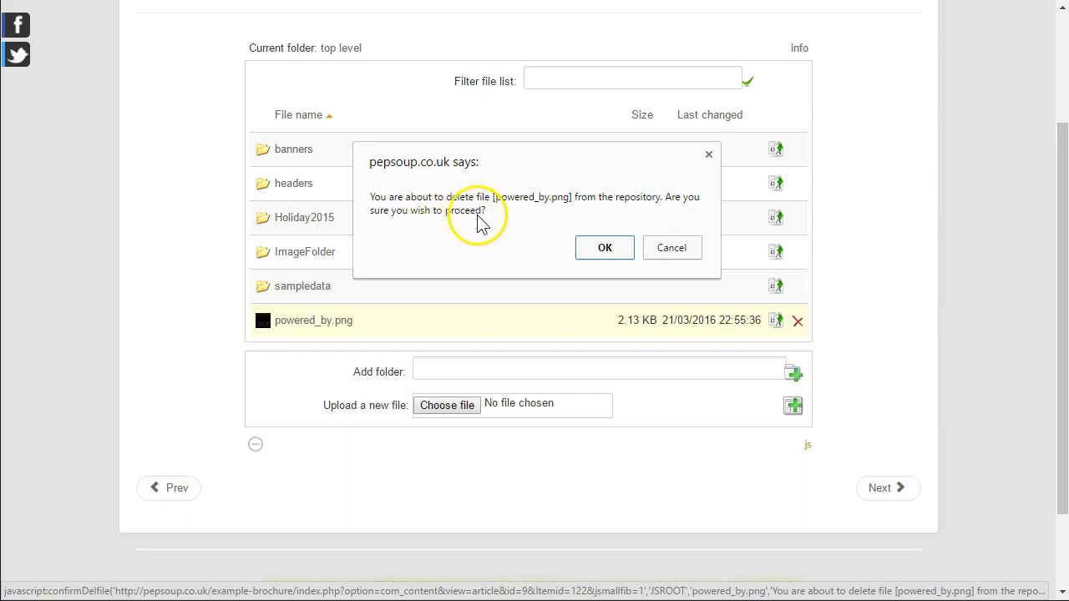
{"action": "mouse_move", "coordinate": [614, 255]}
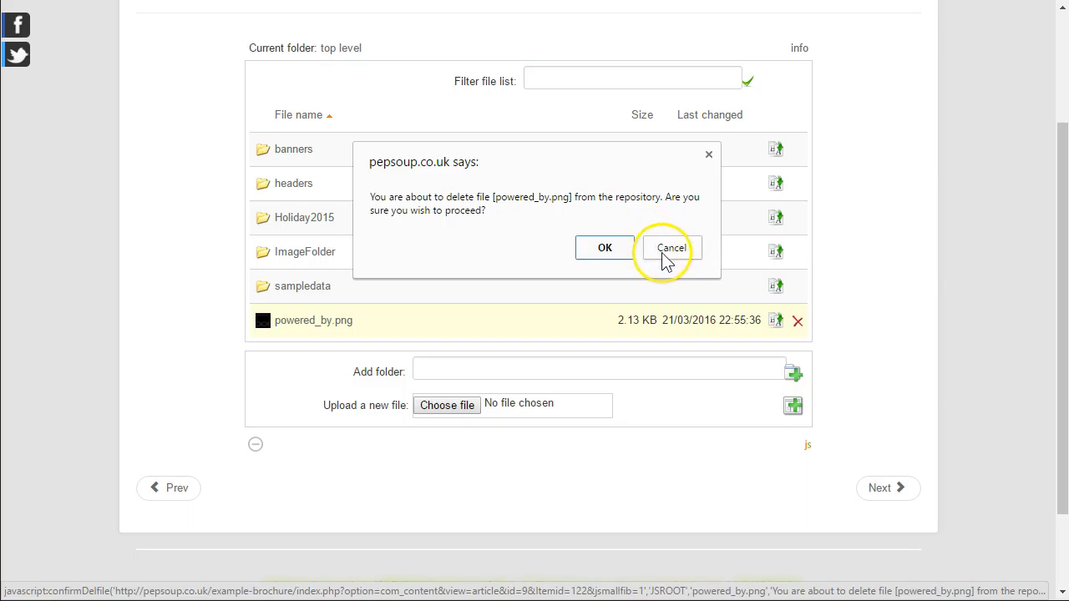
{"action": "mouse_move", "coordinate": [605, 247]}
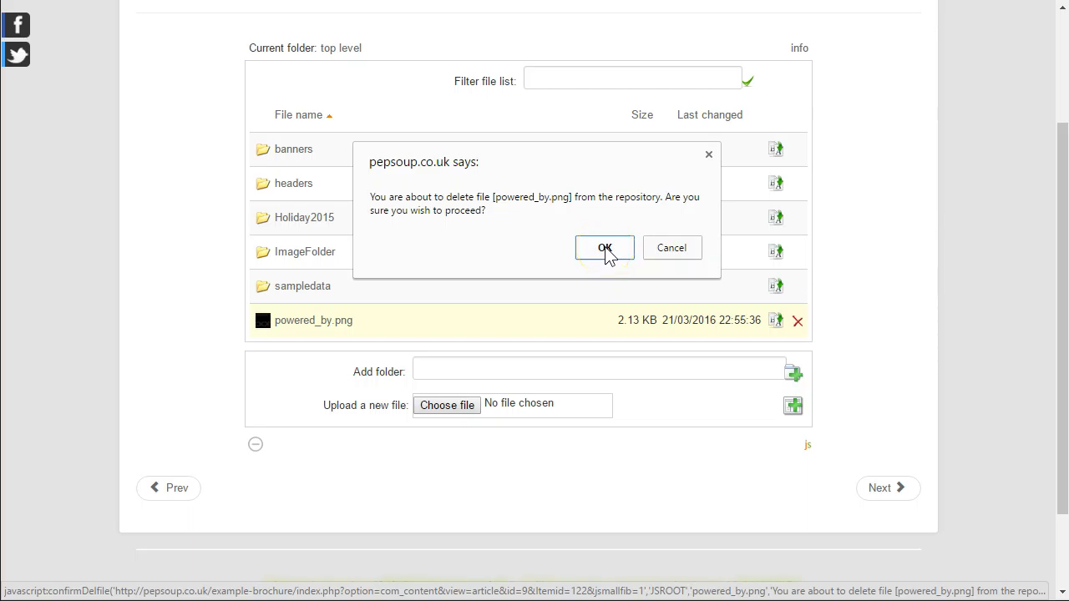
Step: Confirm deleting powered_by.png, leaving only the five folders
{"action": "left_click", "coordinate": [605, 248]}
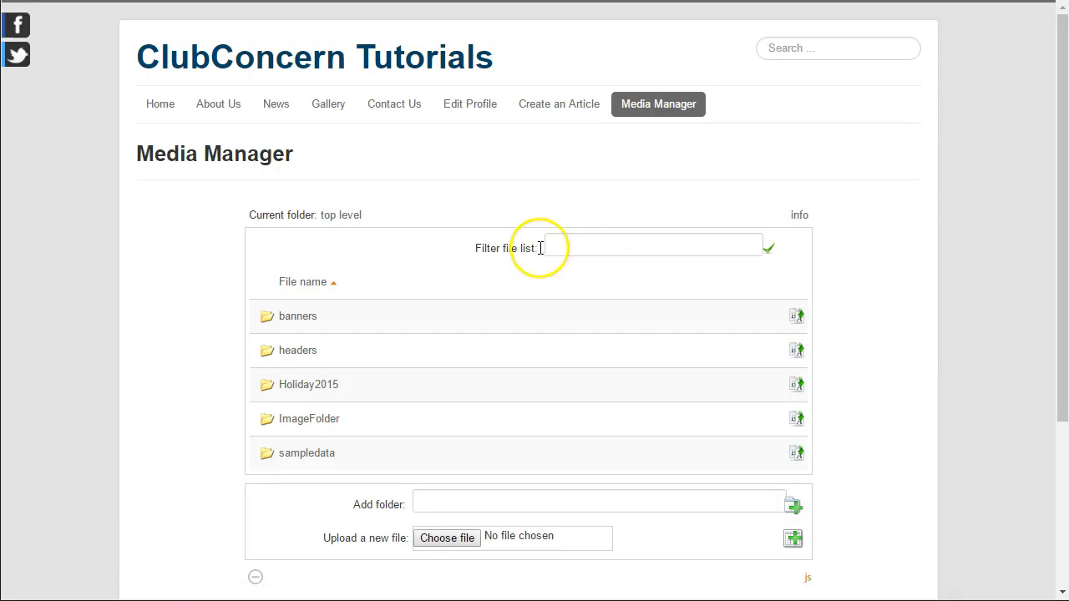
{"action": "scroll", "scroll_direction": "down", "scroll_amount": 3}
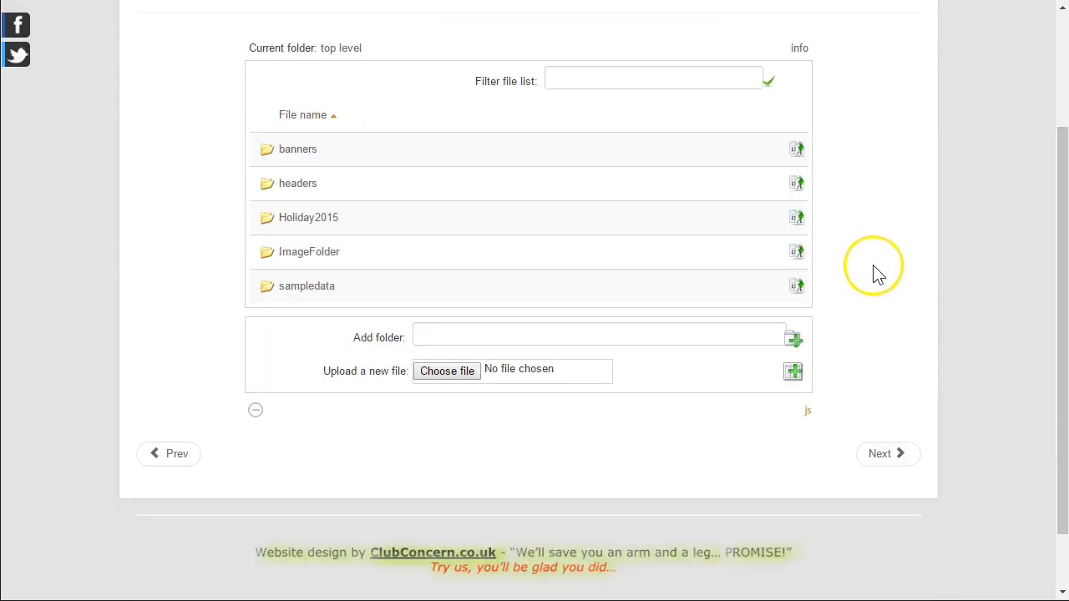
{"action": "mouse_move", "coordinate": [877, 261]}
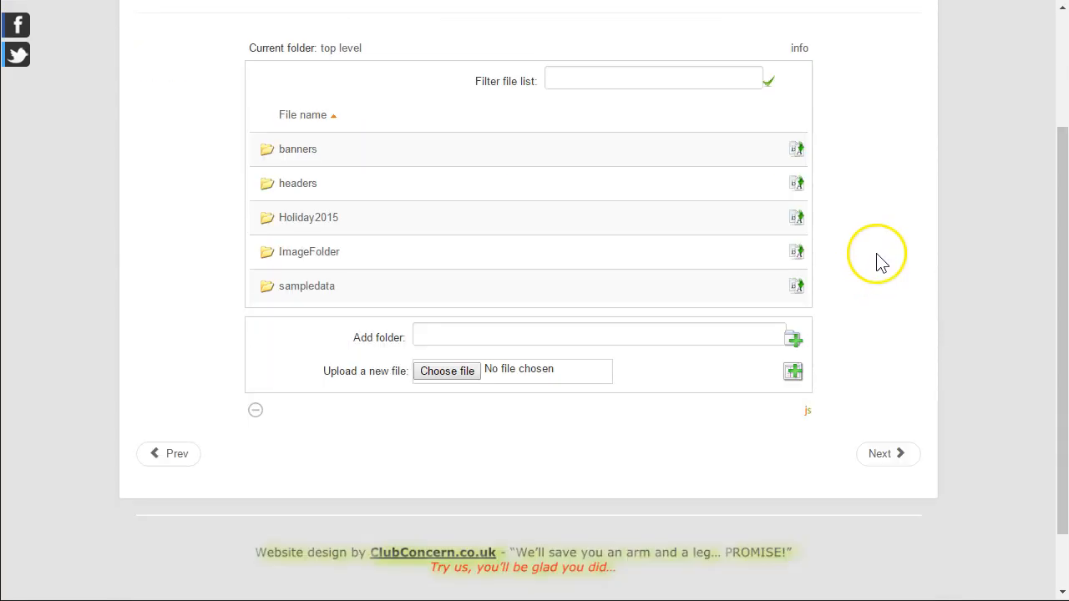
{"action": "mouse_move", "coordinate": [797, 149]}
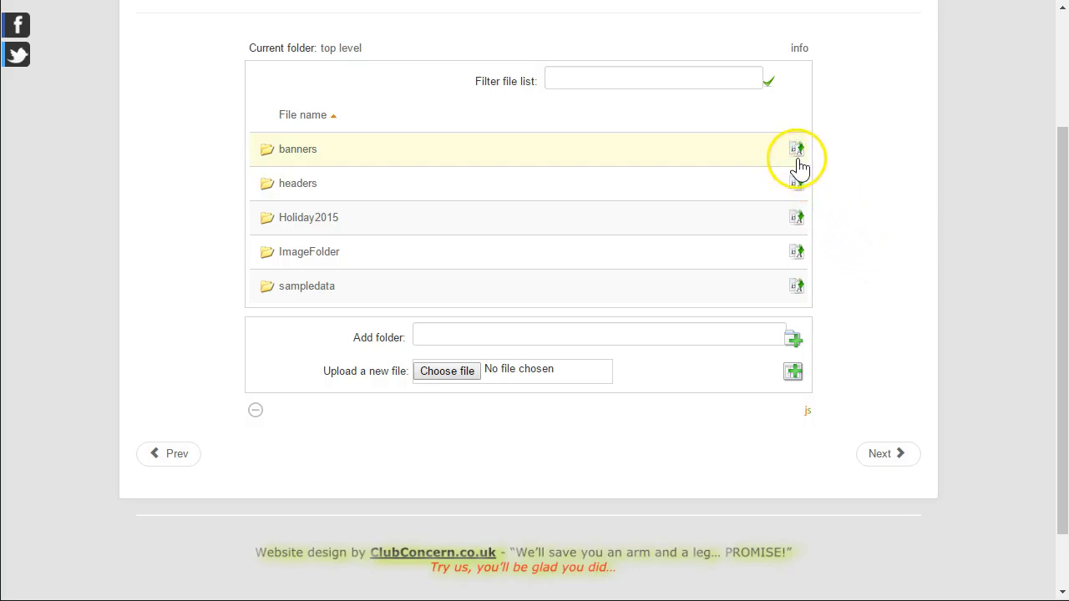
{"action": "mouse_move", "coordinate": [297, 150]}
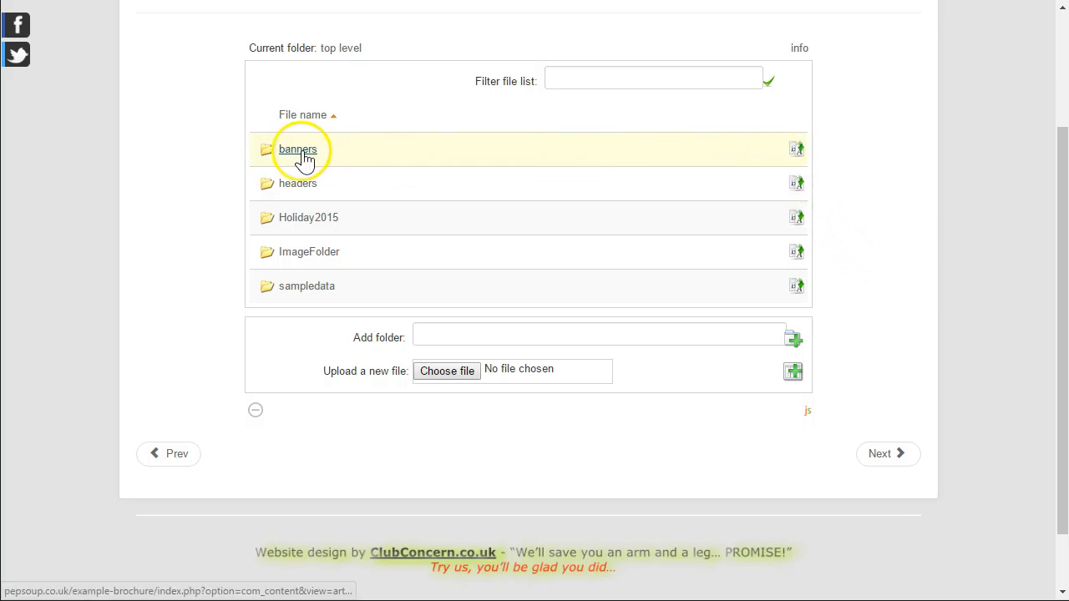
{"action": "mouse_move", "coordinate": [797, 149]}
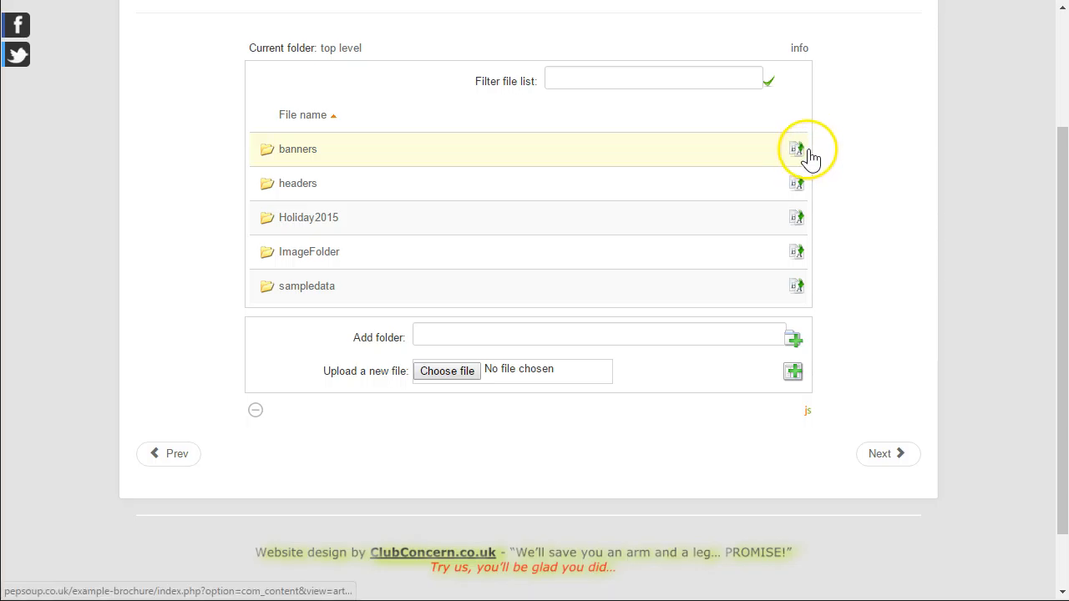
{"action": "mouse_move", "coordinate": [795, 148]}
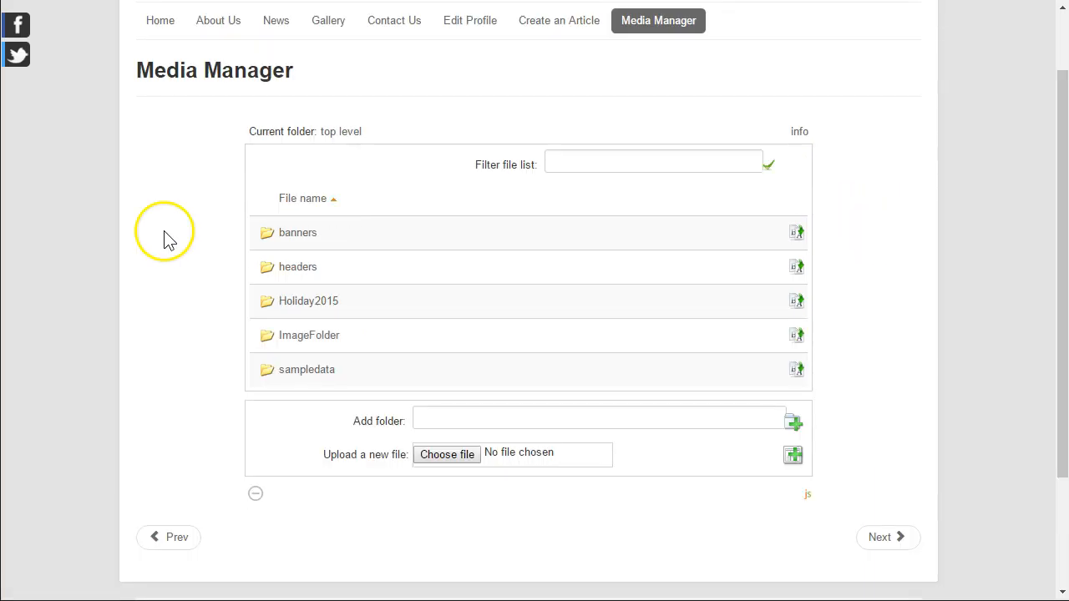
{"action": "mouse_move", "coordinate": [180, 253]}
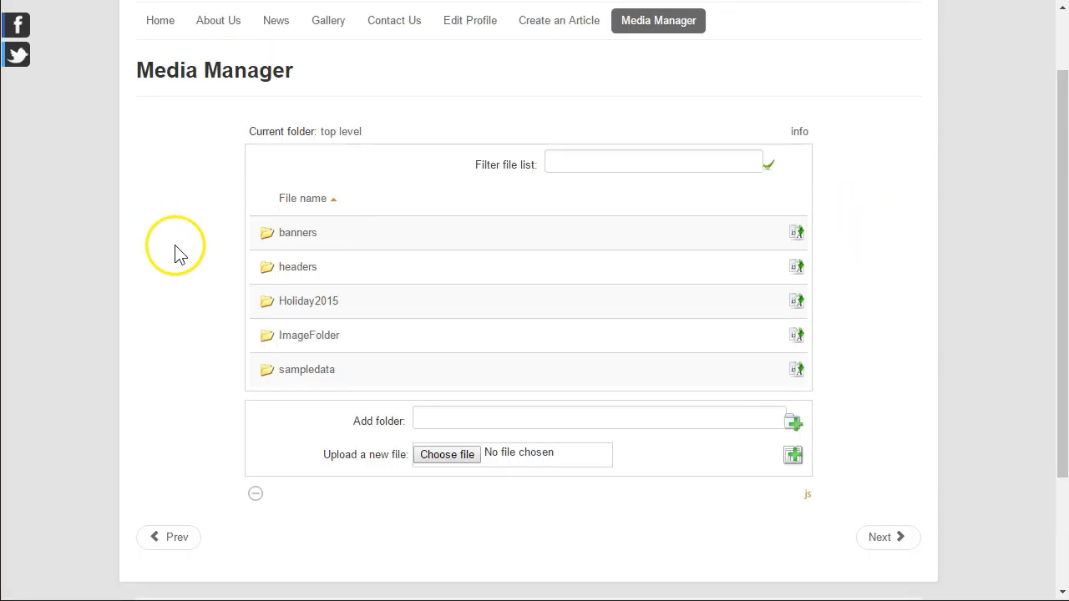
{"action": "mouse_move", "coordinate": [126, 260]}
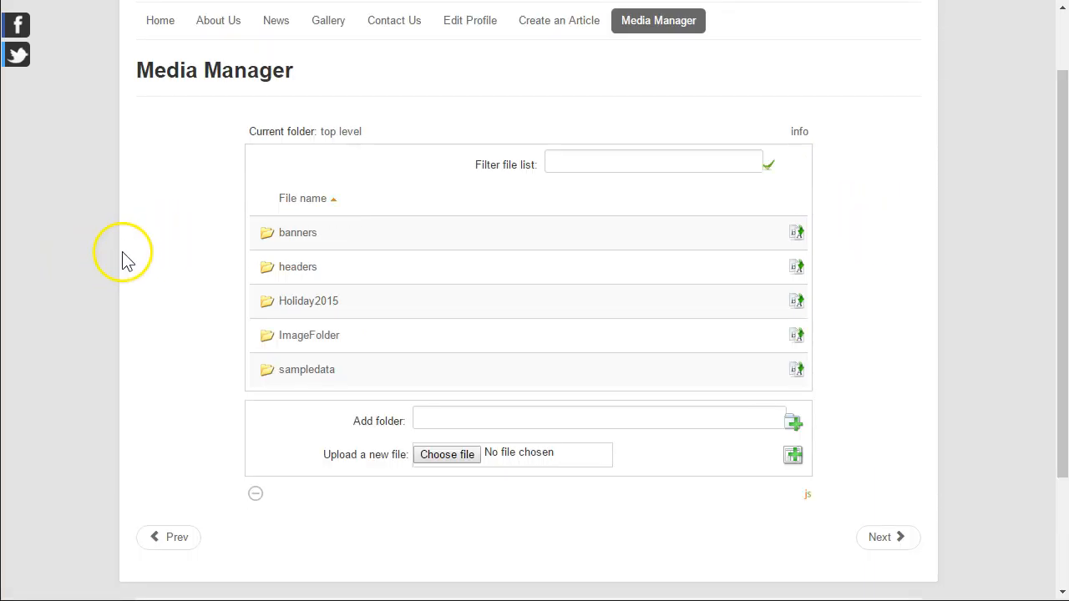
{"action": "mouse_move", "coordinate": [171, 267]}
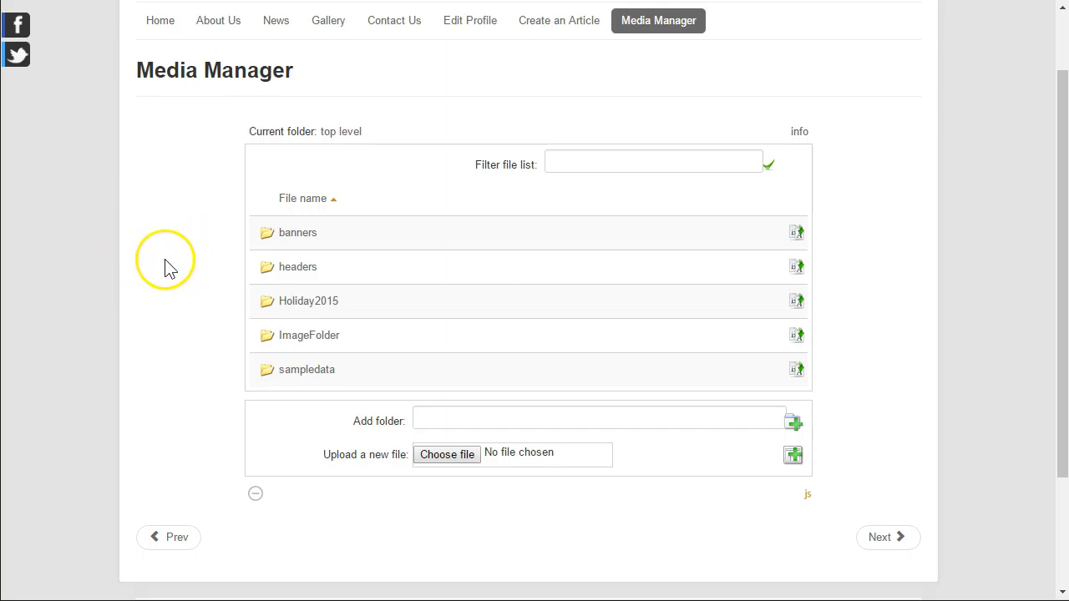
{"action": "mouse_move", "coordinate": [176, 242]}
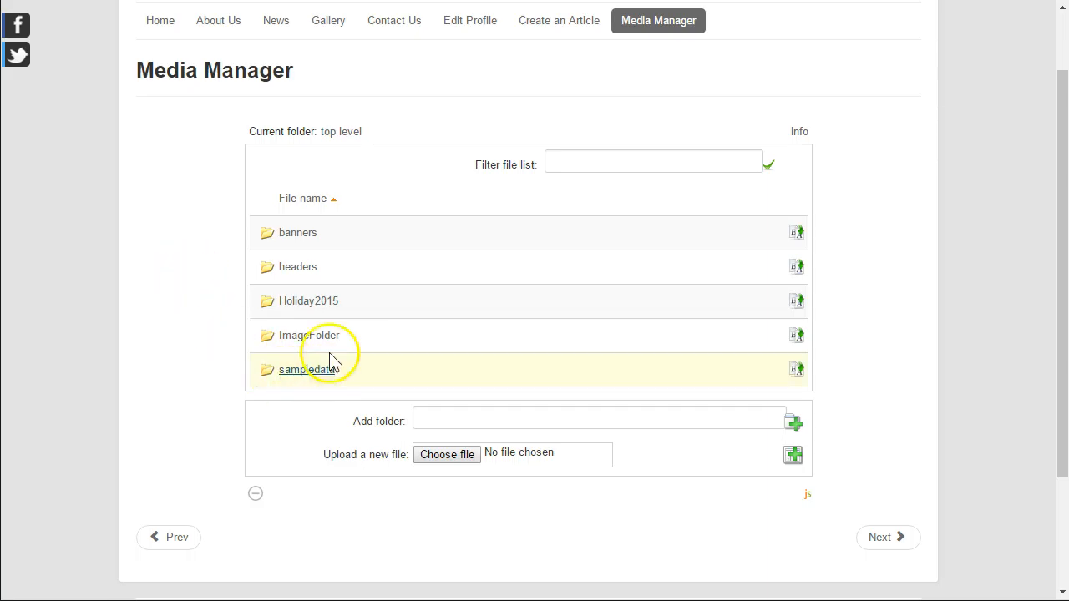
Step: Navigate to sampledata › parks › landscape to list its eight photos
{"action": "left_click", "coordinate": [310, 370]}
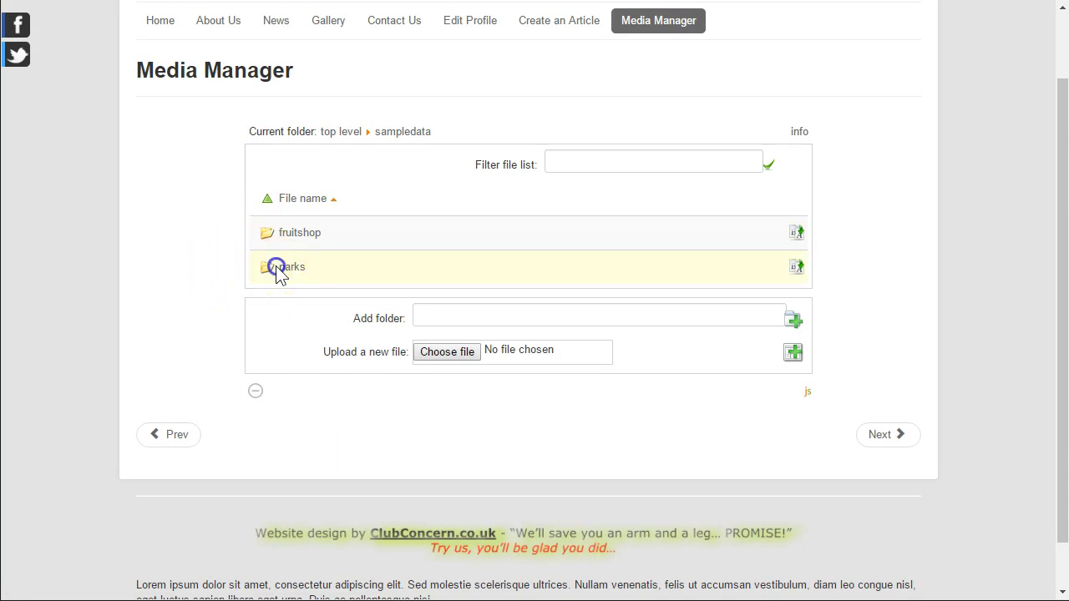
{"action": "left_click", "coordinate": [288, 266]}
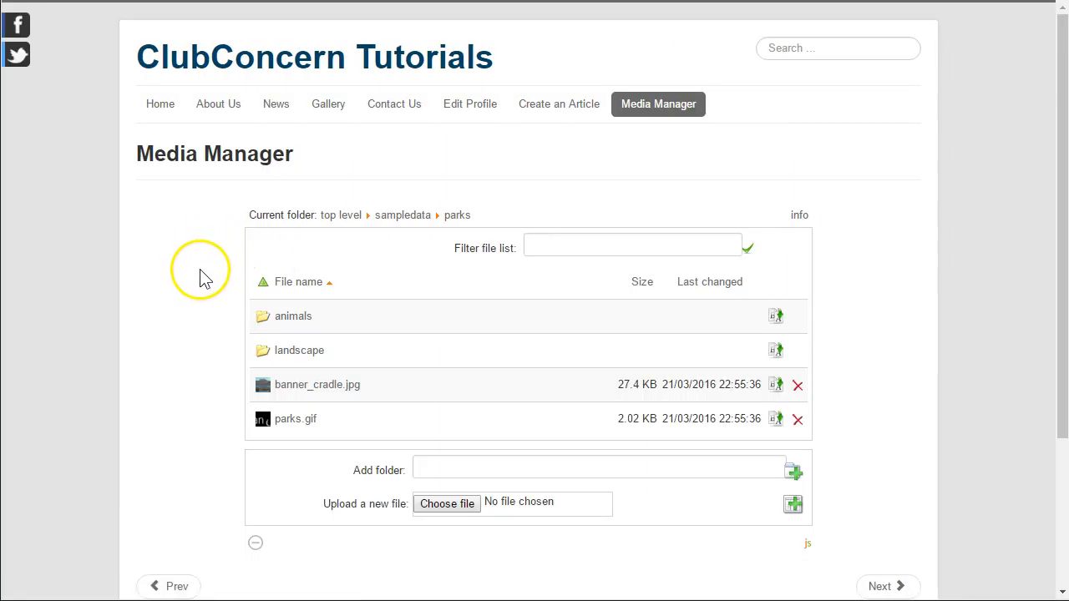
{"action": "left_click", "coordinate": [299, 350]}
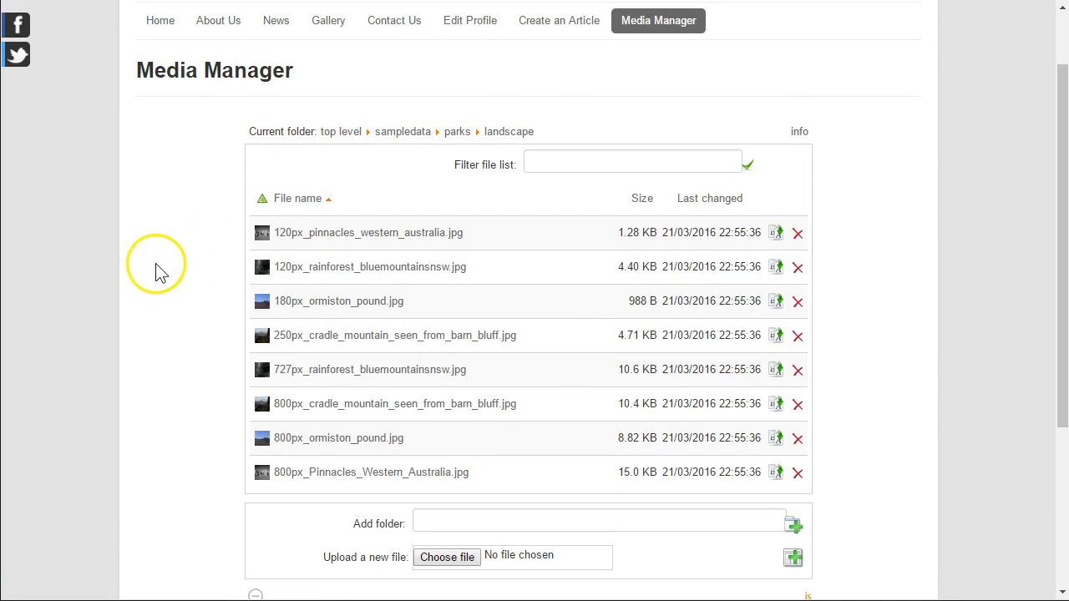
{"action": "scroll", "scroll_direction": "down", "scroll_amount": 3}
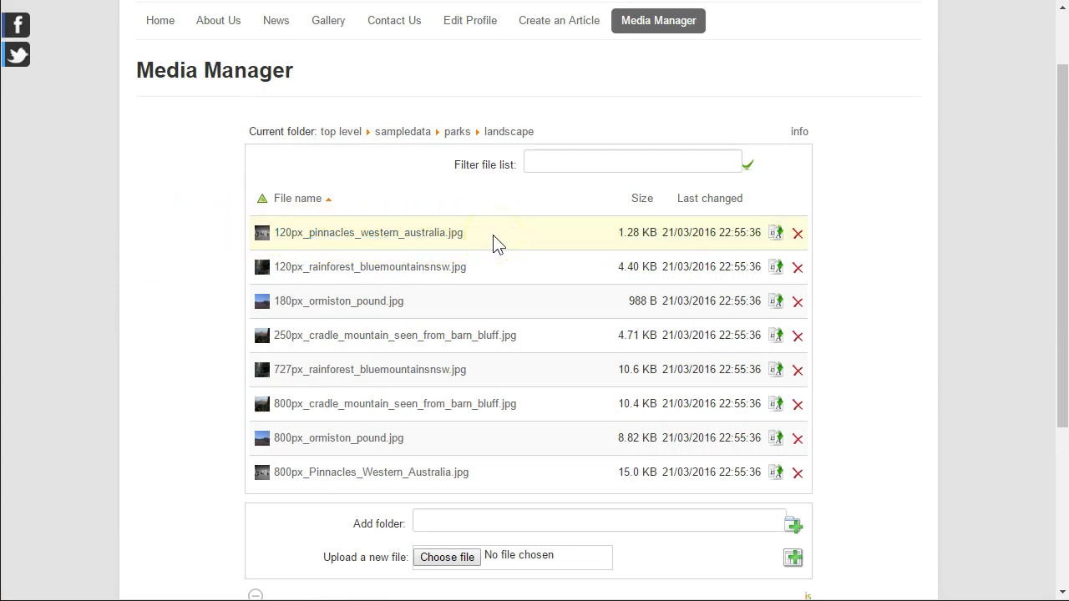
{"action": "mouse_move", "coordinate": [238, 539]}
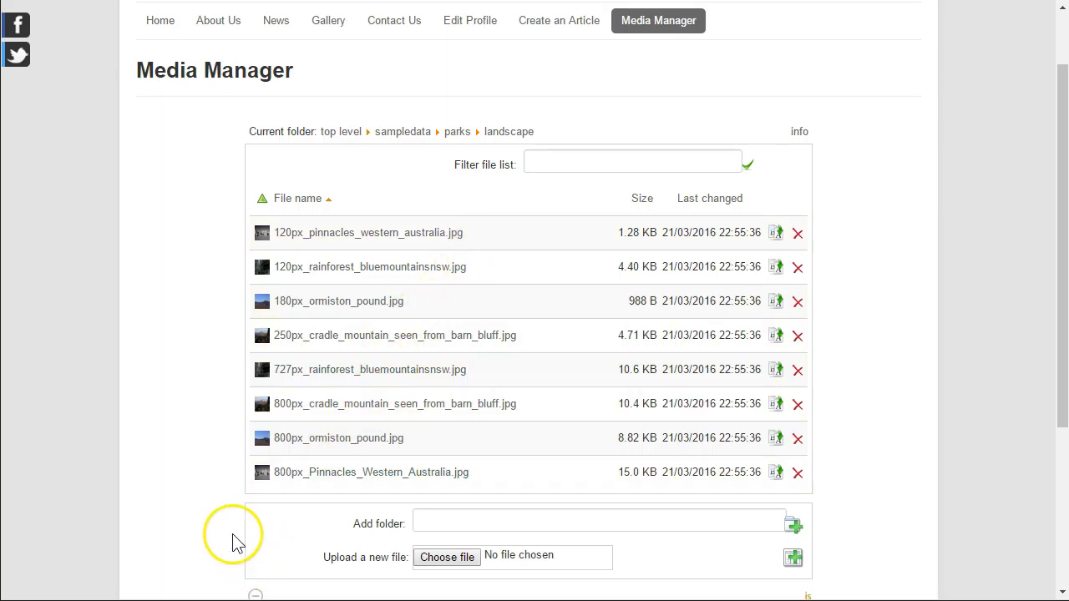
{"action": "mouse_move", "coordinate": [220, 453]}
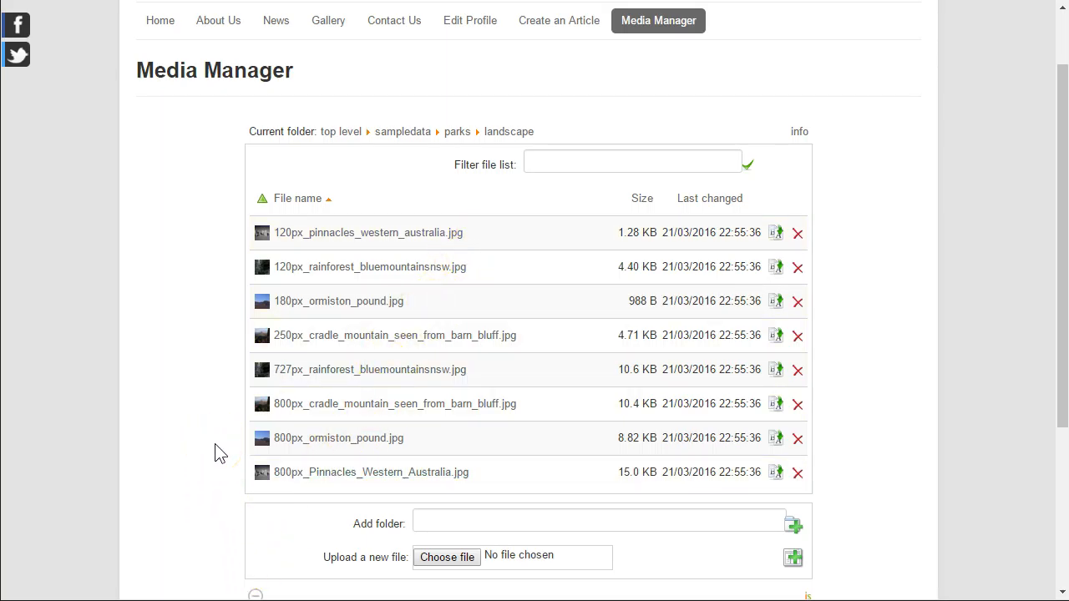
{"action": "mouse_move", "coordinate": [198, 222]}
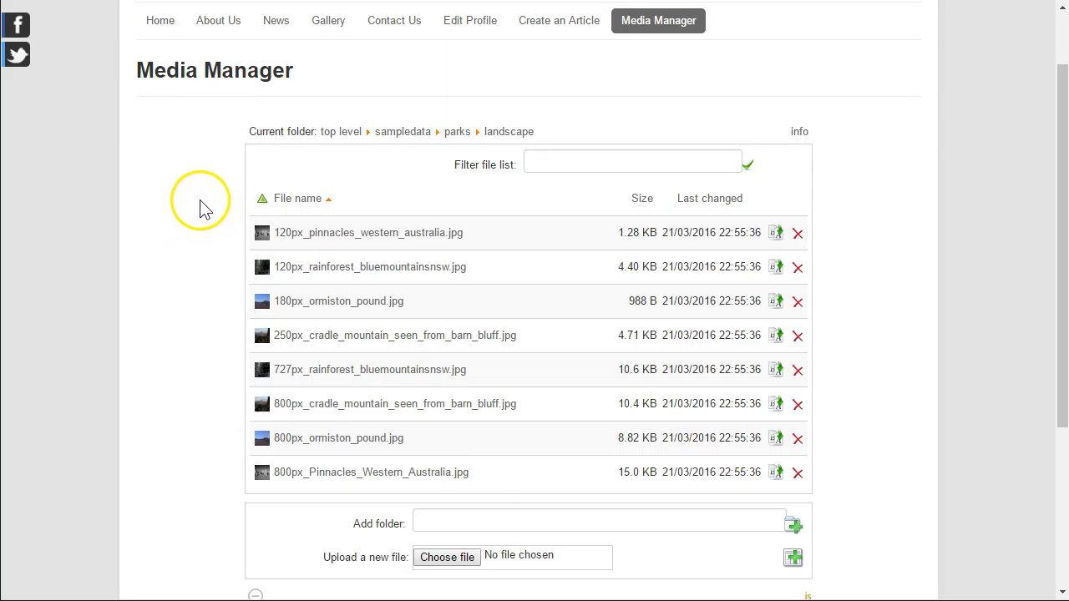
{"action": "mouse_move", "coordinate": [297, 198]}
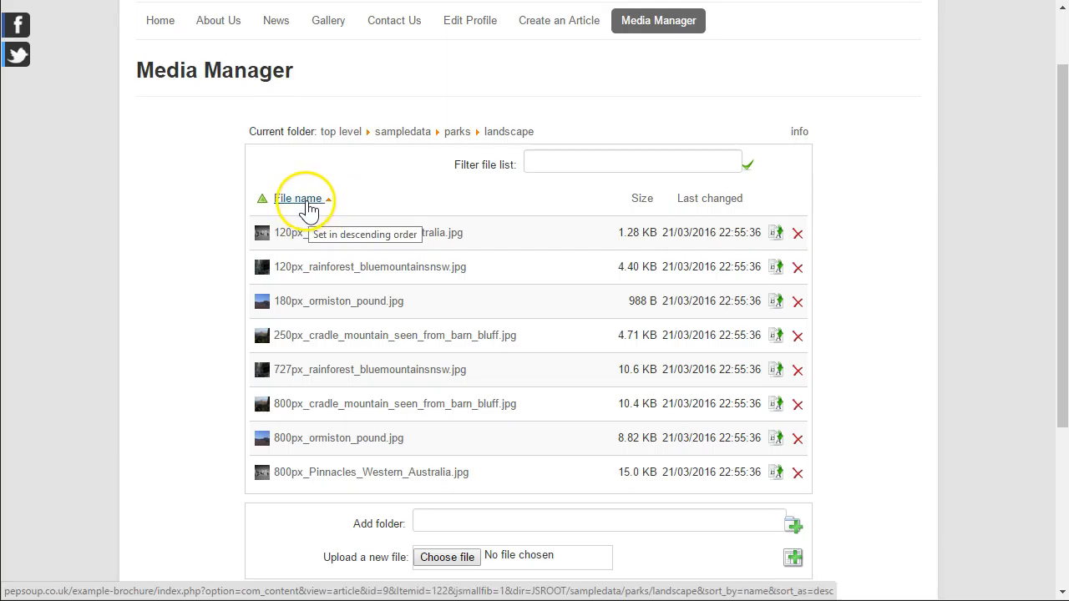
Step: Reverse the landscape images' file-name sort so 800px_Pinnacles_Western_Australia.jpg comes first
{"action": "left_click", "coordinate": [297, 198]}
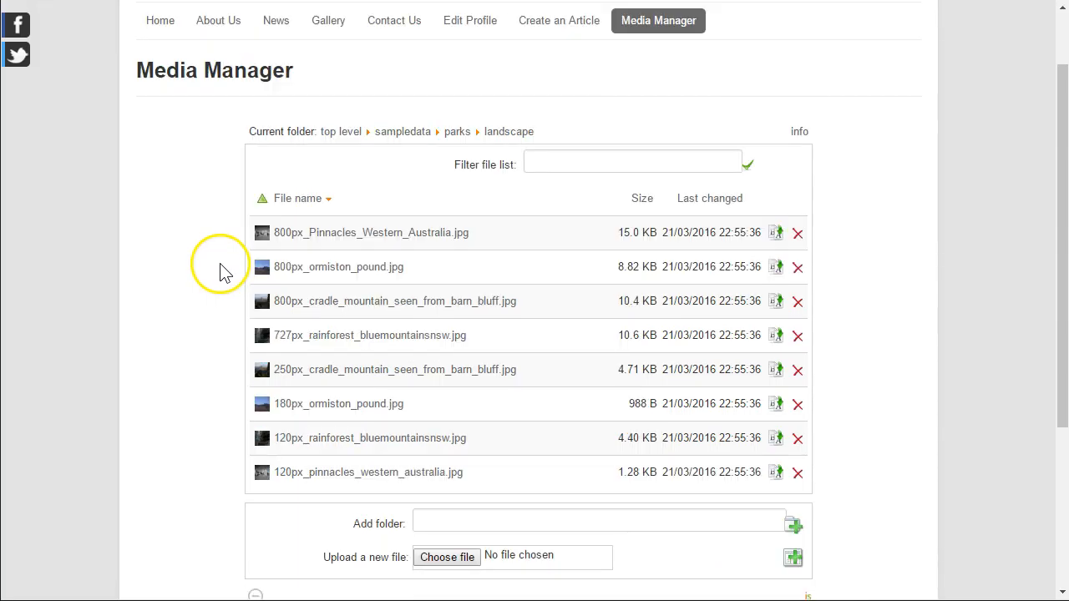
{"action": "mouse_move", "coordinate": [301, 301]}
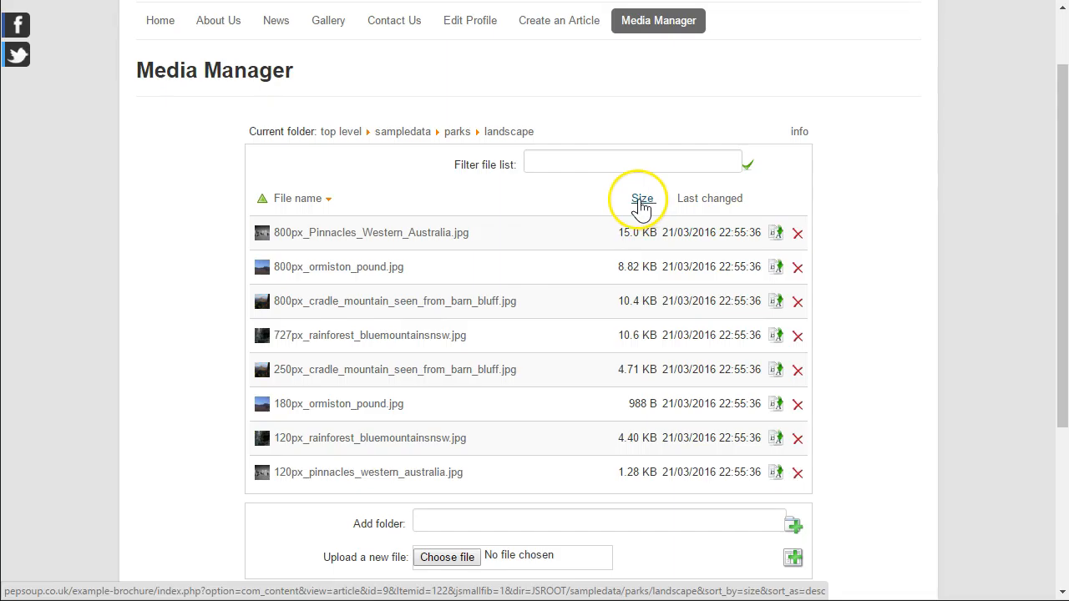
{"action": "mouse_move", "coordinate": [642, 198]}
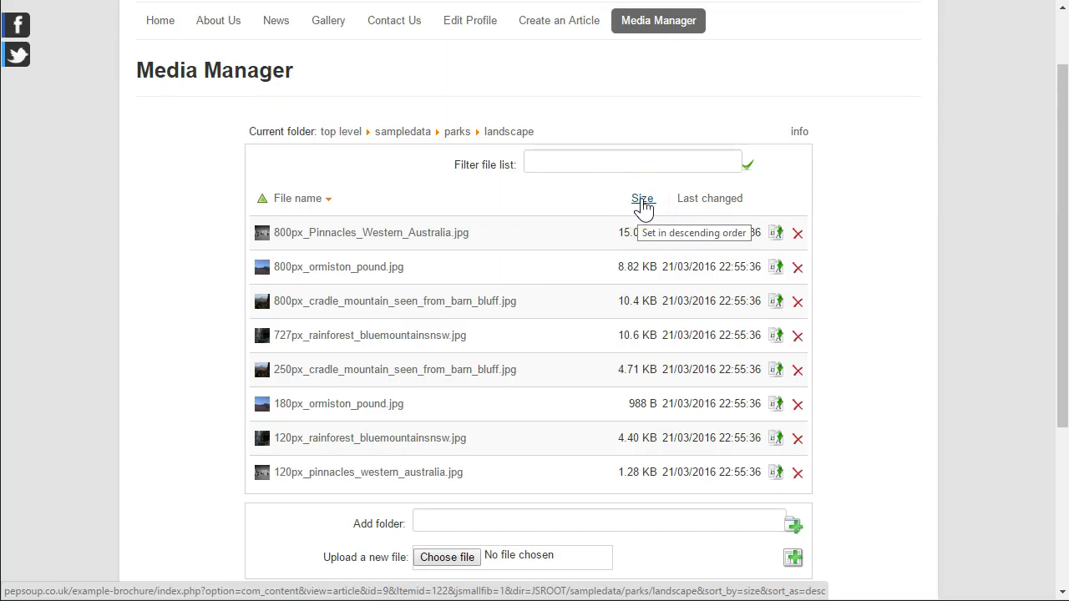
{"action": "mouse_move", "coordinate": [642, 212]}
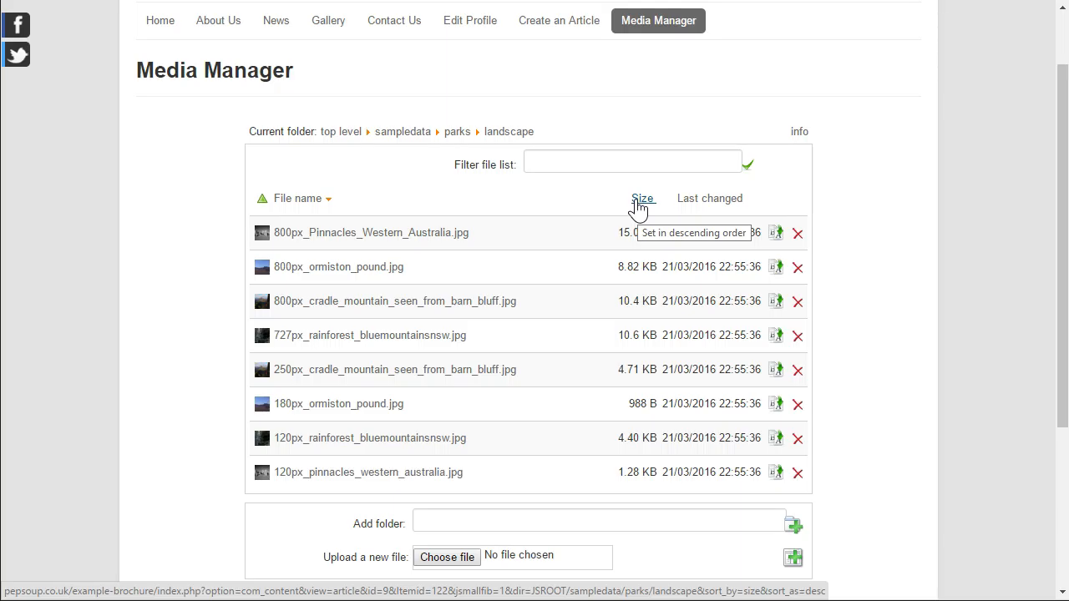
Step: Sort the landscape photos by size ascending, from 988 B up to 15.0 KB
{"action": "left_click", "coordinate": [642, 199]}
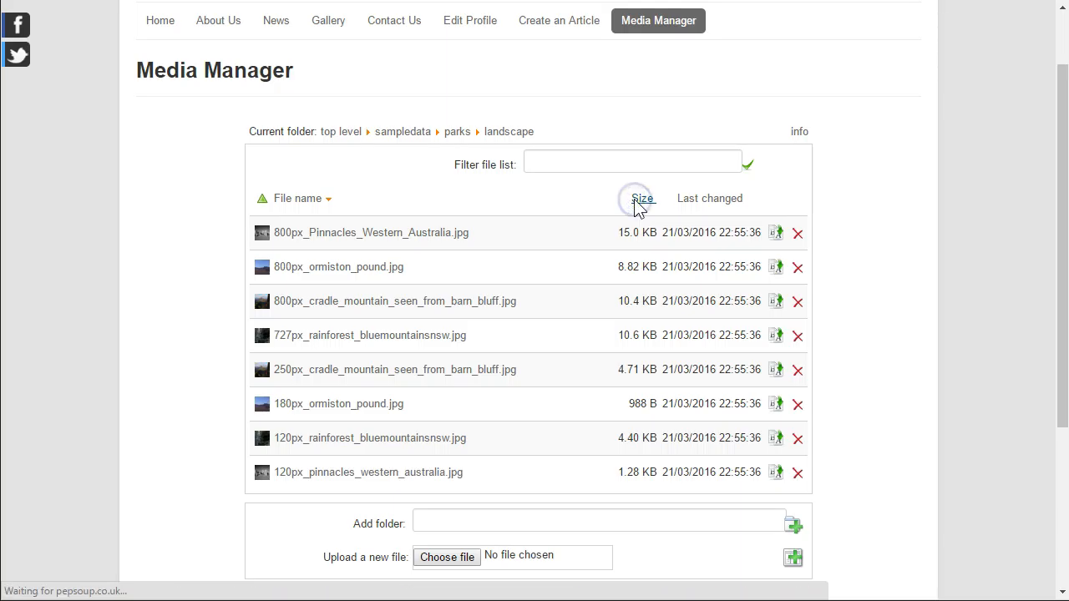
{"action": "left_click", "coordinate": [638, 198]}
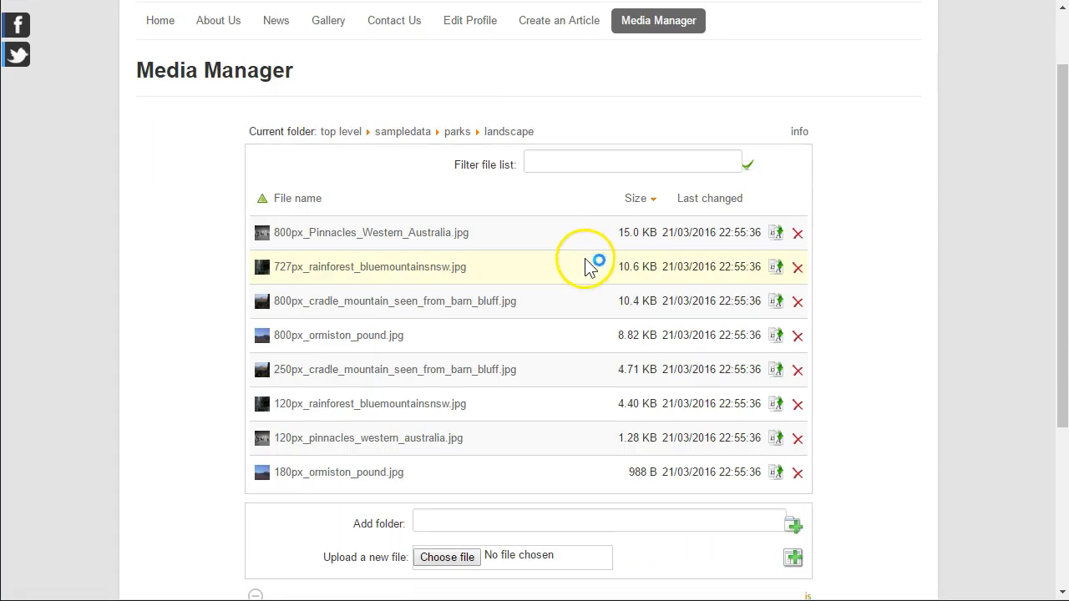
{"action": "mouse_move", "coordinate": [629, 300]}
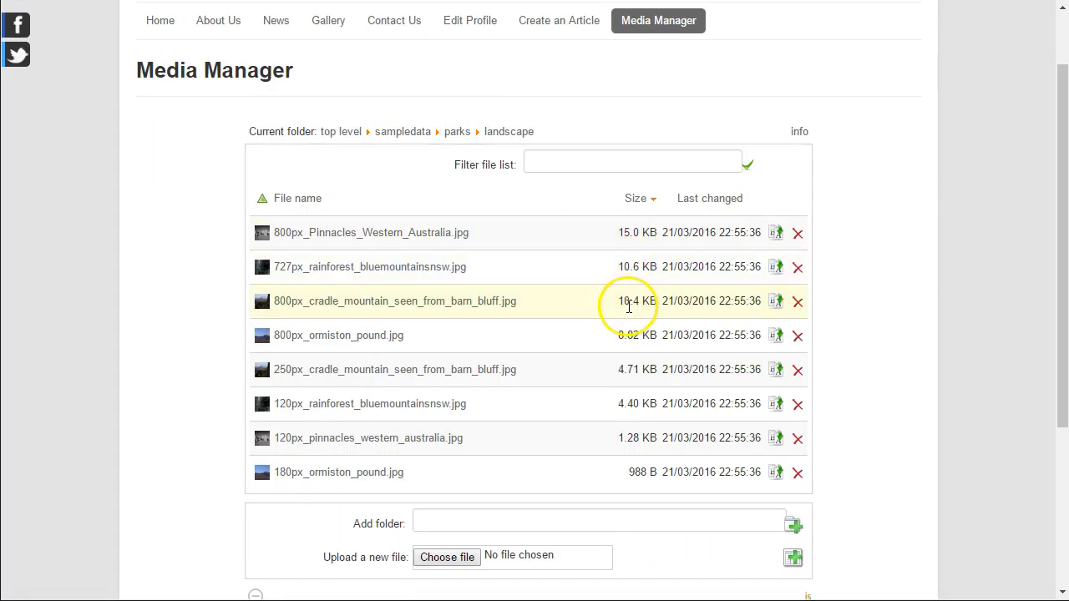
{"action": "mouse_move", "coordinate": [607, 266]}
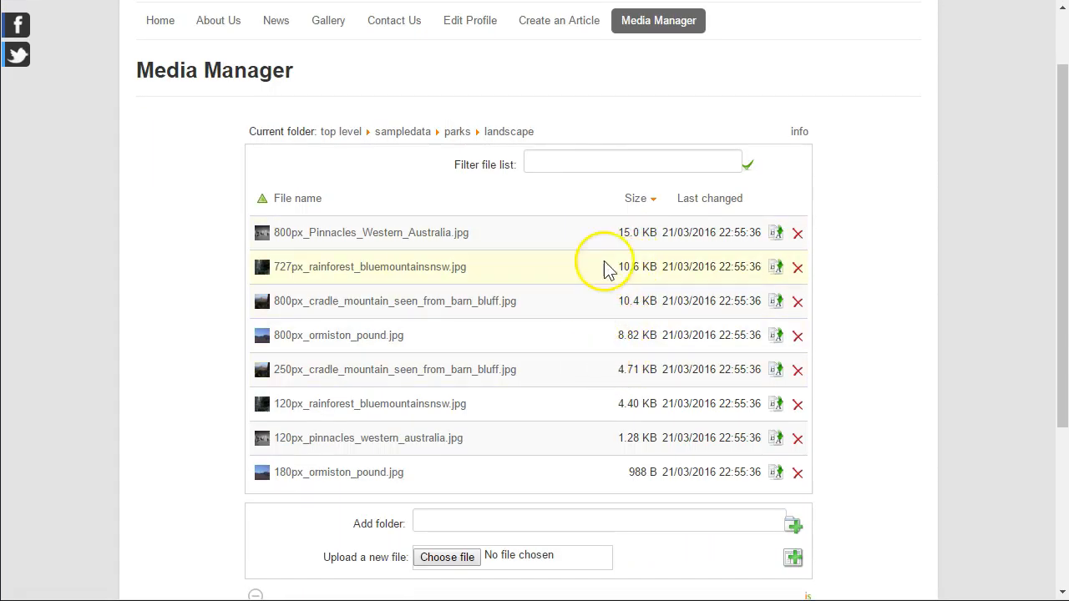
{"action": "mouse_move", "coordinate": [637, 199]}
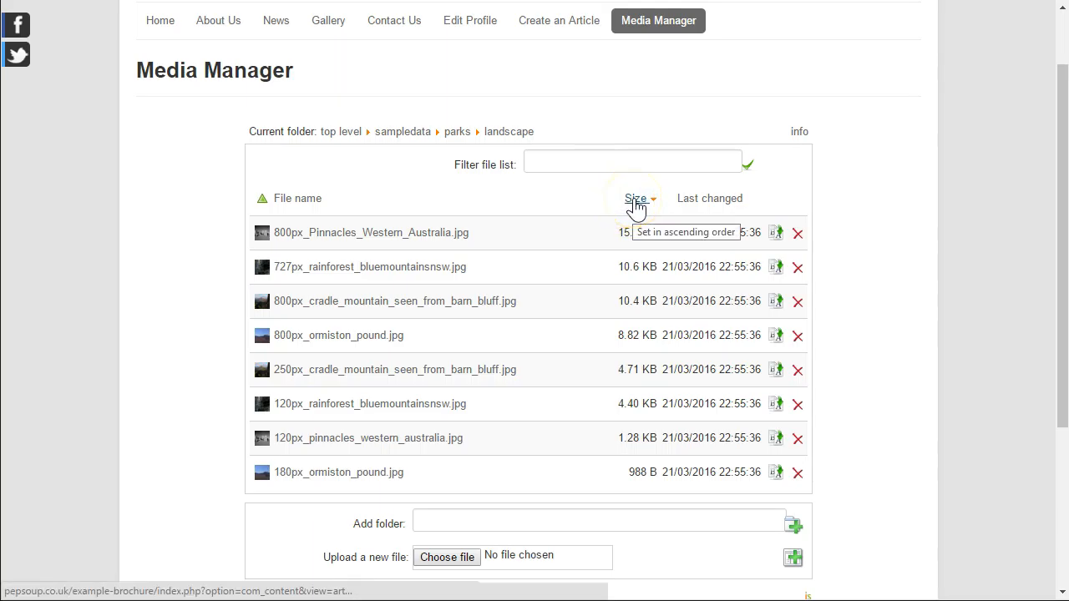
{"action": "left_click", "coordinate": [636, 198]}
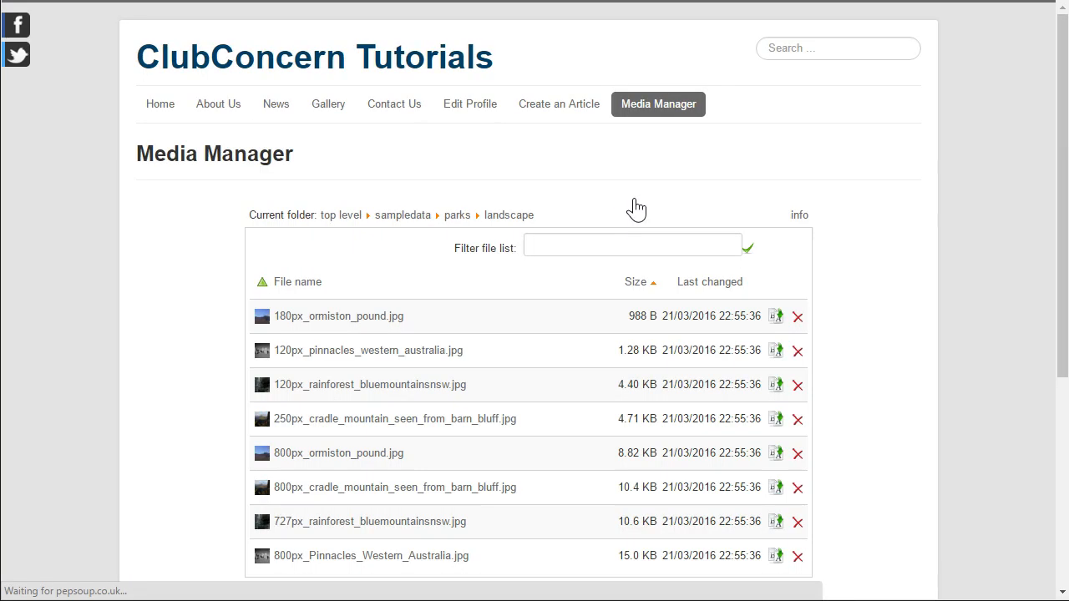
{"action": "scroll", "scroll_direction": "down", "scroll_amount": 3}
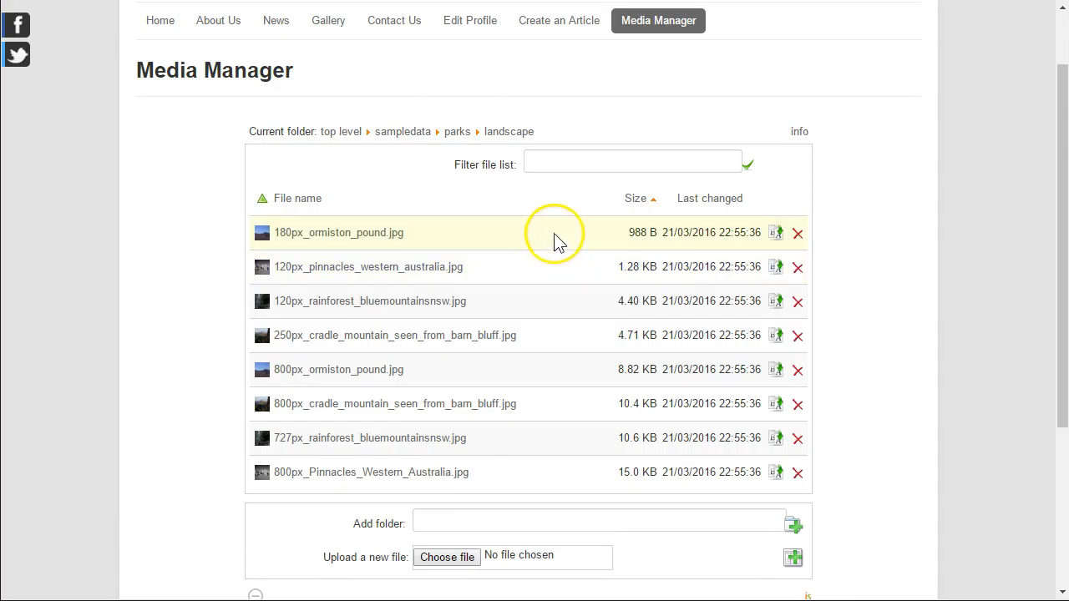
{"action": "mouse_move", "coordinate": [557, 207]}
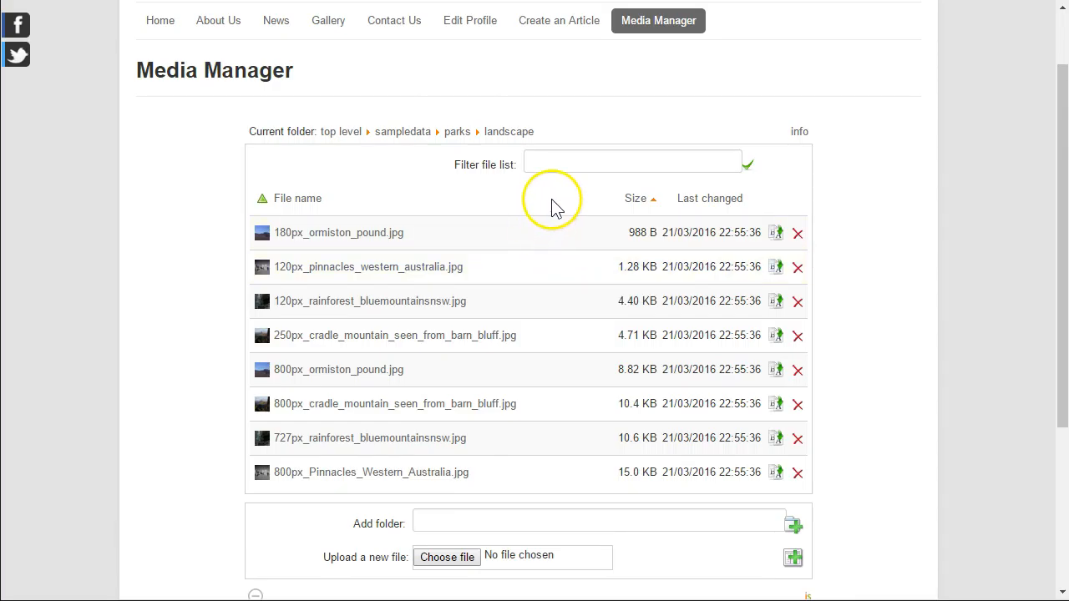
{"action": "mouse_move", "coordinate": [558, 199]}
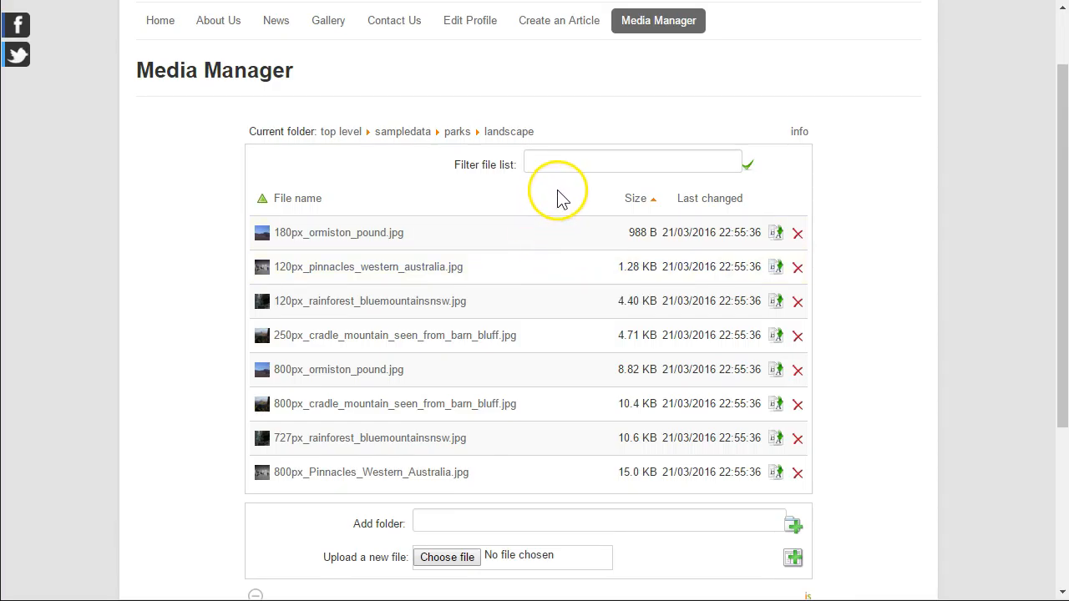
{"action": "mouse_move", "coordinate": [710, 198]}
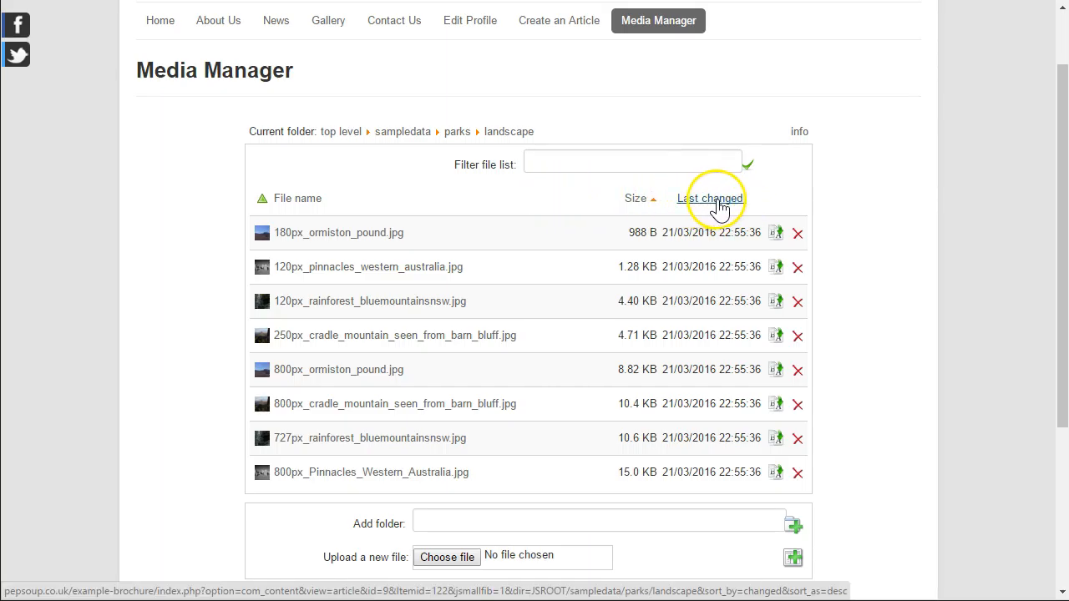
{"action": "mouse_move", "coordinate": [711, 198]}
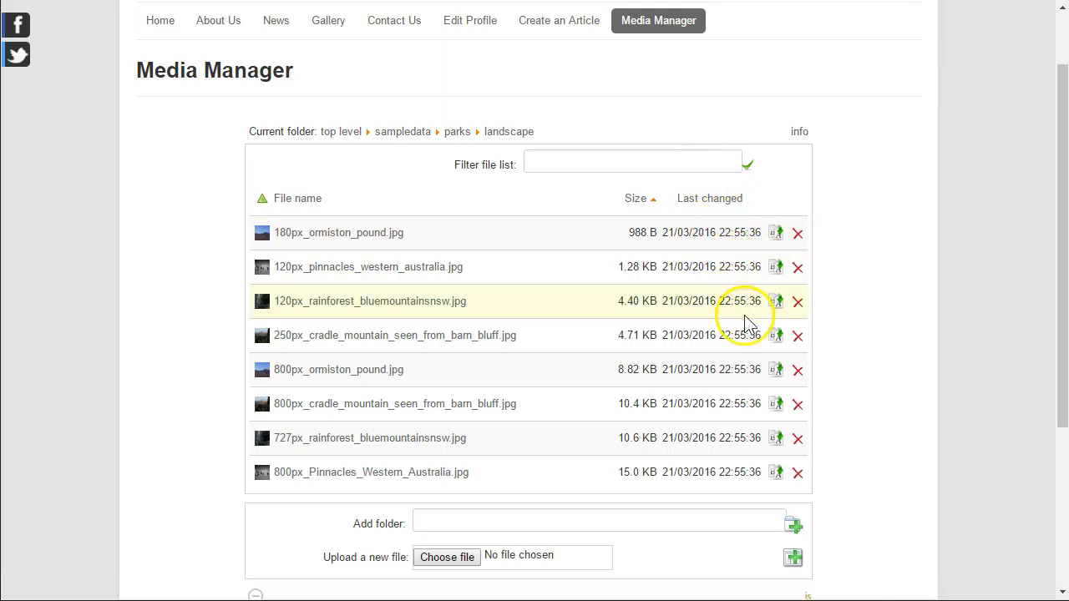
{"action": "mouse_move", "coordinate": [686, 288]}
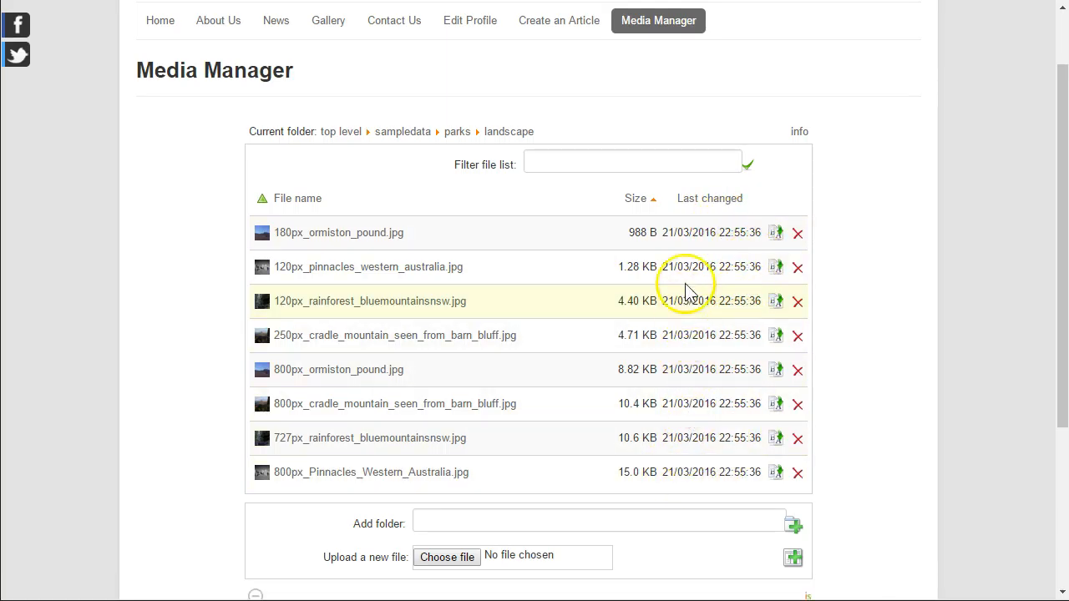
{"action": "mouse_move", "coordinate": [328, 185]}
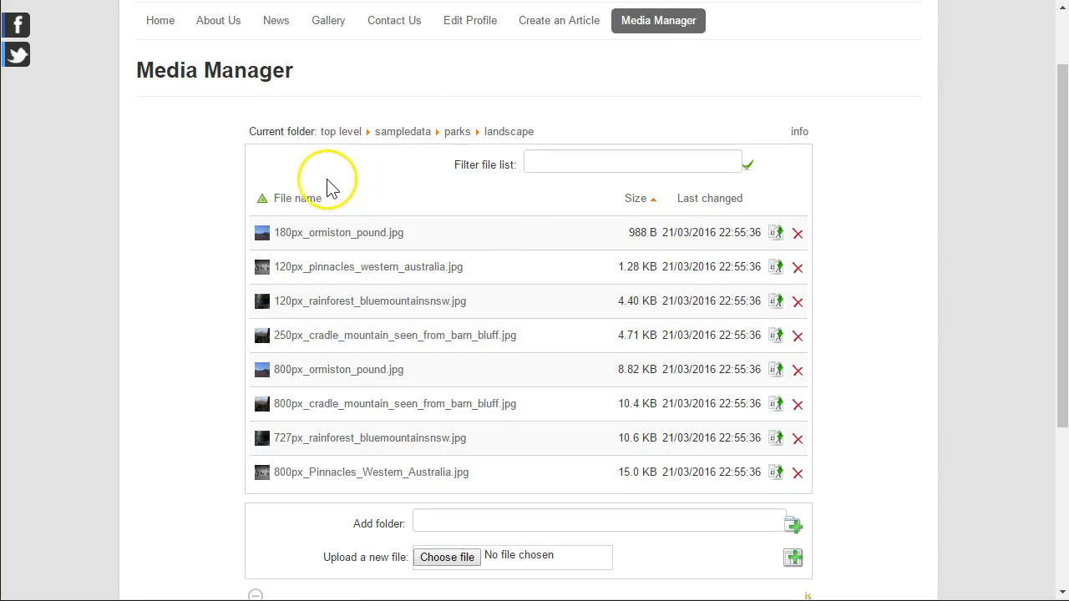
Step: Navigate up from parks to the top level and open the headers folder
{"action": "left_click", "coordinate": [457, 131]}
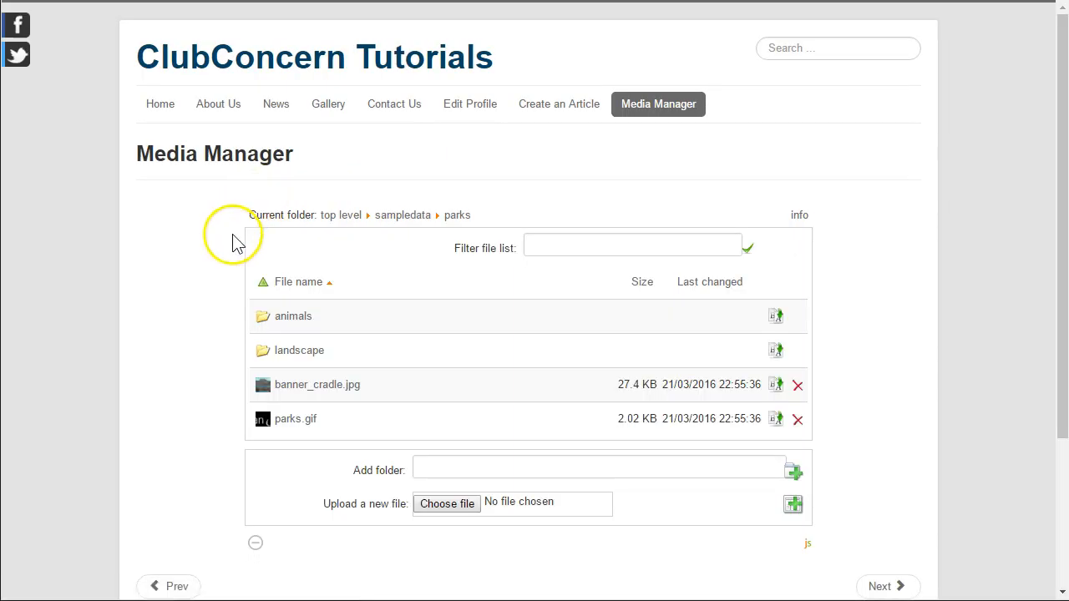
{"action": "mouse_move", "coordinate": [207, 367]}
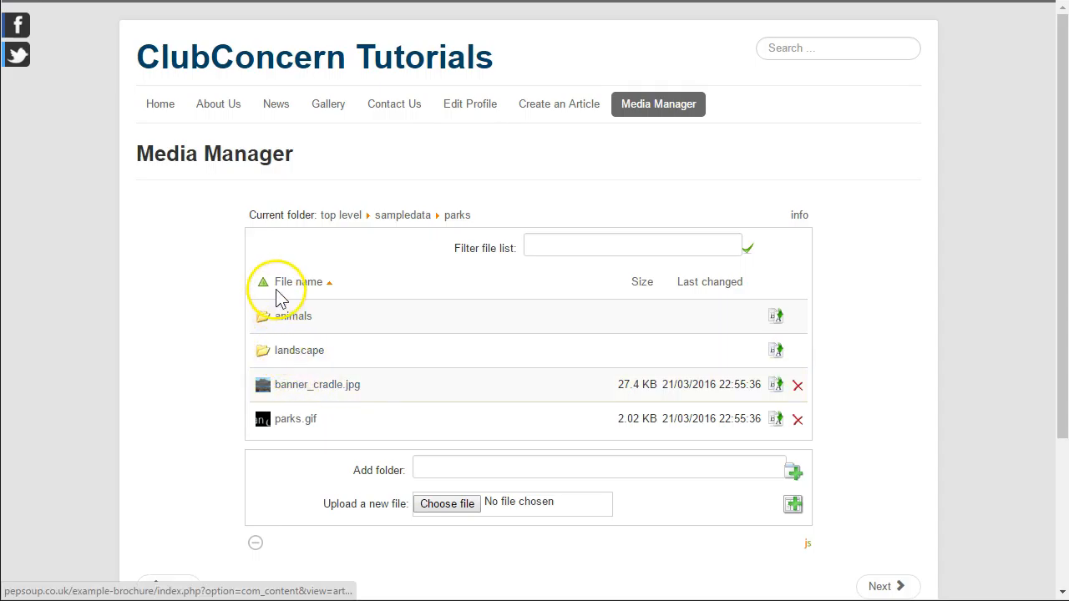
{"action": "left_click", "coordinate": [341, 214]}
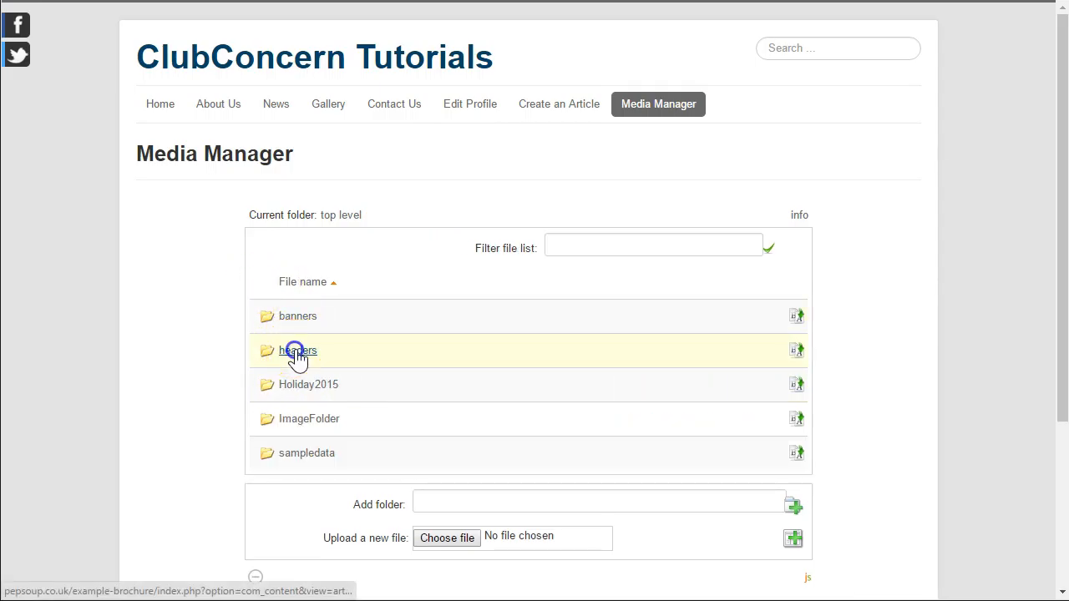
{"action": "left_click", "coordinate": [298, 350]}
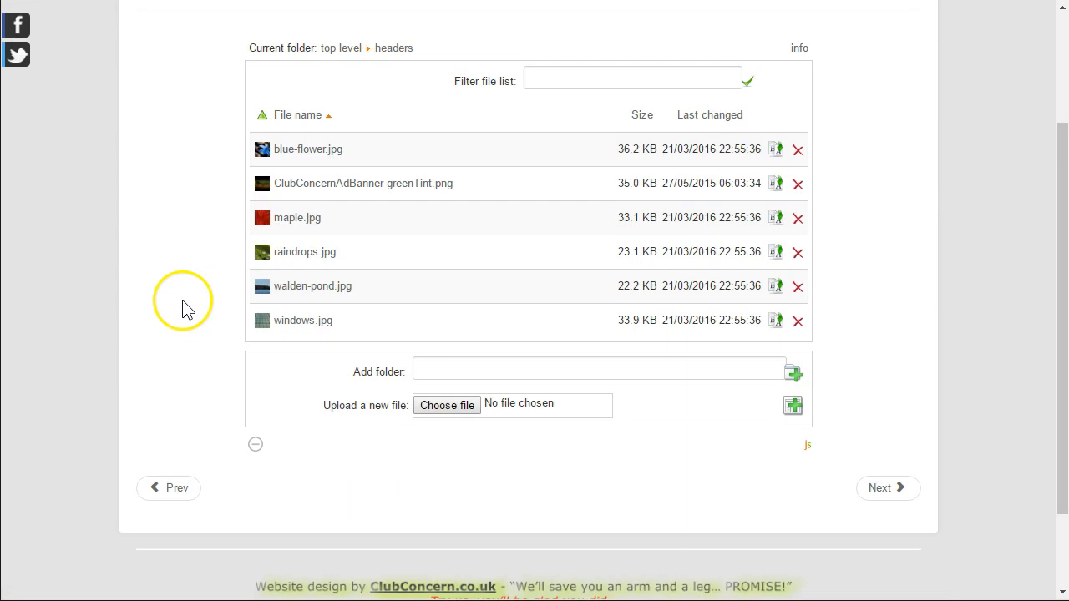
{"action": "mouse_move", "coordinate": [709, 173]}
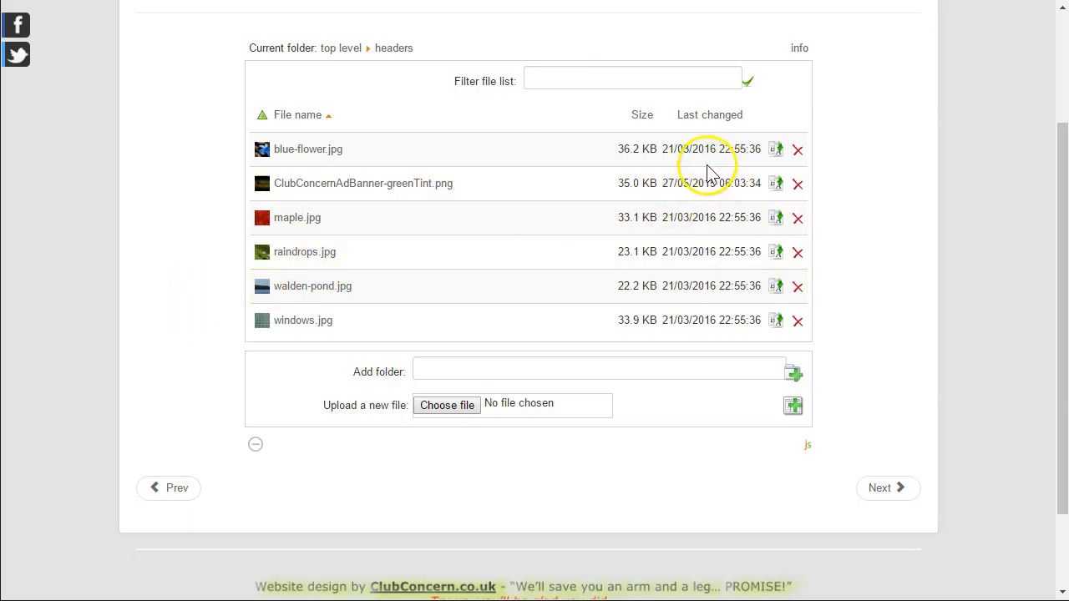
{"action": "mouse_move", "coordinate": [696, 148]}
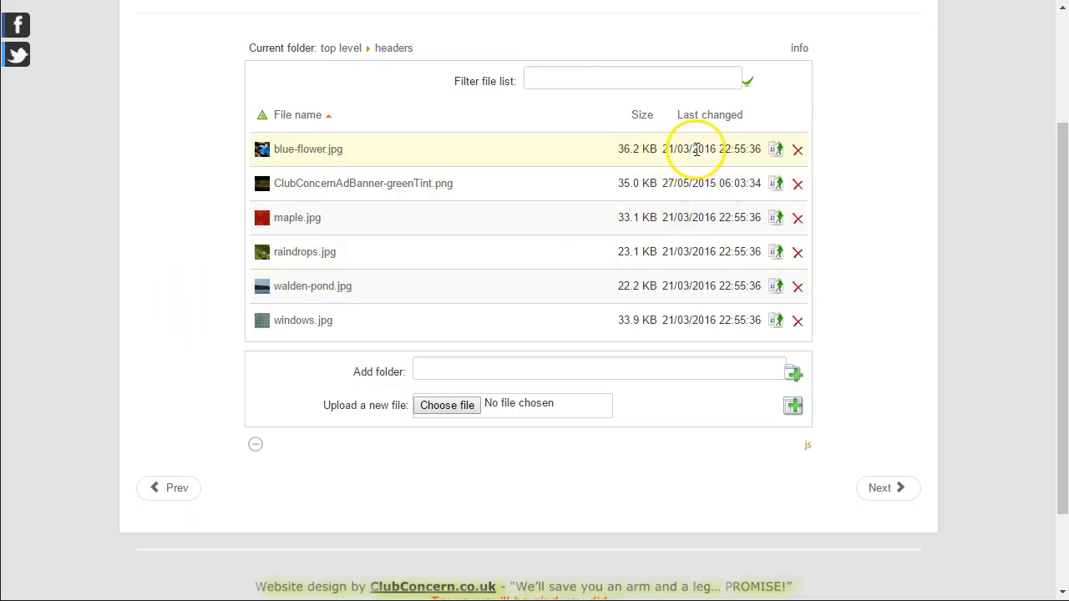
{"action": "mouse_move", "coordinate": [681, 183]}
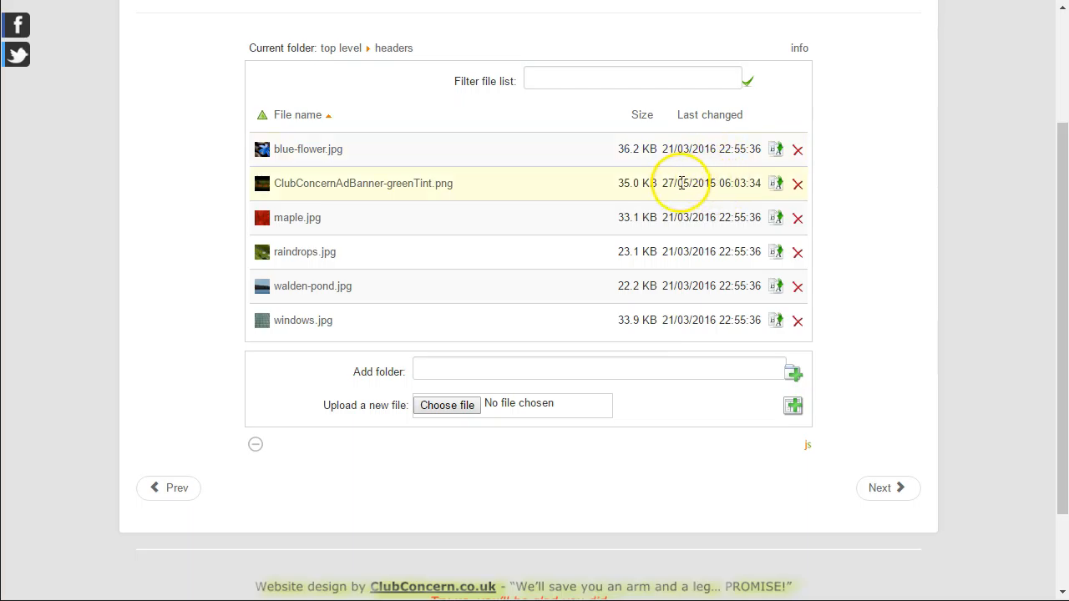
{"action": "mouse_move", "coordinate": [716, 183]}
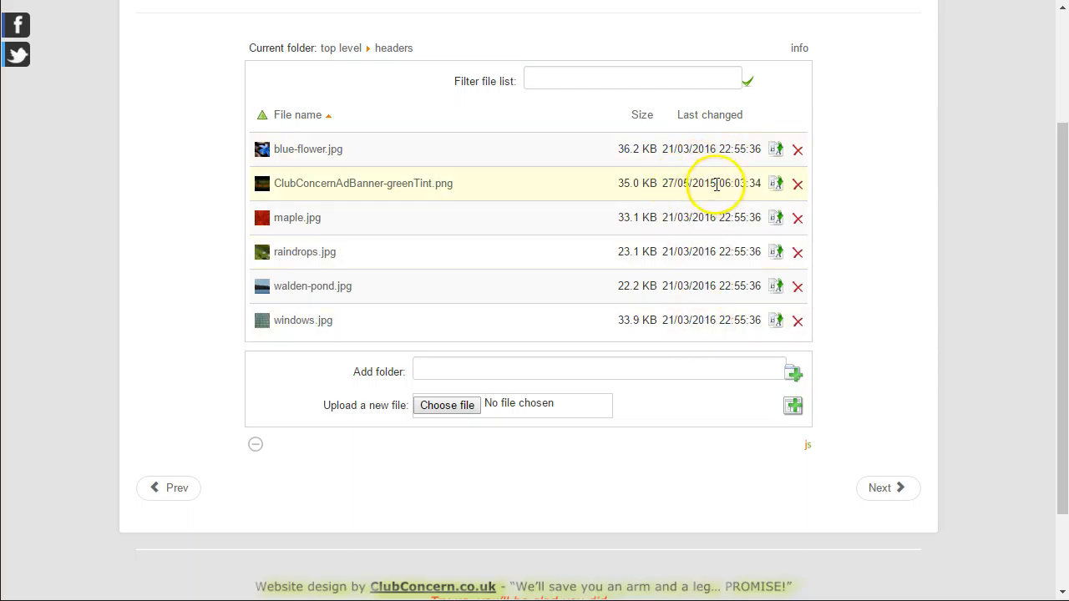
{"action": "mouse_move", "coordinate": [735, 200]}
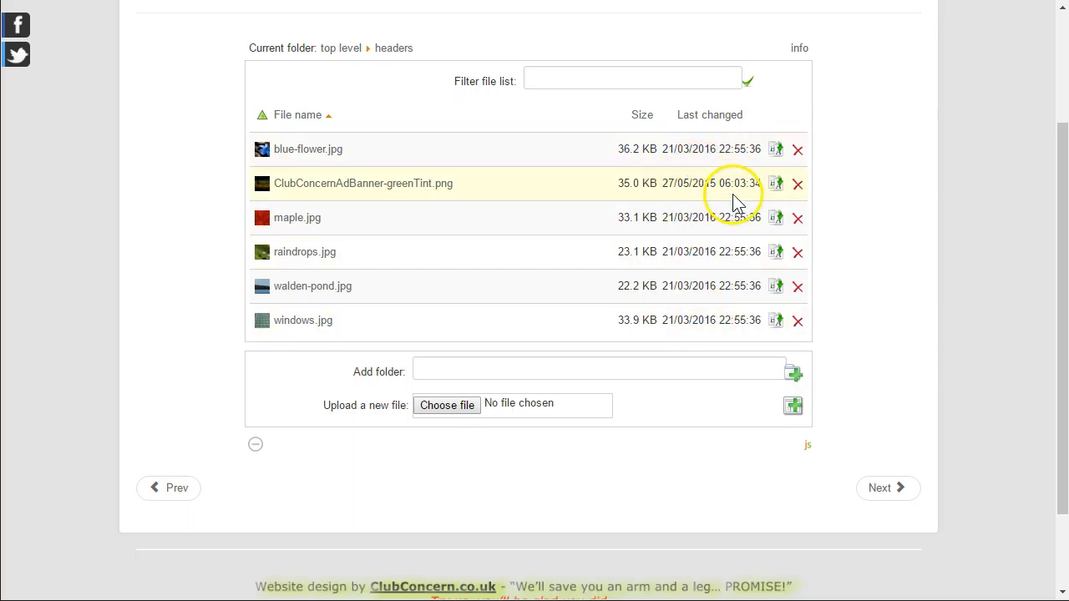
{"action": "mouse_move", "coordinate": [717, 114]}
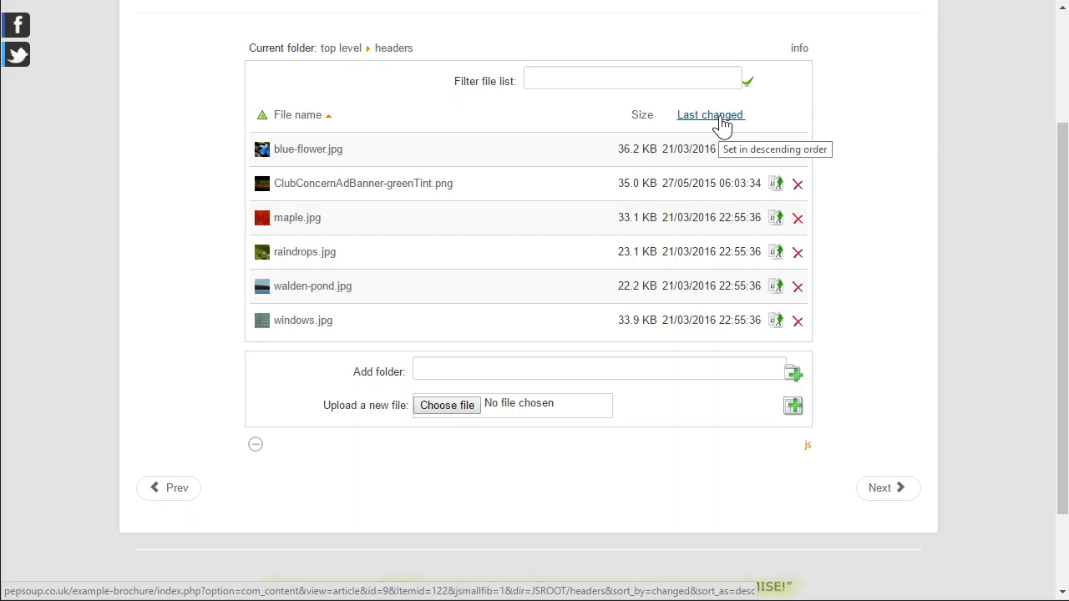
Step: Toggle the headers folder's Last changed sort and finish newest first, with the 2015 banner last
{"action": "left_click", "coordinate": [709, 114]}
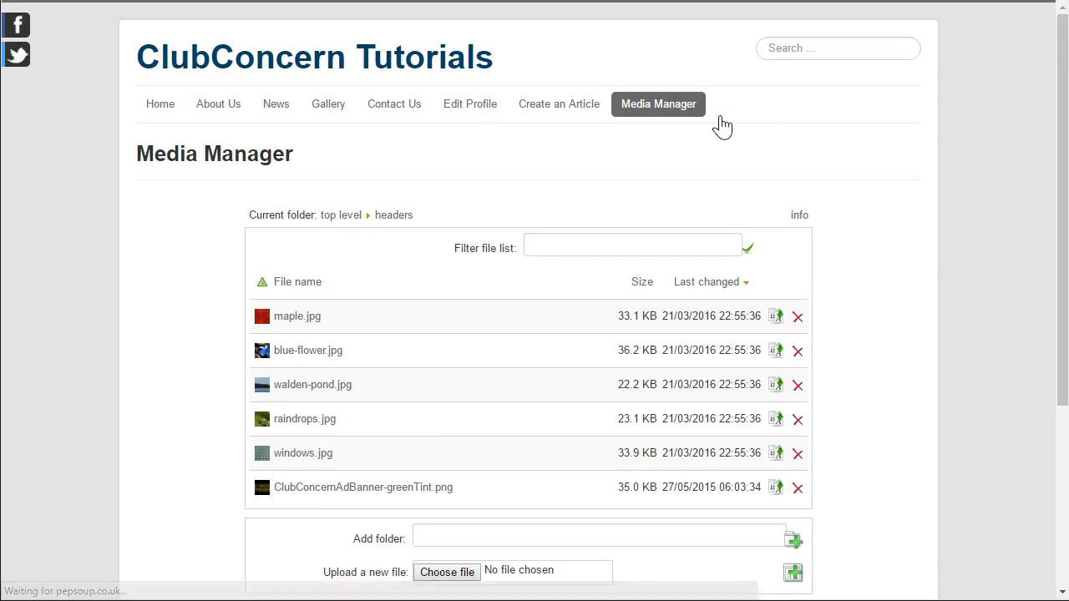
{"action": "scroll", "scroll_direction": "down", "scroll_amount": 3}
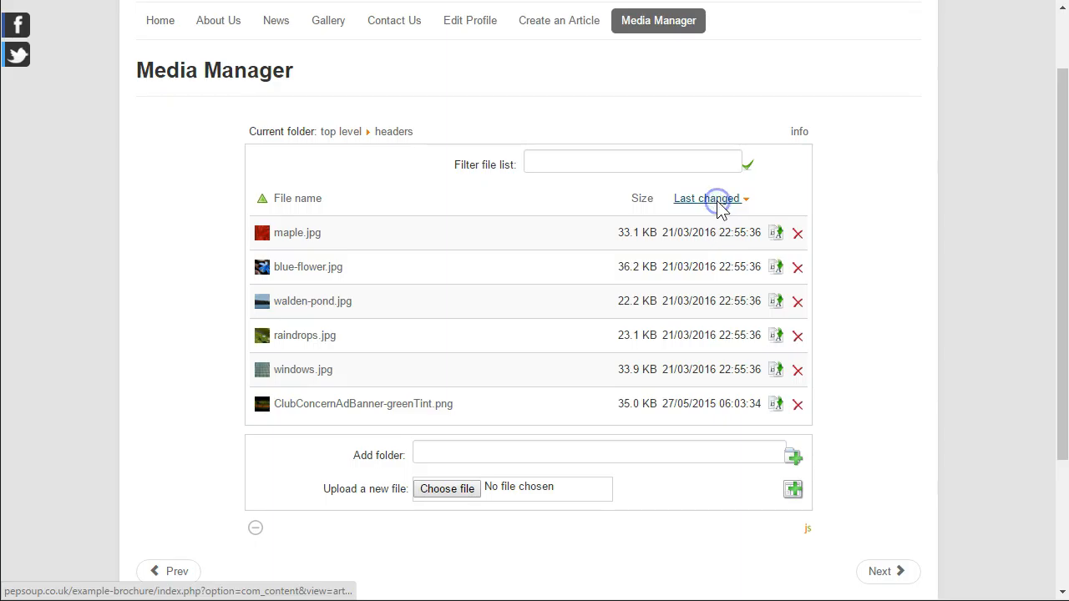
{"action": "left_click", "coordinate": [705, 198]}
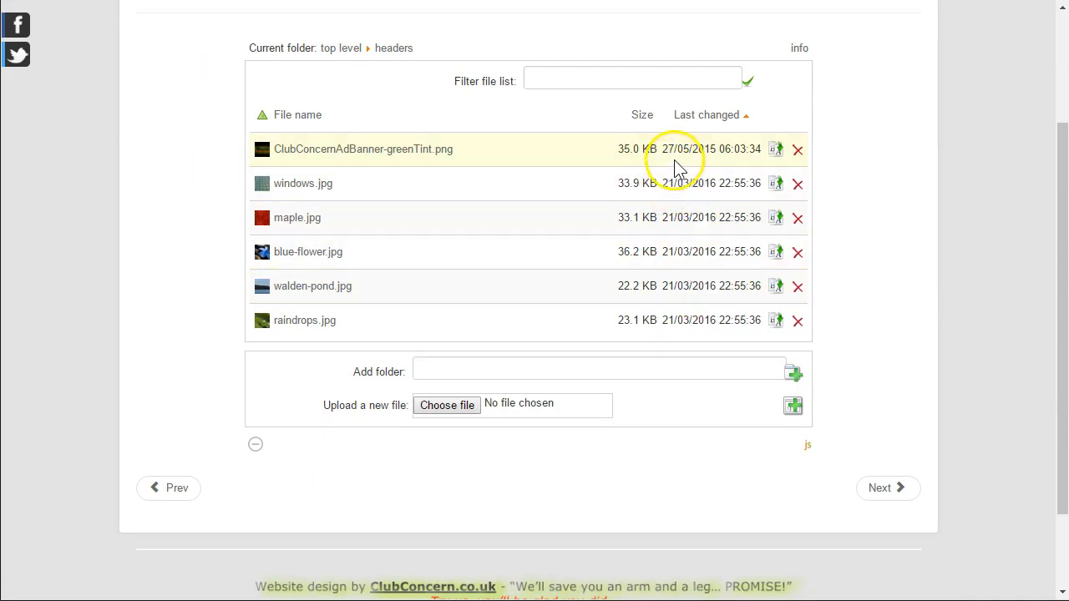
{"action": "mouse_move", "coordinate": [698, 149]}
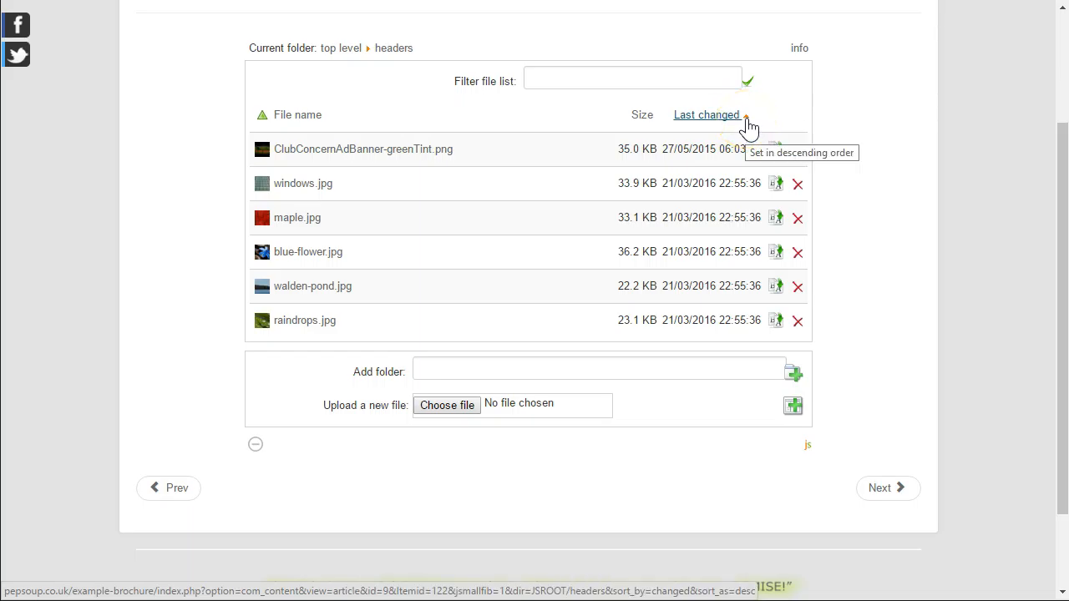
{"action": "left_click", "coordinate": [706, 114]}
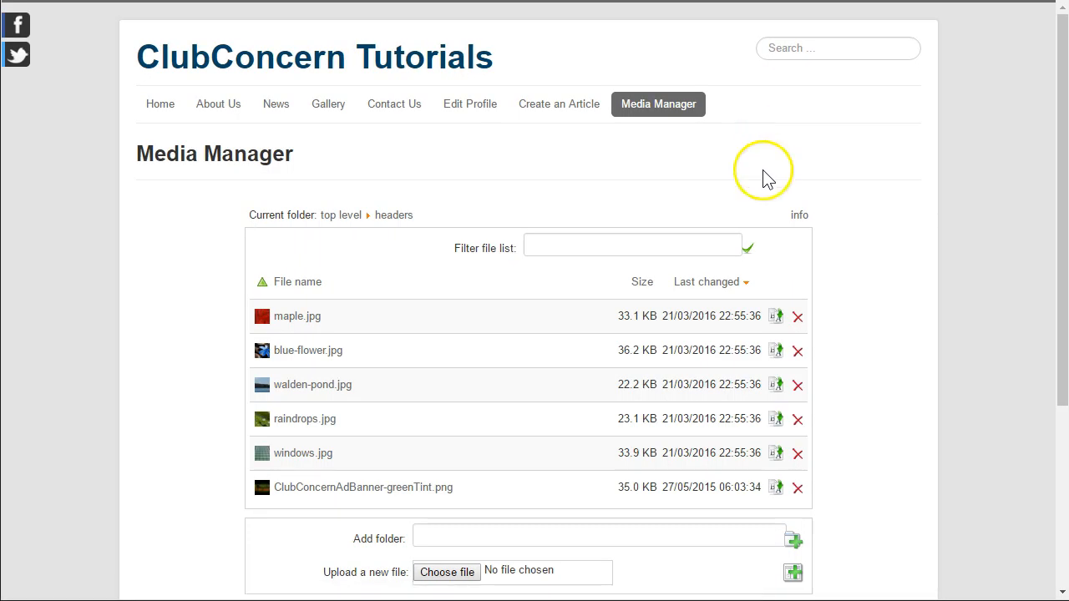
{"action": "scroll", "scroll_direction": "down", "scroll_amount": 3}
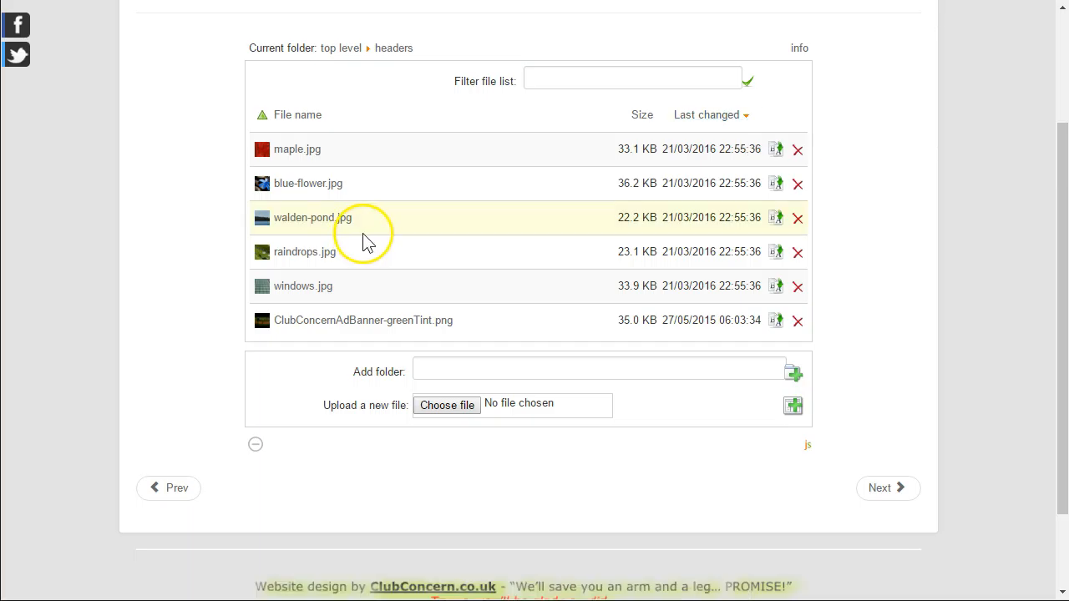
Step: Collapse the new folder and upload box, then expand it again
{"action": "scroll", "scroll_direction": "up", "scroll_amount": 3}
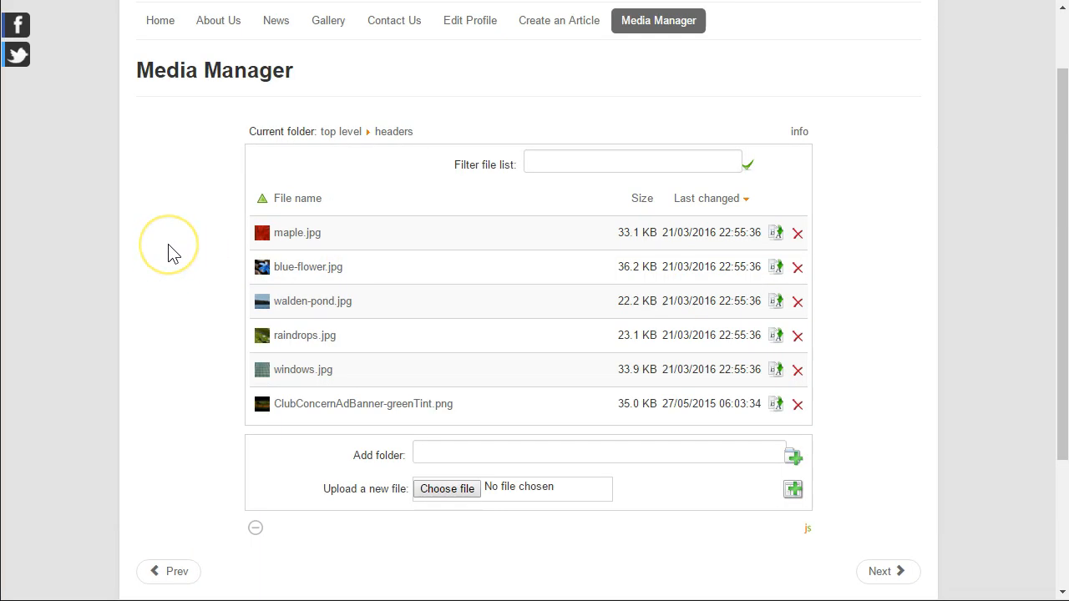
{"action": "mouse_move", "coordinate": [205, 207]}
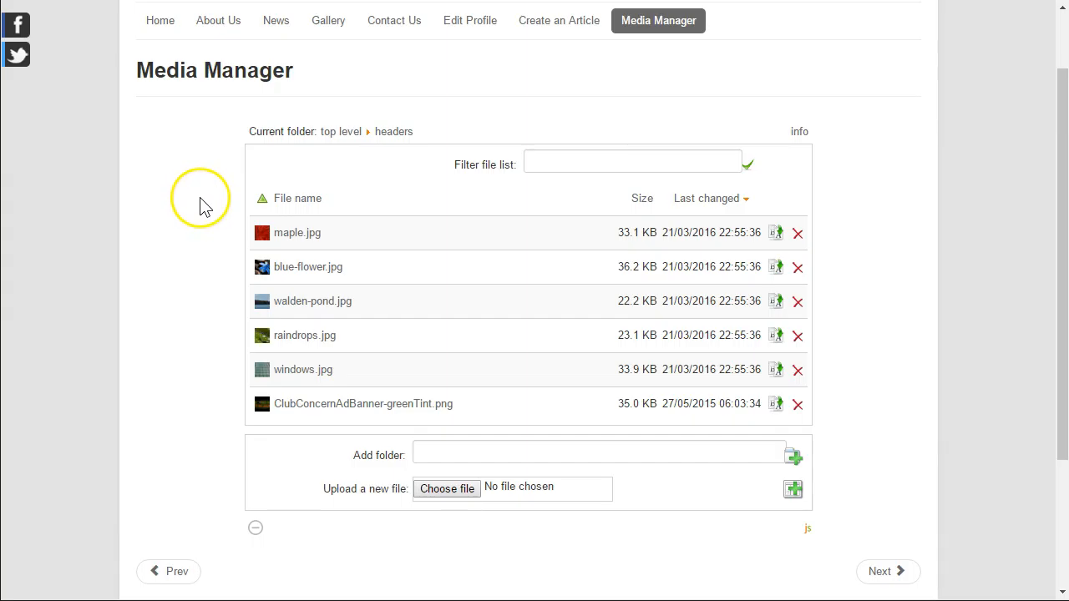
{"action": "scroll", "scroll_direction": "down", "scroll_amount": 3}
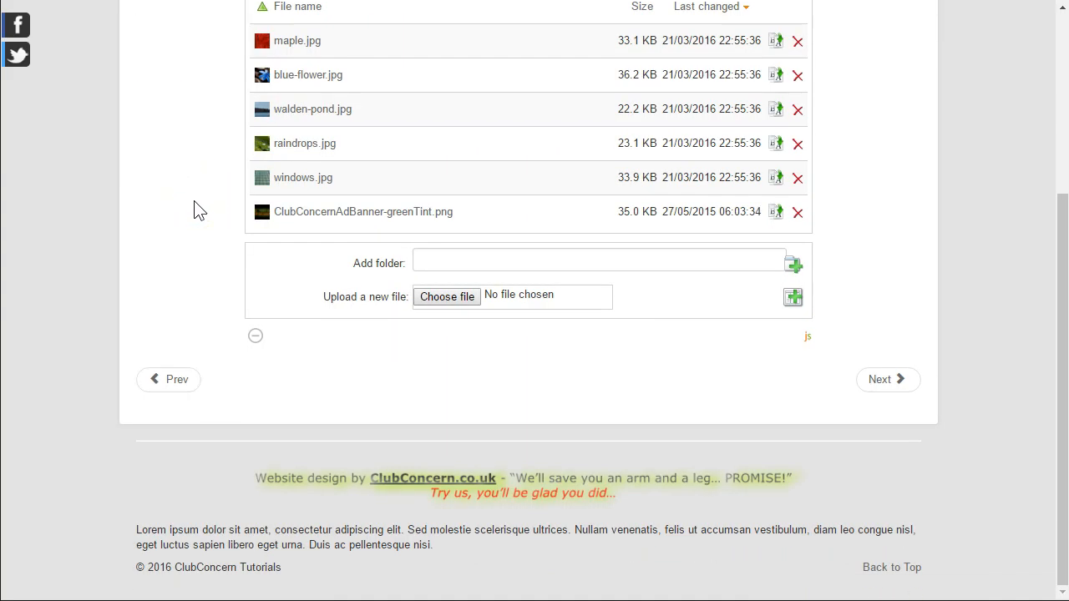
{"action": "mouse_move", "coordinate": [350, 253]}
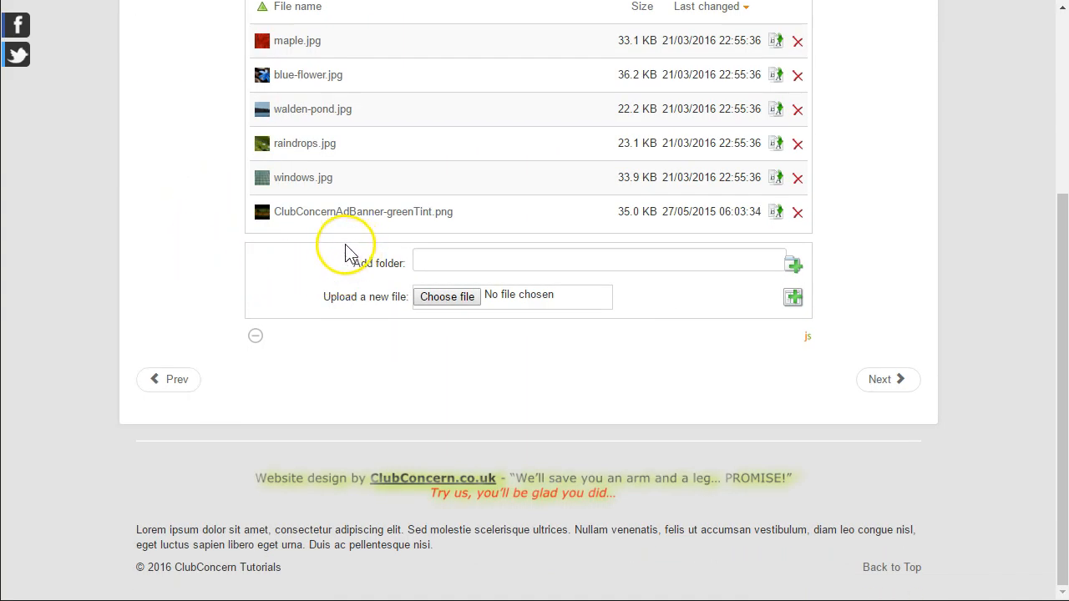
{"action": "mouse_move", "coordinate": [284, 336]}
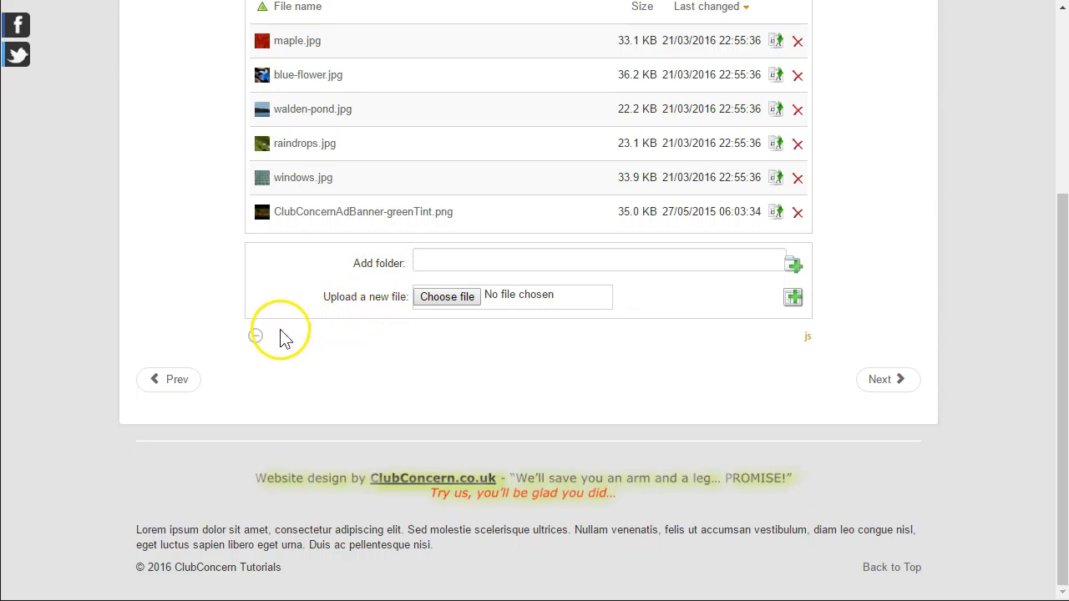
{"action": "mouse_move", "coordinate": [255, 336]}
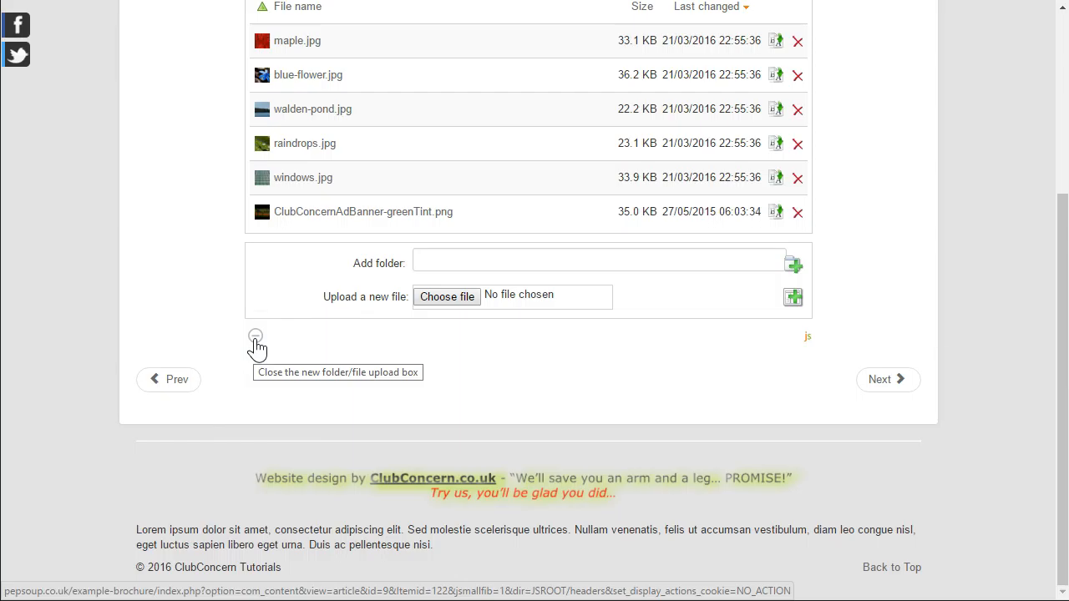
{"action": "left_click", "coordinate": [255, 335]}
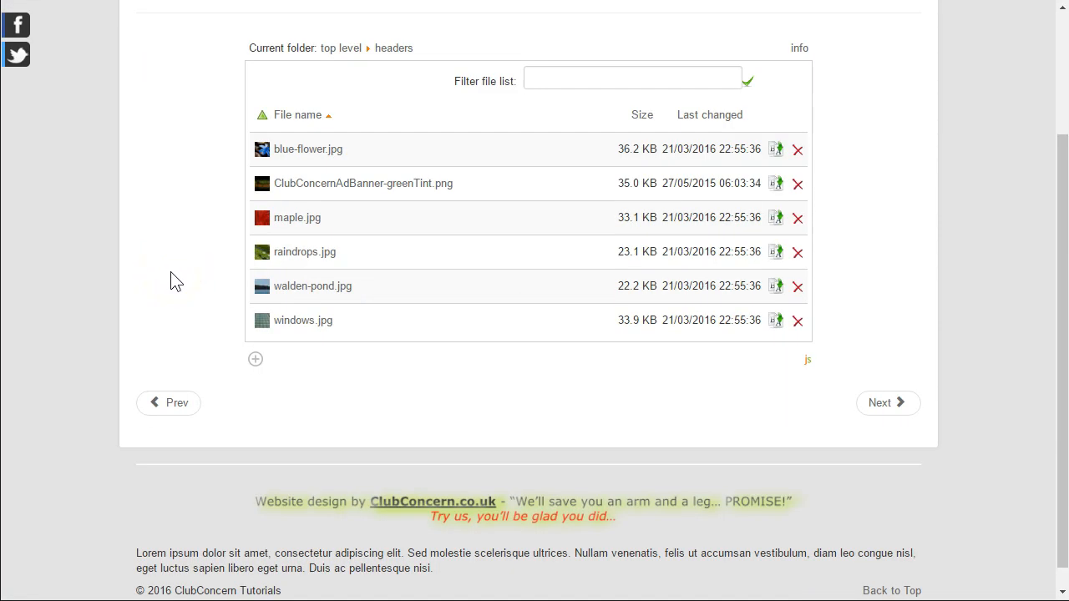
{"action": "mouse_move", "coordinate": [204, 321]}
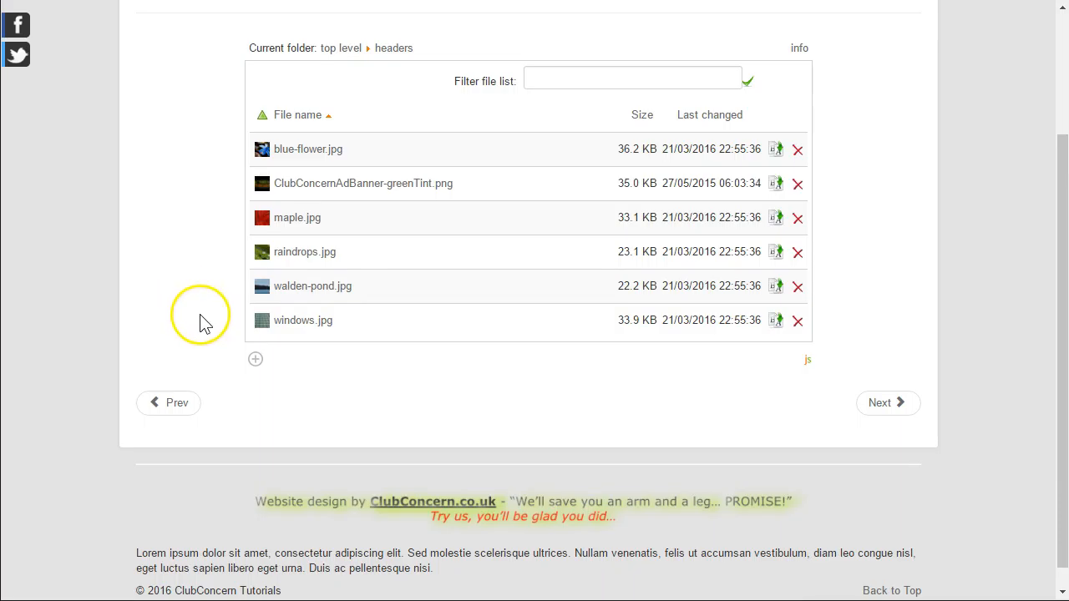
{"action": "mouse_move", "coordinate": [464, 389]}
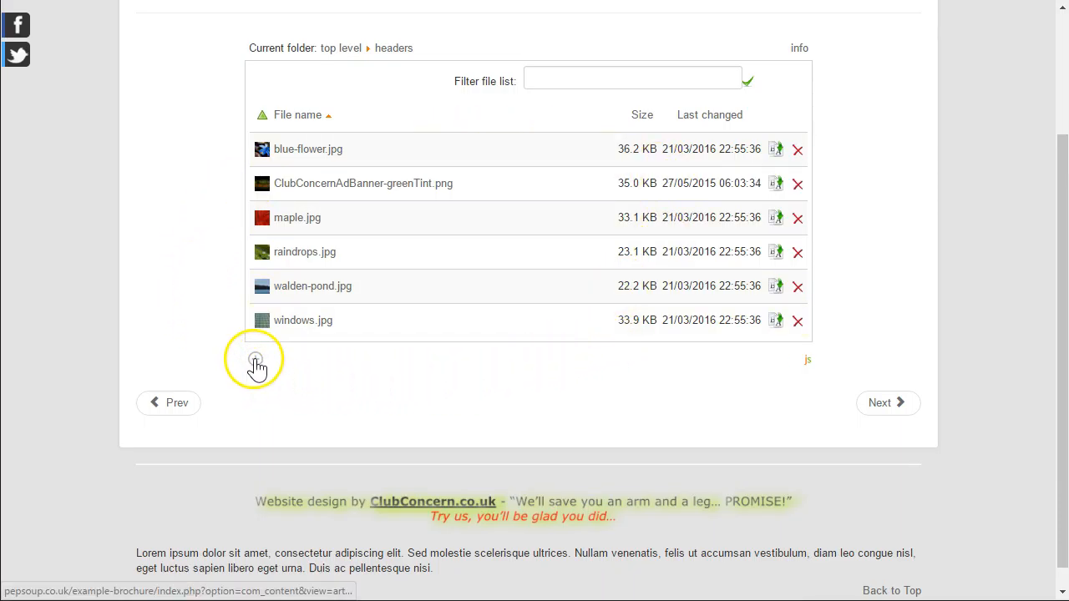
{"action": "left_click", "coordinate": [256, 360]}
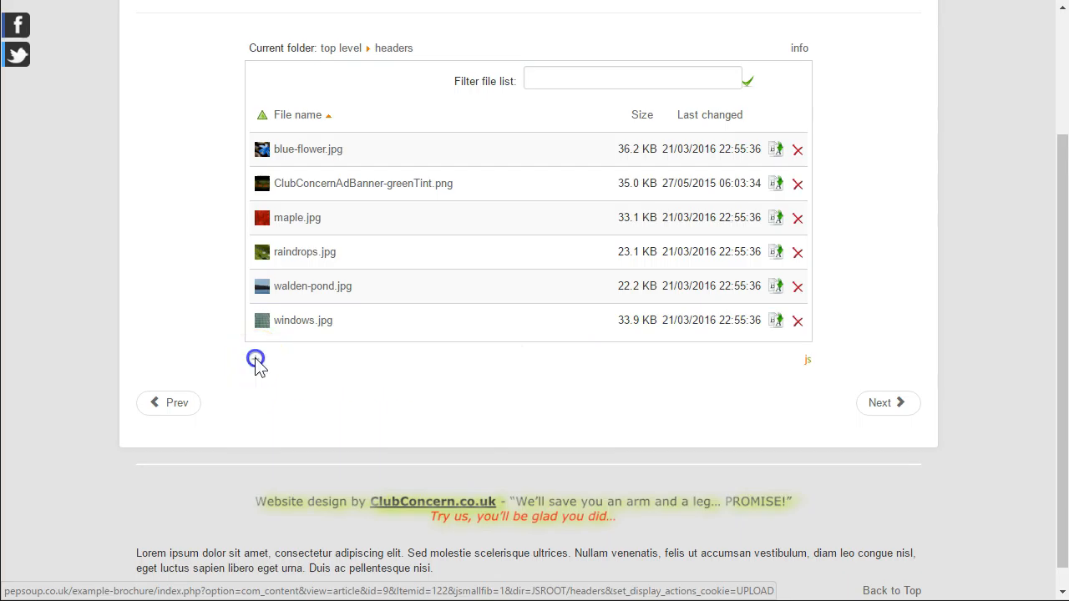
{"action": "left_click", "coordinate": [256, 360]}
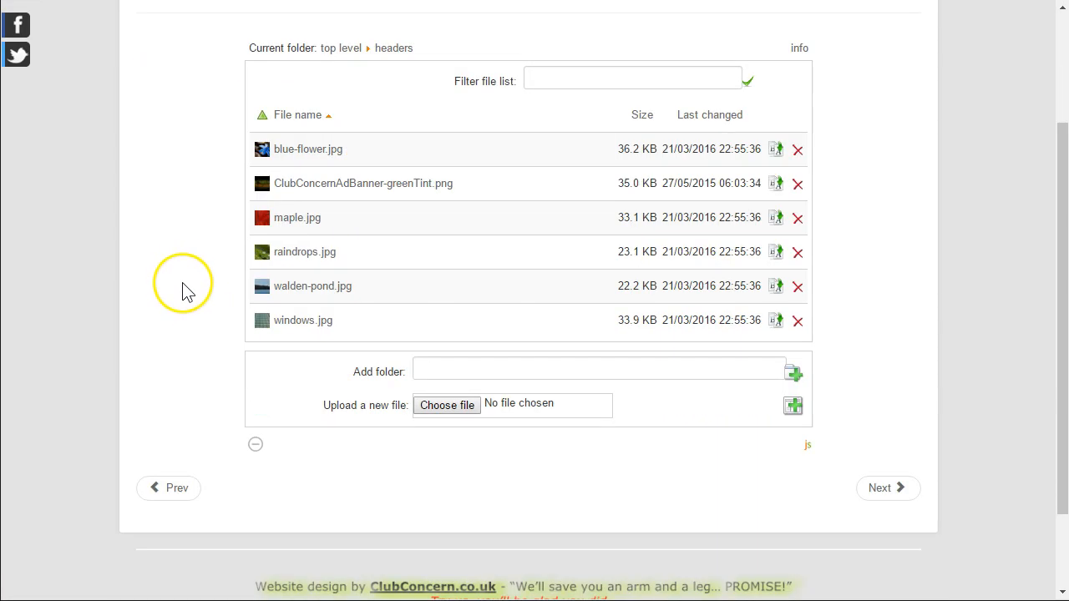
{"action": "mouse_move", "coordinate": [177, 294]}
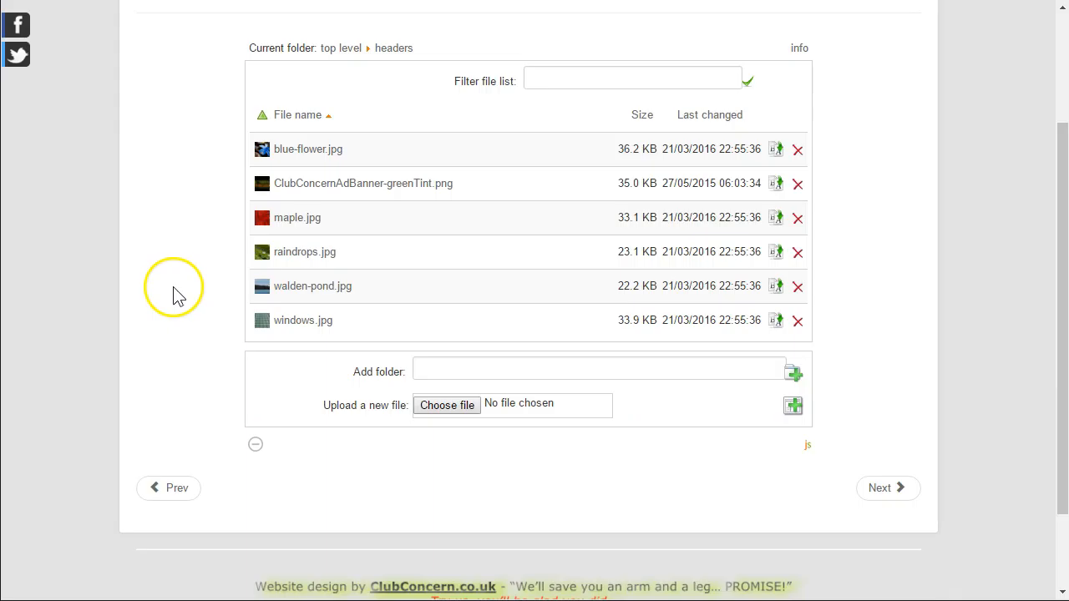
{"action": "scroll", "scroll_direction": "up", "scroll_amount": 3}
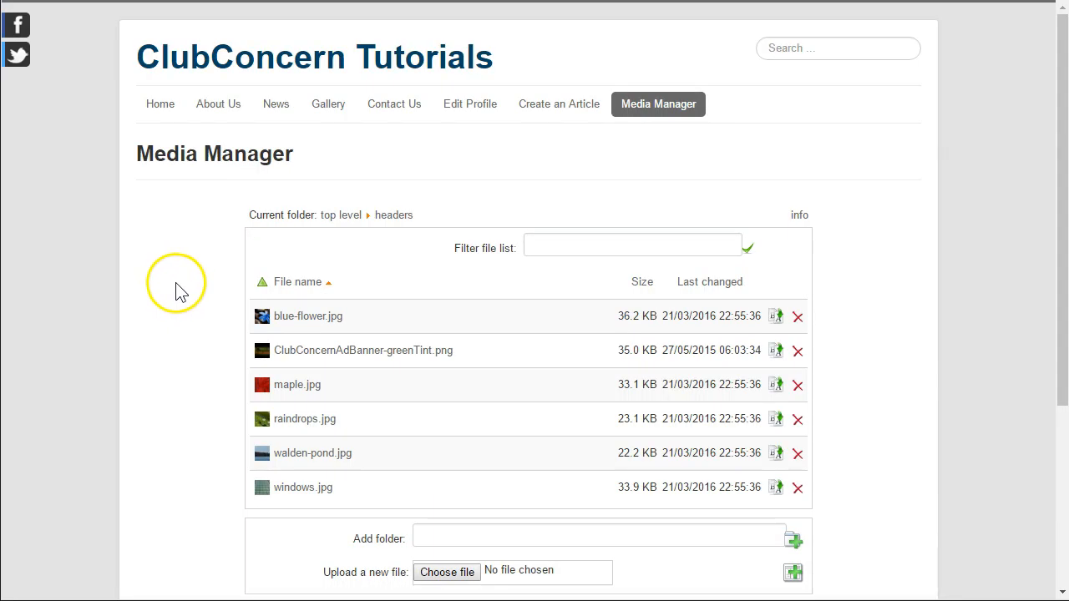
{"action": "mouse_move", "coordinate": [434, 175]}
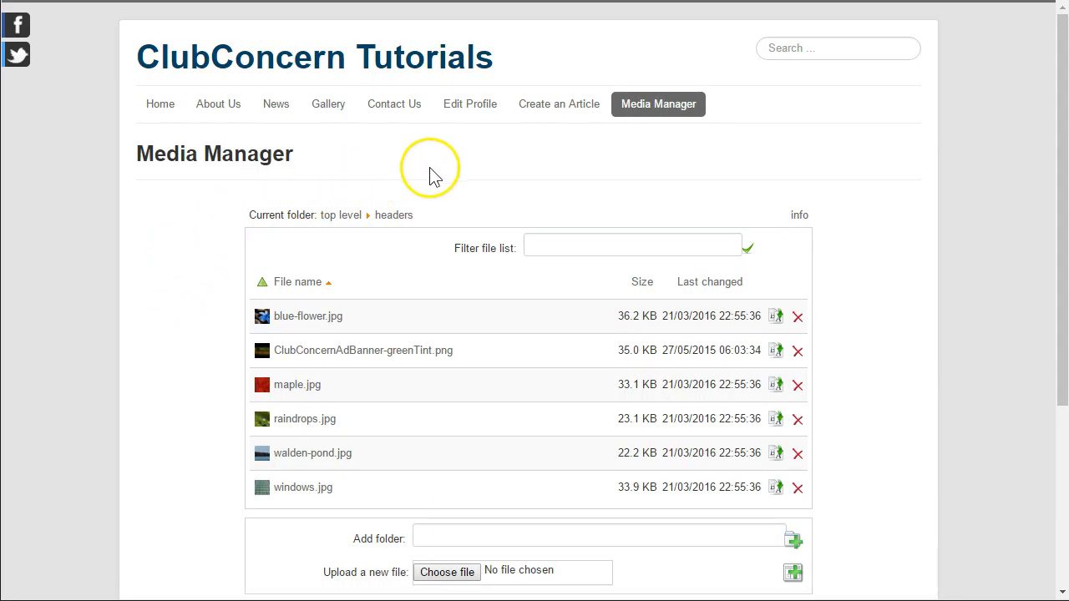
{"action": "mouse_move", "coordinate": [542, 137]}
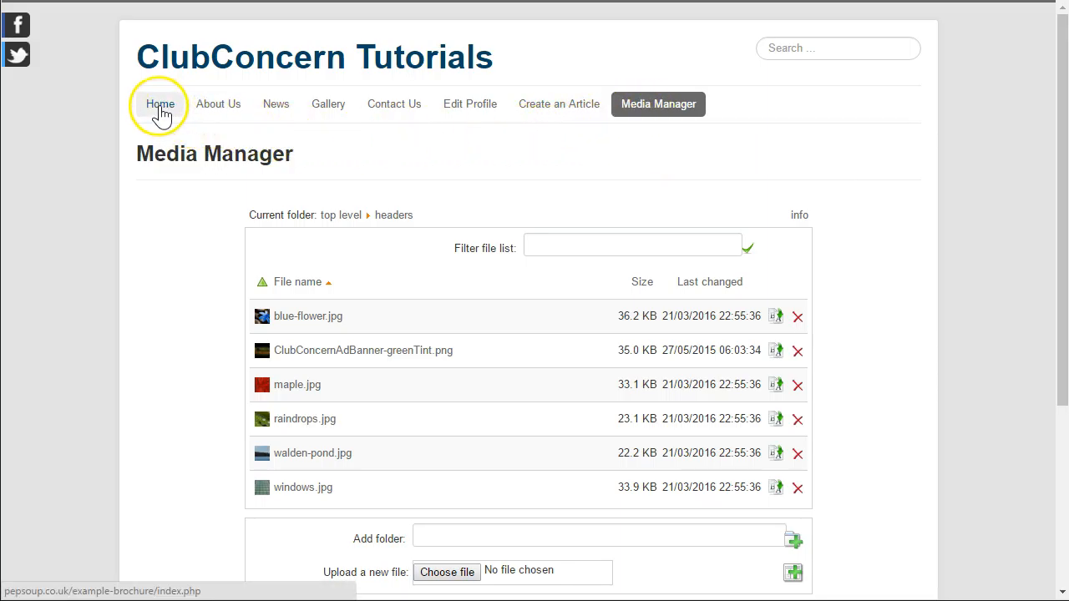
Step: Go to the Home page and log out using the Login Form module
{"action": "left_click", "coordinate": [159, 104]}
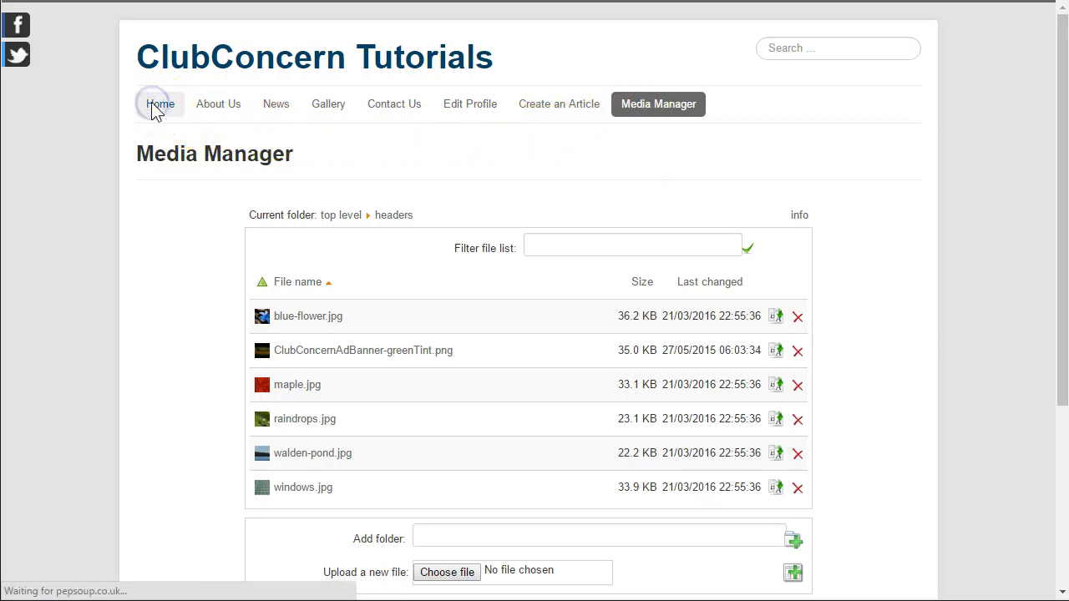
{"action": "left_click", "coordinate": [159, 104]}
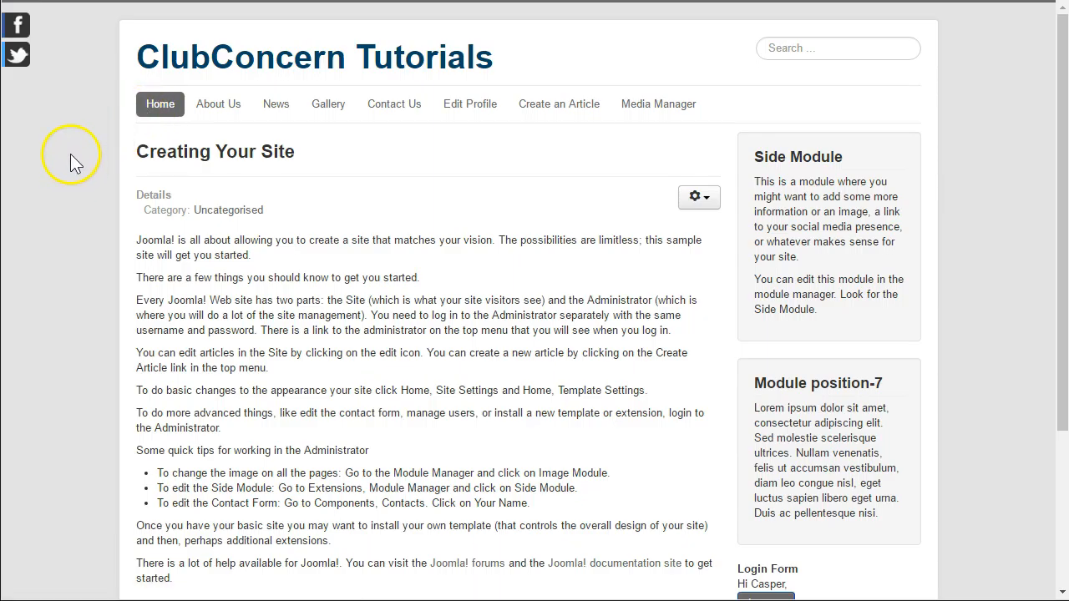
{"action": "scroll", "scroll_direction": "down", "scroll_amount": 3}
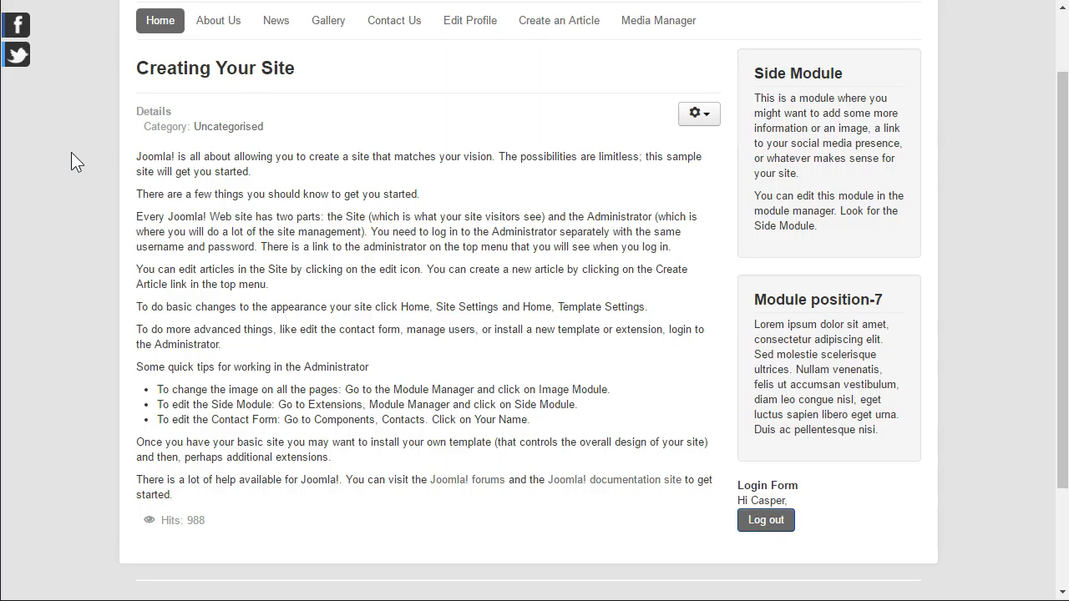
{"action": "mouse_move", "coordinate": [975, 266]}
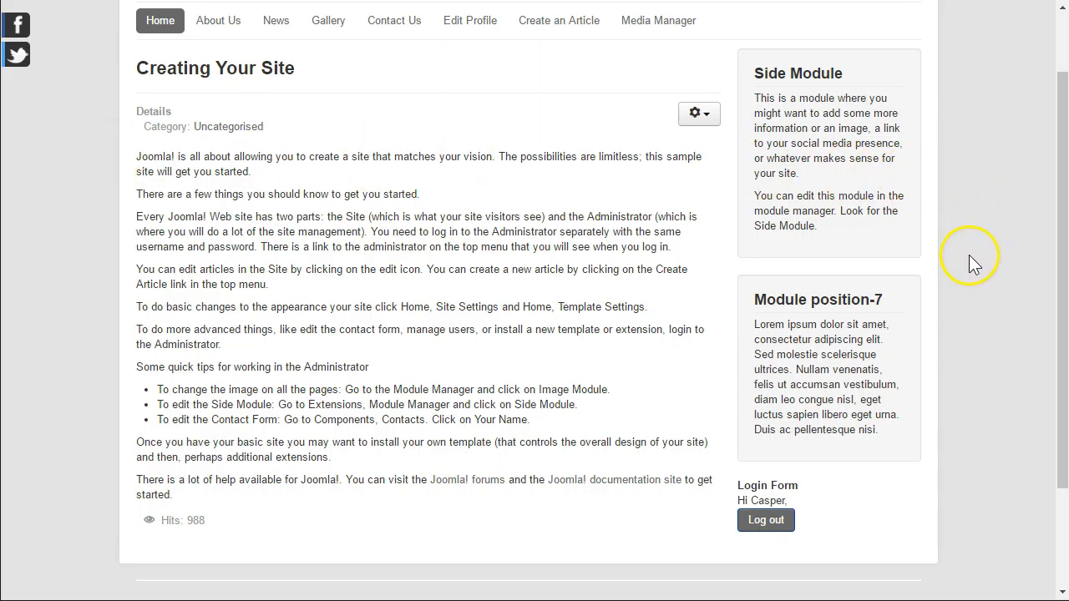
{"action": "mouse_move", "coordinate": [965, 476]}
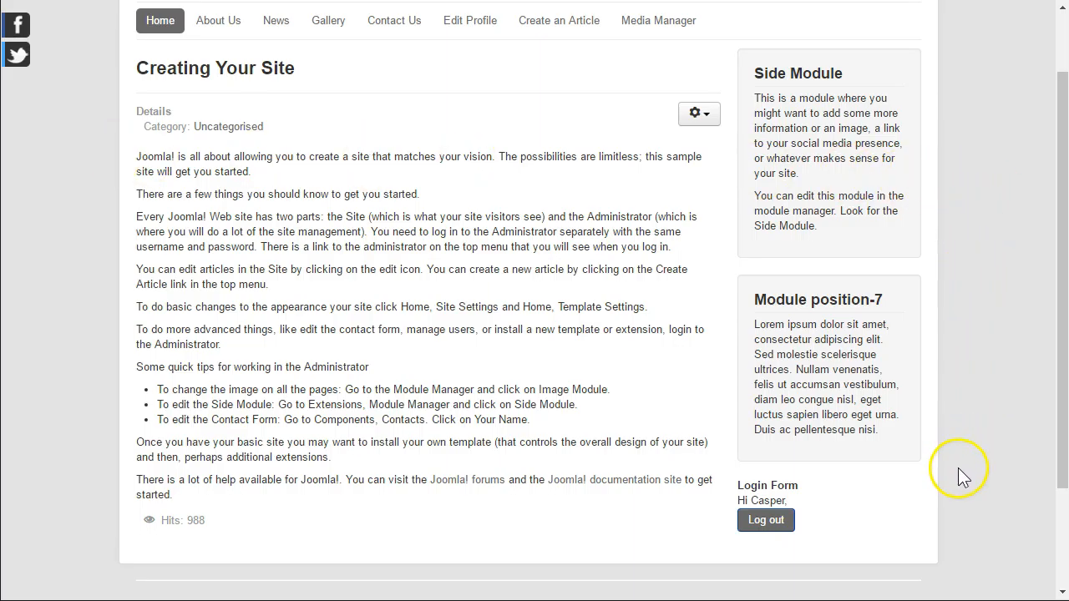
{"action": "mouse_move", "coordinate": [765, 520]}
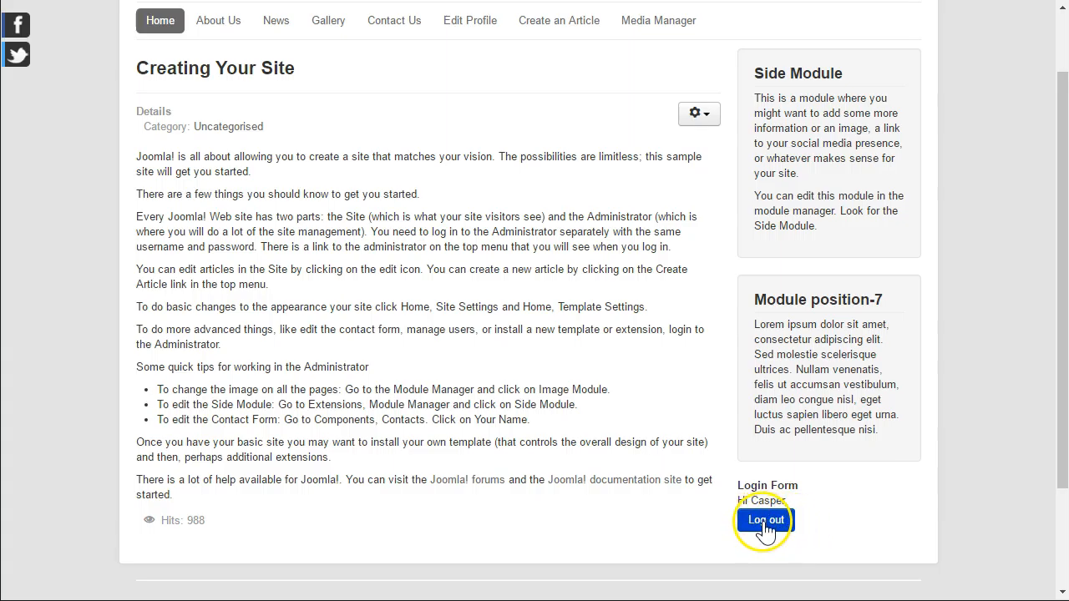
{"action": "left_click", "coordinate": [764, 520]}
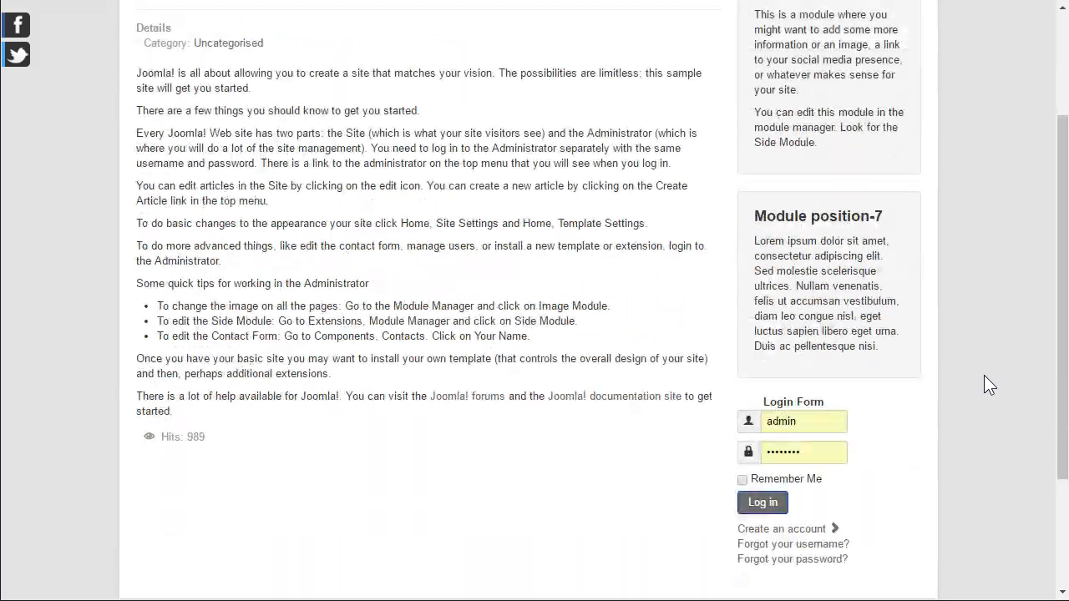
{"action": "scroll", "scroll_direction": "up", "scroll_amount": 3}
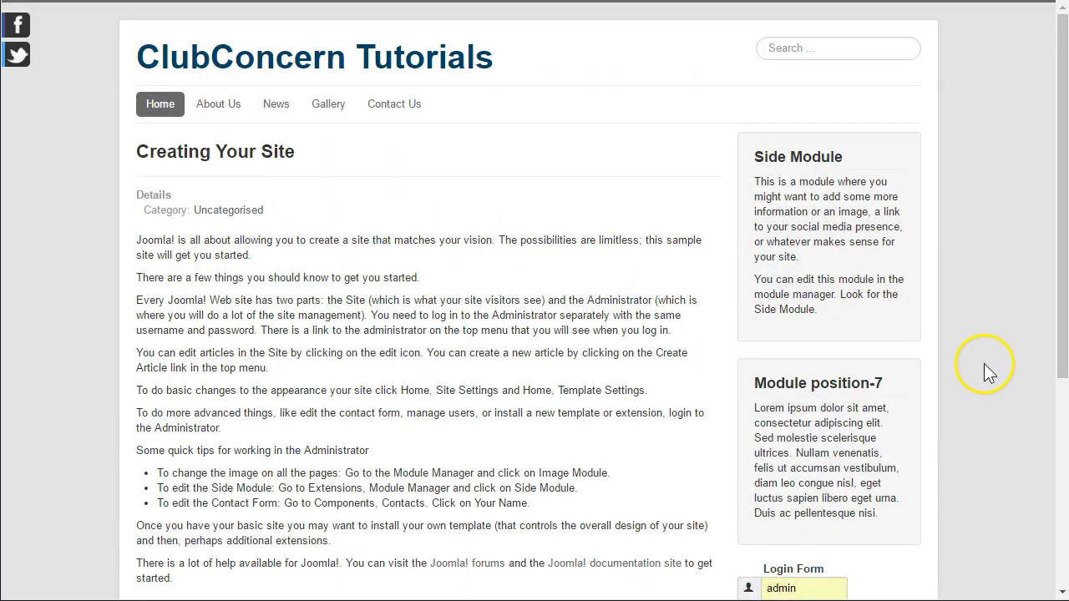